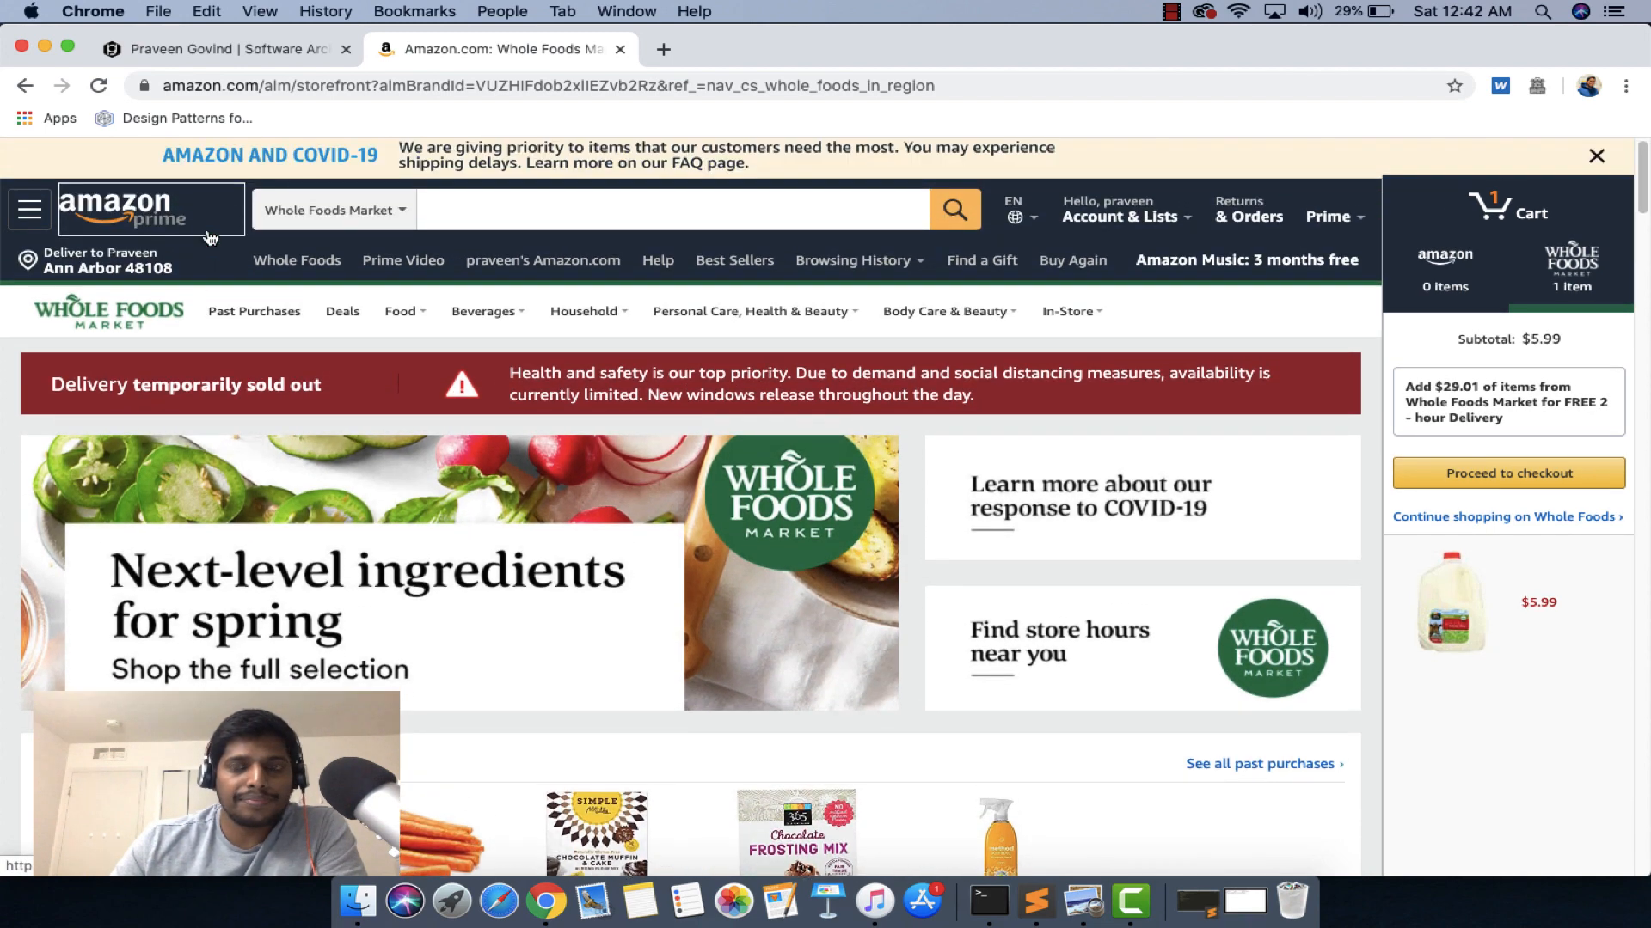
Step: Add the $3.49 milk from Buy it again to the Whole Foods cart, making two items at $9.48
scroll("down", 3)
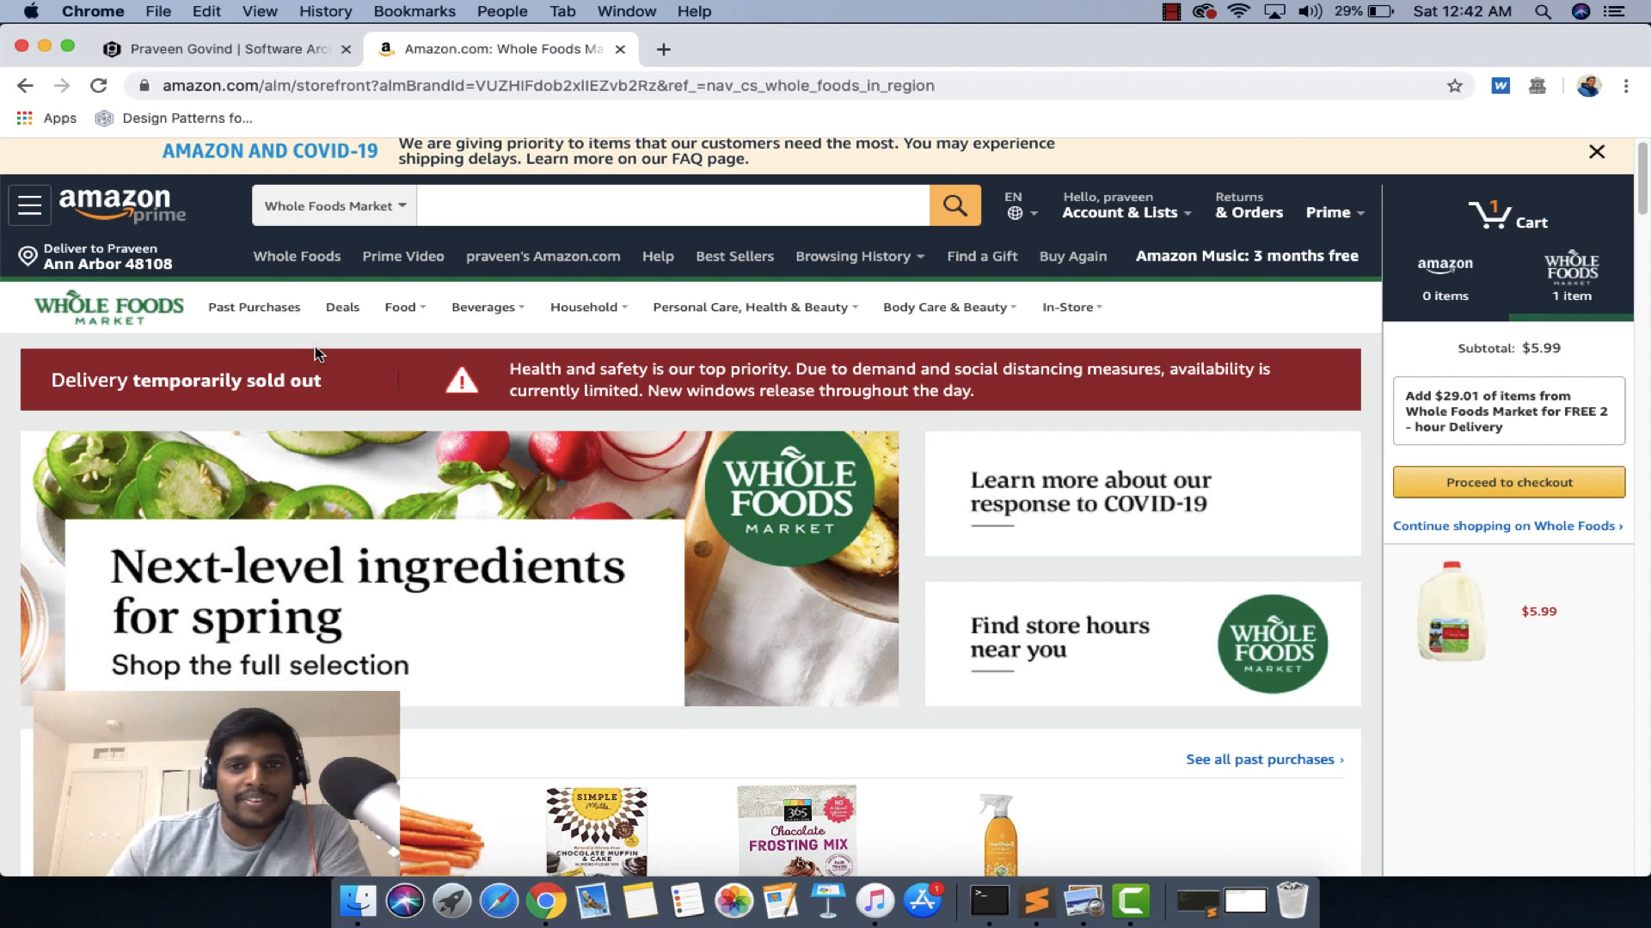
scroll("down", 3)
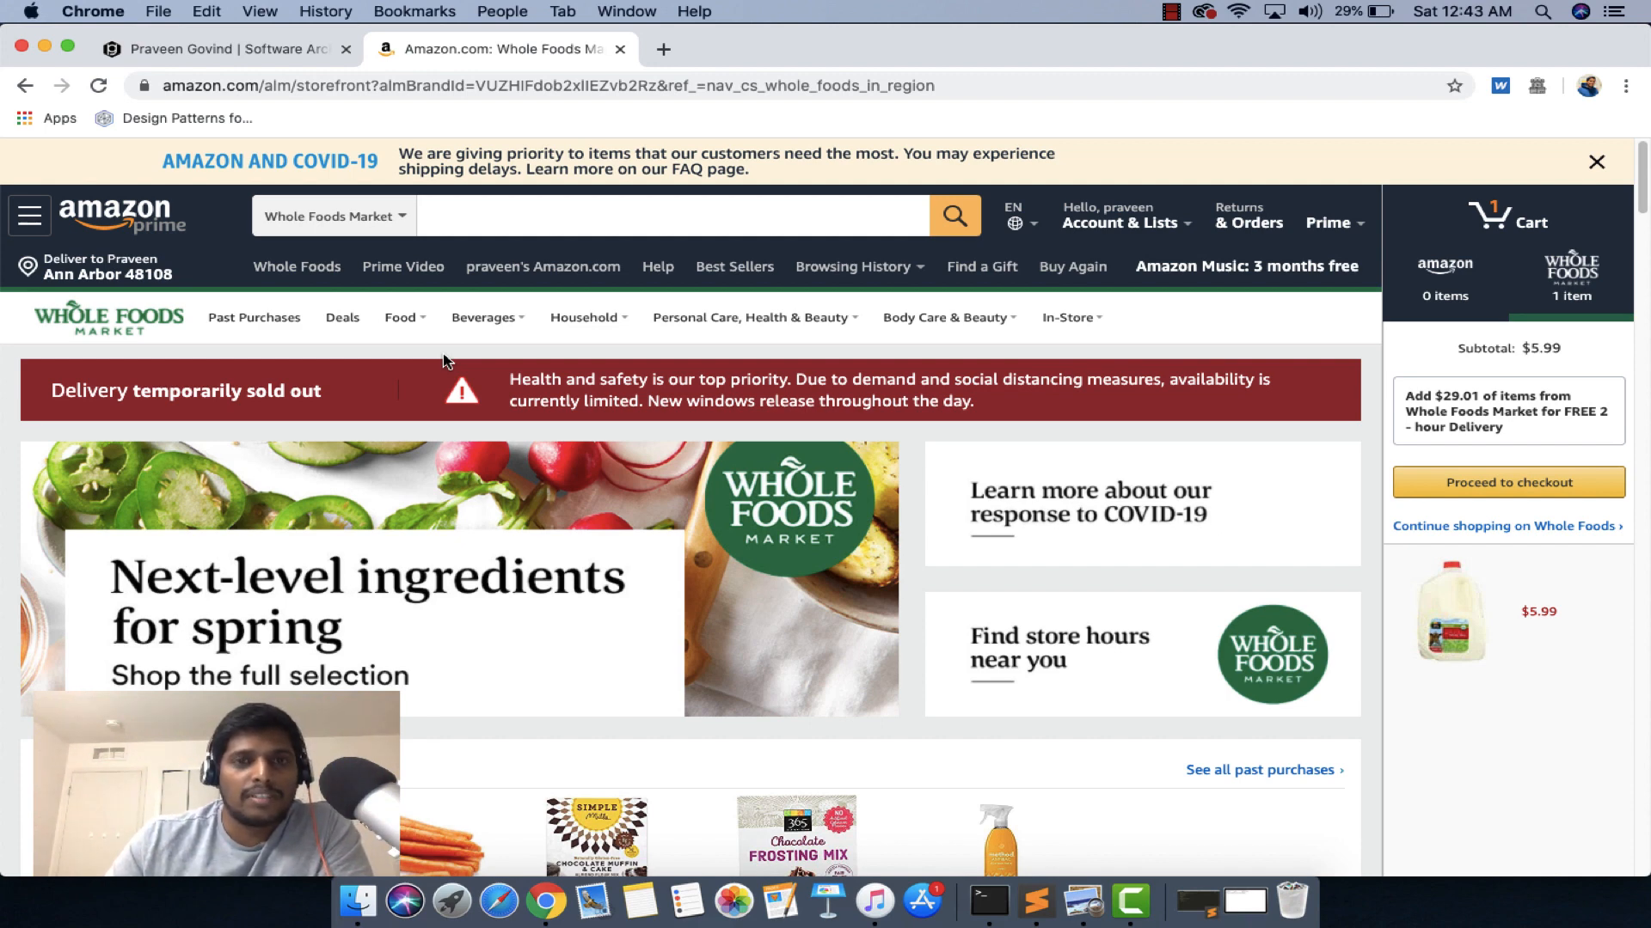
mouse_move(526, 348)
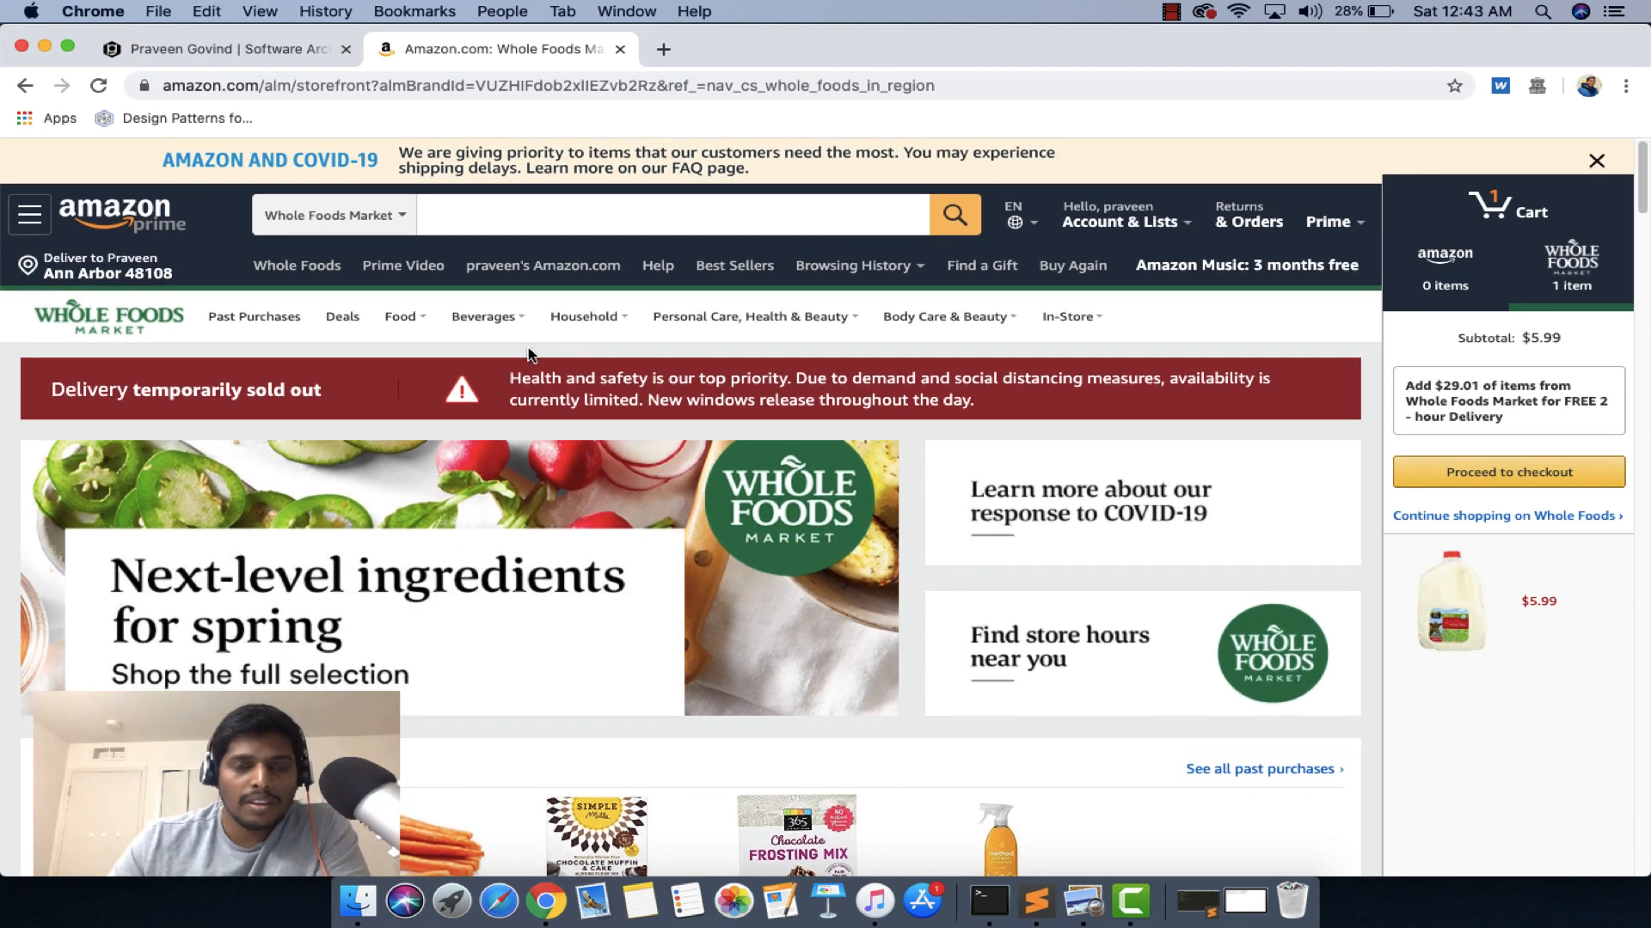
scroll("down", 3)
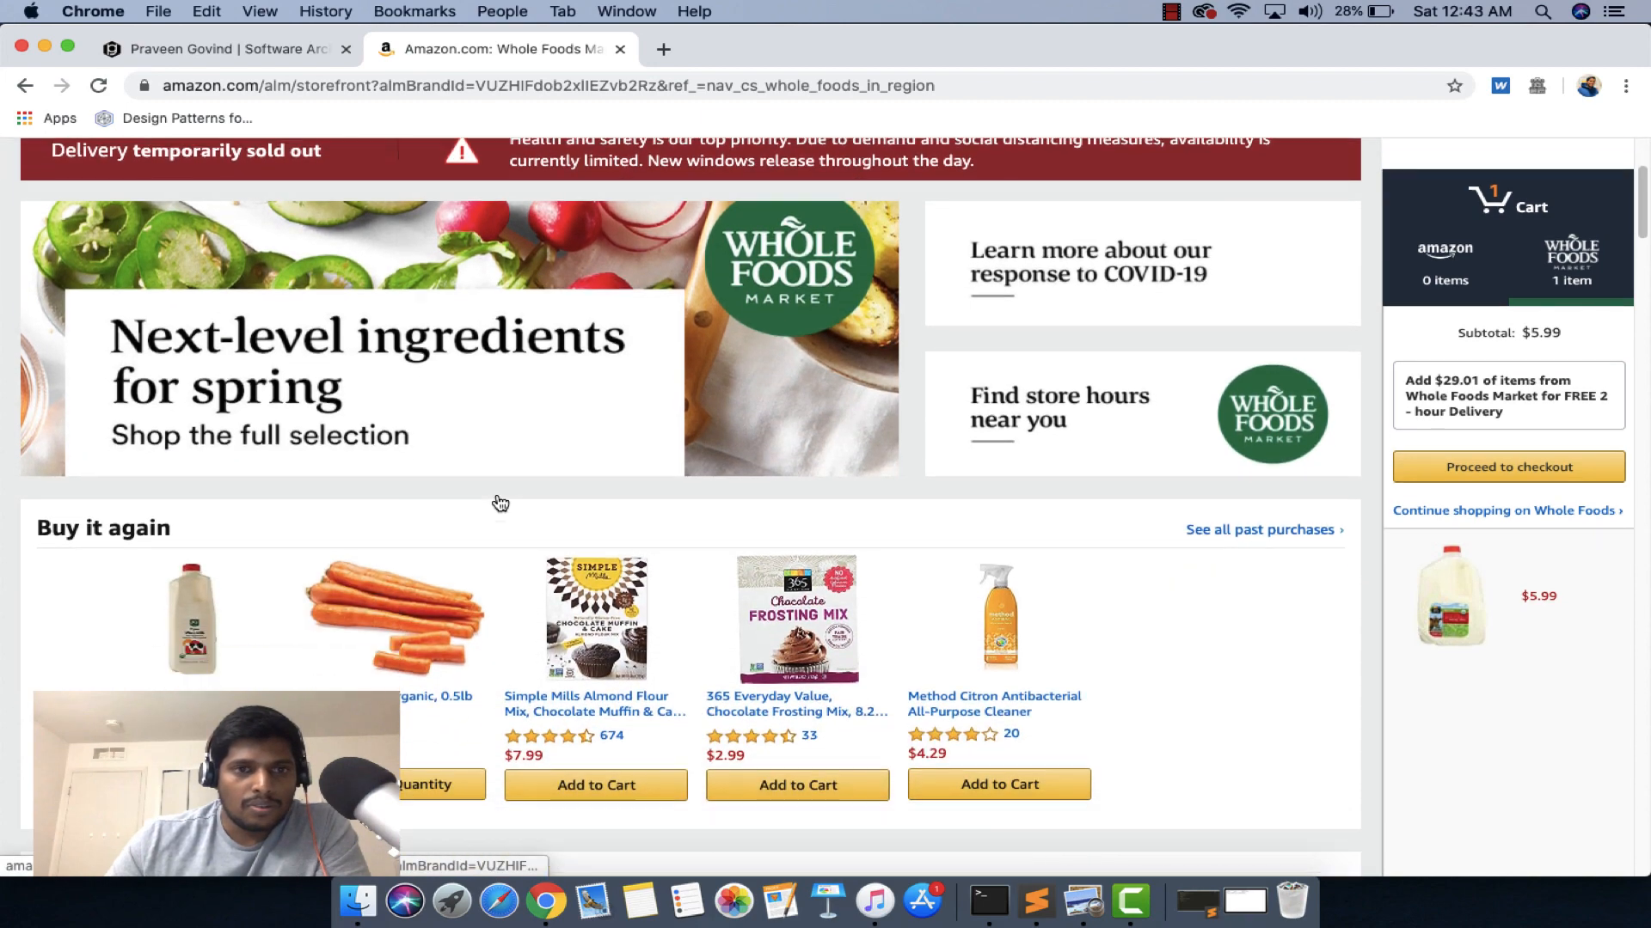
scroll("down", 3)
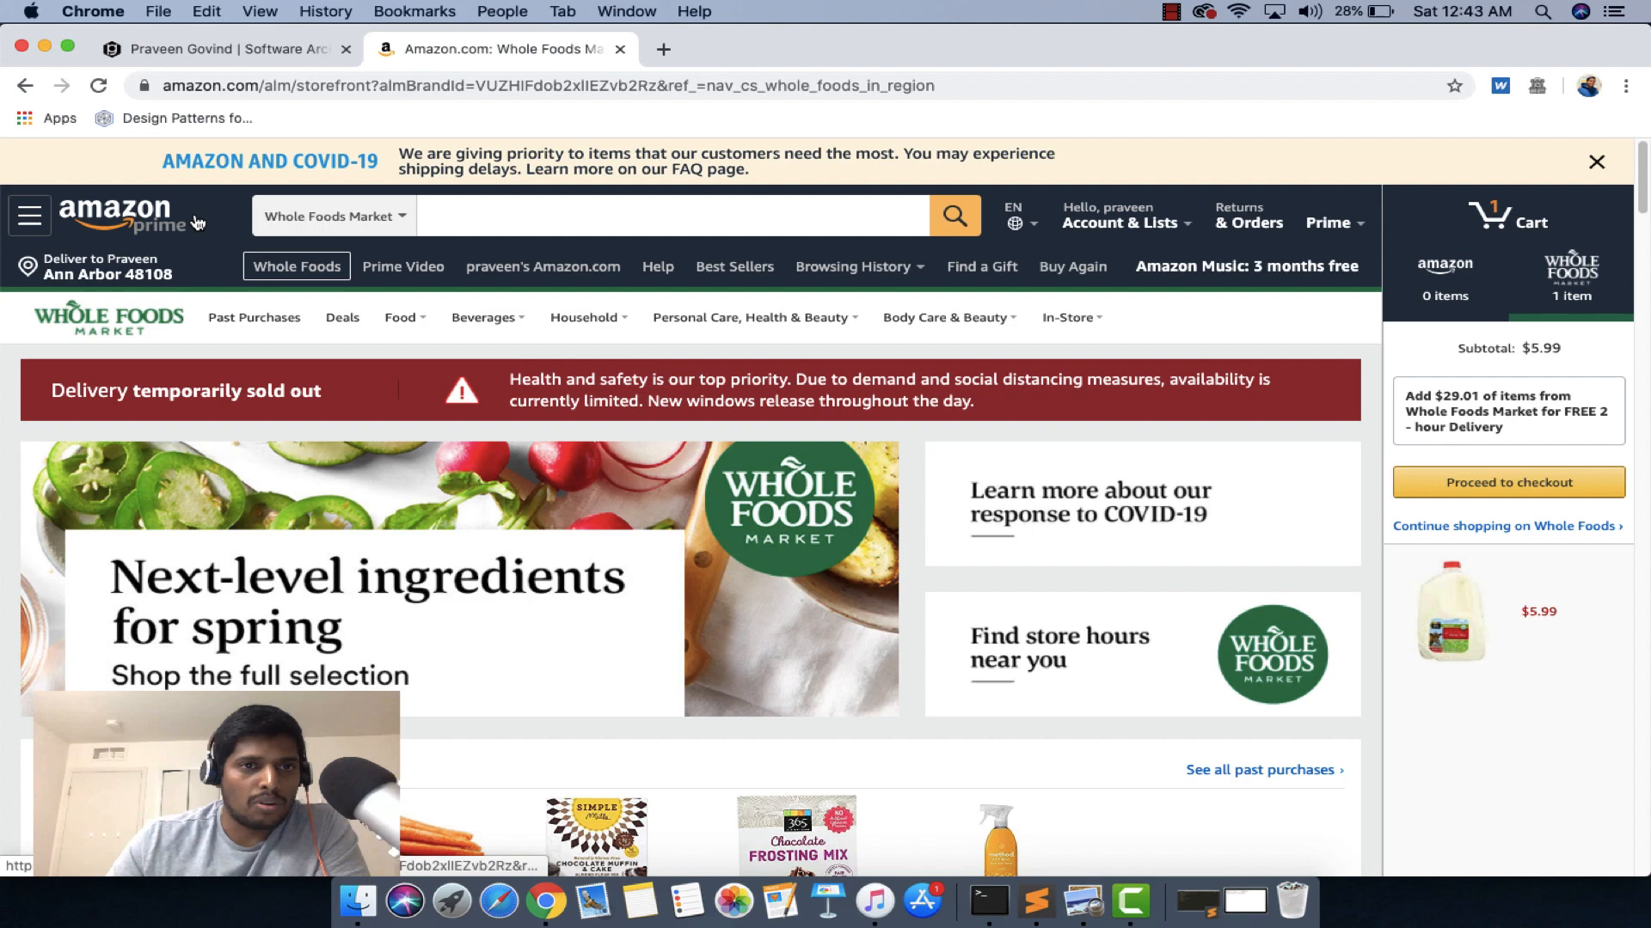
left_click(296, 266)
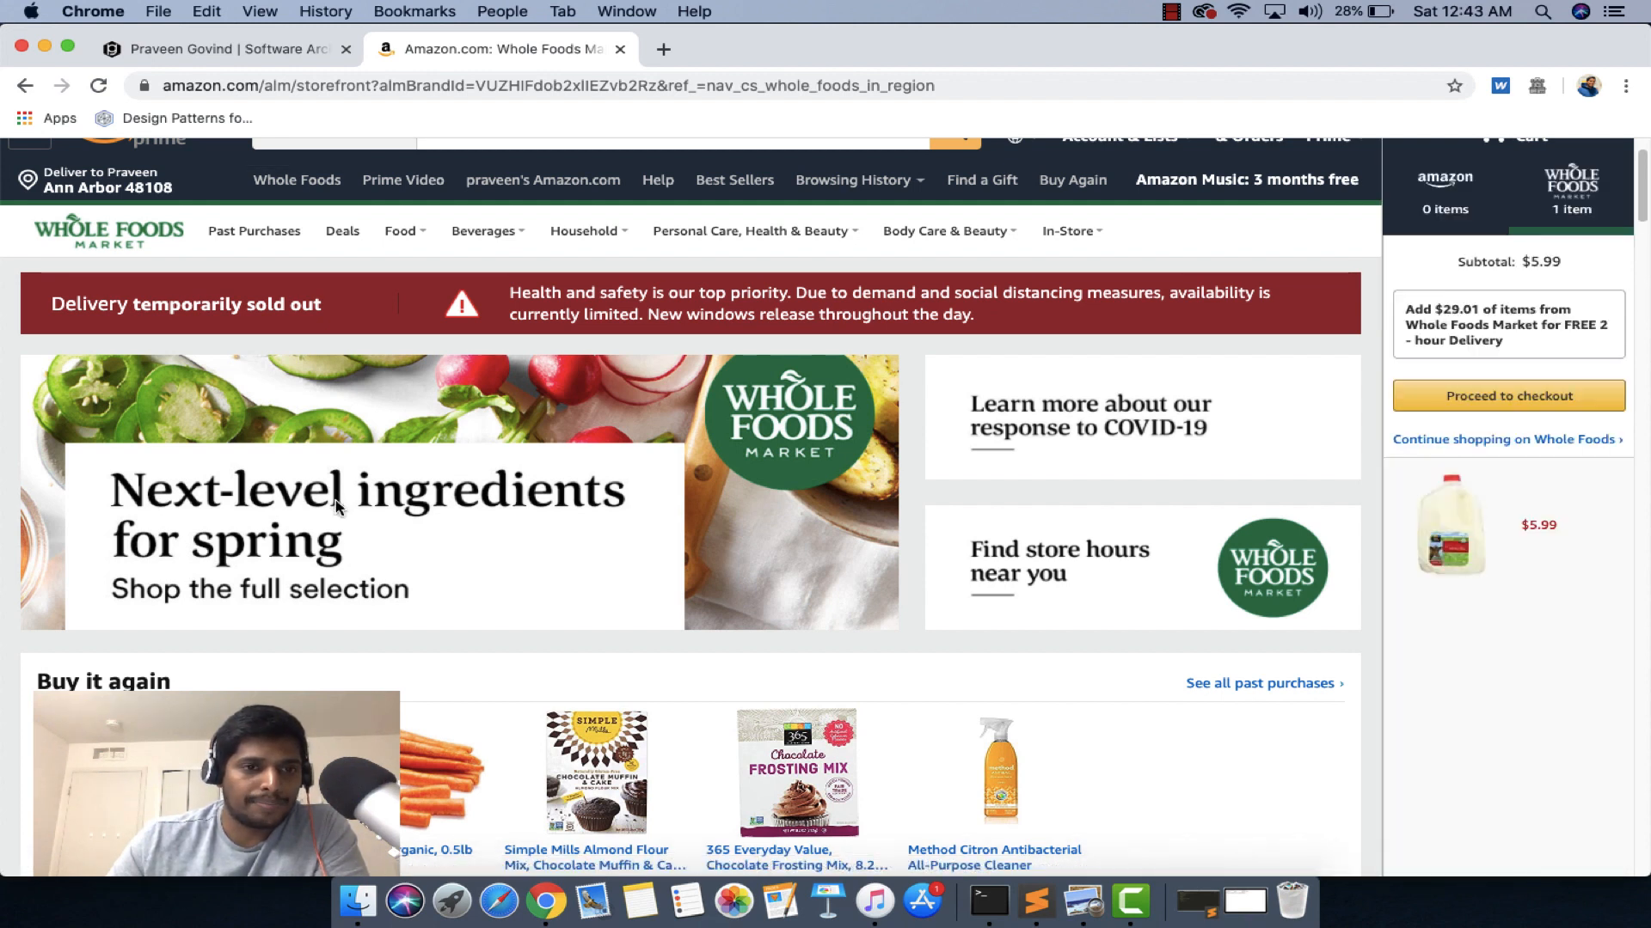
Step: Proceed to checkout from the cart sidebar for the two-item Whole Foods order
scroll("down", 3)
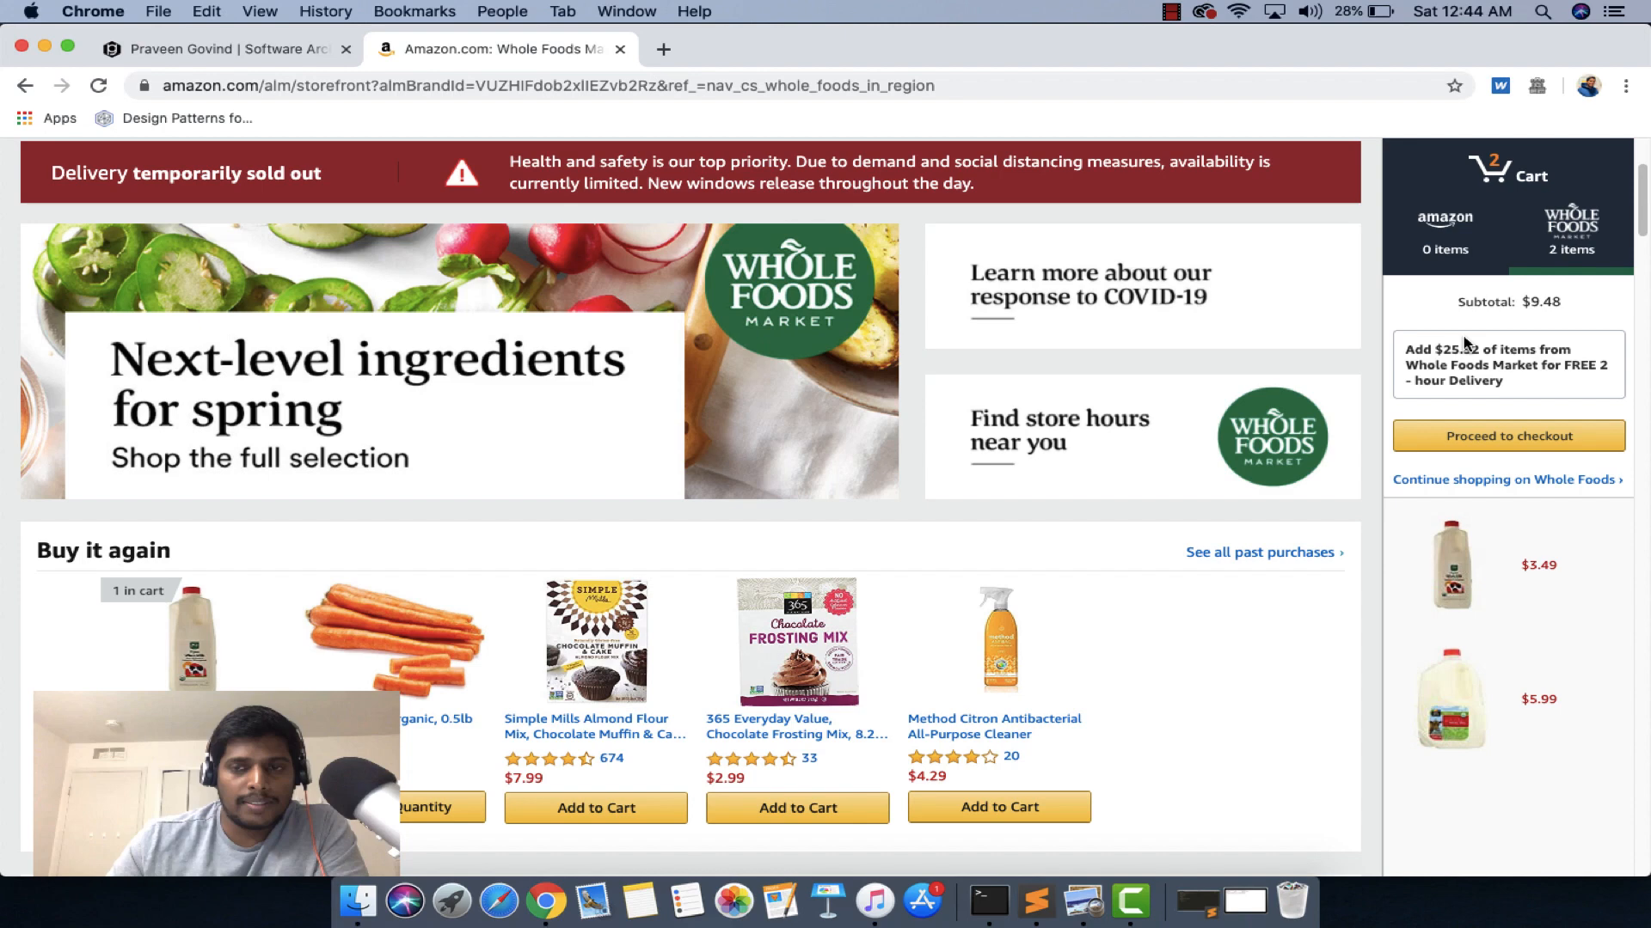
left_click(1508, 435)
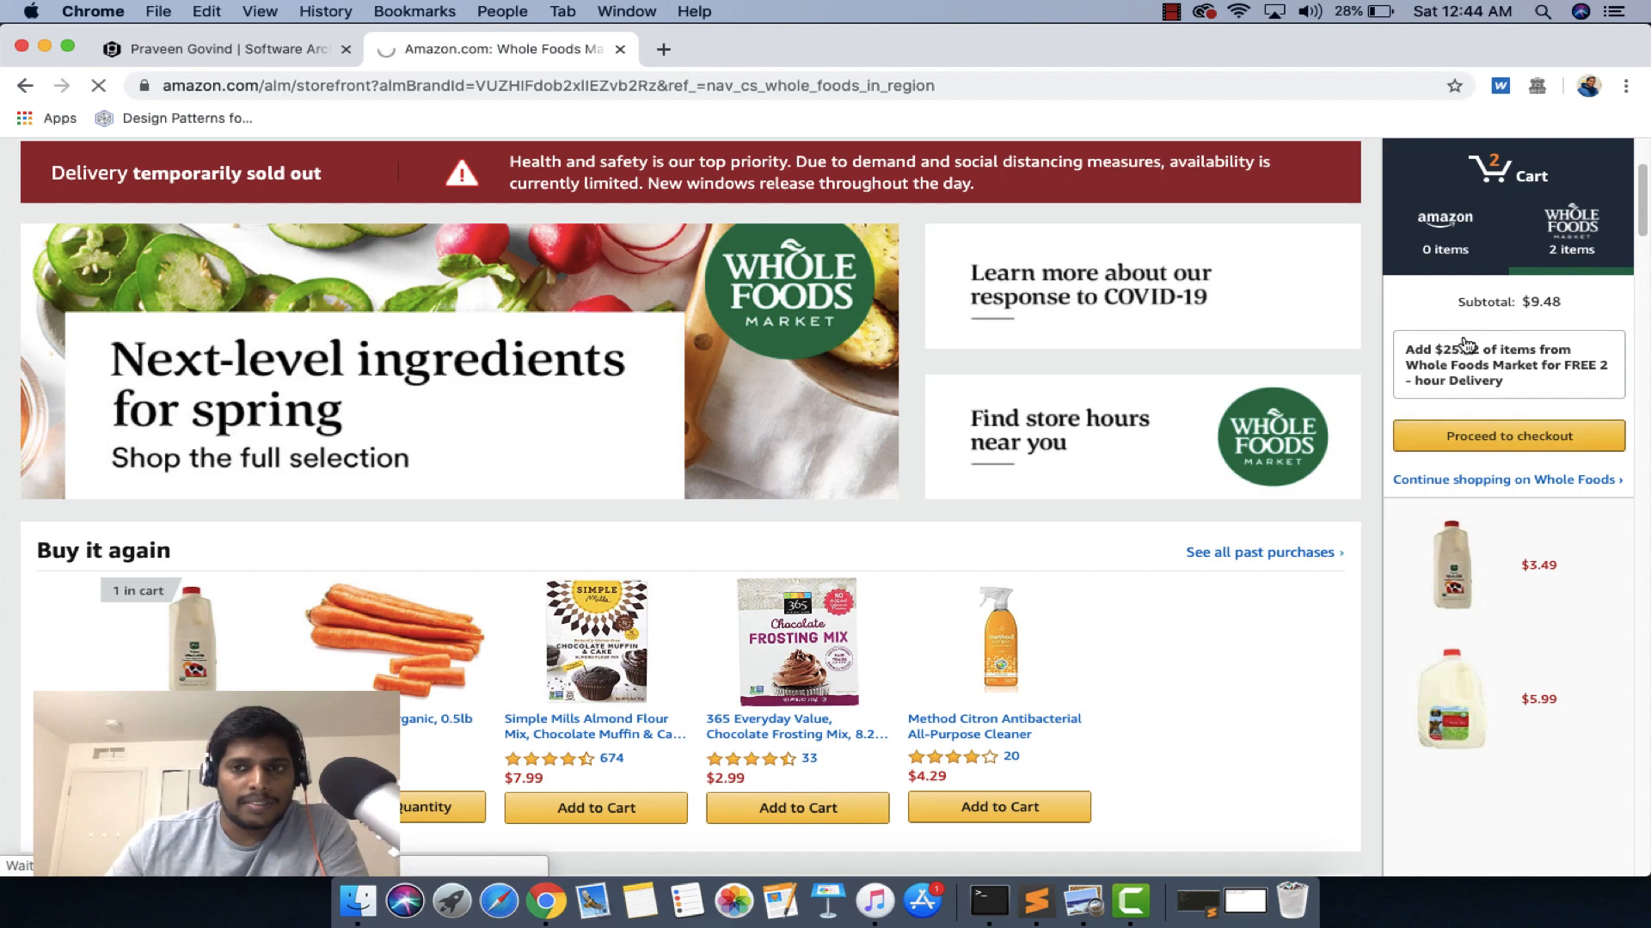
Step: Continue past the Before you checkout suggestions and accept the substitution preferences for both milks
left_click(1507, 435)
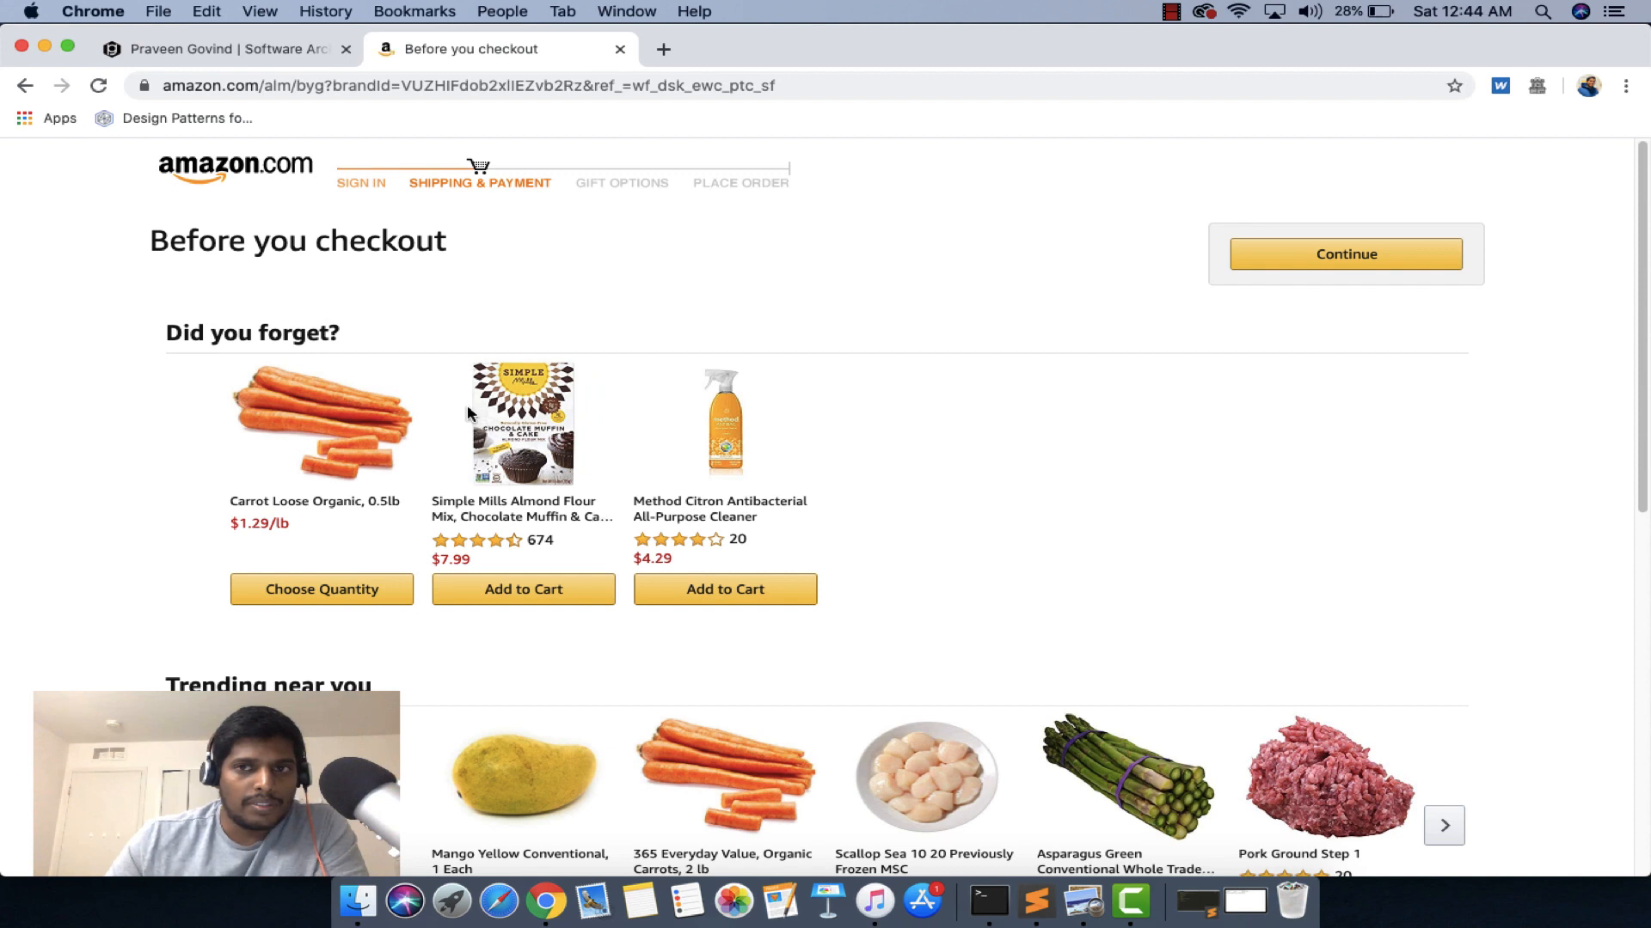
left_click(1345, 254)
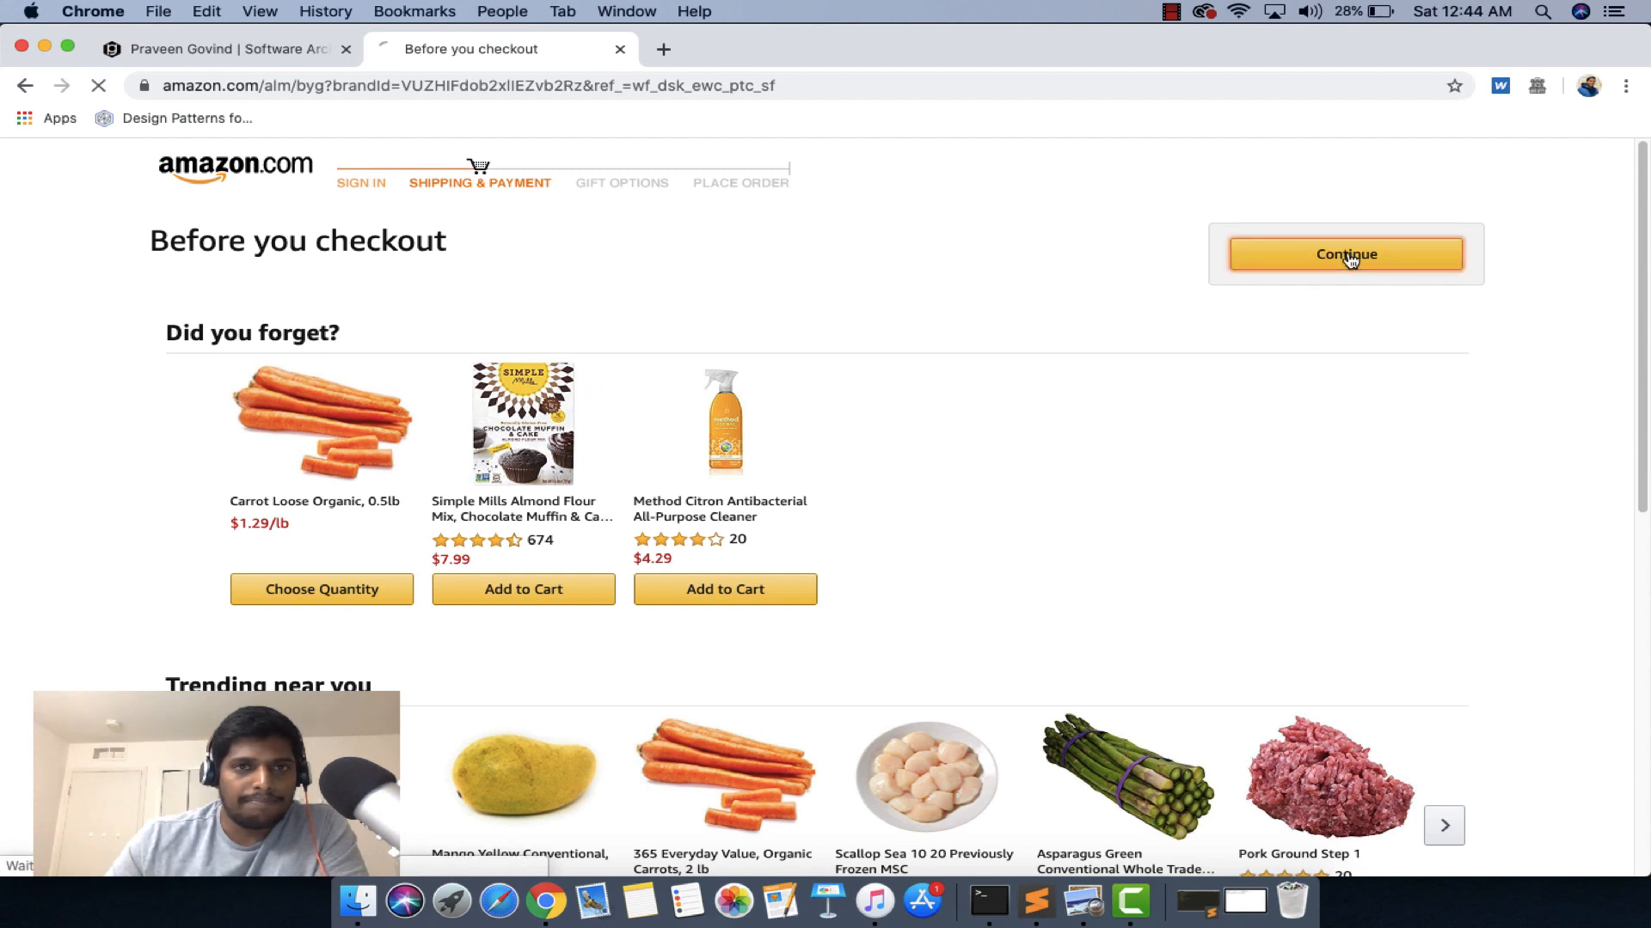
left_click(1345, 255)
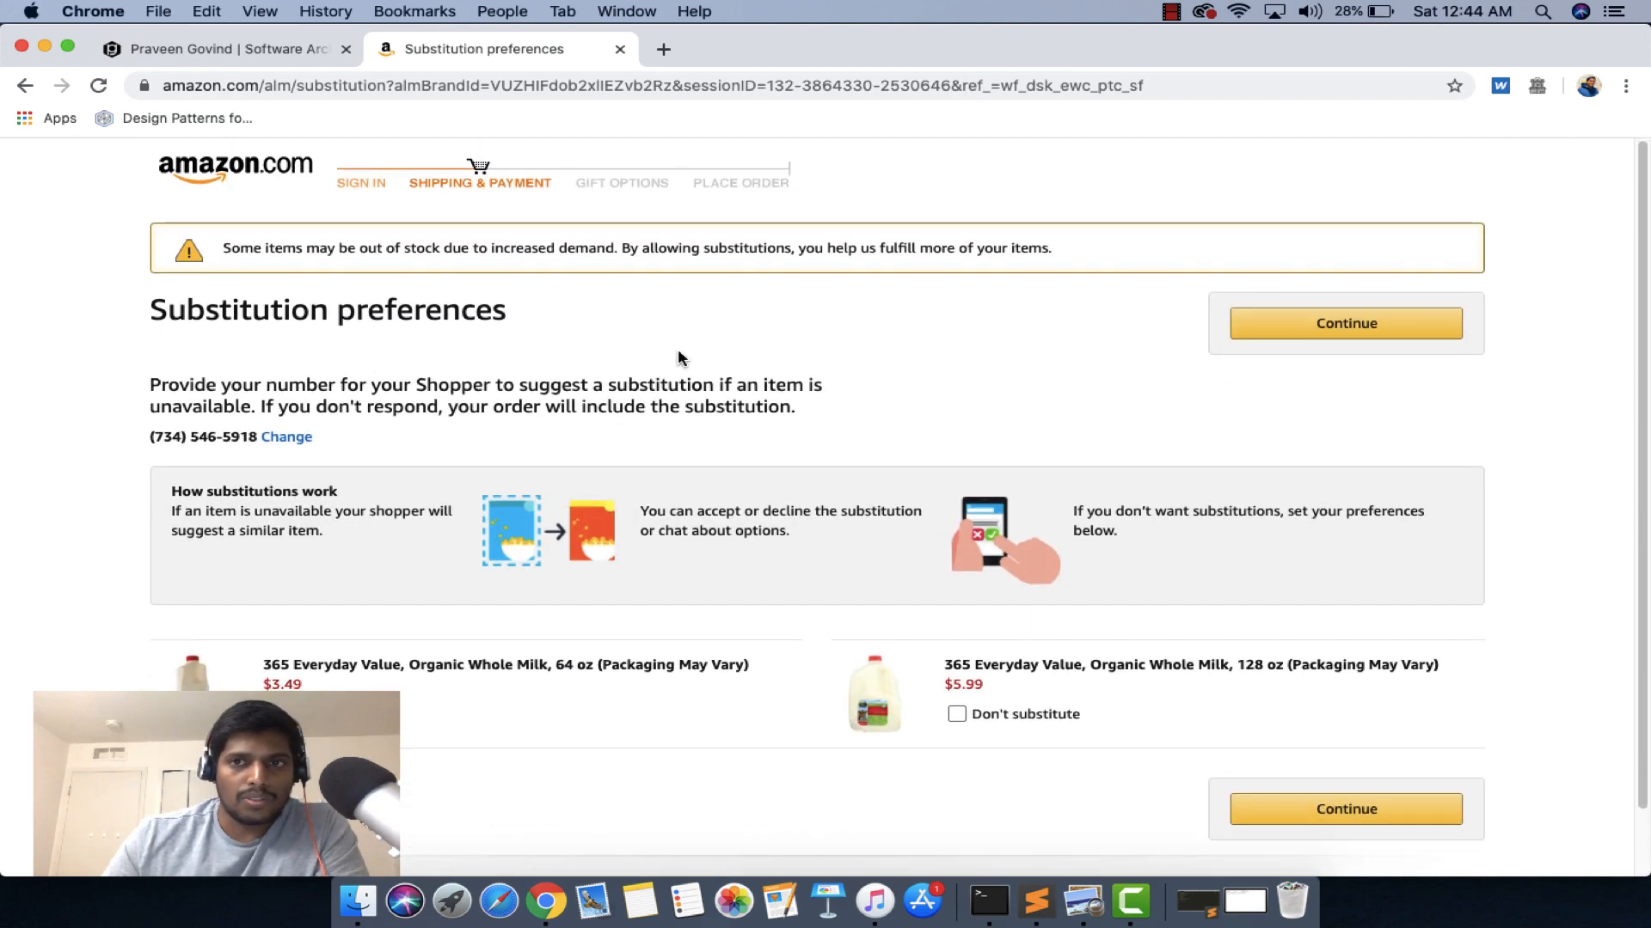
left_click(1345, 323)
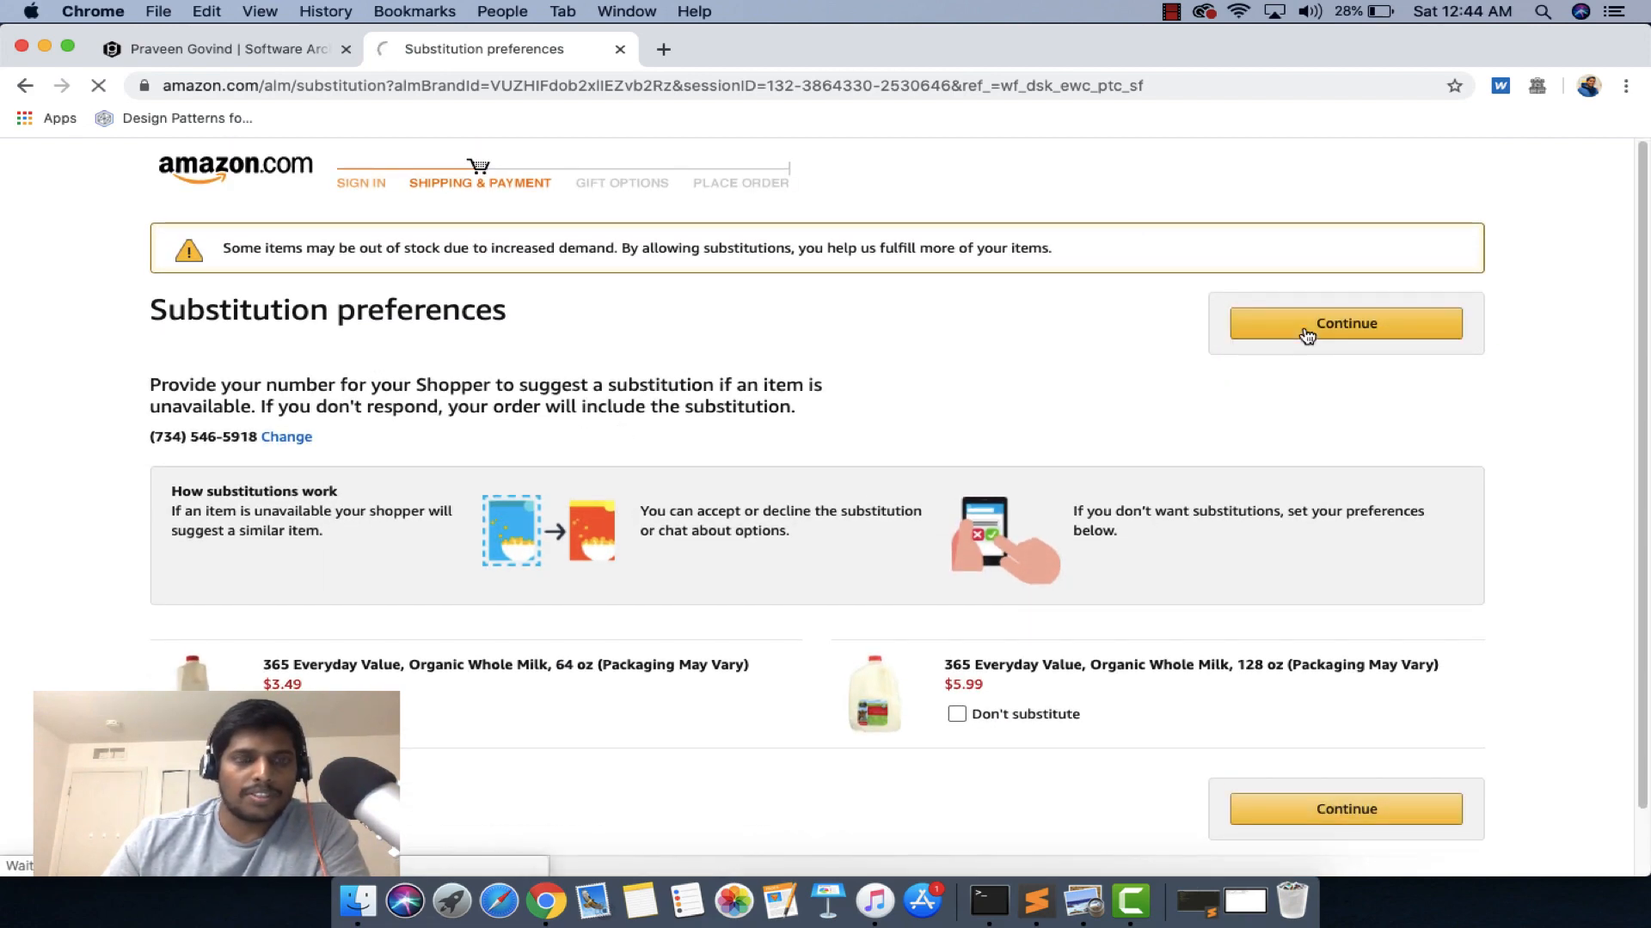
left_click(1344, 324)
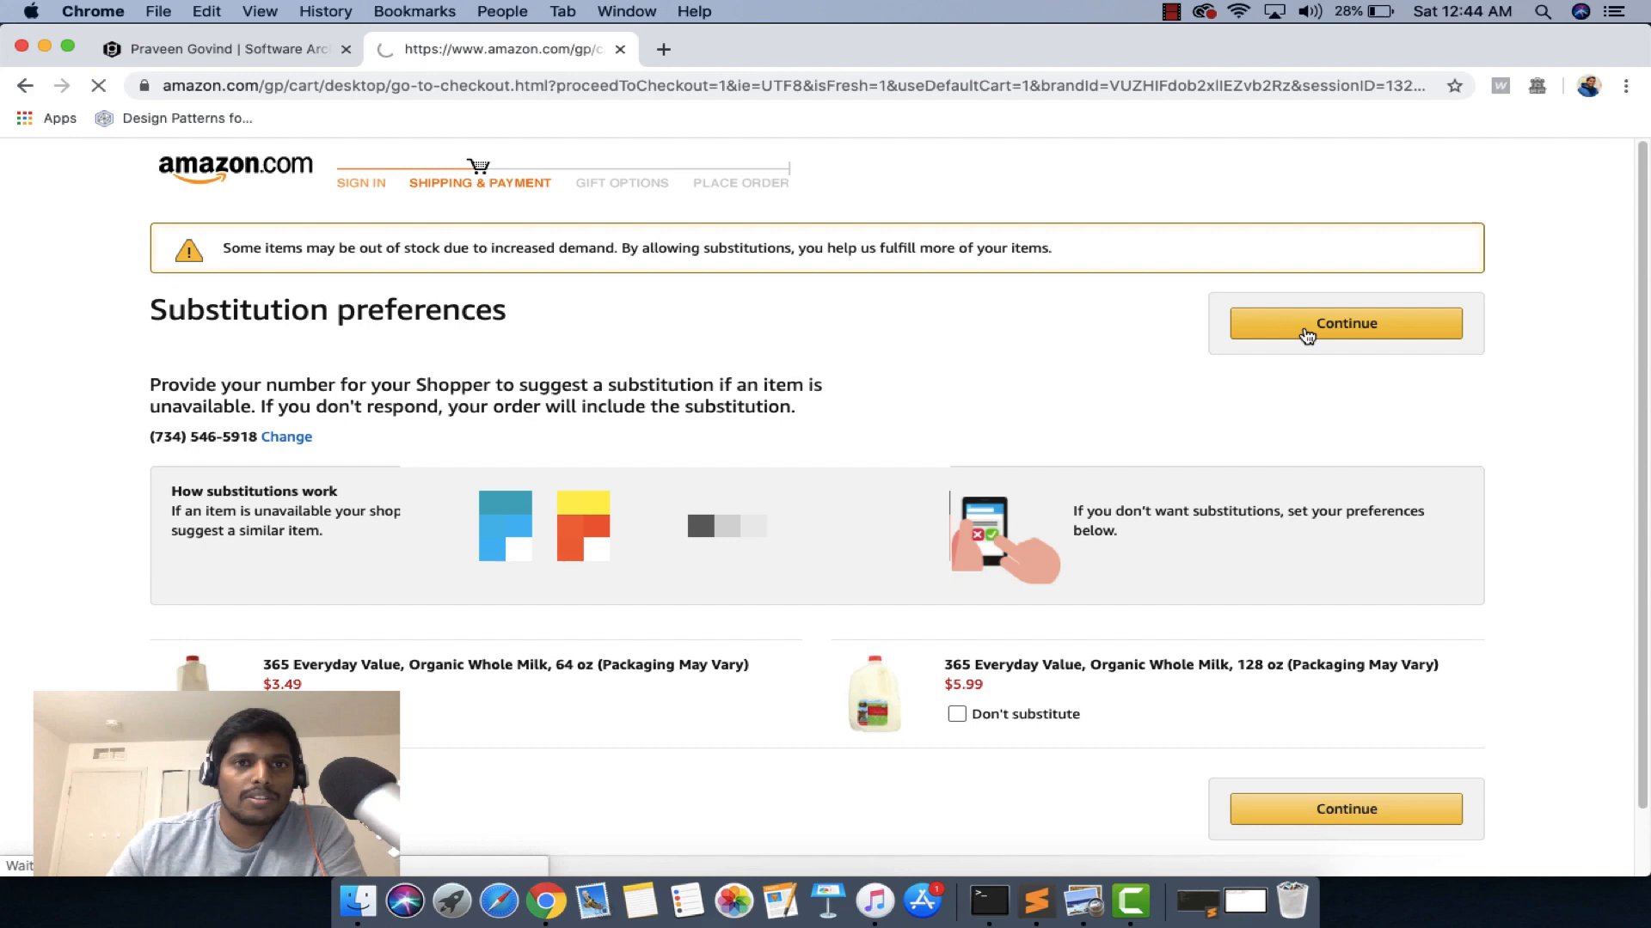
Step: Reach Schedule your order and view the Select a time section showing no windows today or tomorrow
left_click(1345, 323)
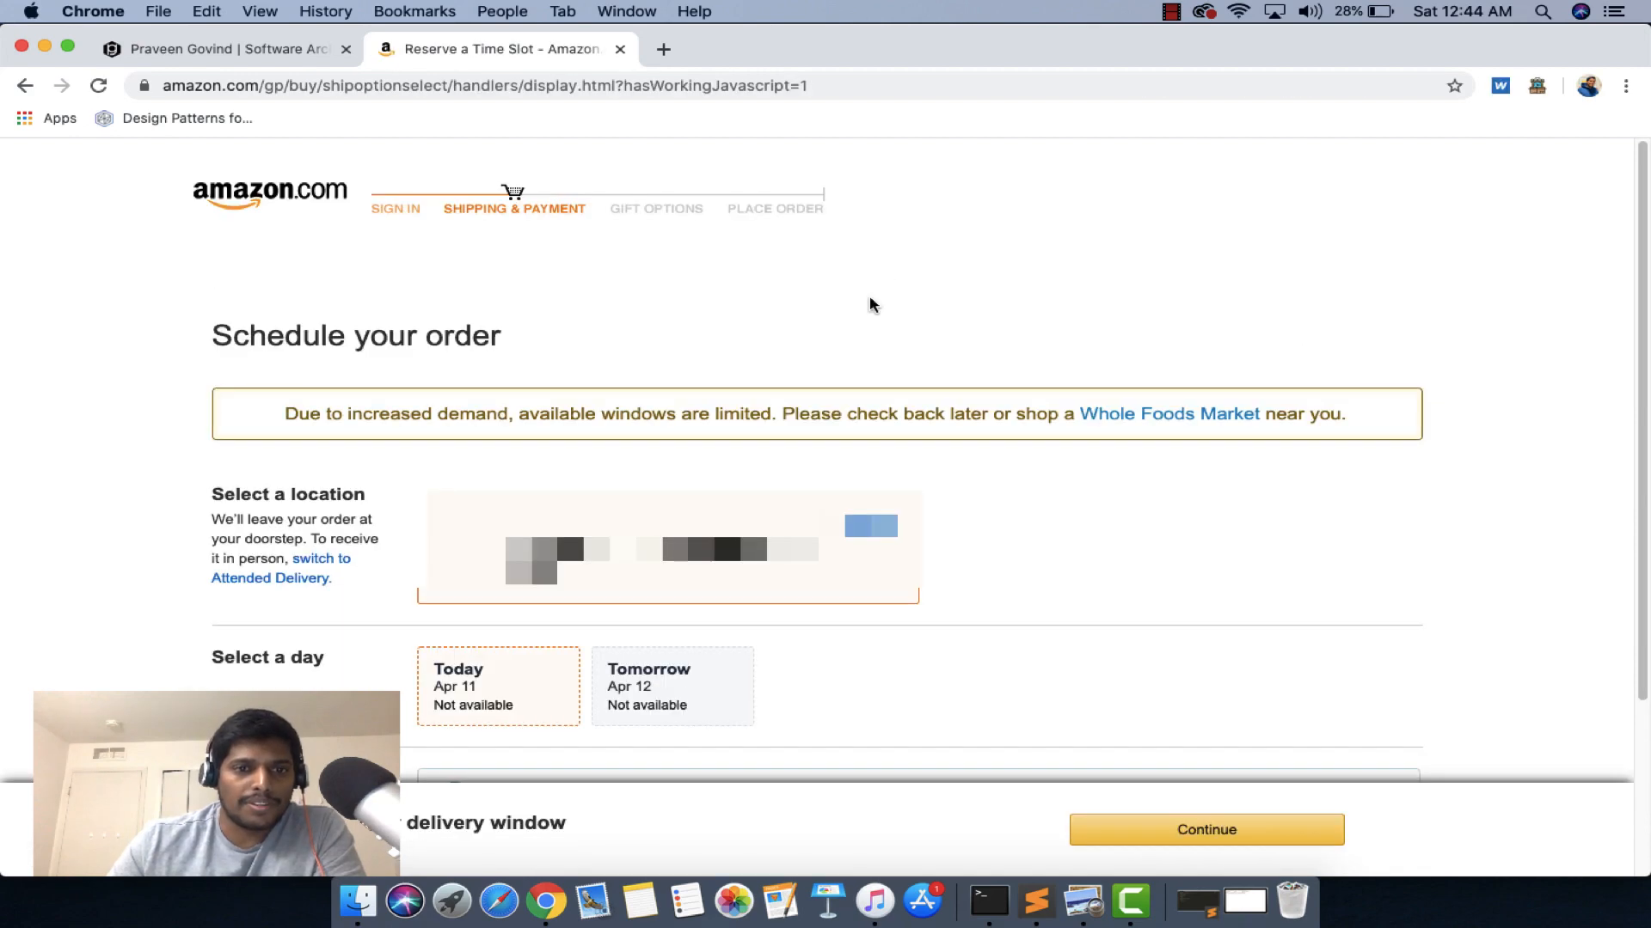
scroll("down", 3)
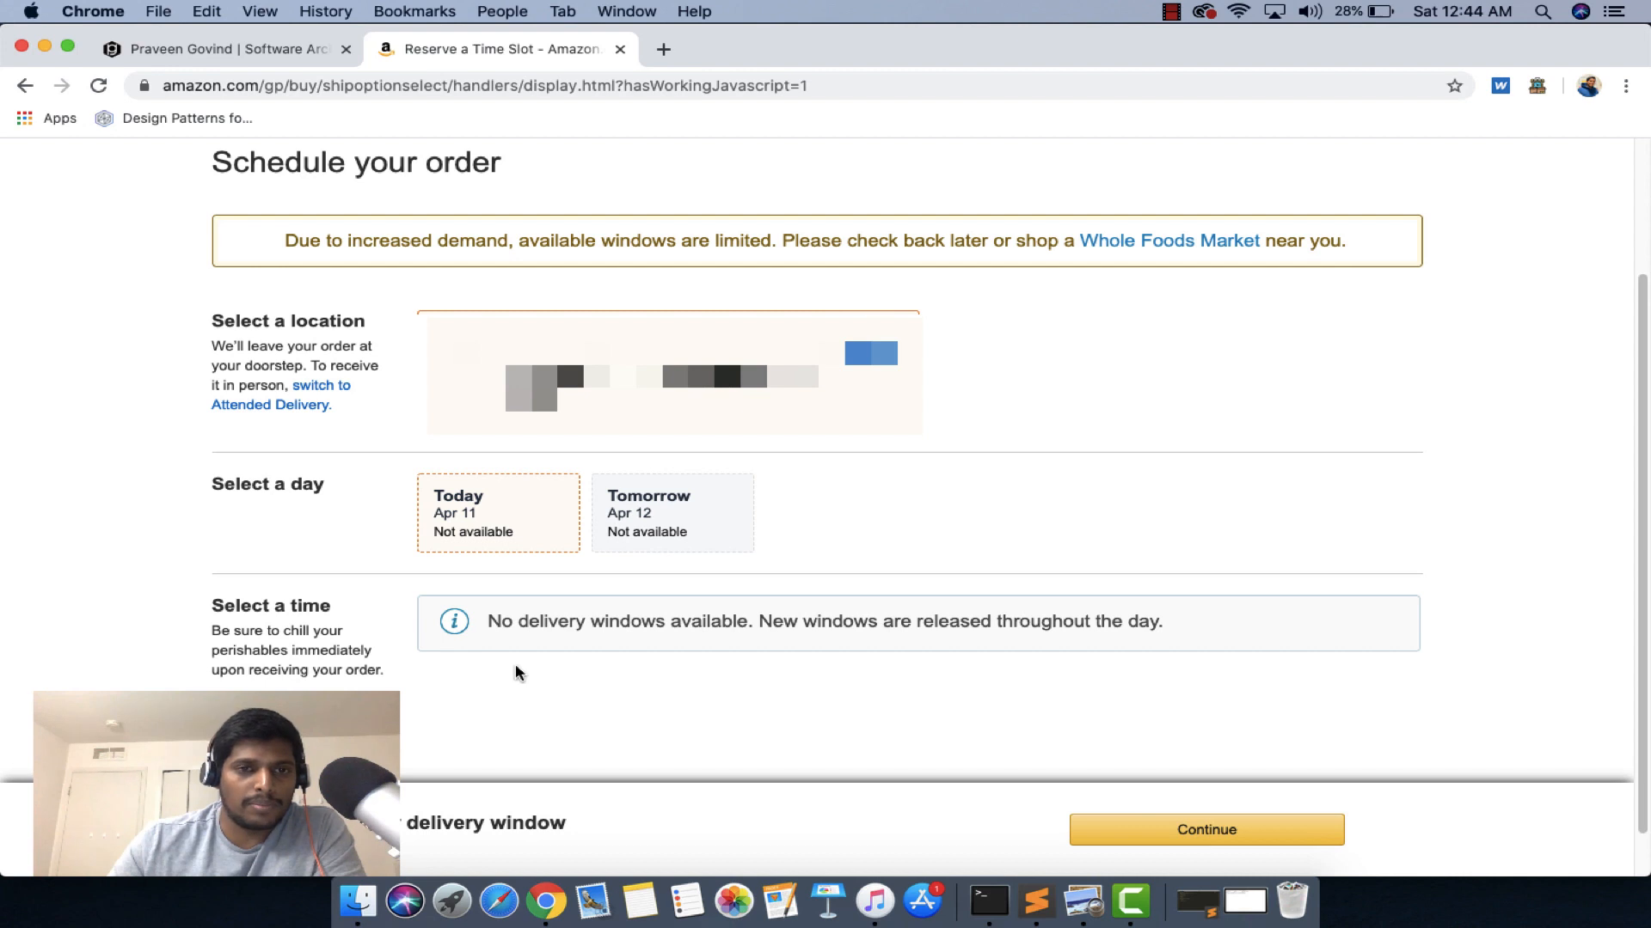
mouse_move(1049, 418)
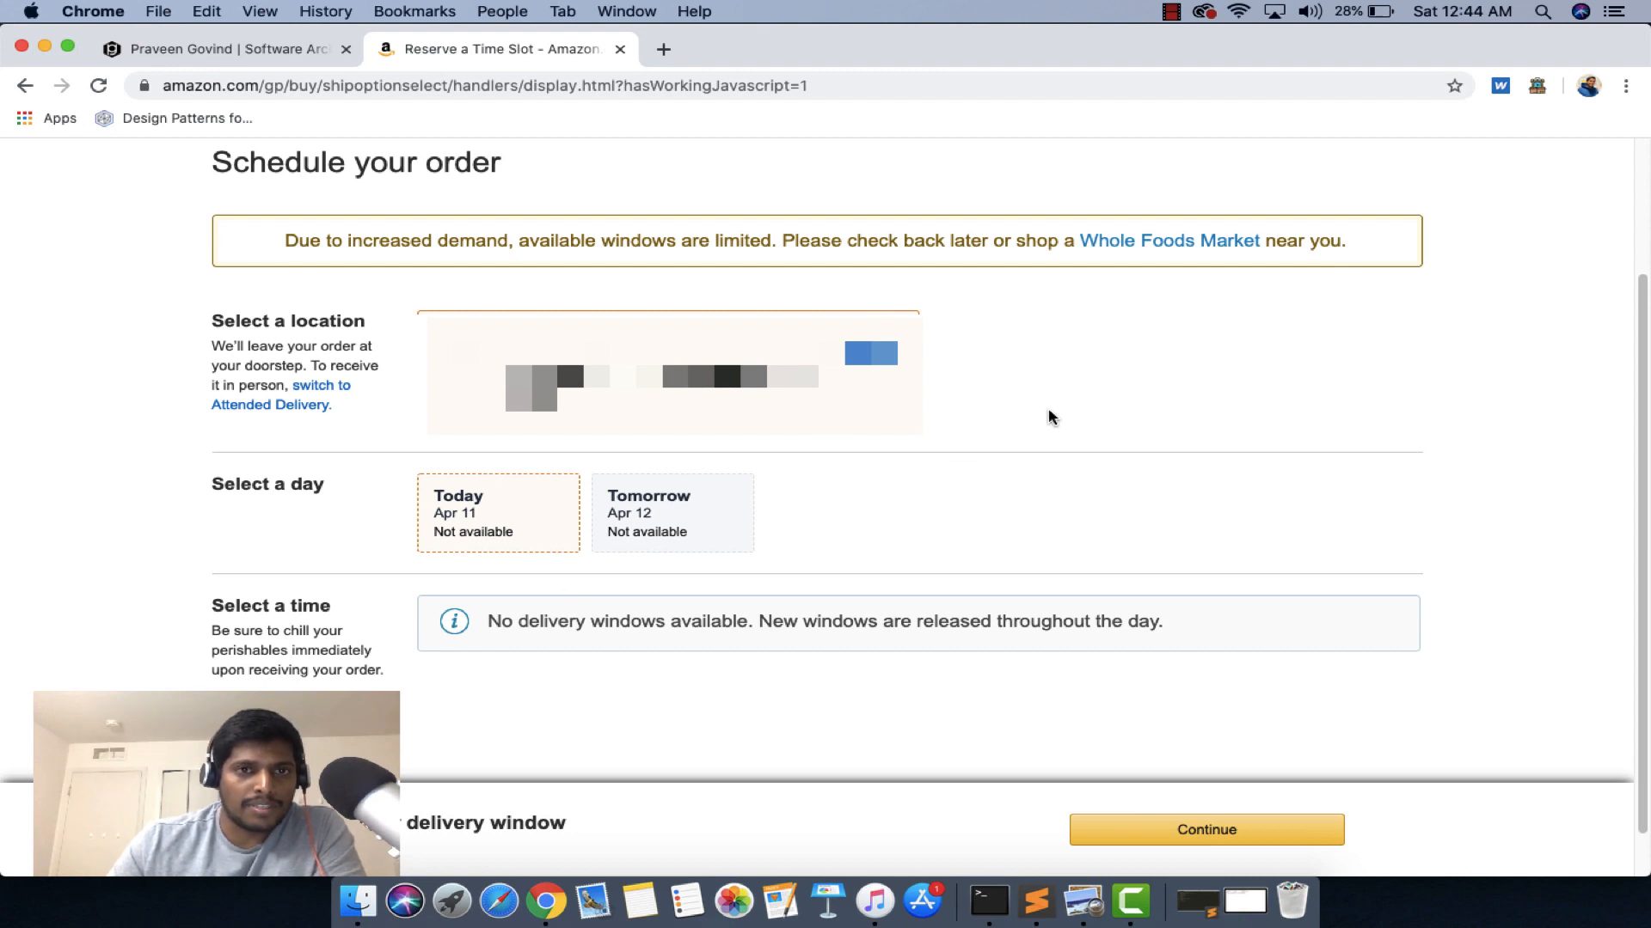
scroll("down", 3)
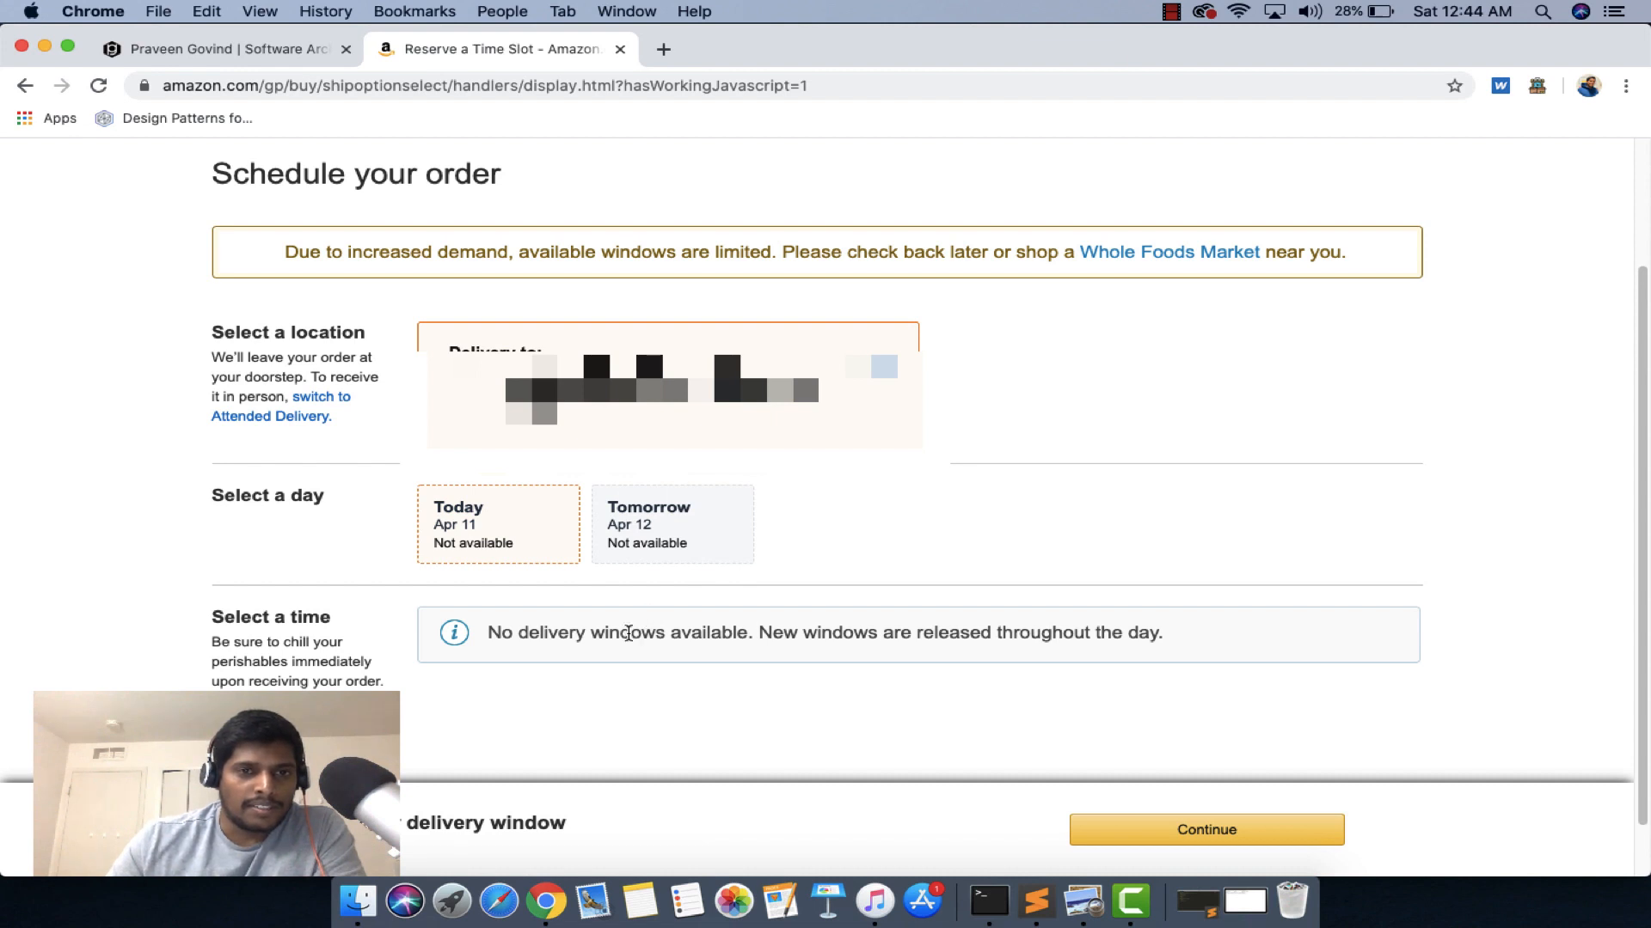
mouse_move(547, 621)
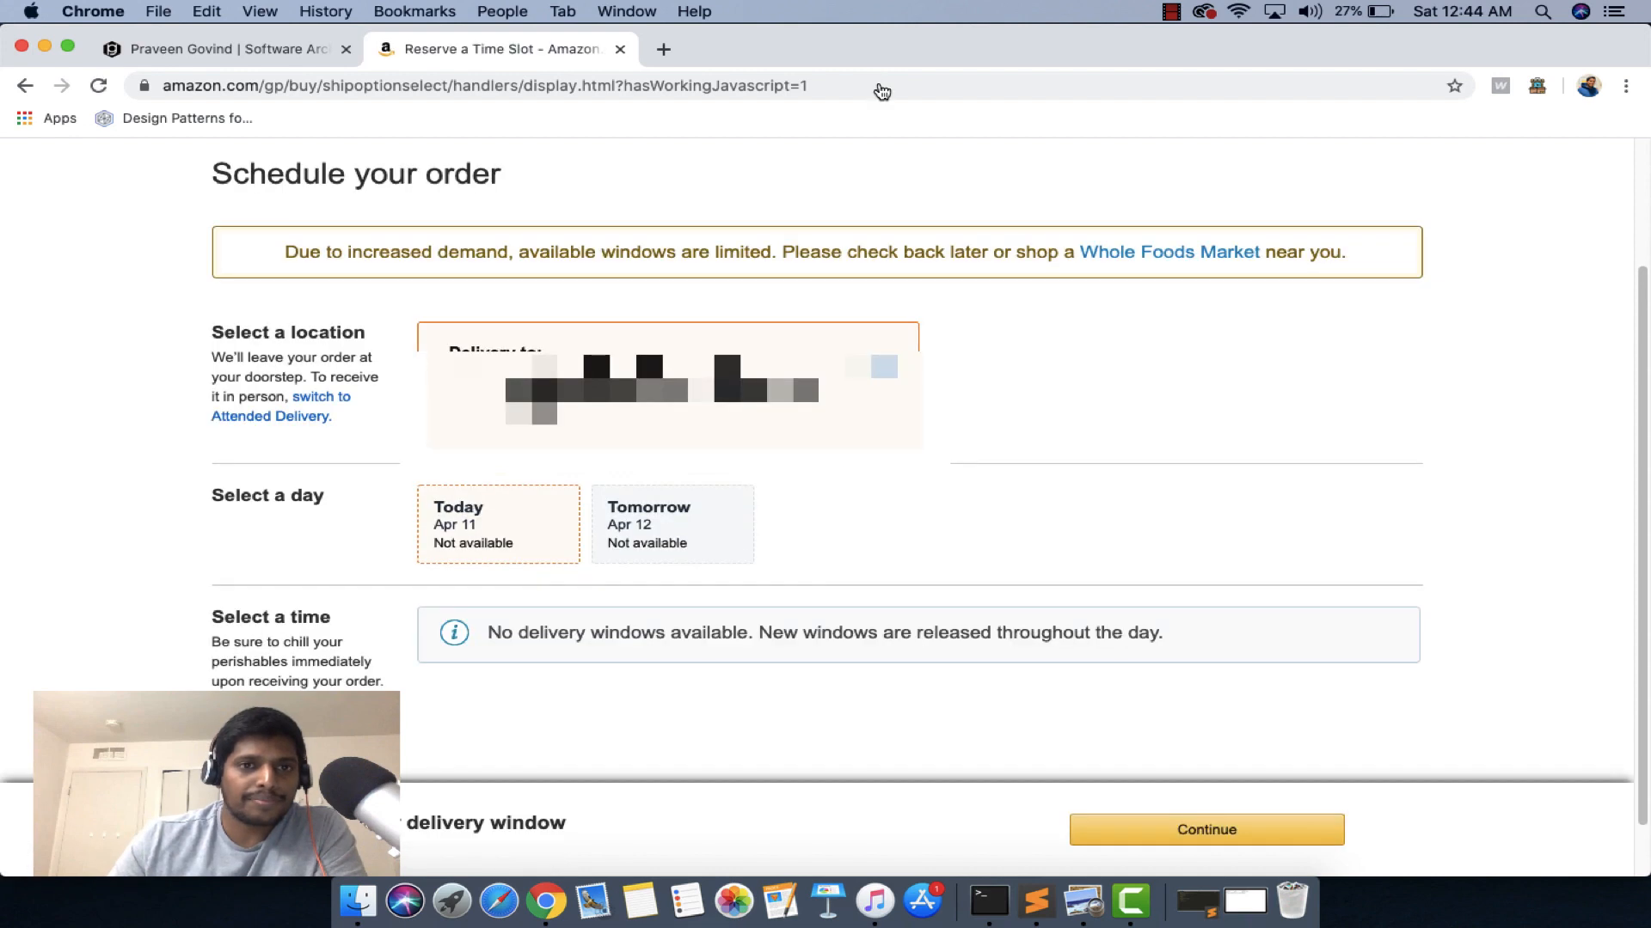
mouse_move(879, 513)
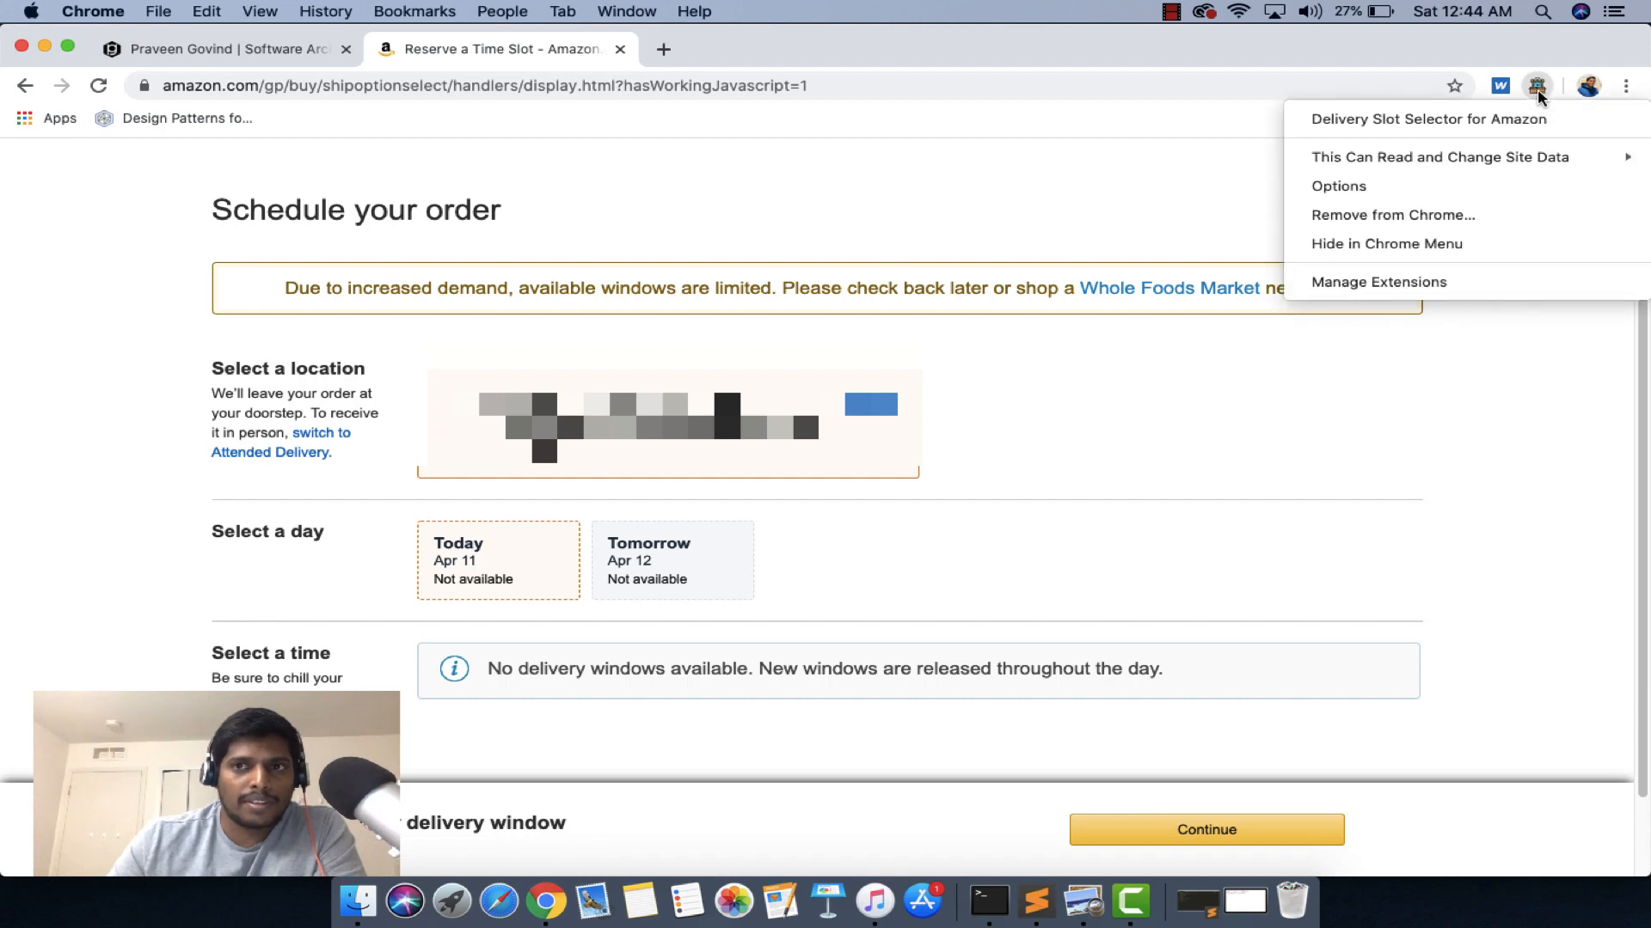
left_click(1126, 180)
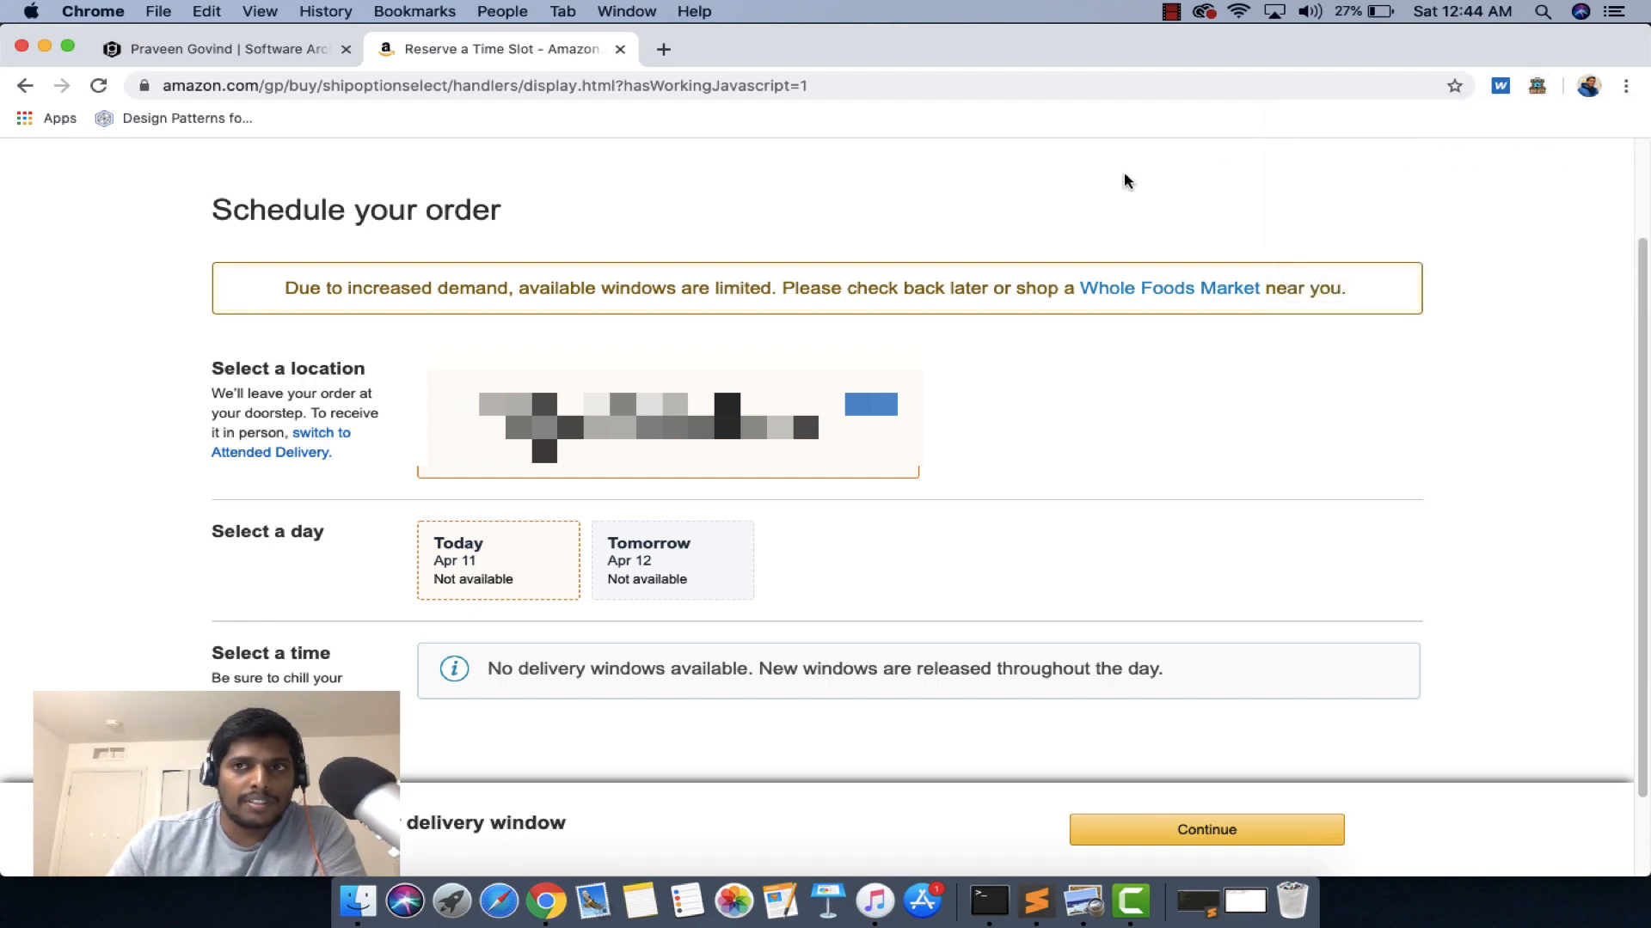
mouse_move(999, 236)
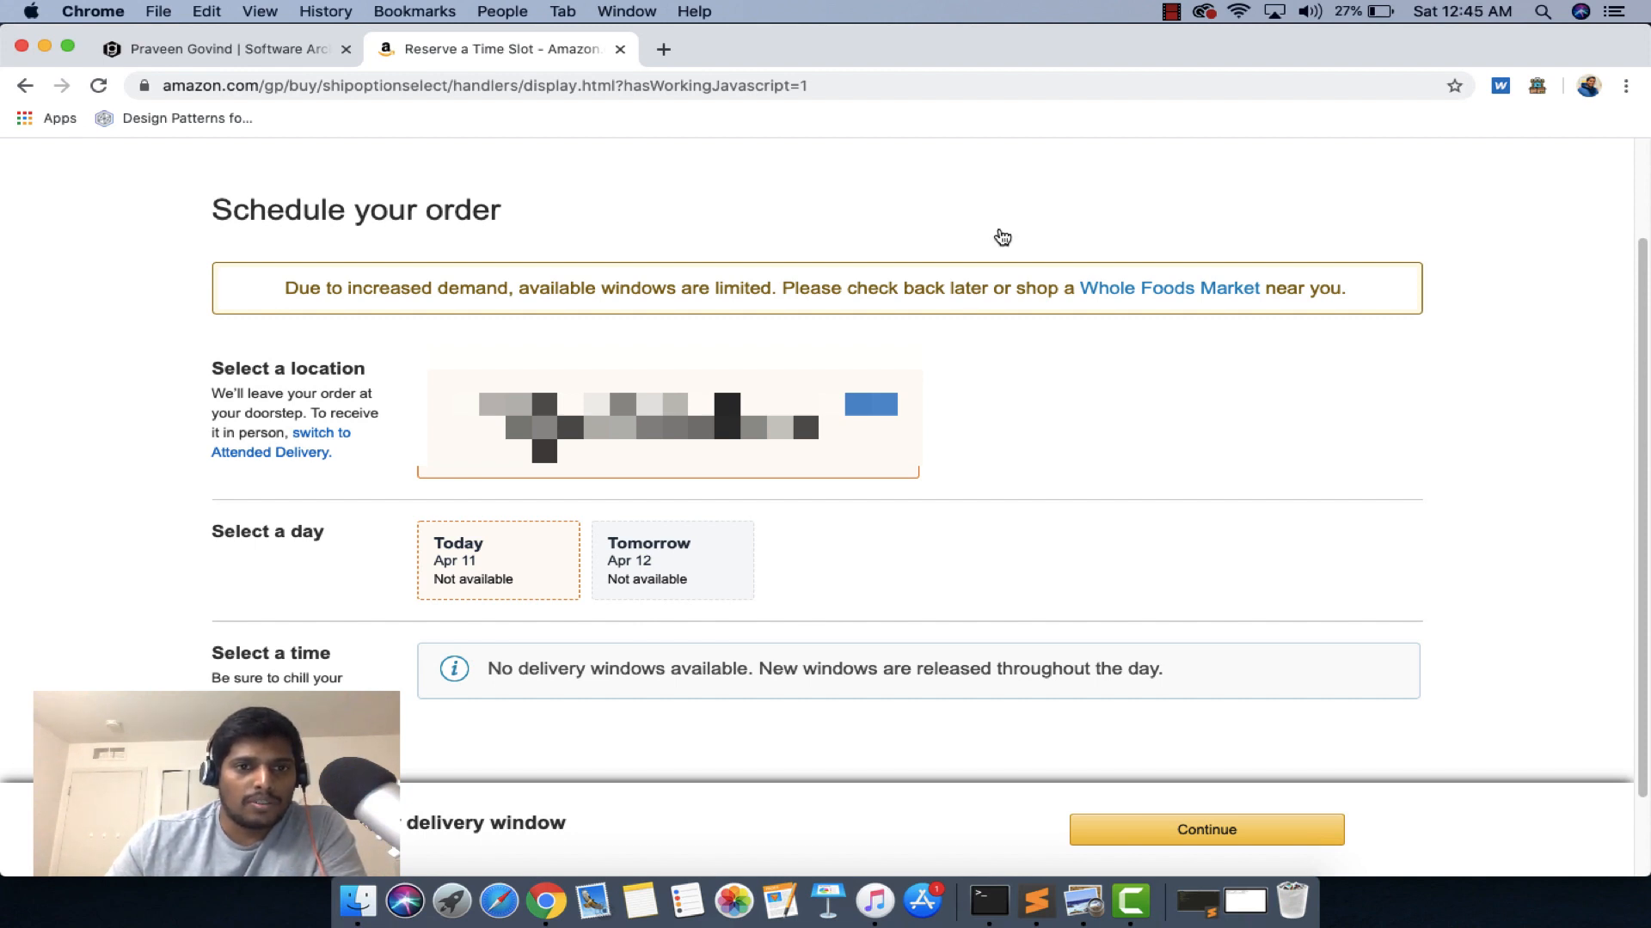
mouse_move(480, 672)
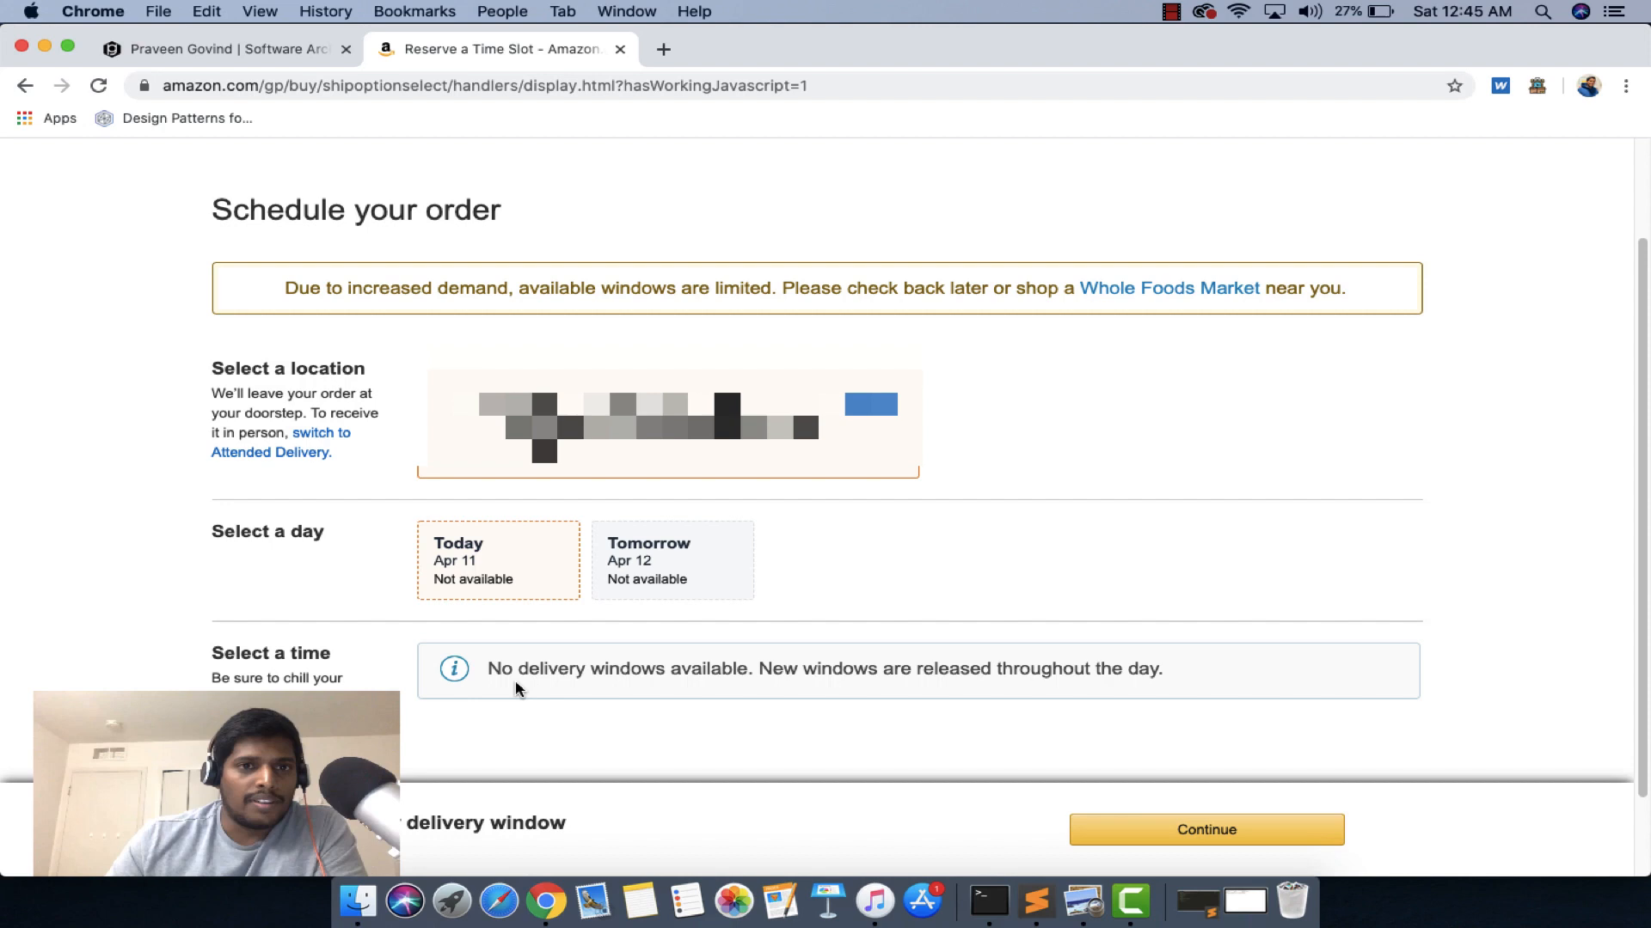
mouse_move(452, 691)
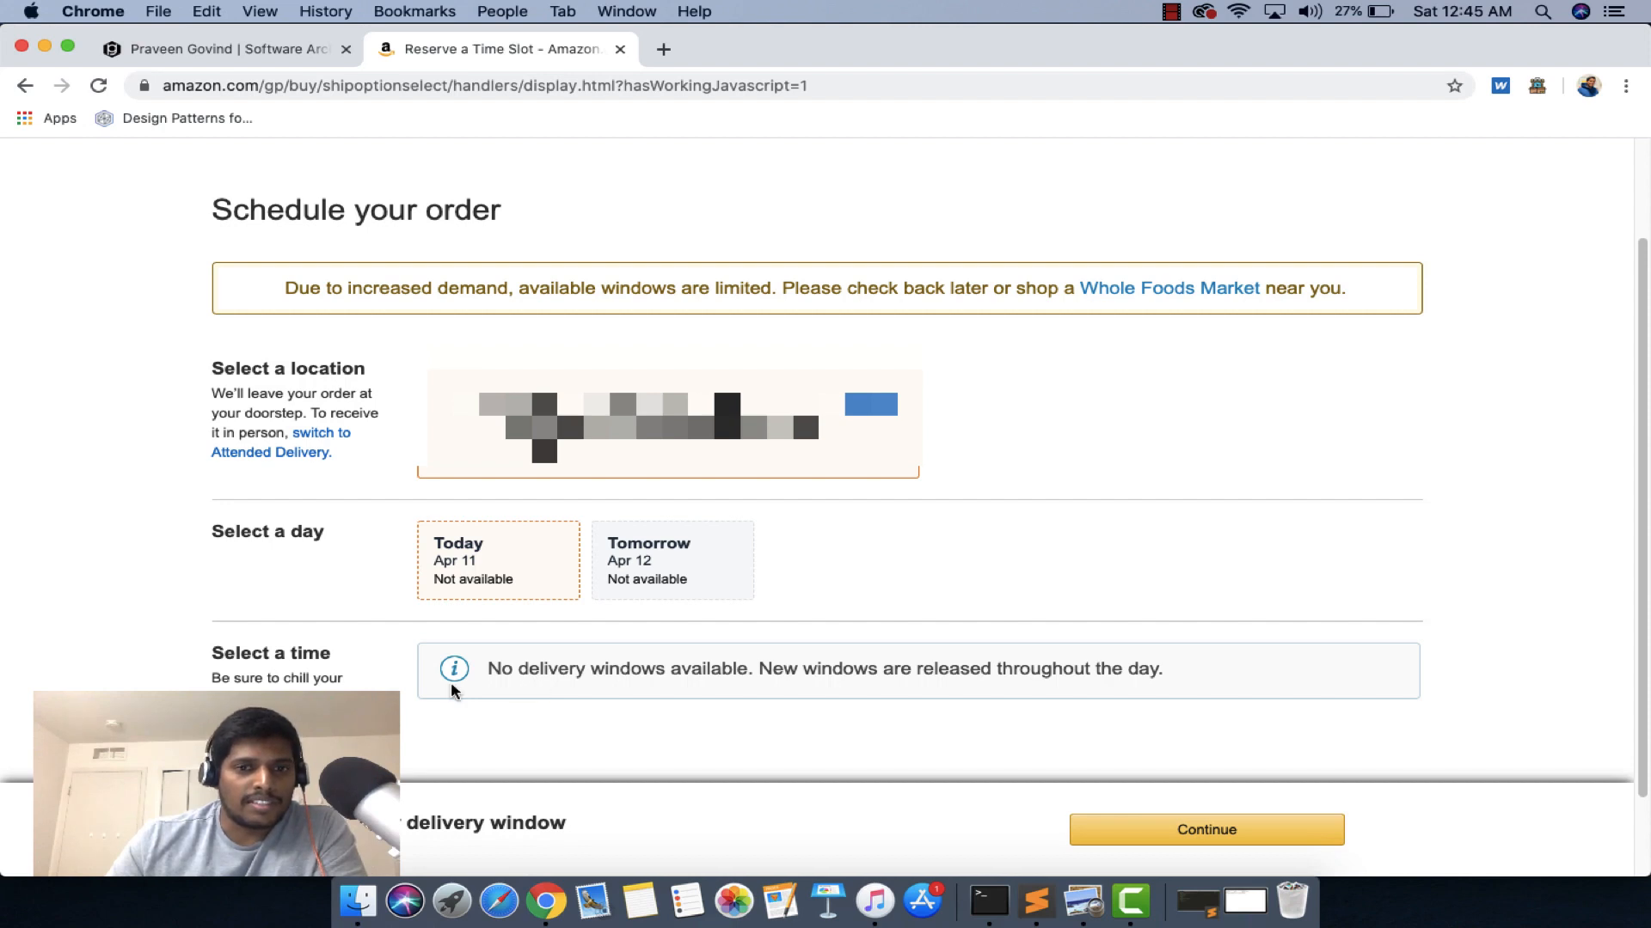
mouse_move(1181, 413)
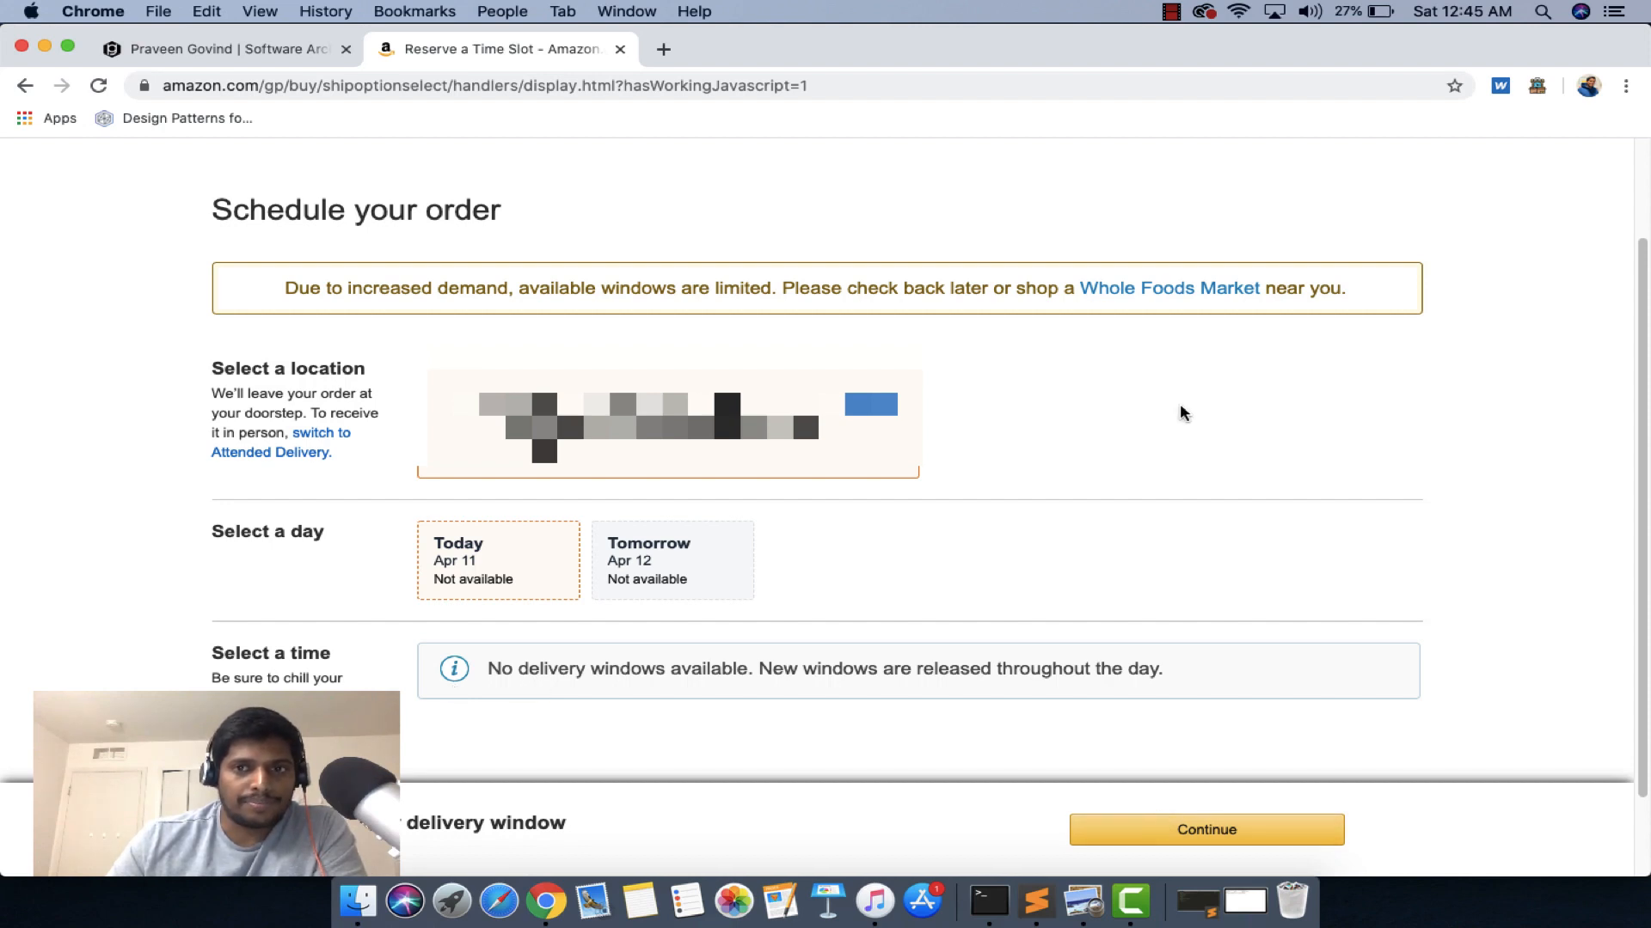
mouse_move(358, 368)
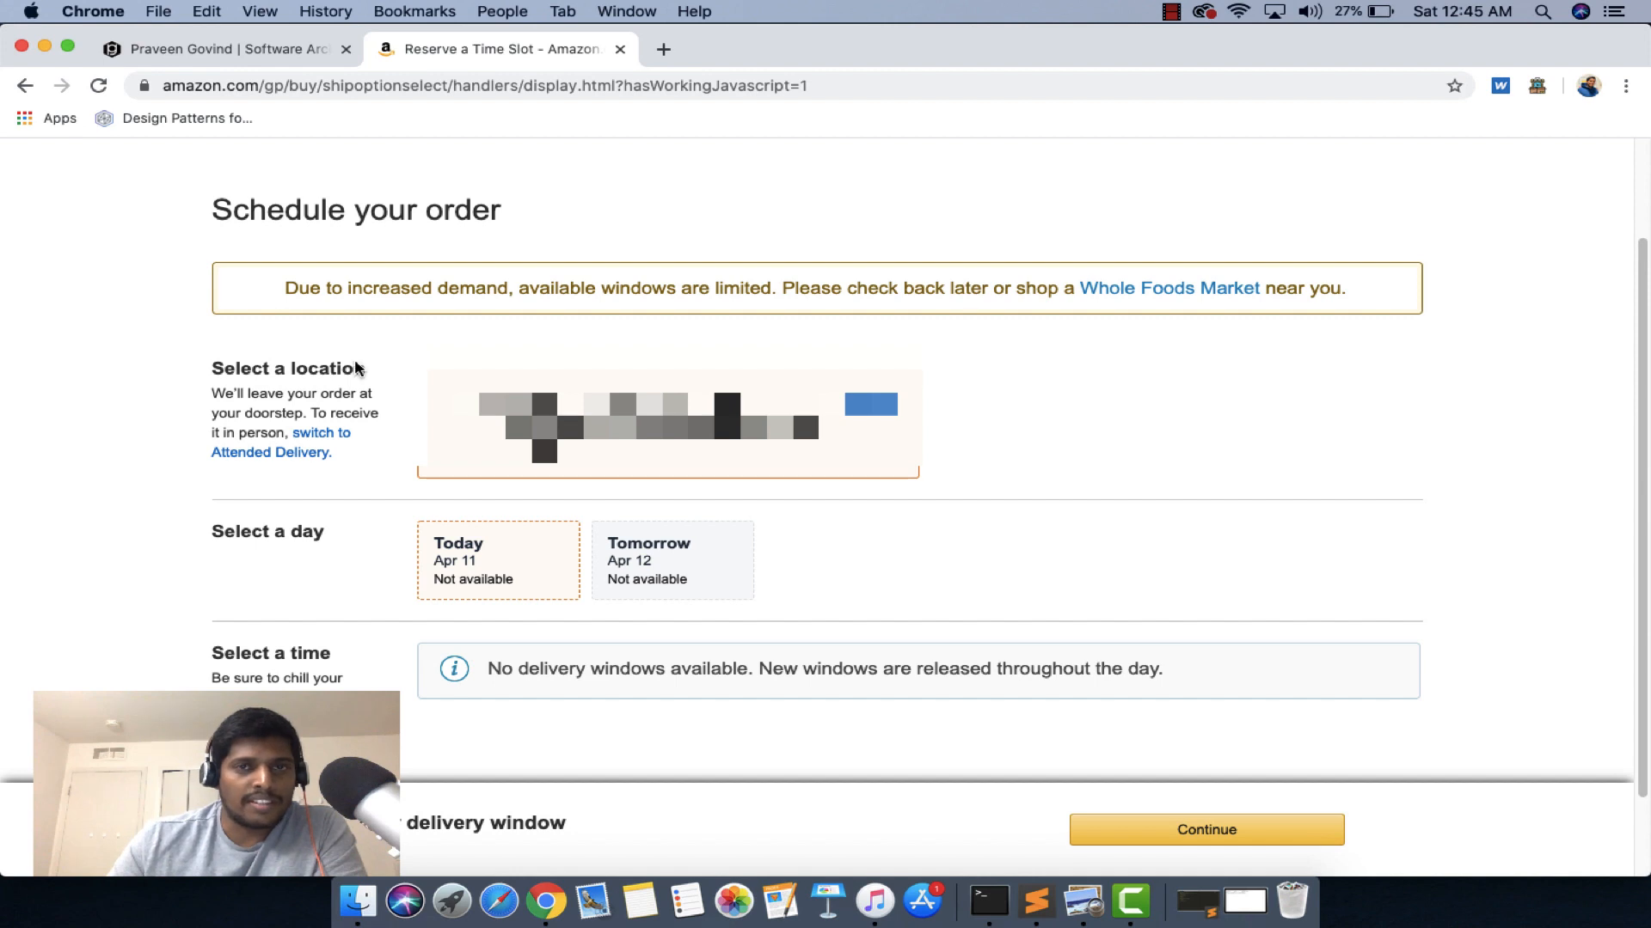
scroll("down", 3)
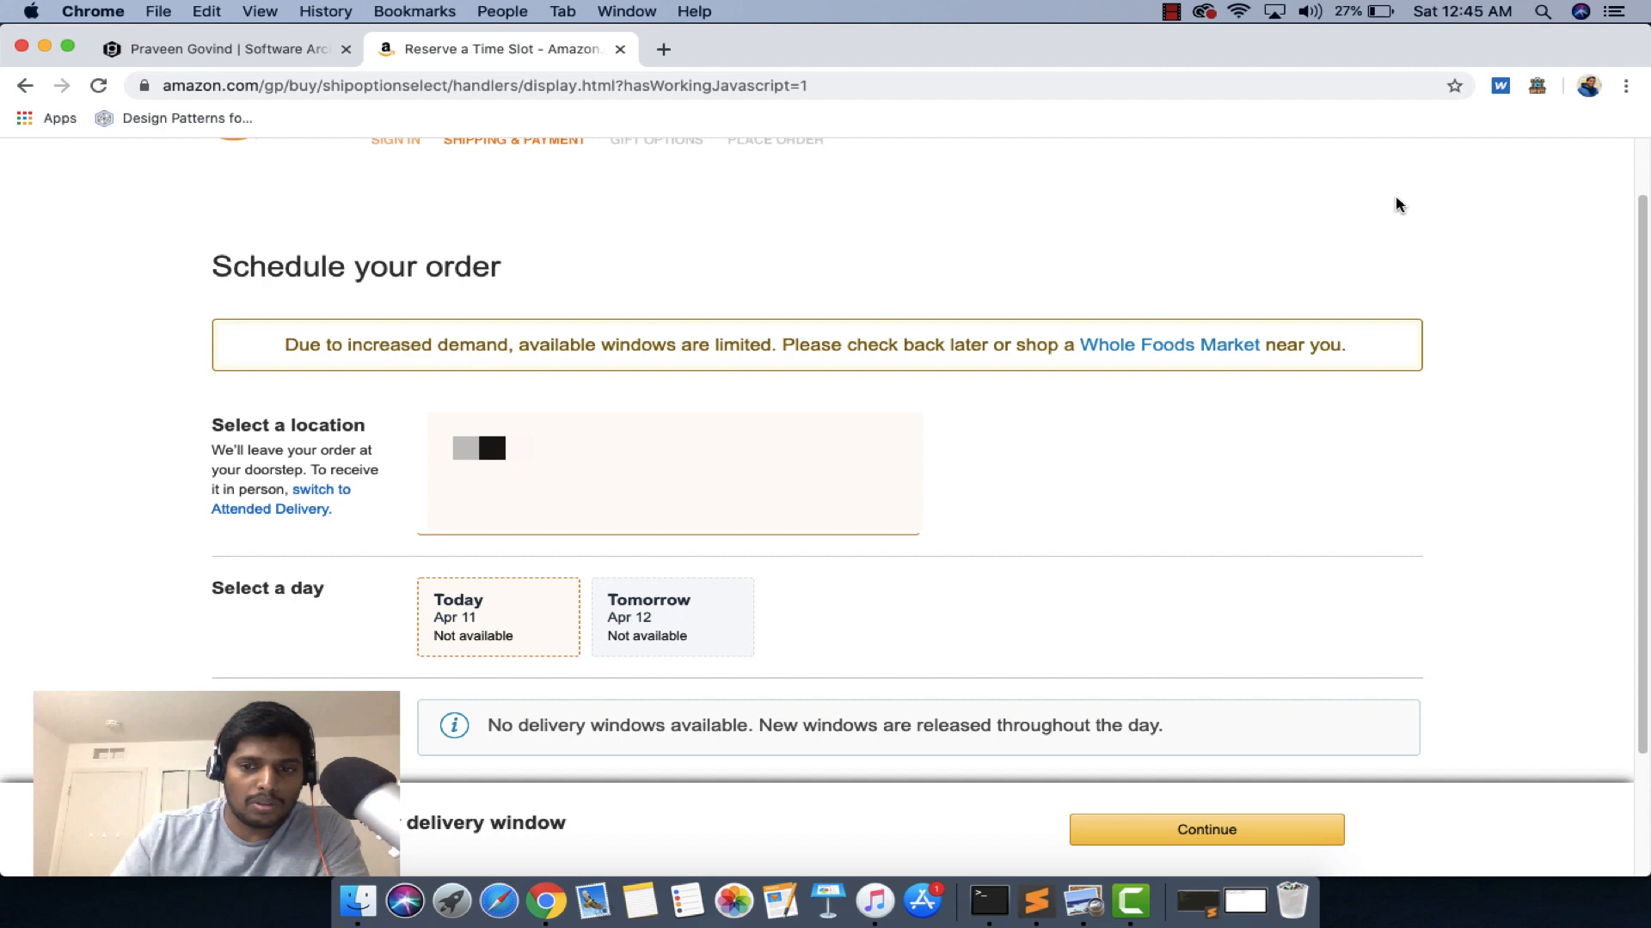
mouse_move(1166, 217)
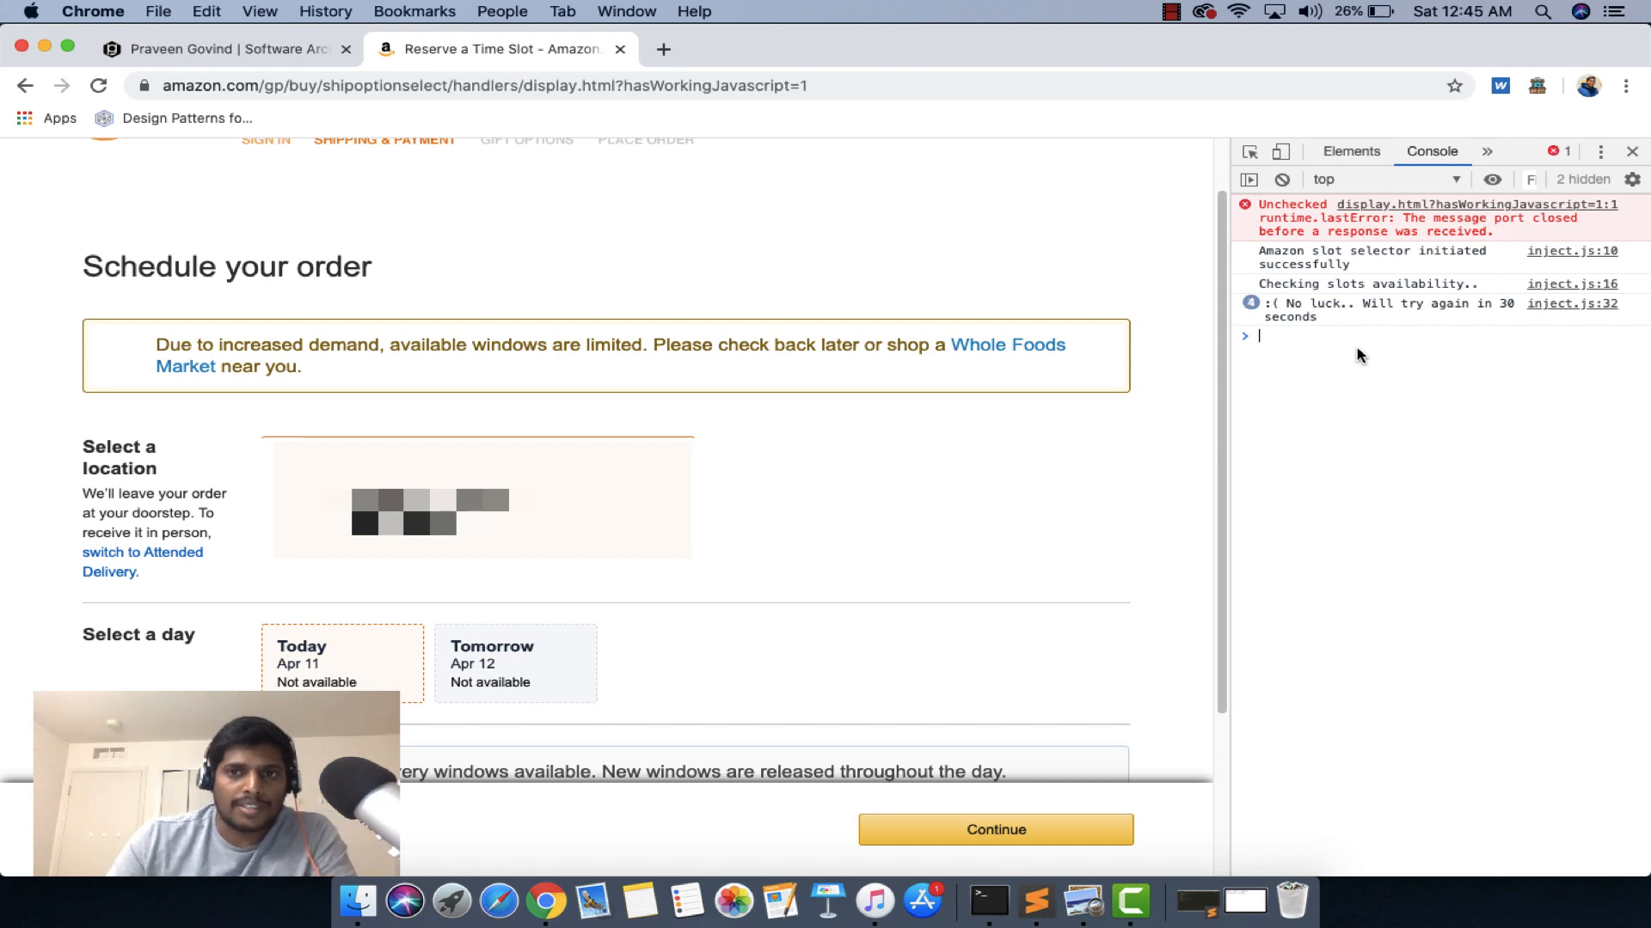
mouse_move(1331, 262)
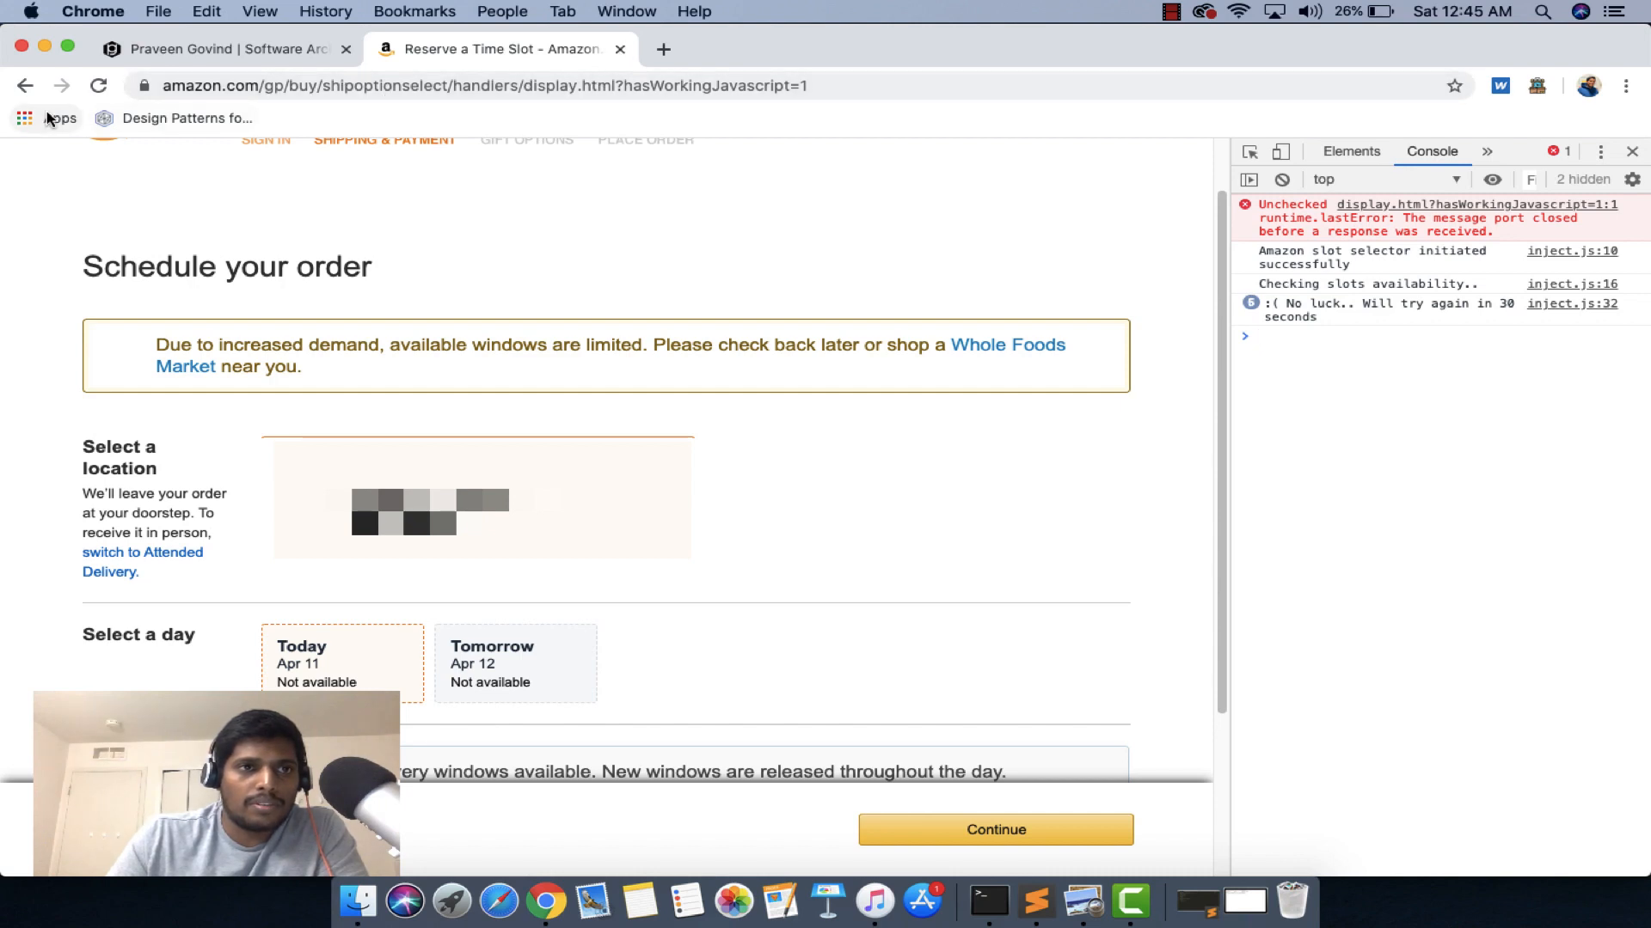
Step: Go back to Substitution preferences and continue again to reload Schedule your order for the slot selector
left_click(994, 829)
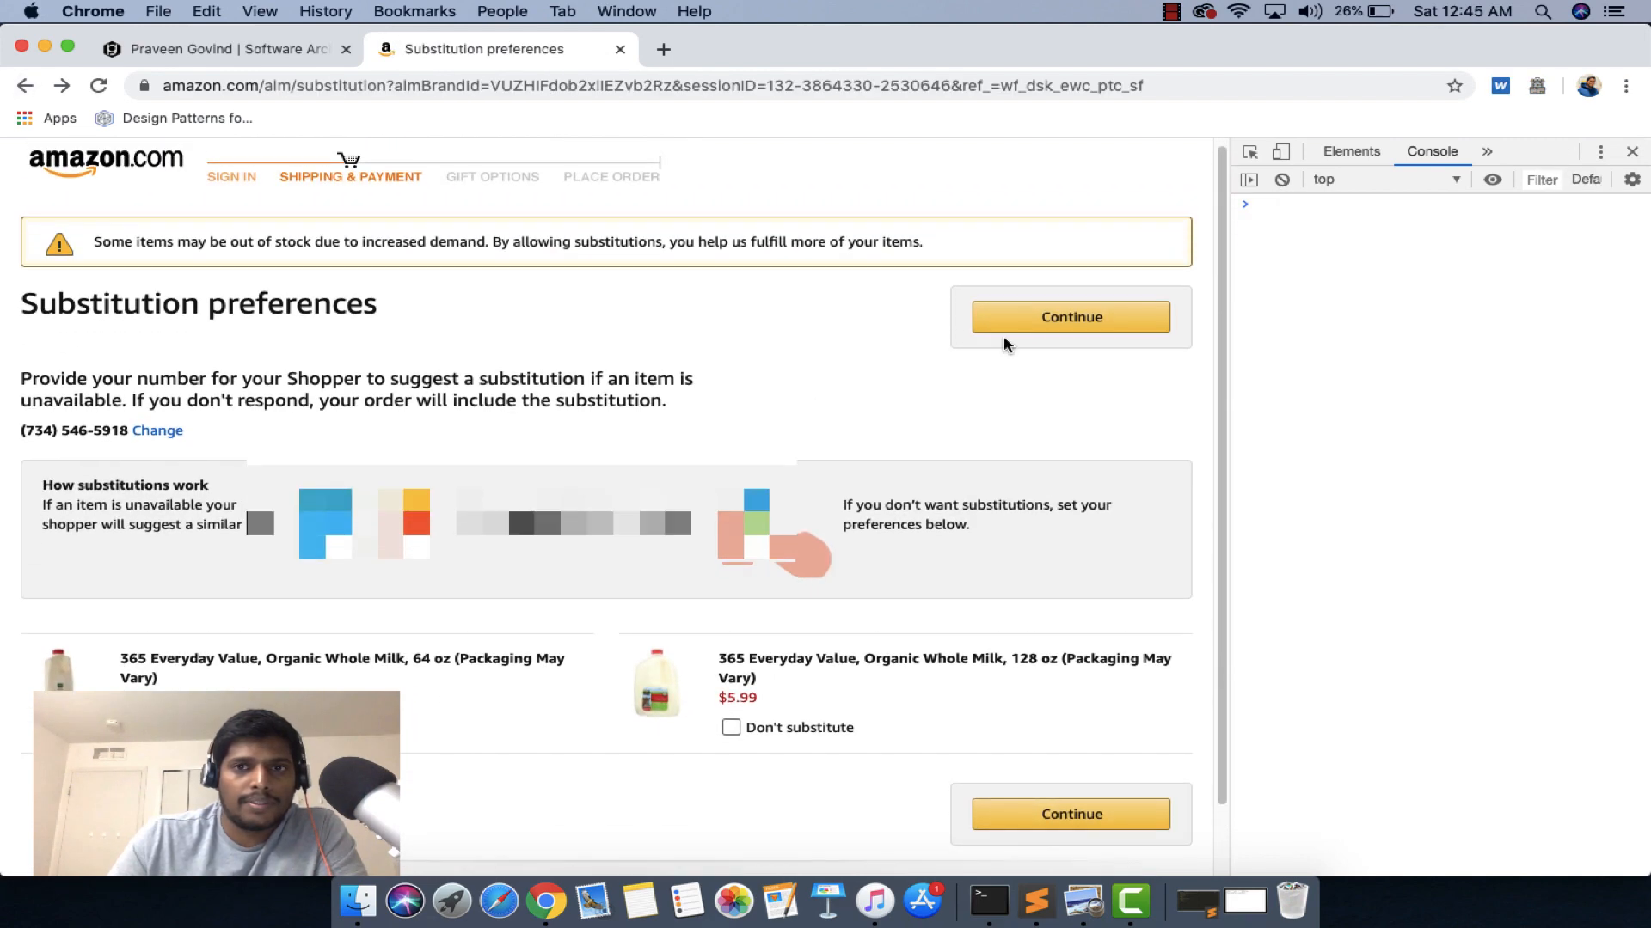
left_click(1069, 317)
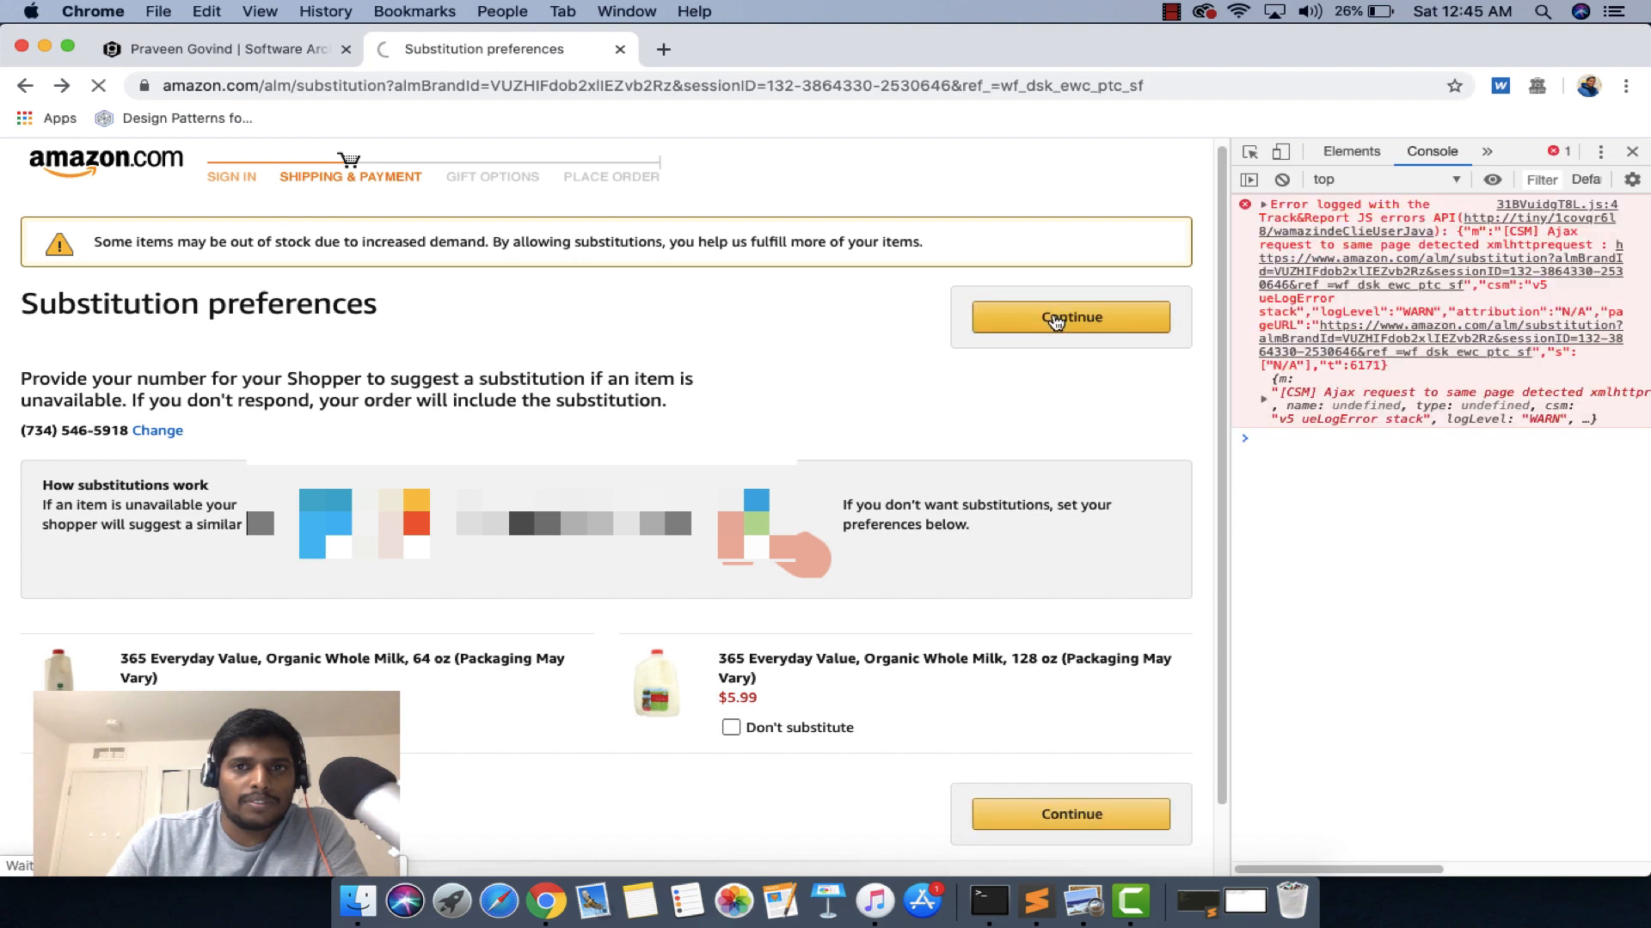
left_click(1070, 316)
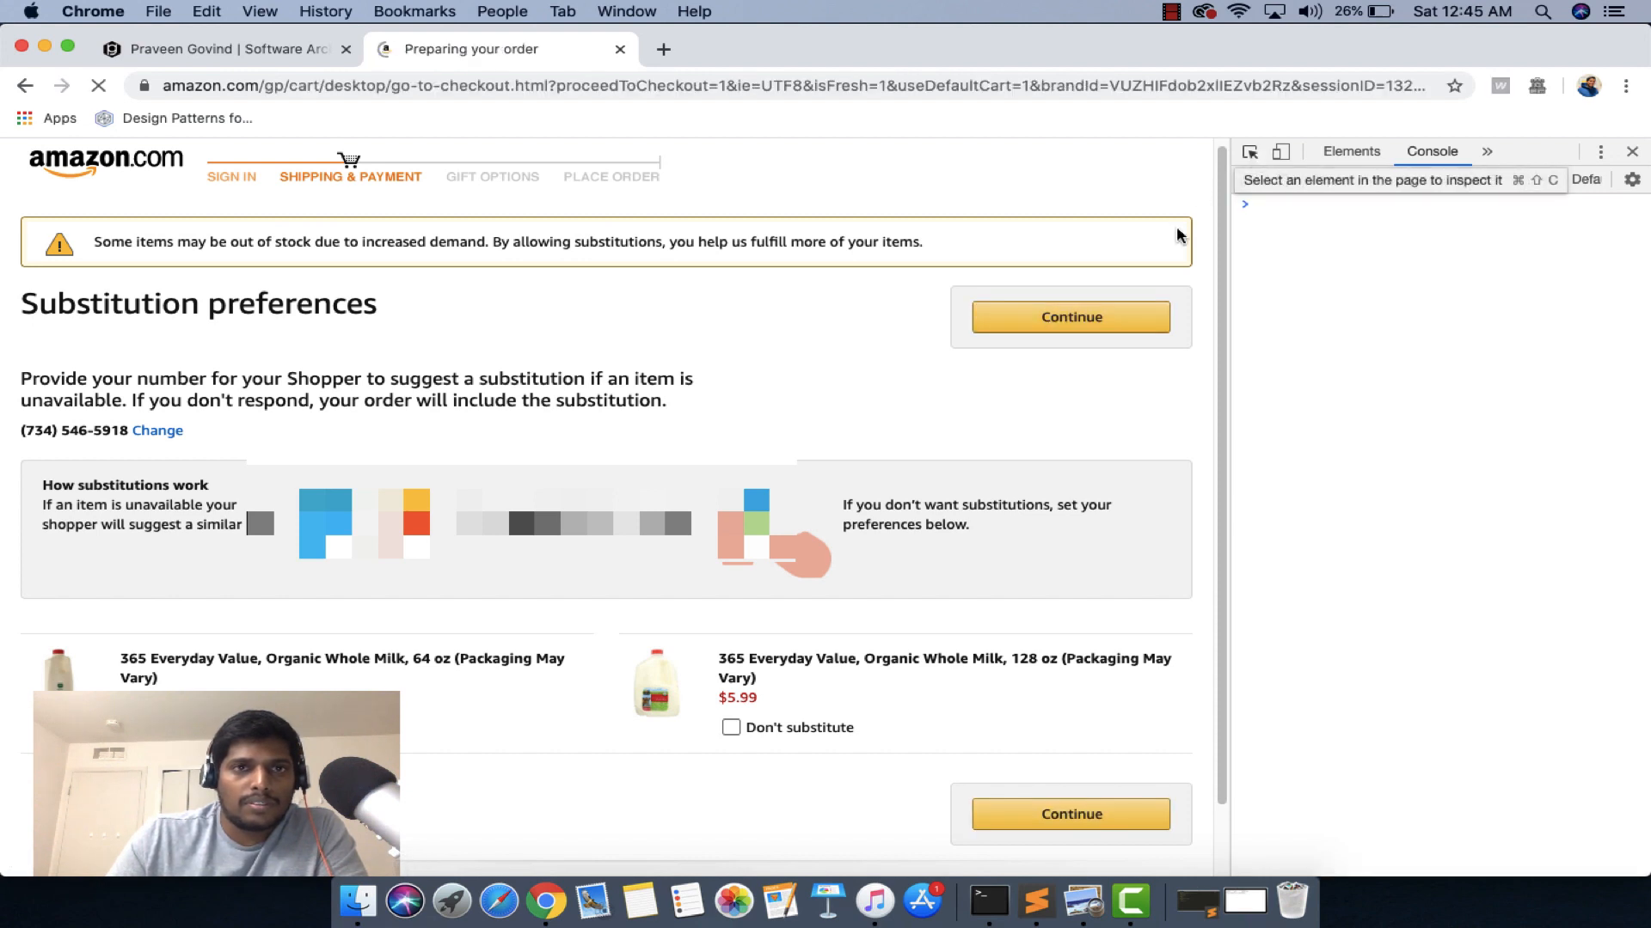
left_click(1069, 316)
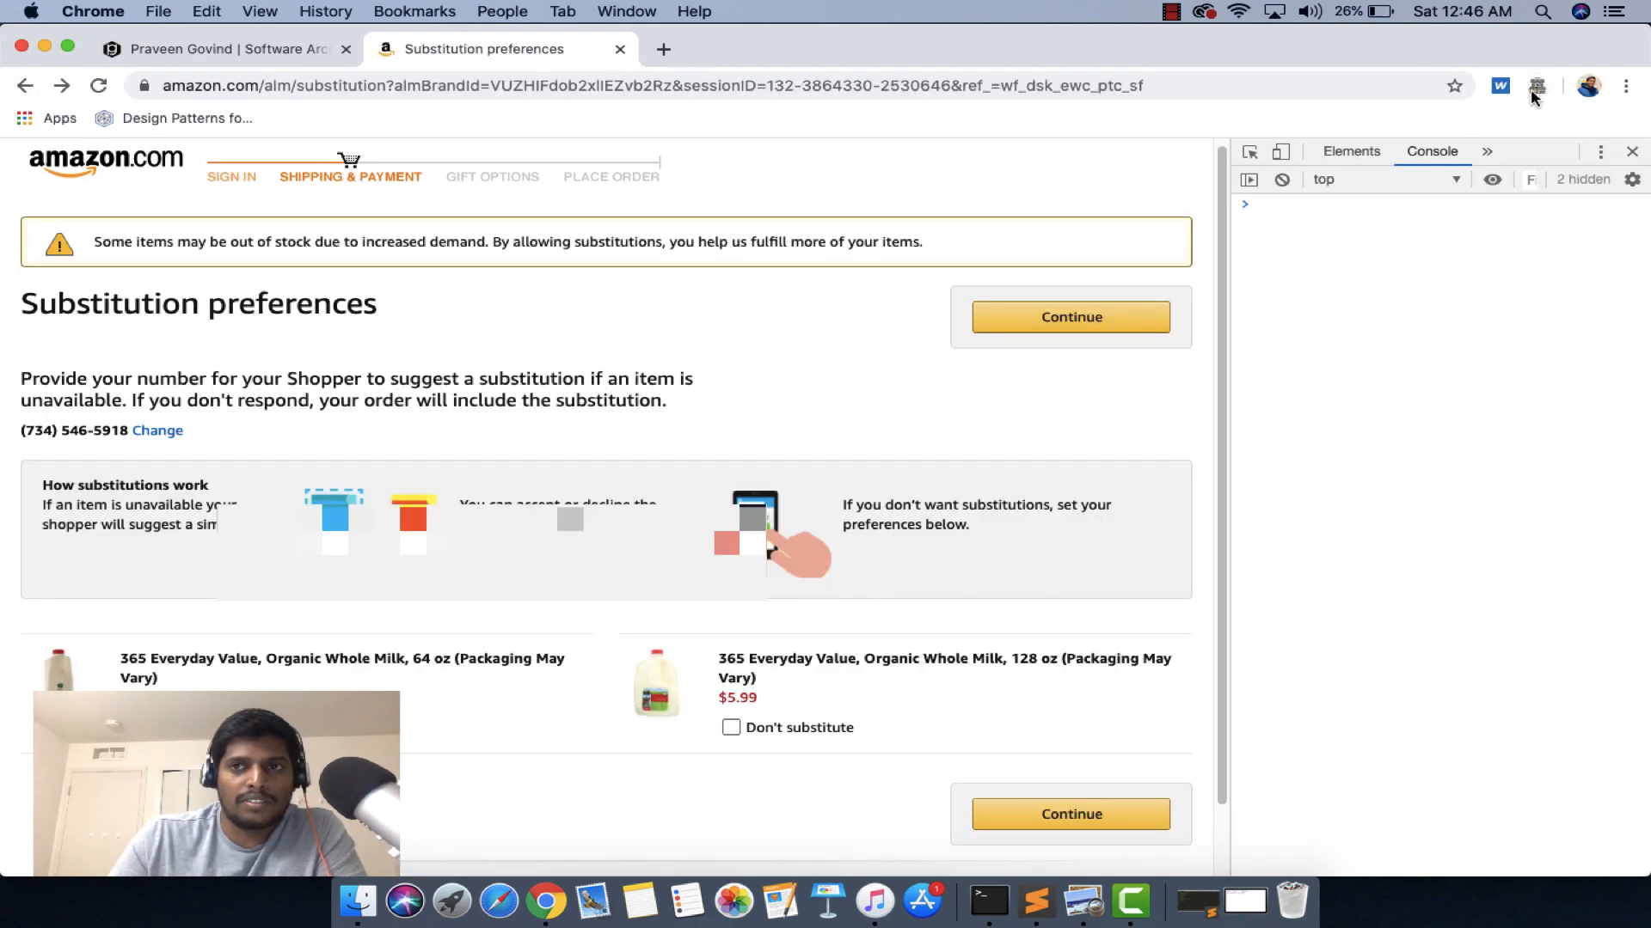
mouse_move(1205, 199)
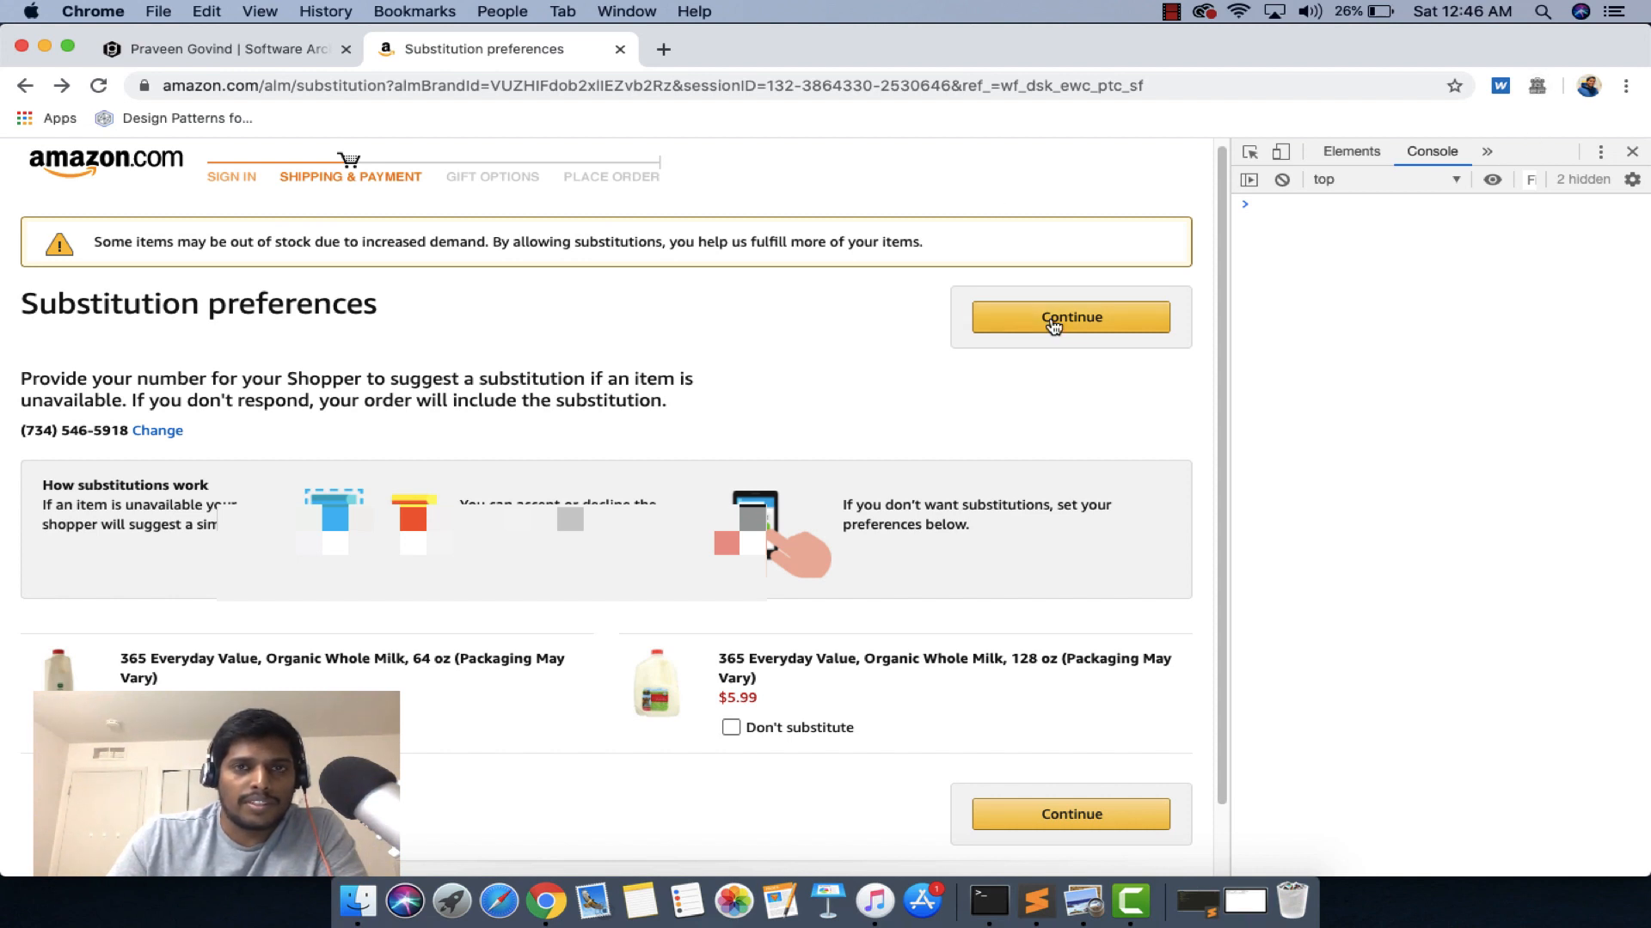
left_click(1070, 317)
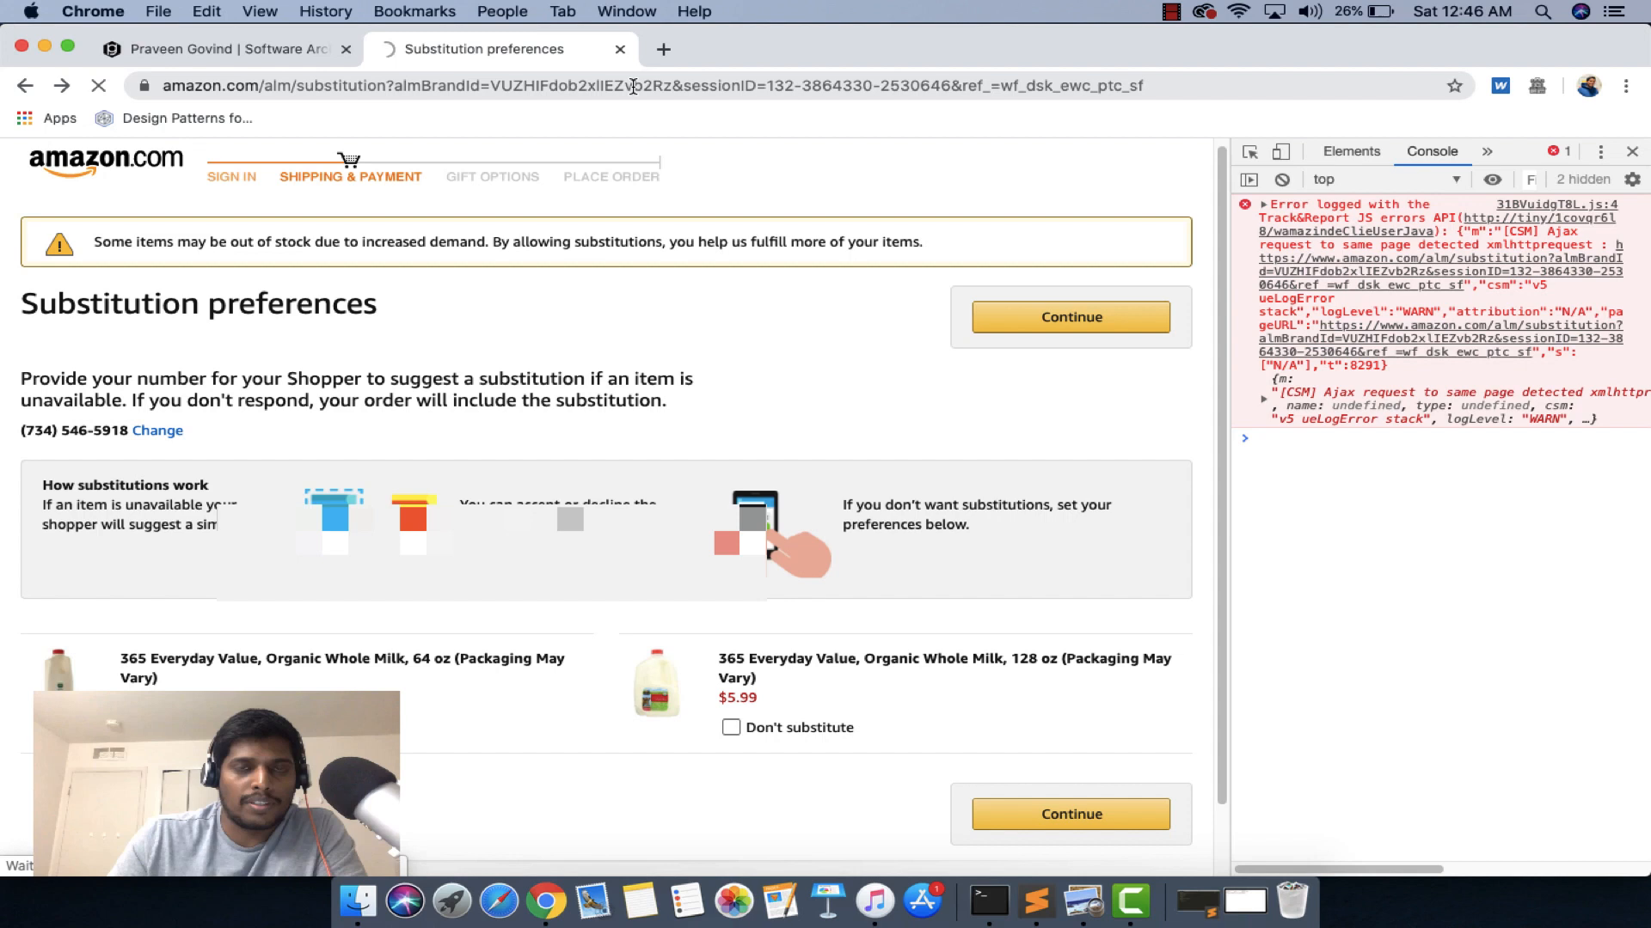
left_click(1069, 316)
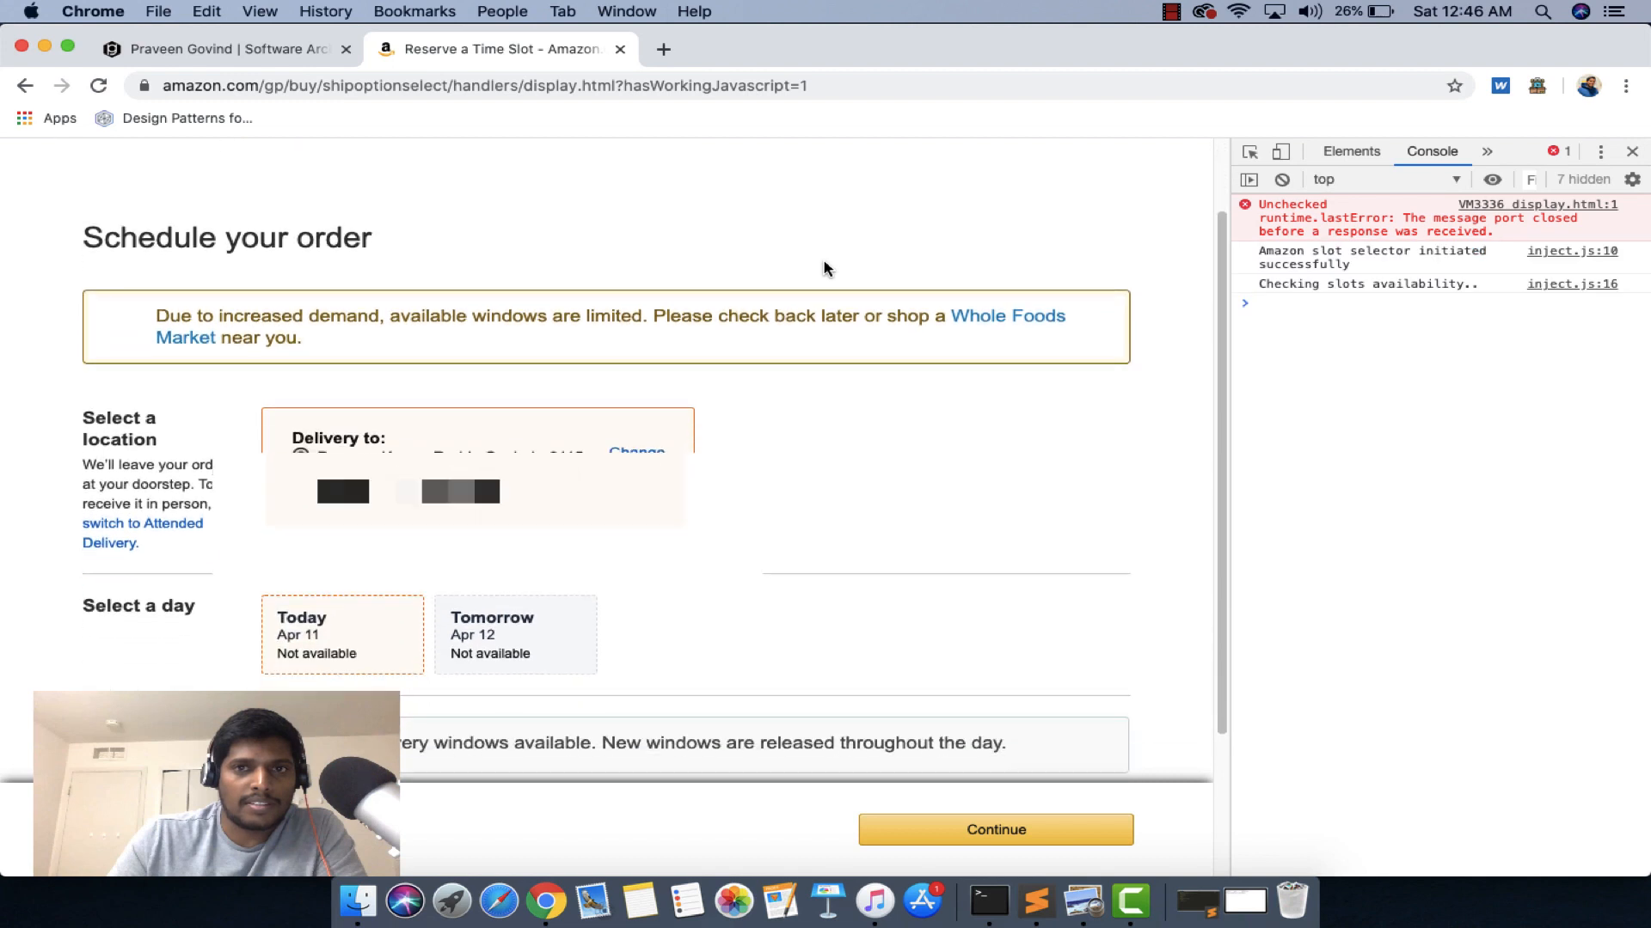
Step: Check the time slots and reload the scheduling page so the console logs no windows and 30-second retries
scroll("down", 3)
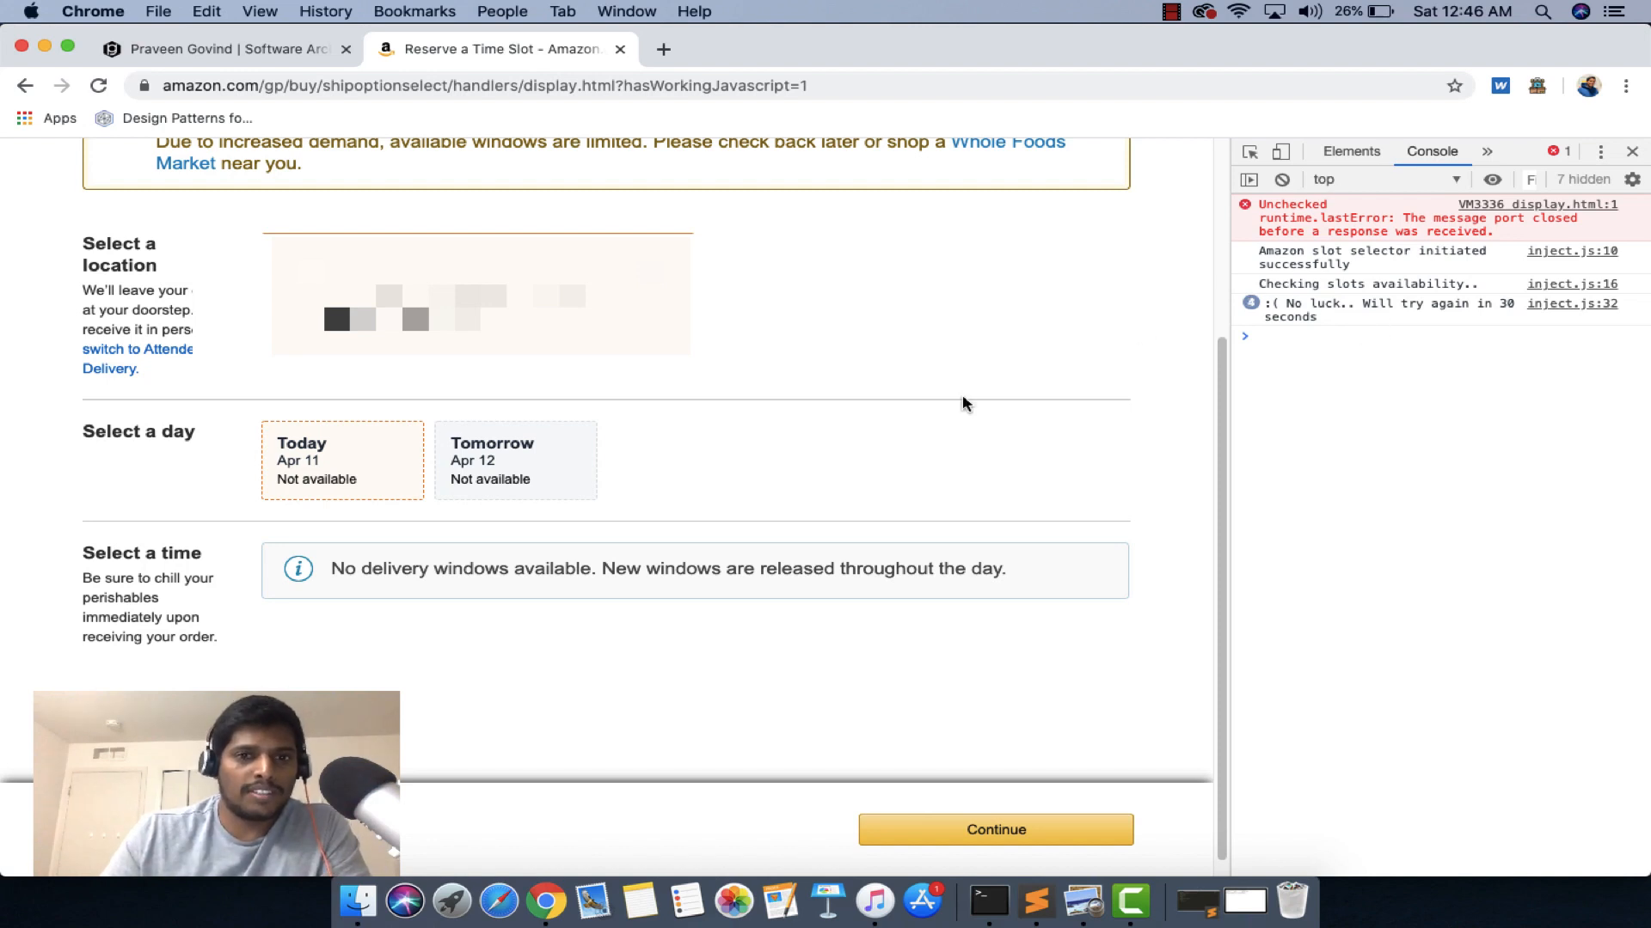
mouse_move(789, 487)
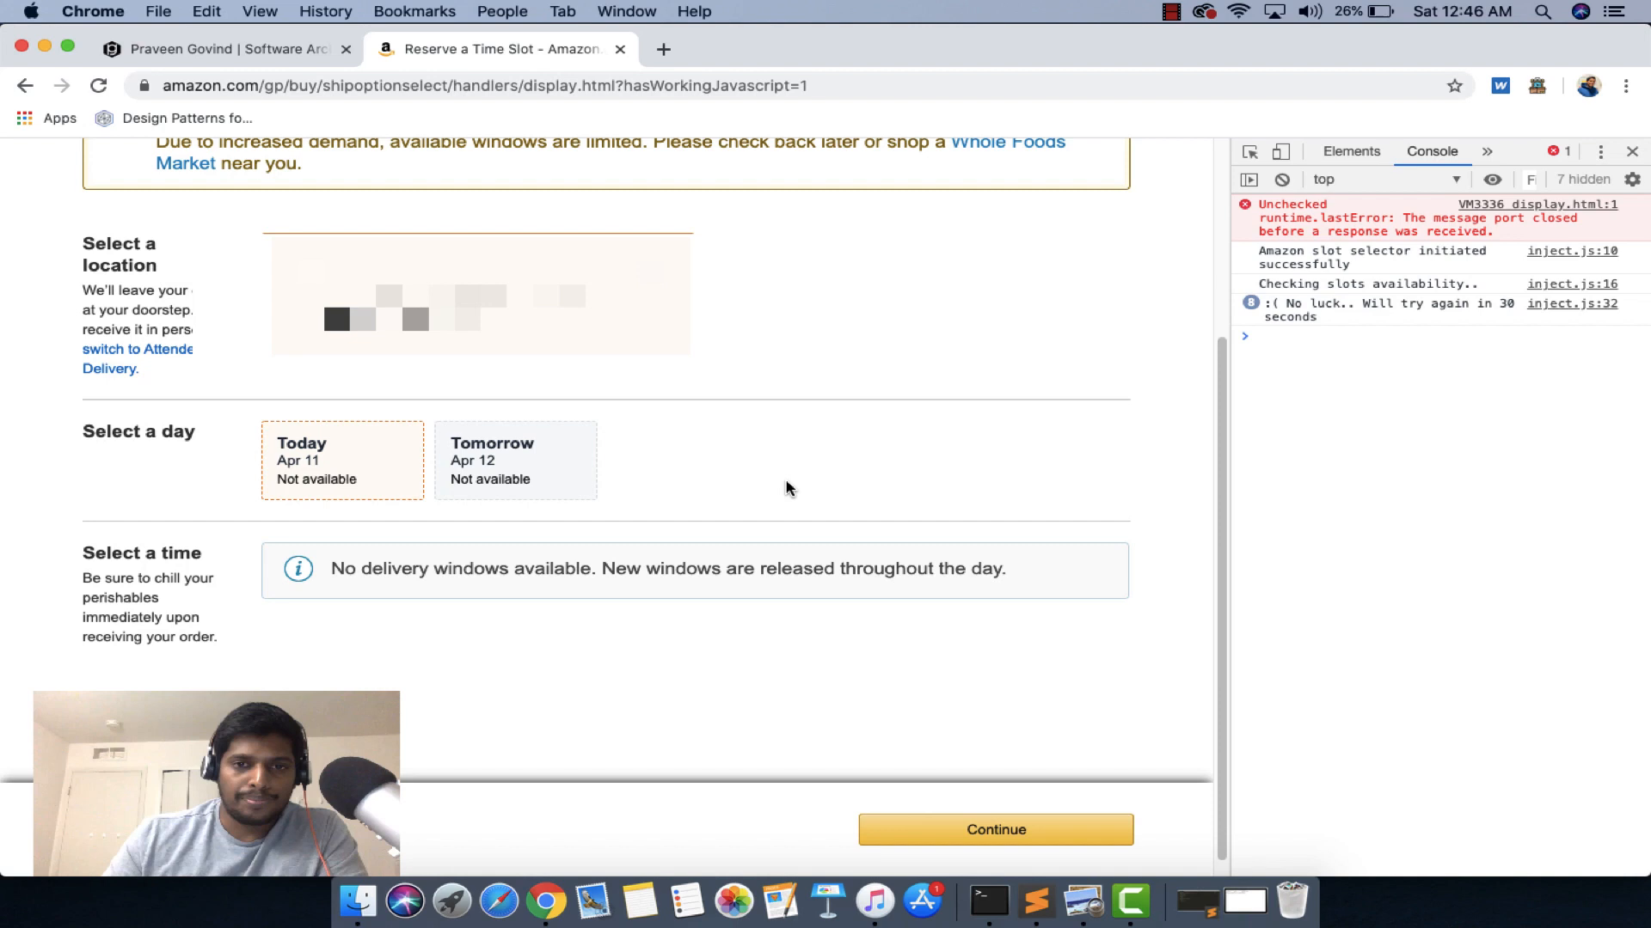
mouse_move(913, 355)
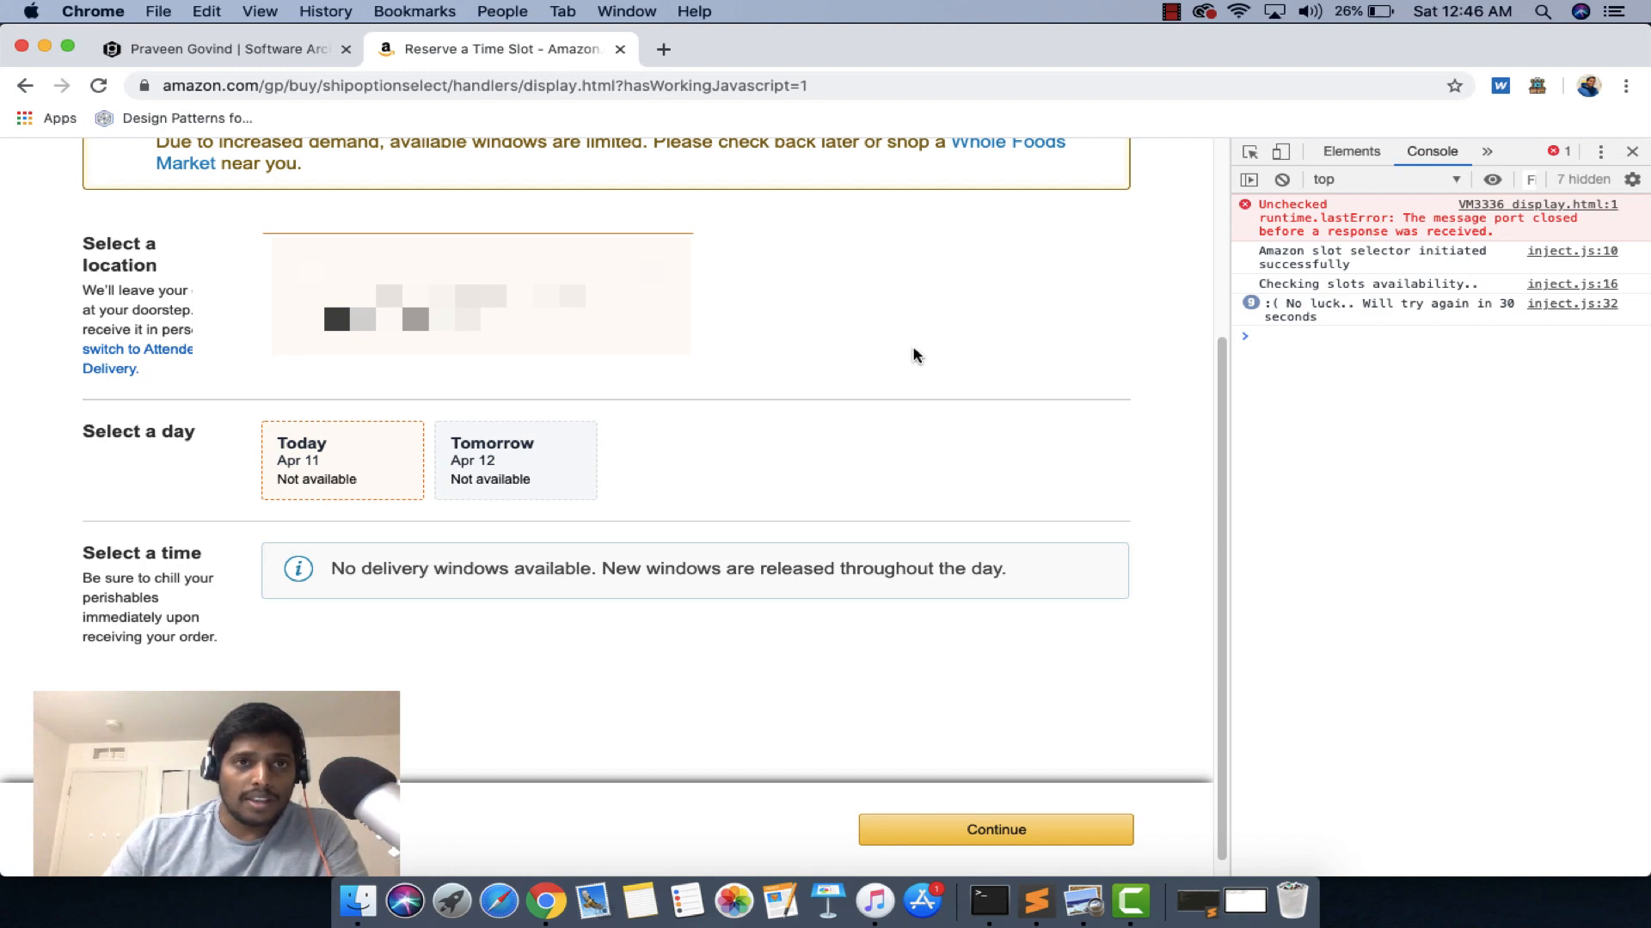
mouse_move(908, 523)
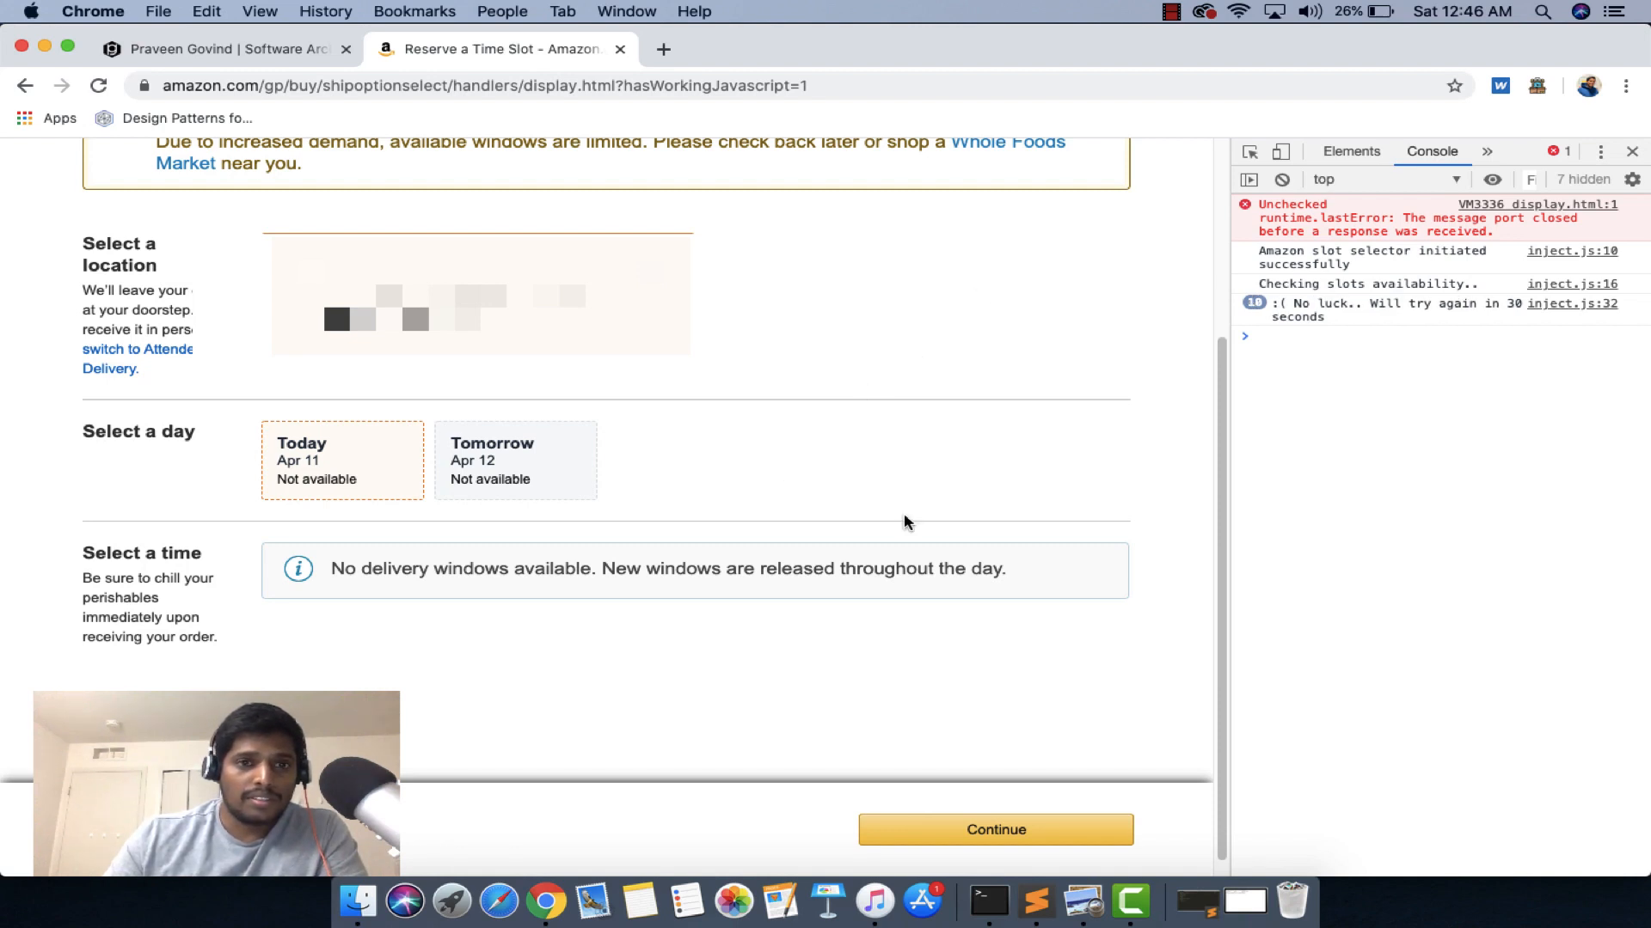
mouse_move(337, 628)
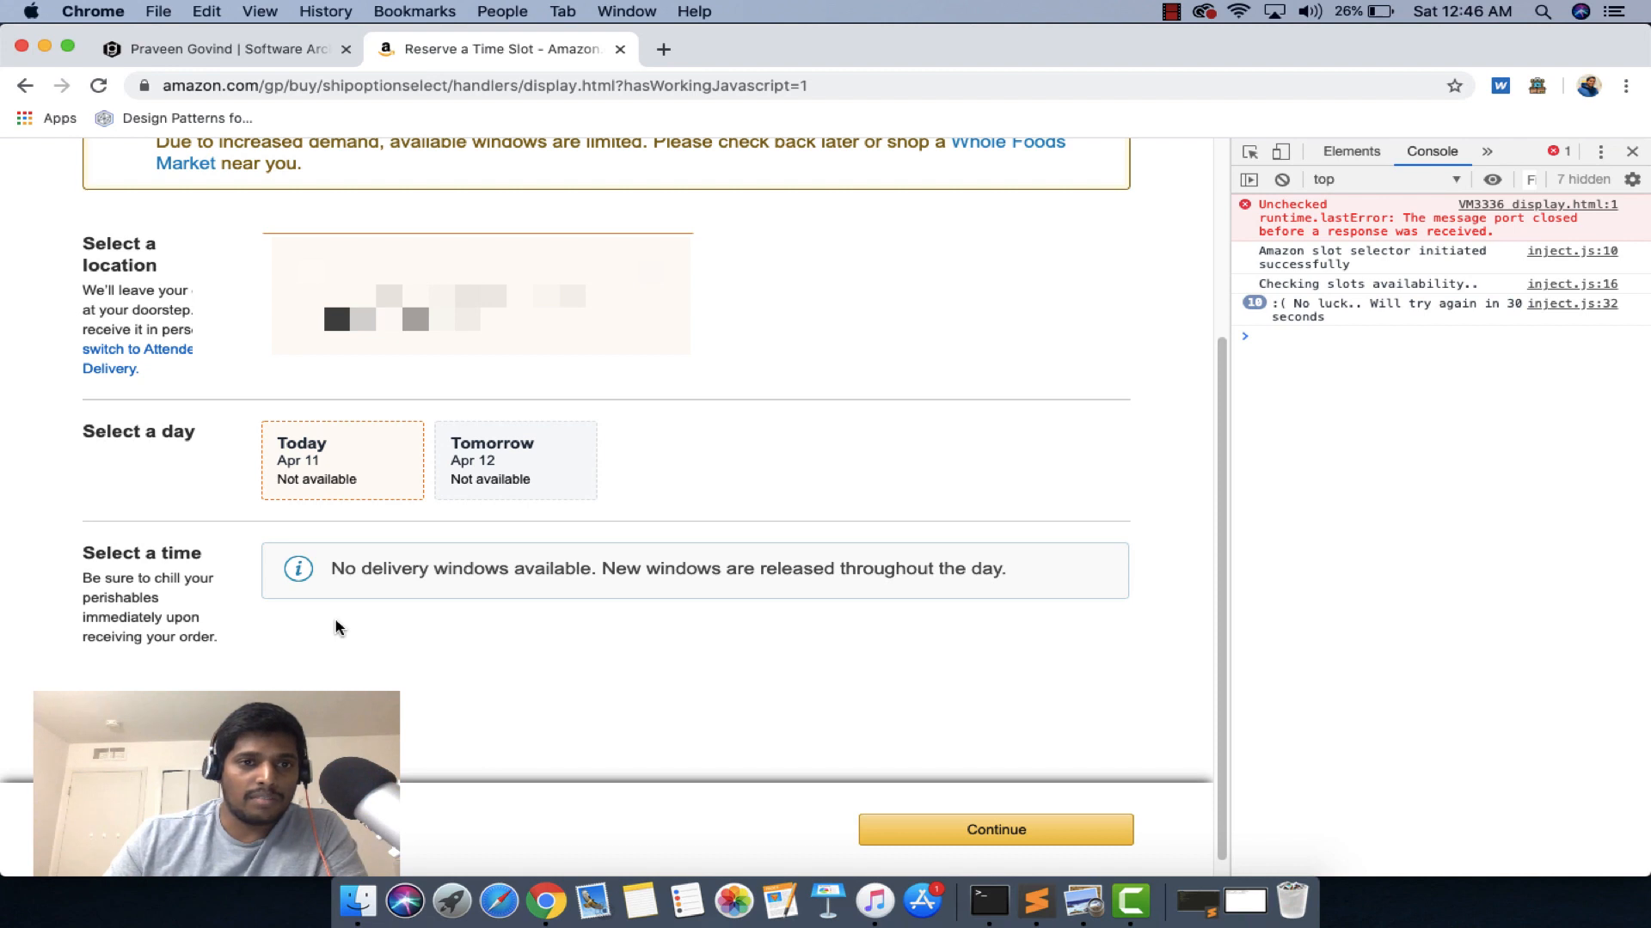
left_click(994, 829)
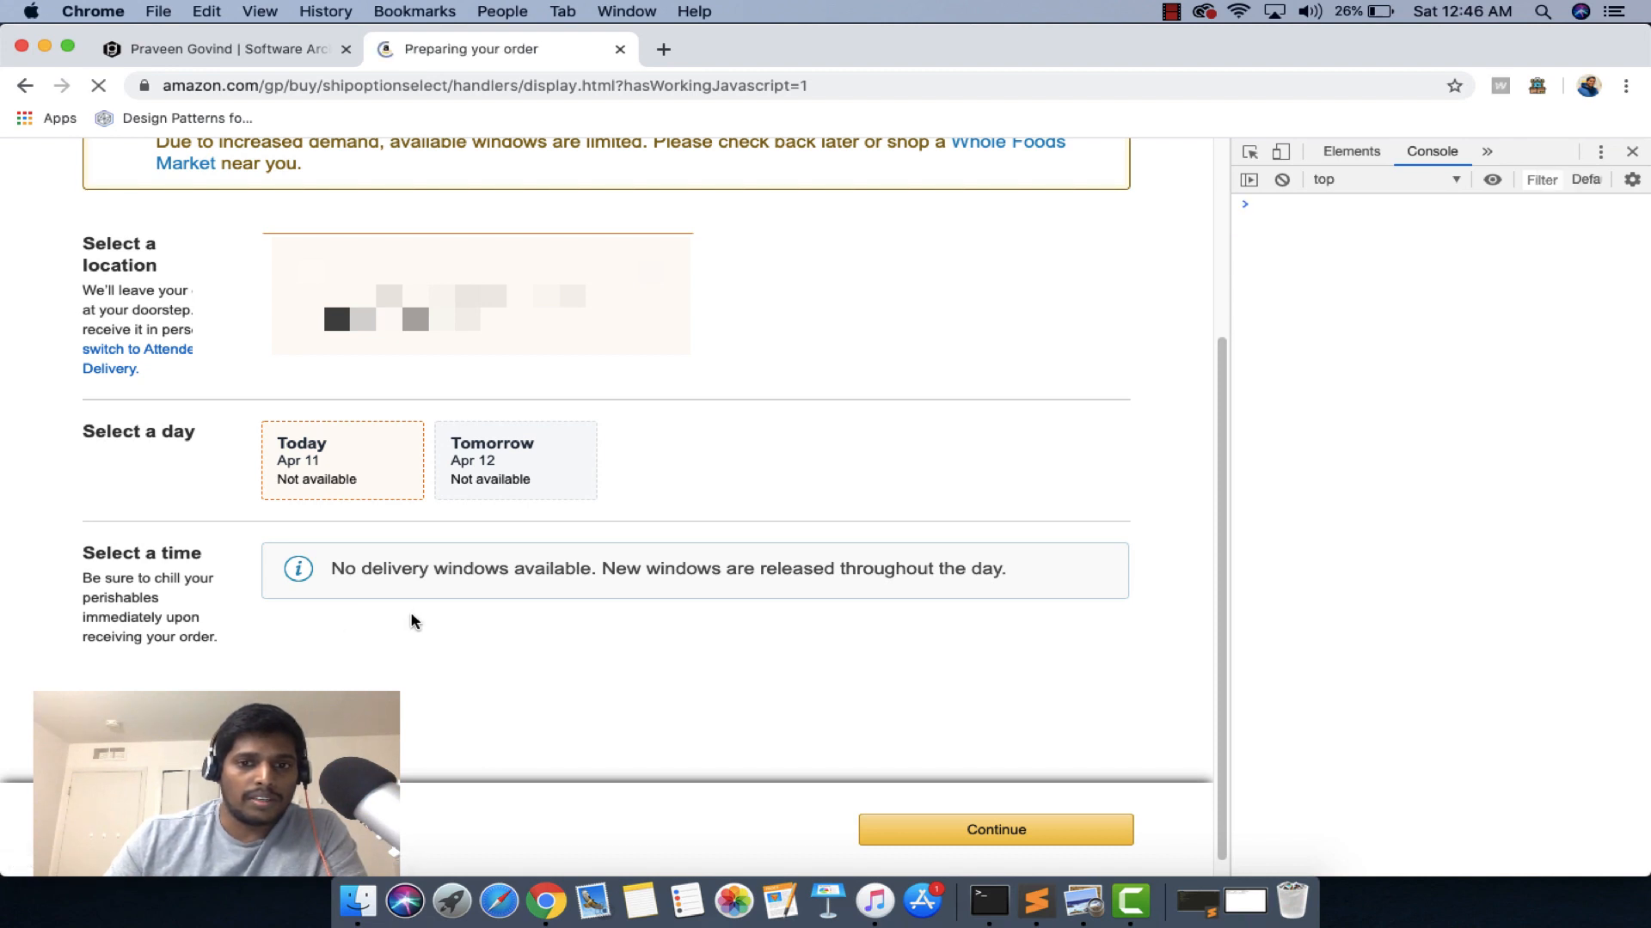
left_click(993, 829)
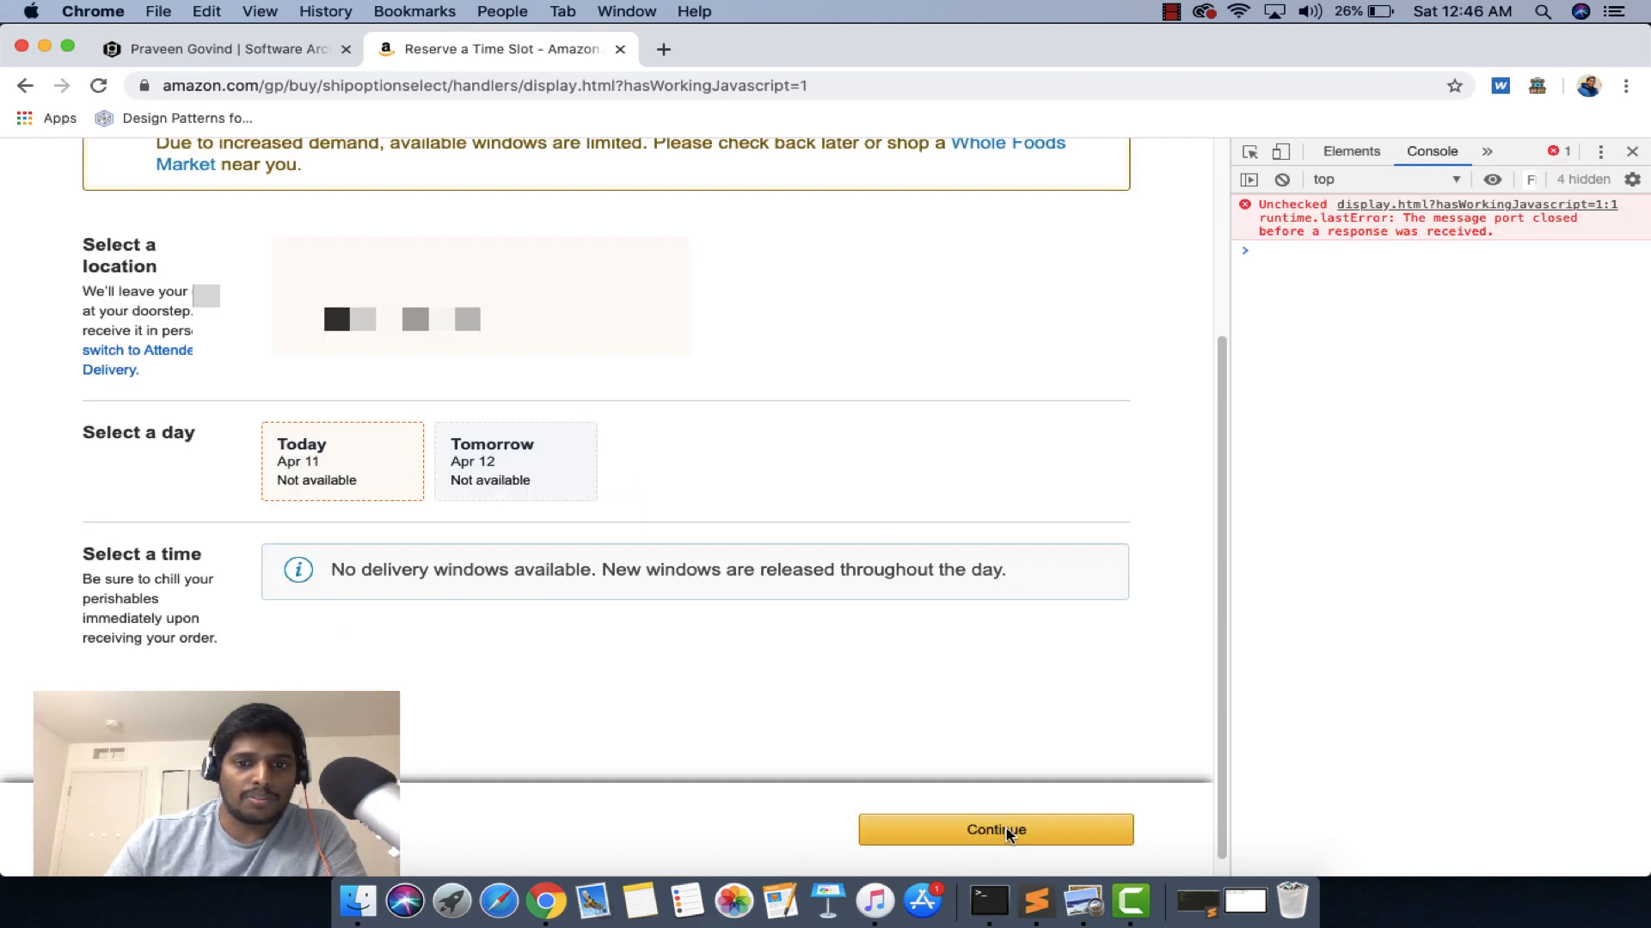
mouse_move(1155, 701)
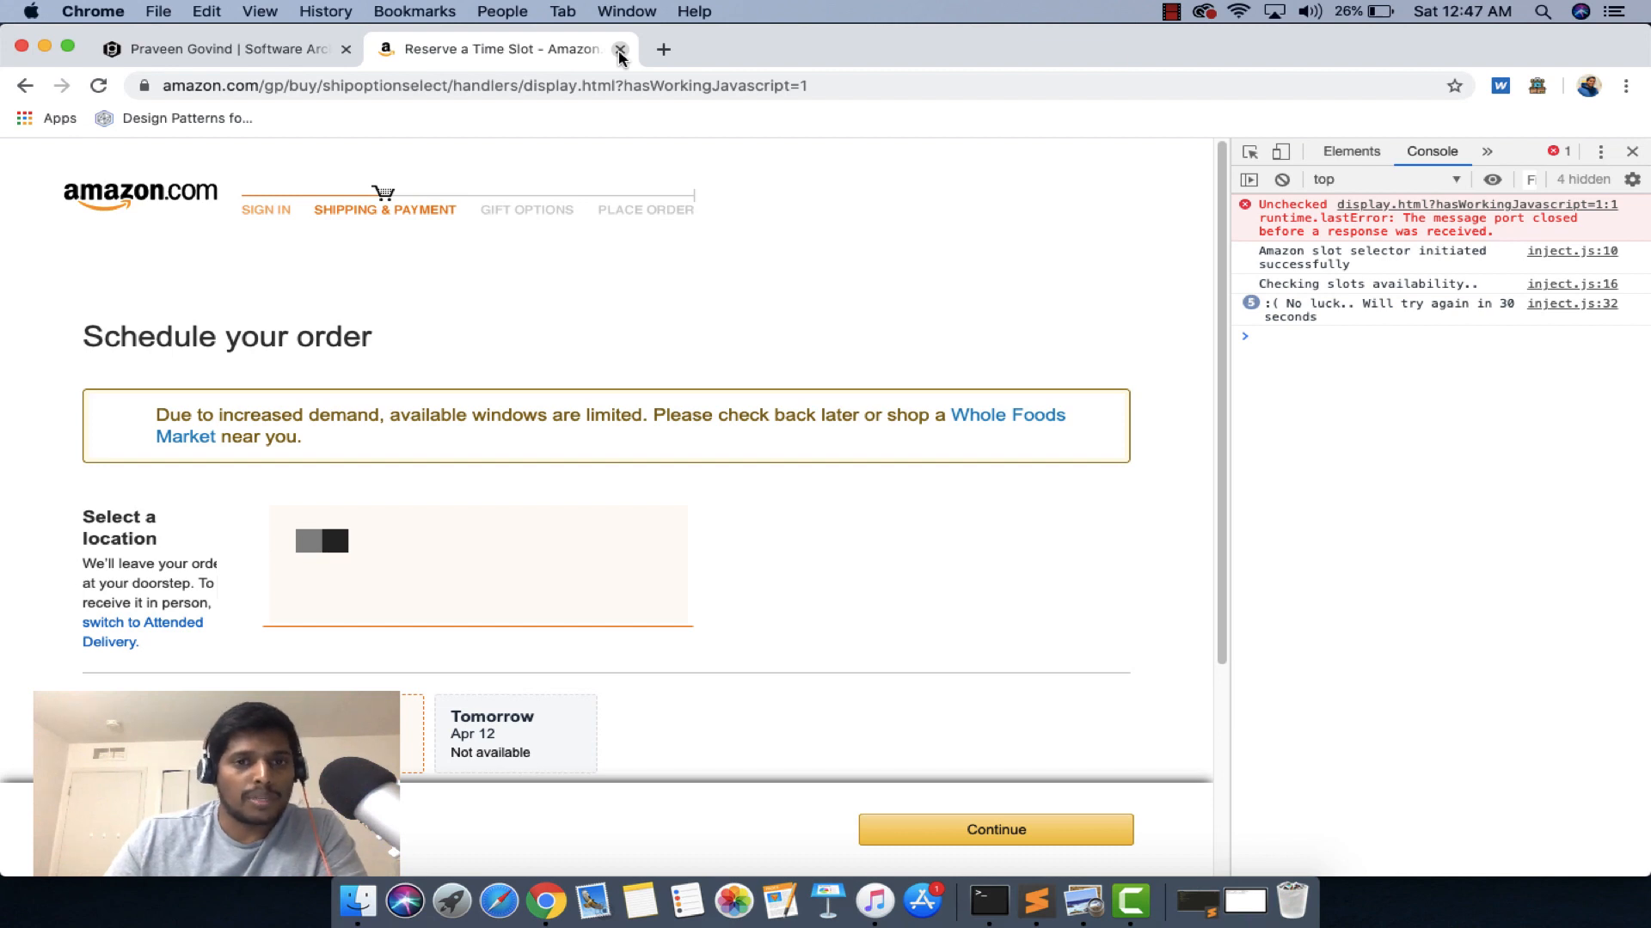
Step: Close the Amazon checkout tab and start a new blank tab
left_click(621, 49)
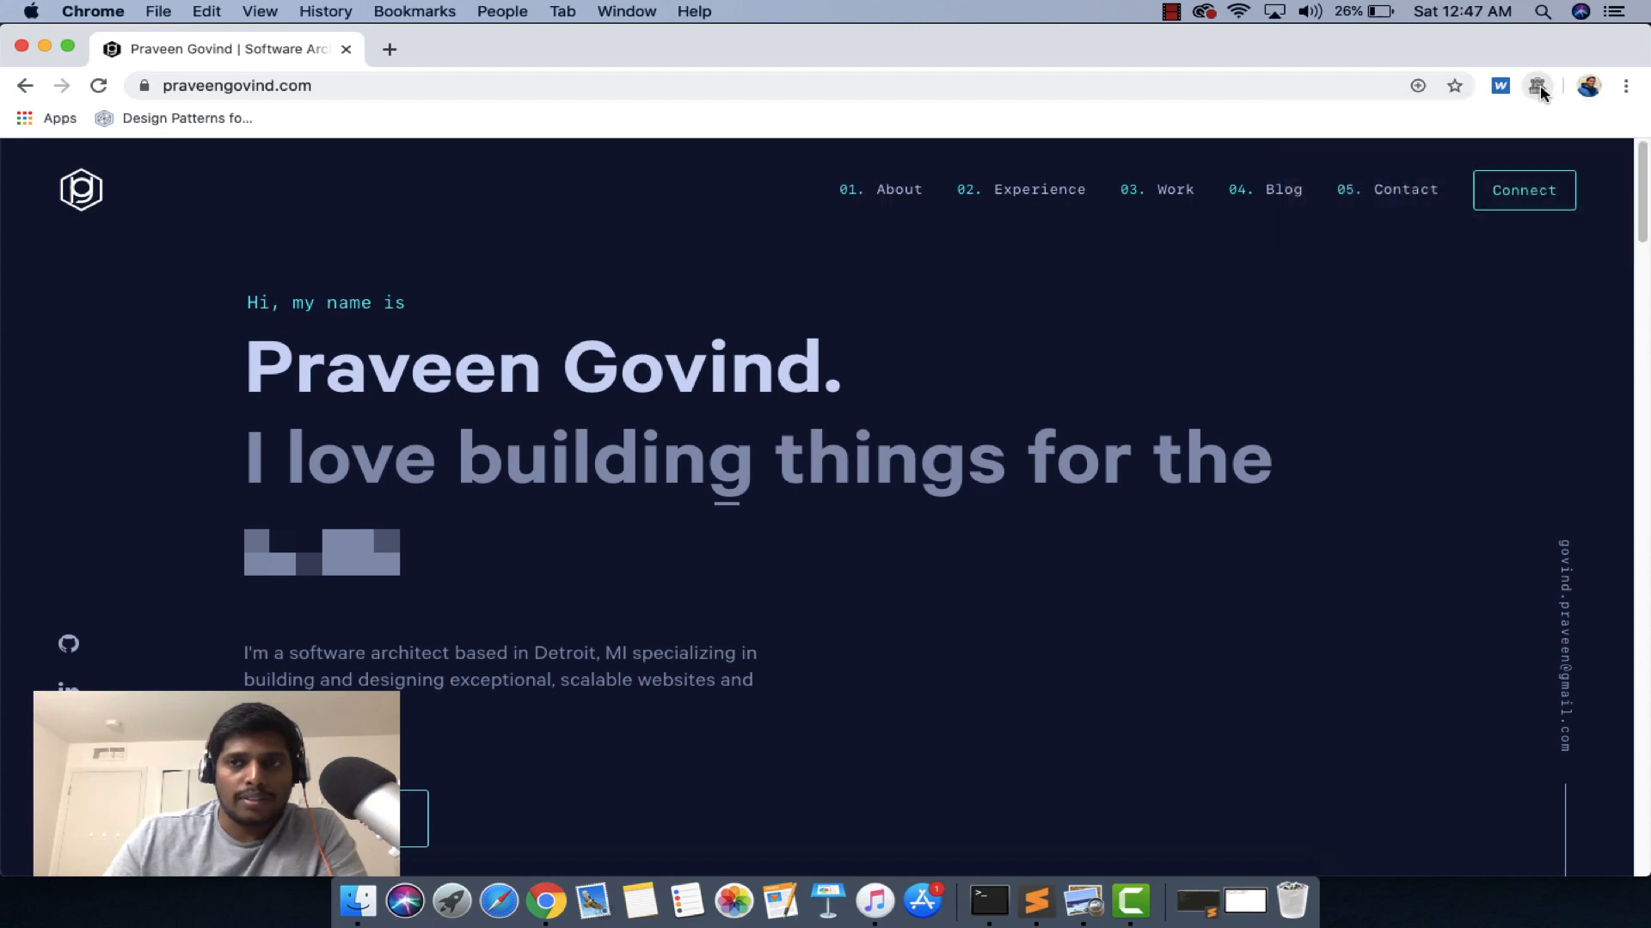
mouse_move(1452, 222)
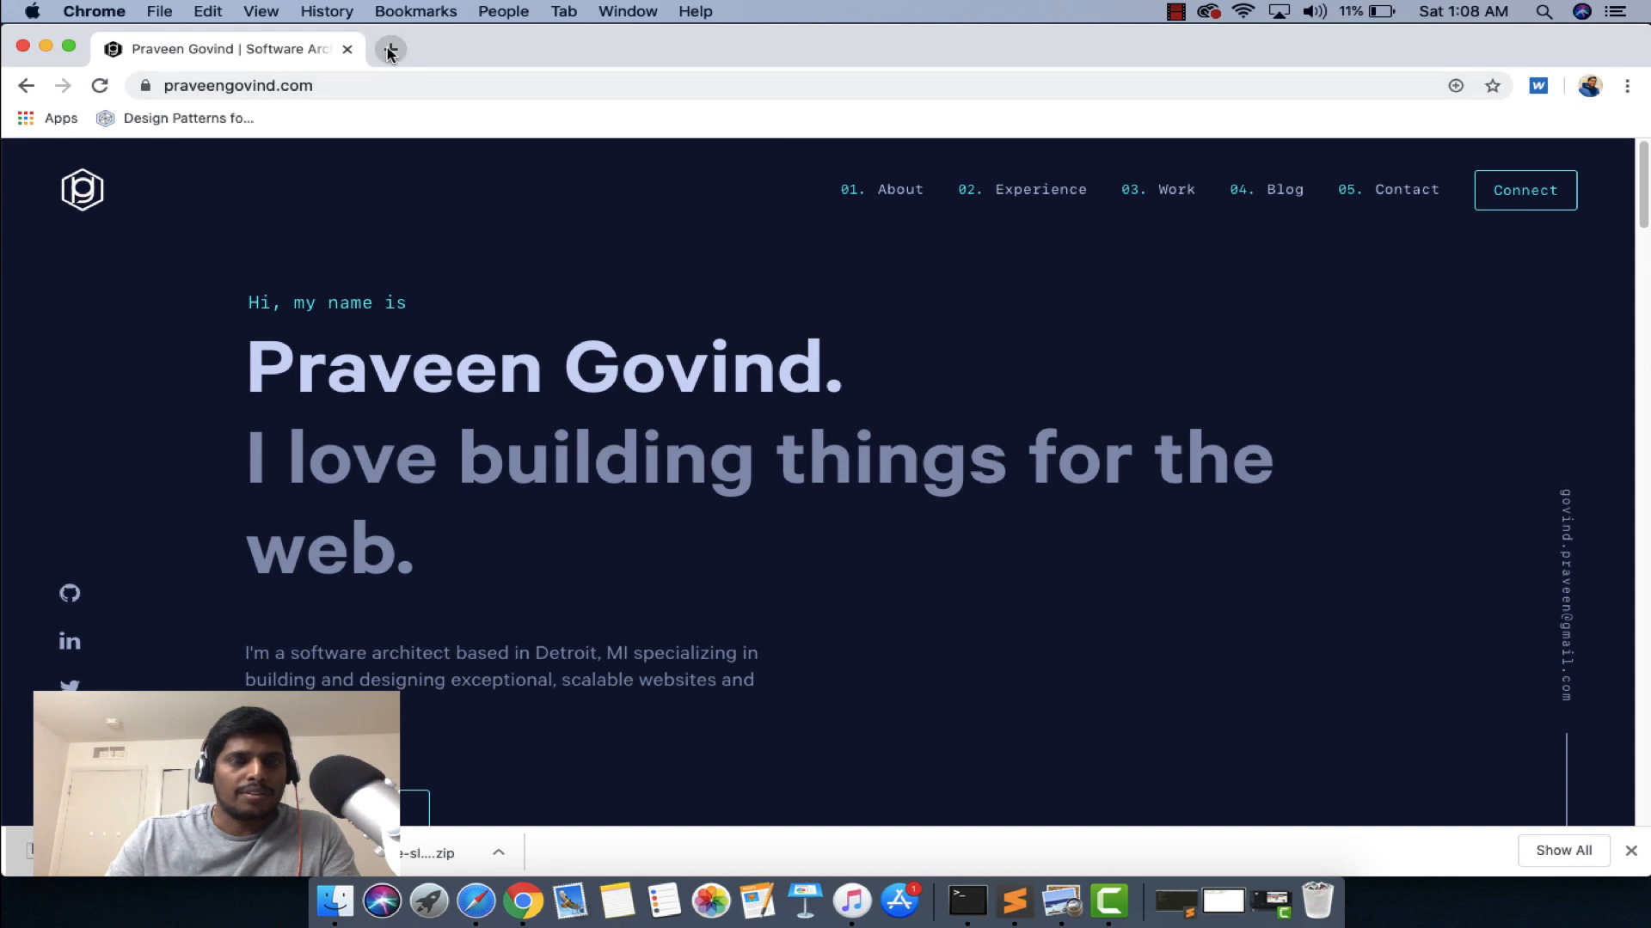
left_click(390, 50)
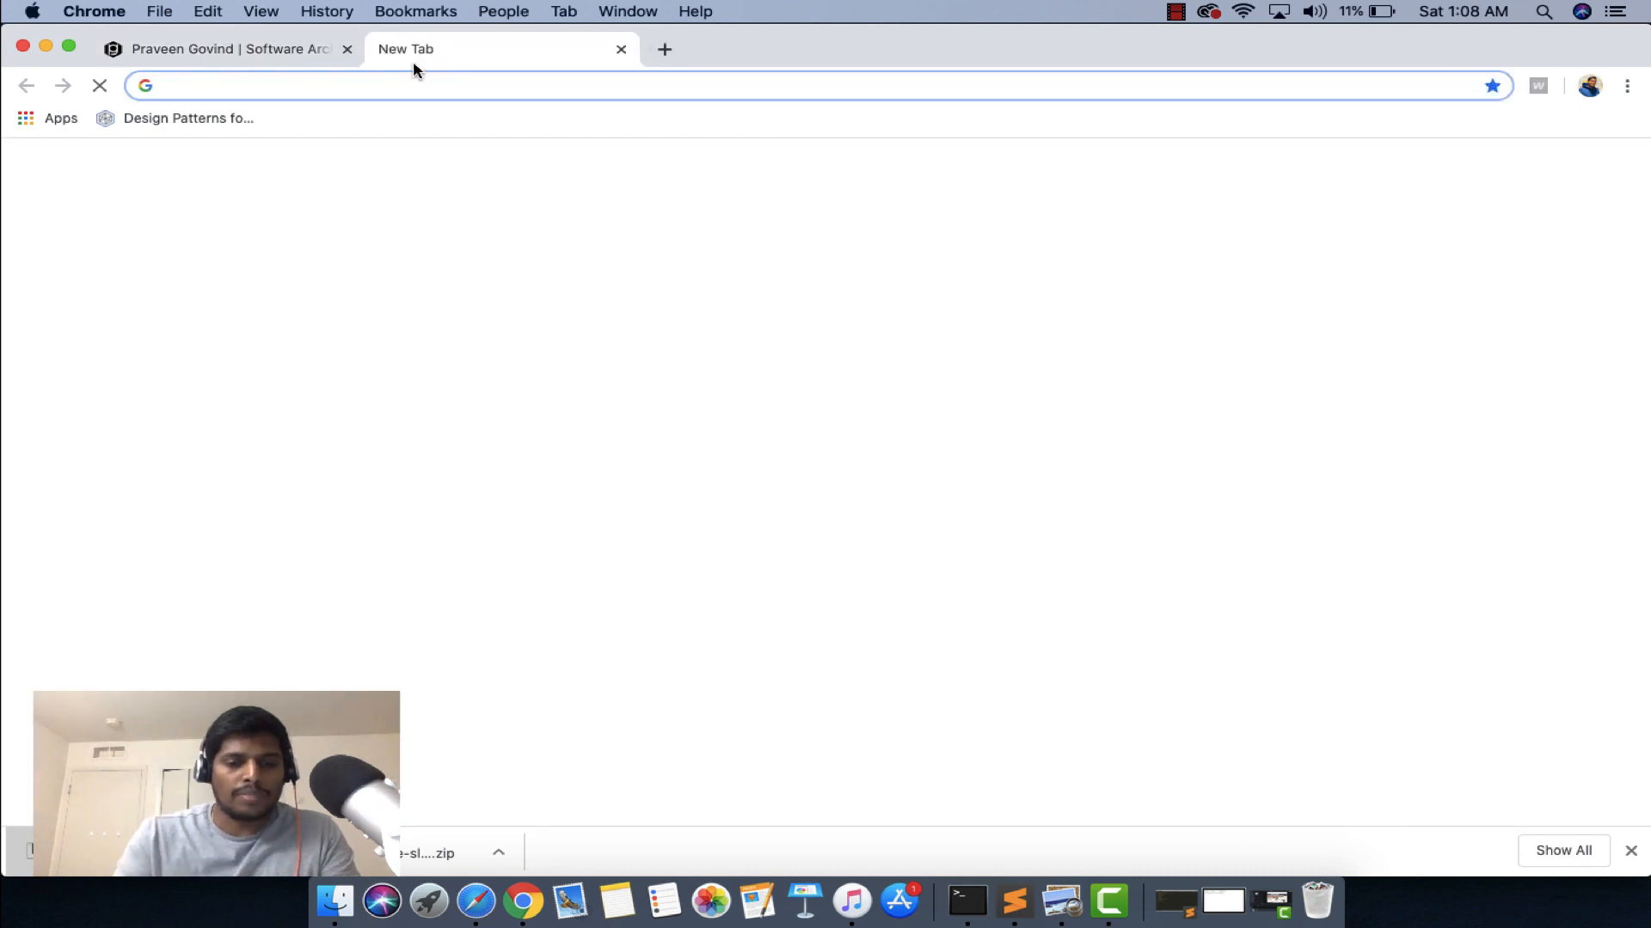
Step: Download the delivery-time-slot-selector GitHub repository as a ZIP via Clone or download
type("delivery-time-slot-selector")
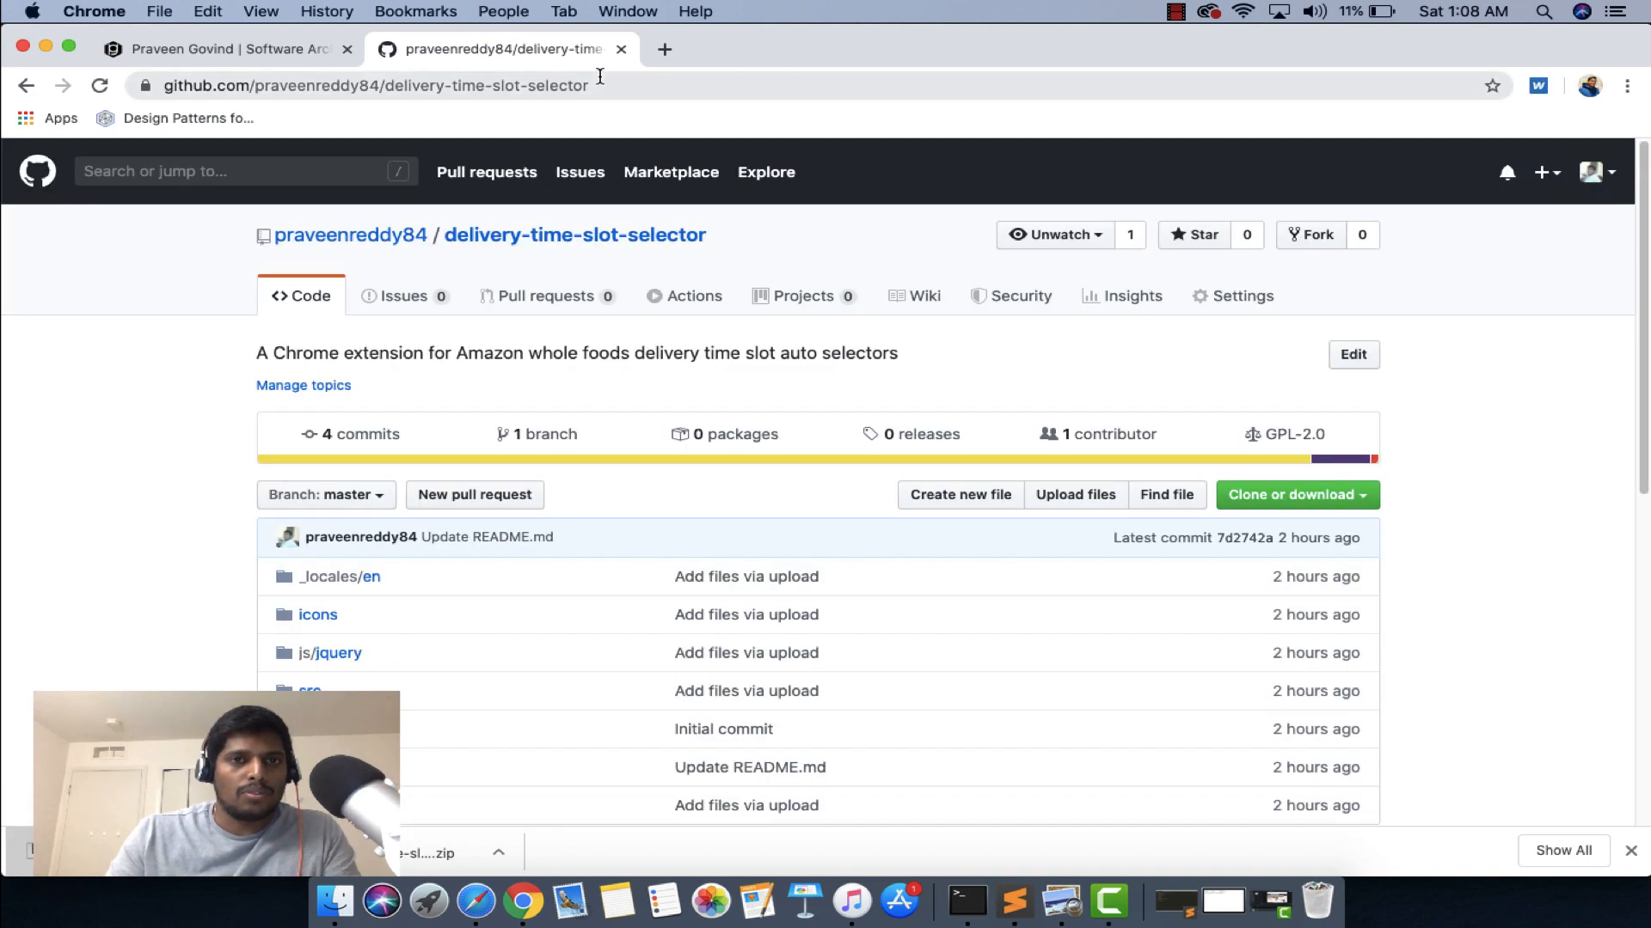
mouse_move(609, 93)
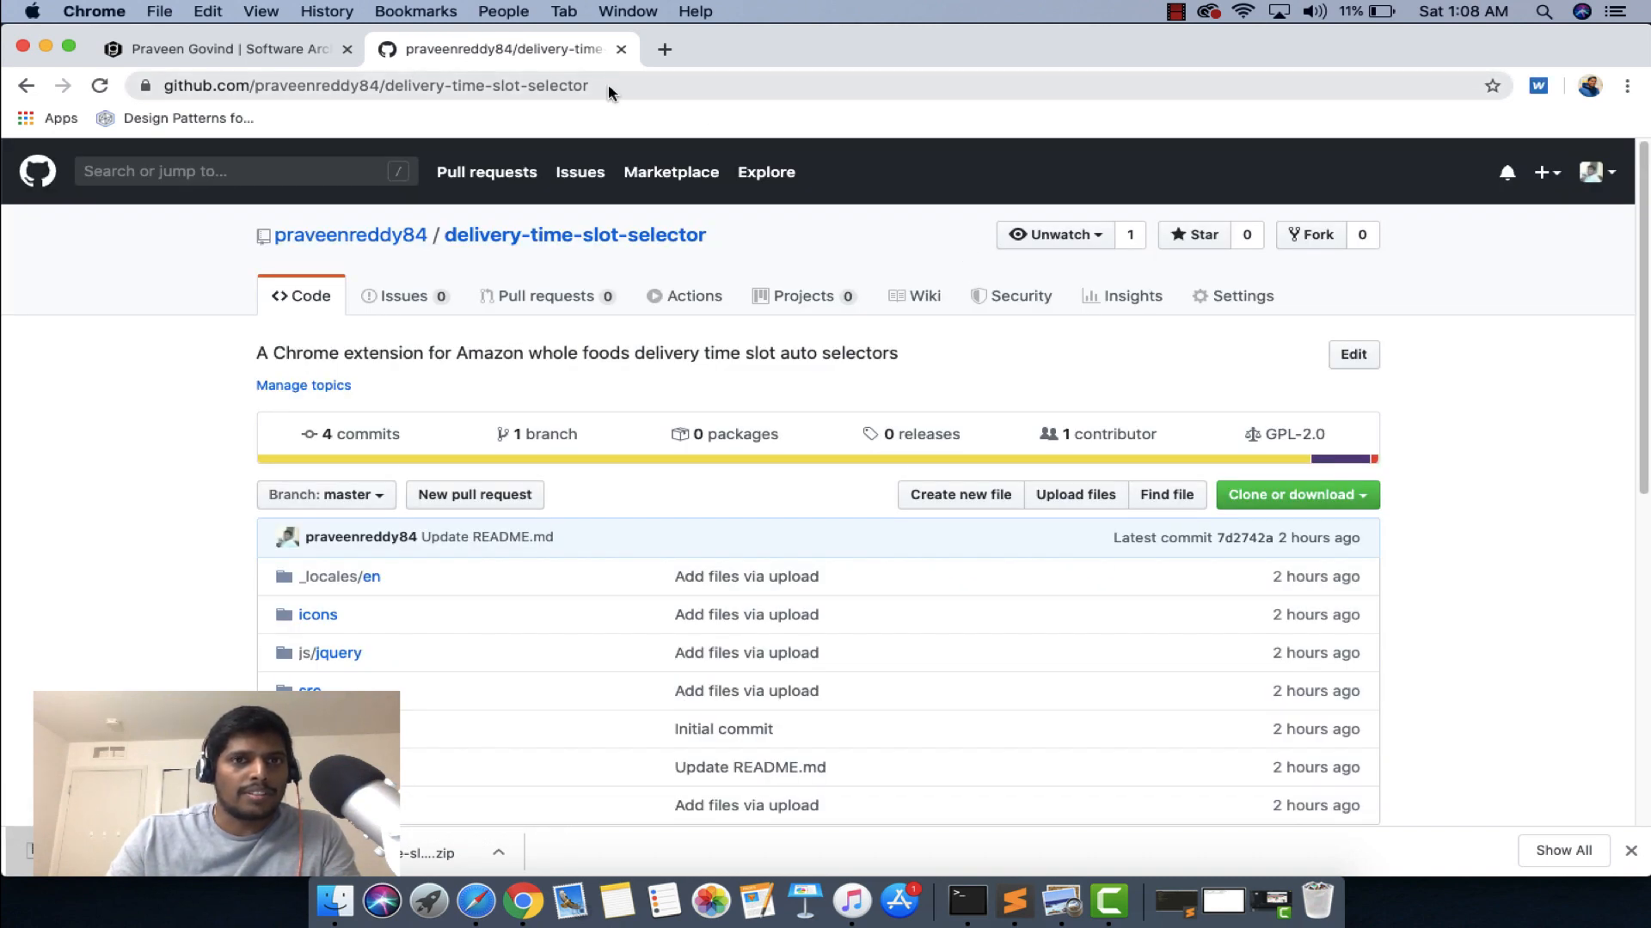
mouse_move(843, 172)
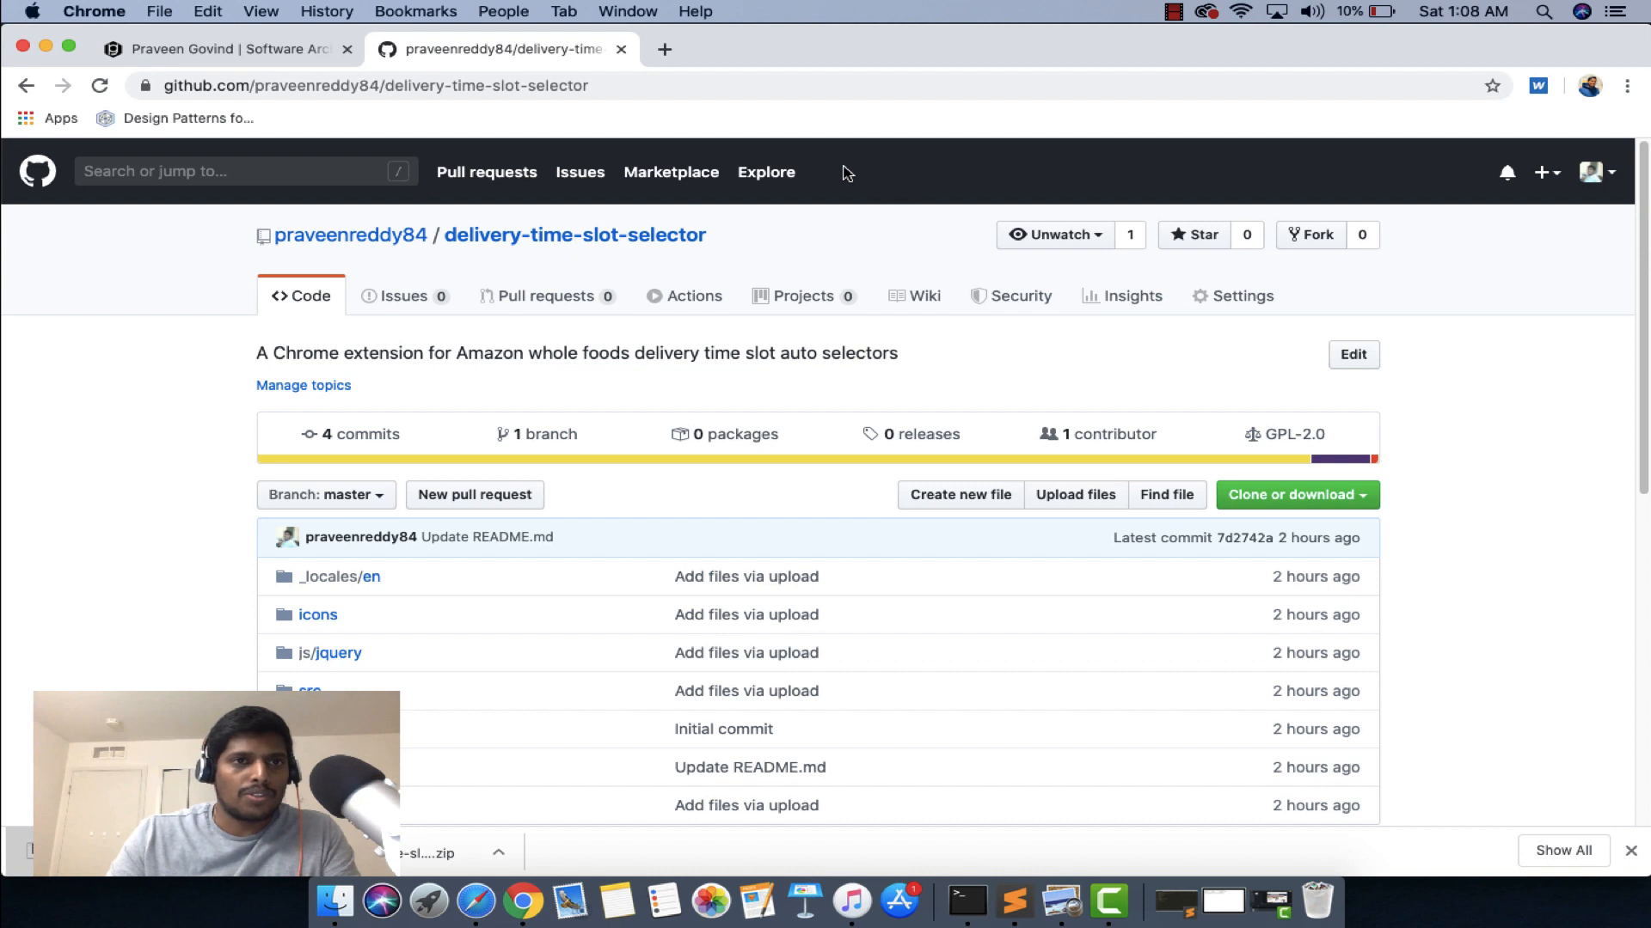
mouse_move(1061, 115)
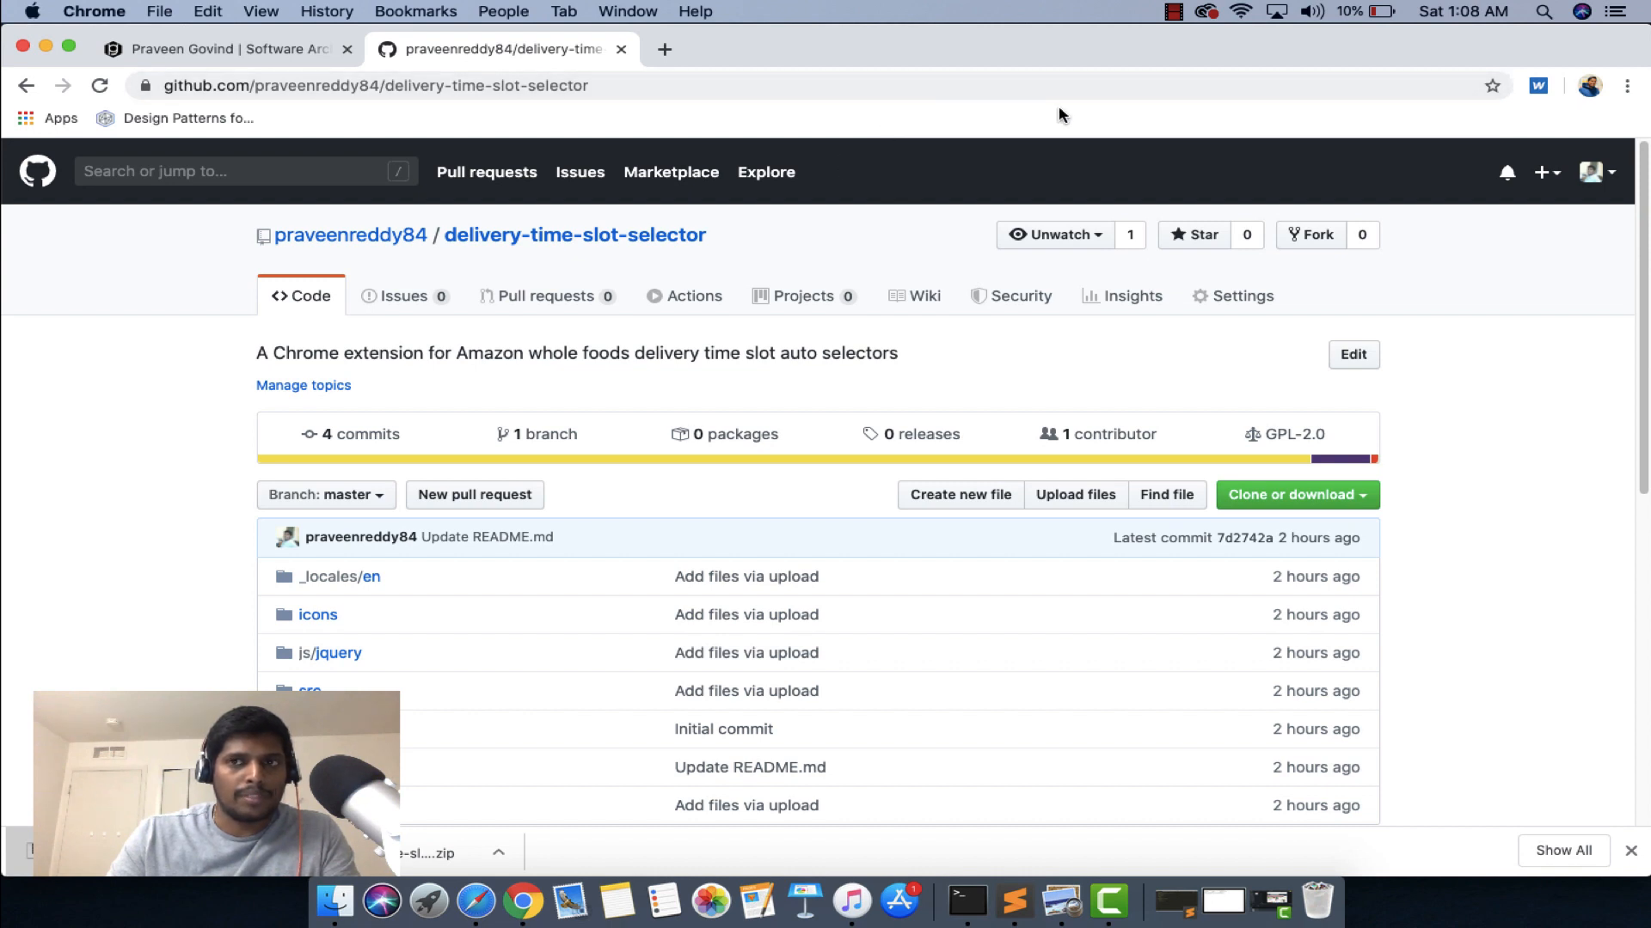
scroll("down", 3)
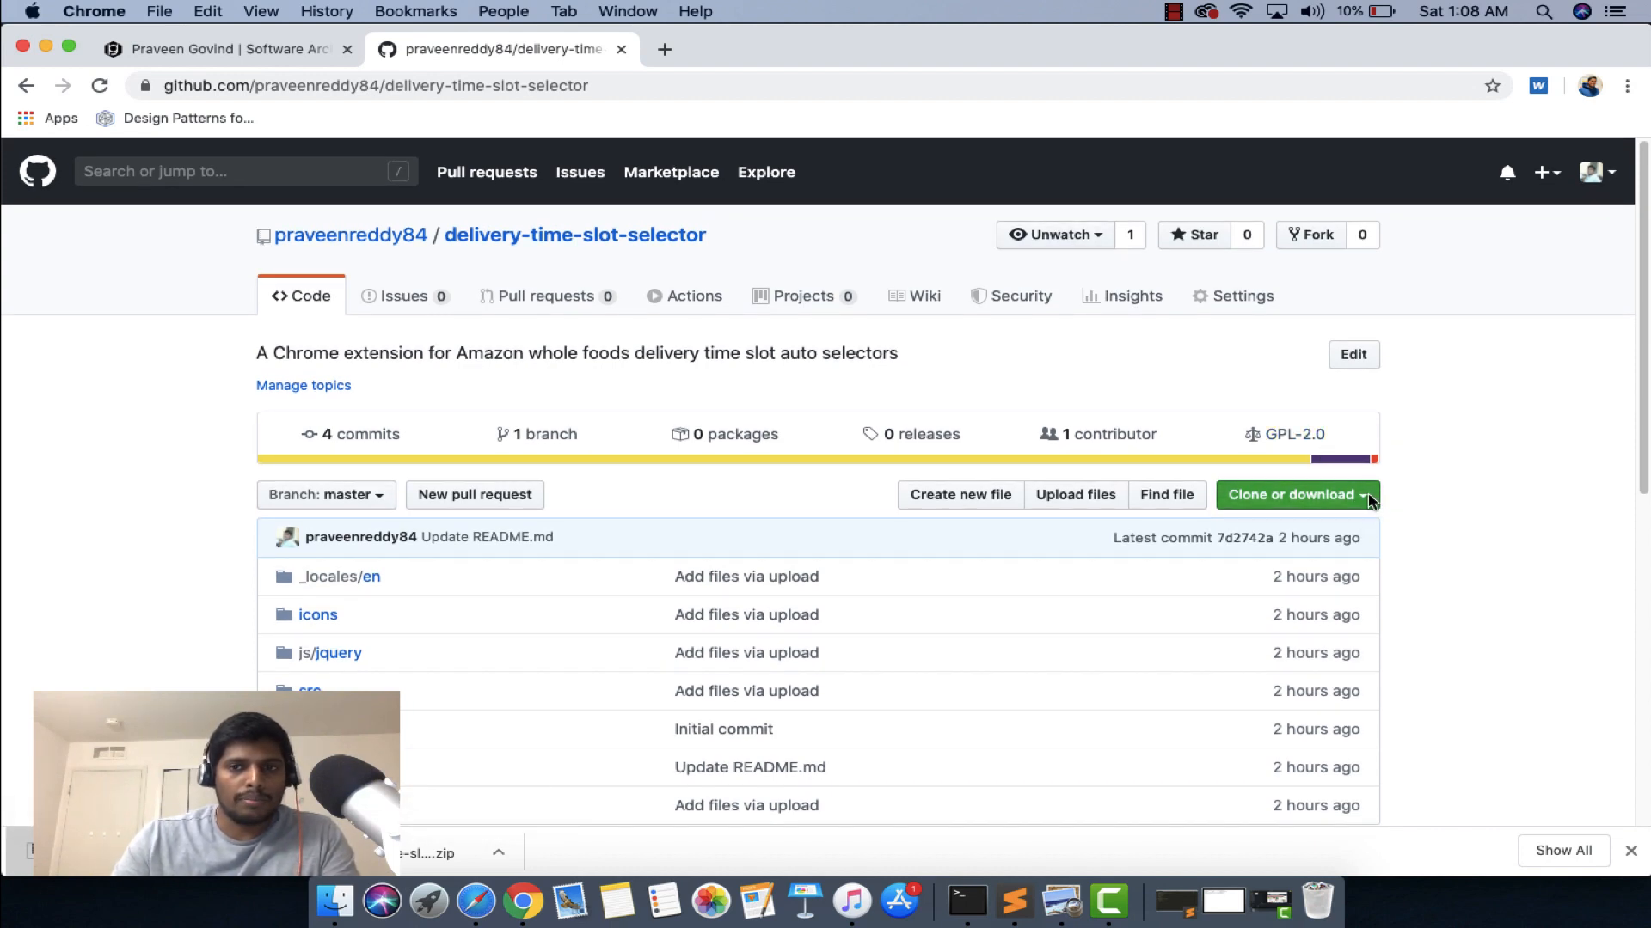
left_click(1297, 495)
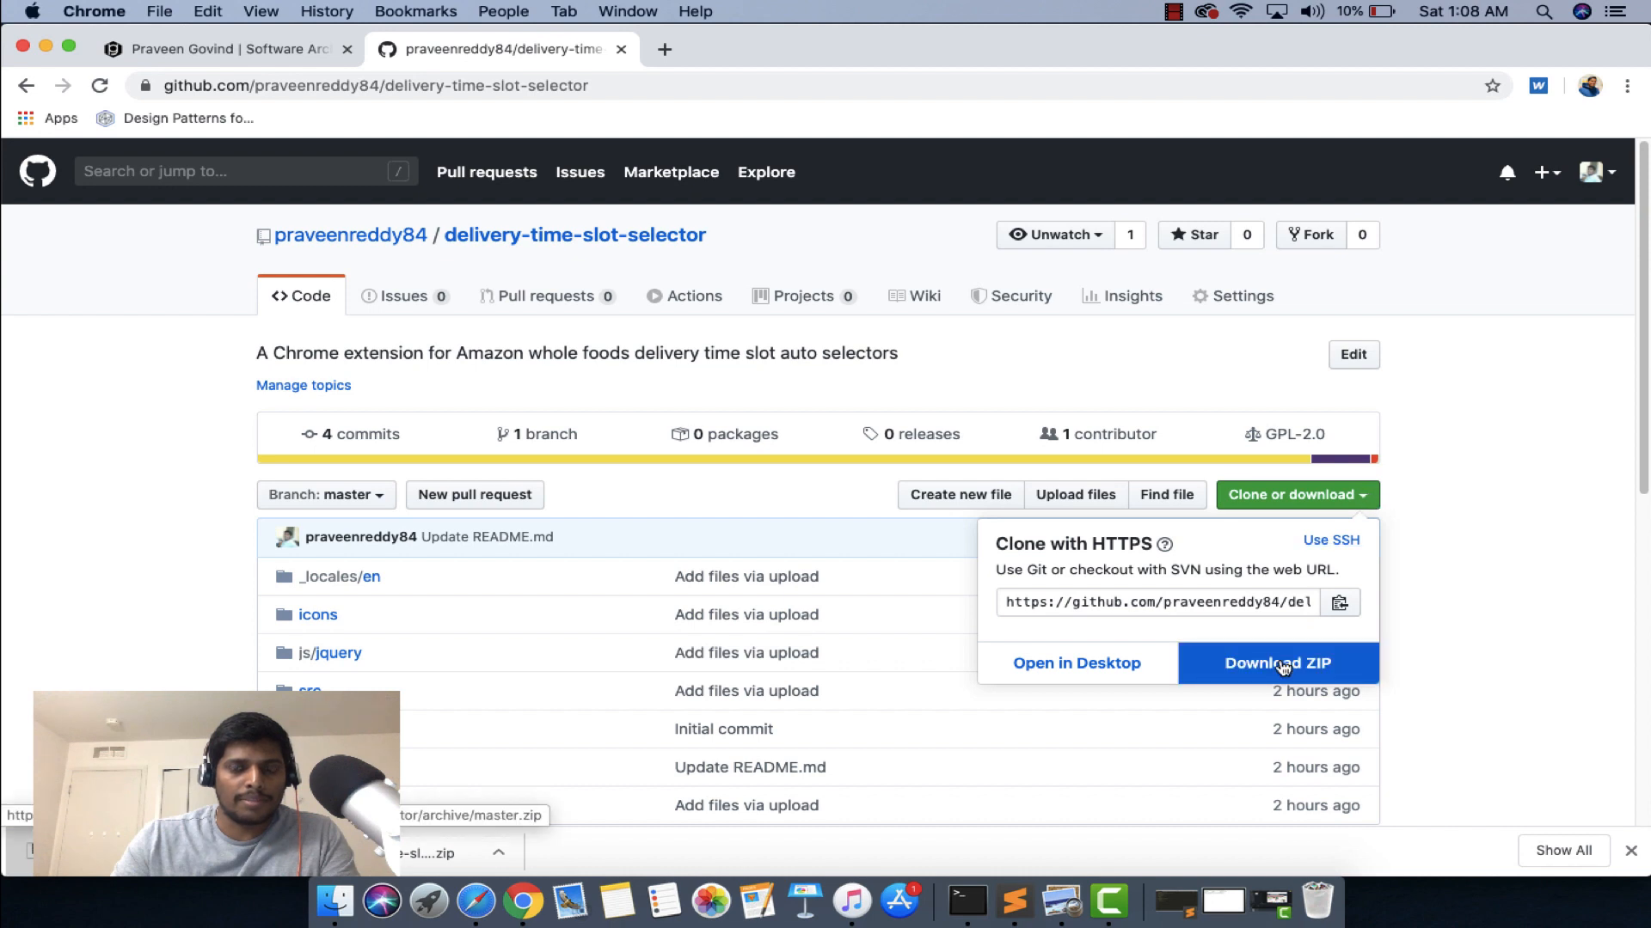
left_click(1277, 663)
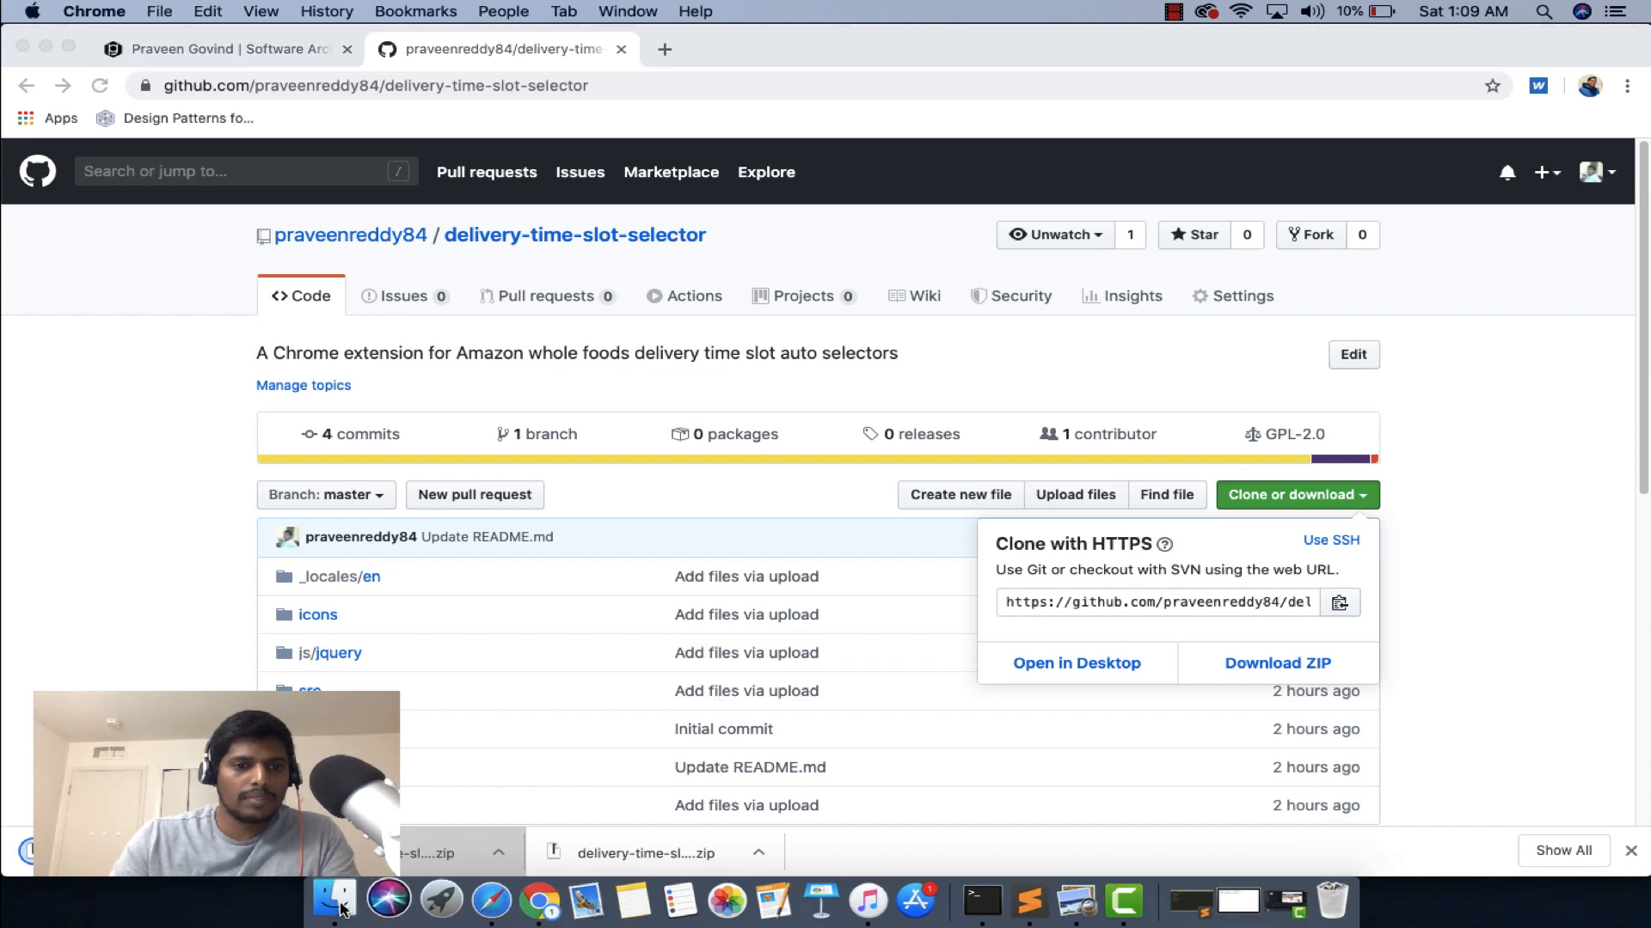
Step: Unzip delivery-time-slot-selector-master.zip in Downloads and expand the folder showing manifest.json, src, js and icons
left_click(335, 900)
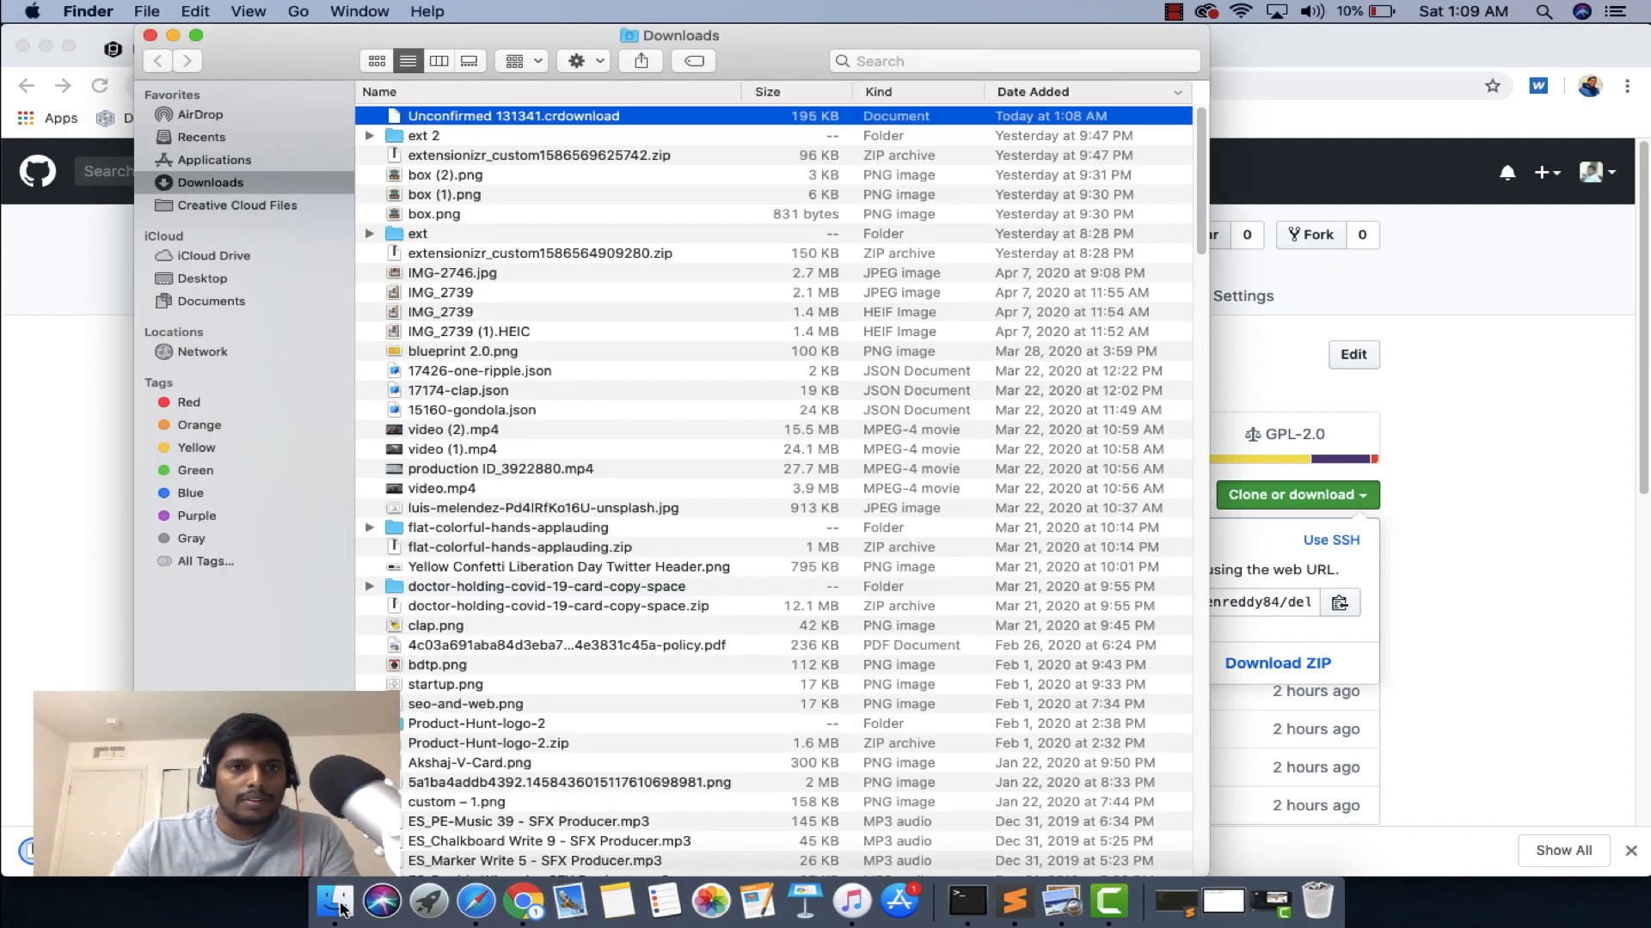
mouse_move(476, 126)
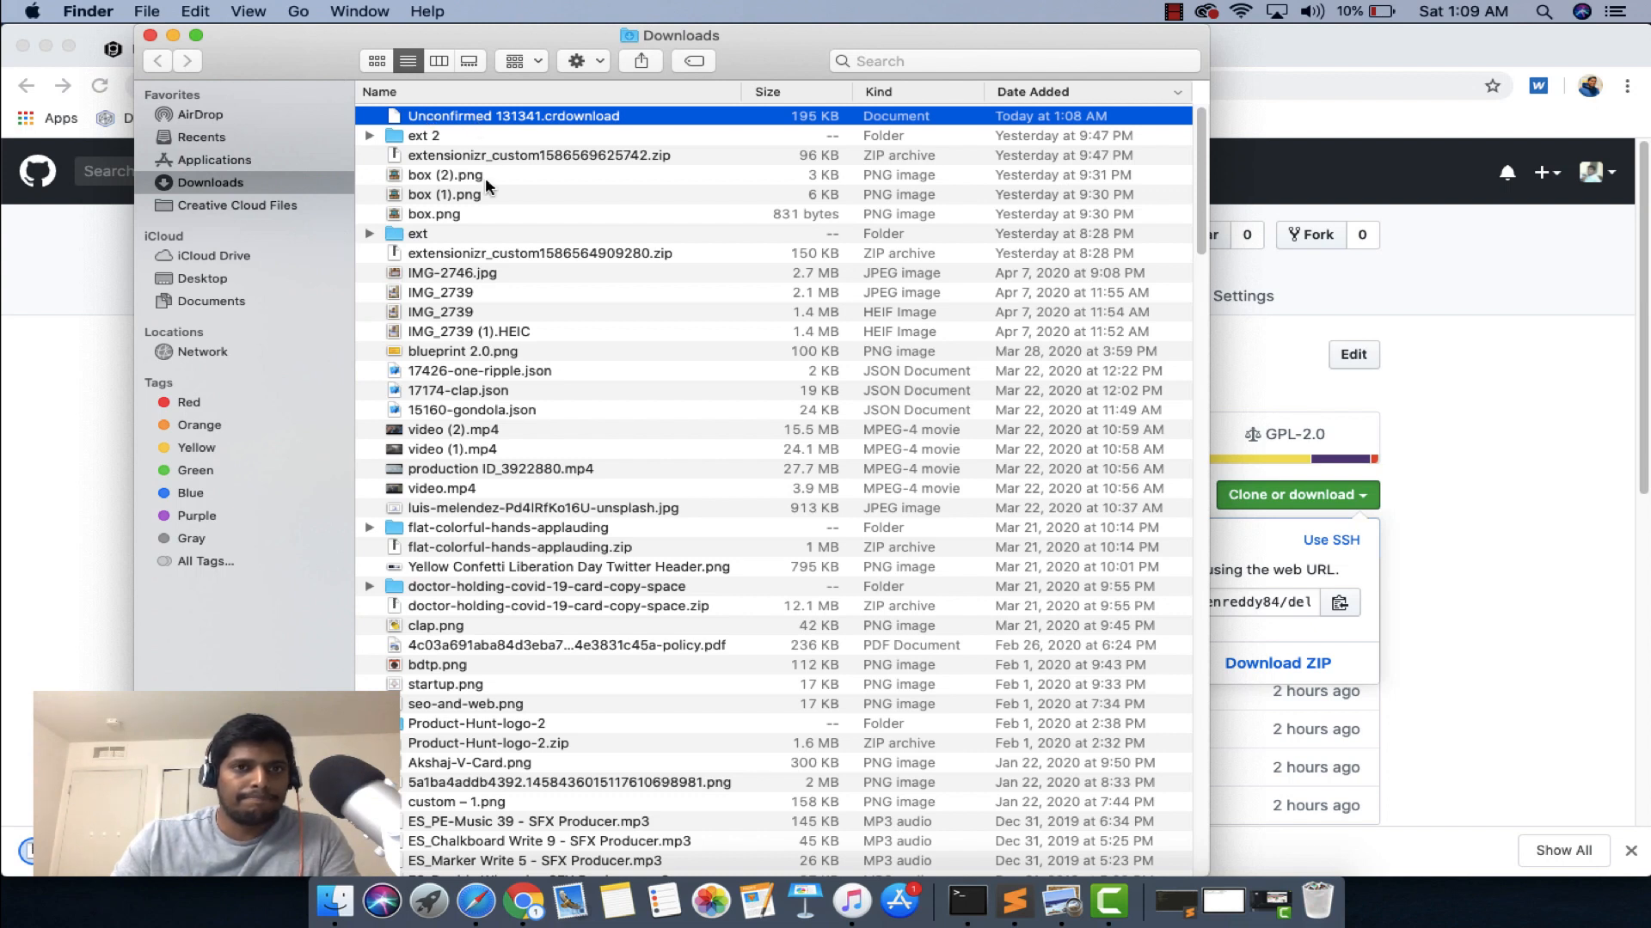
mouse_move(364, 67)
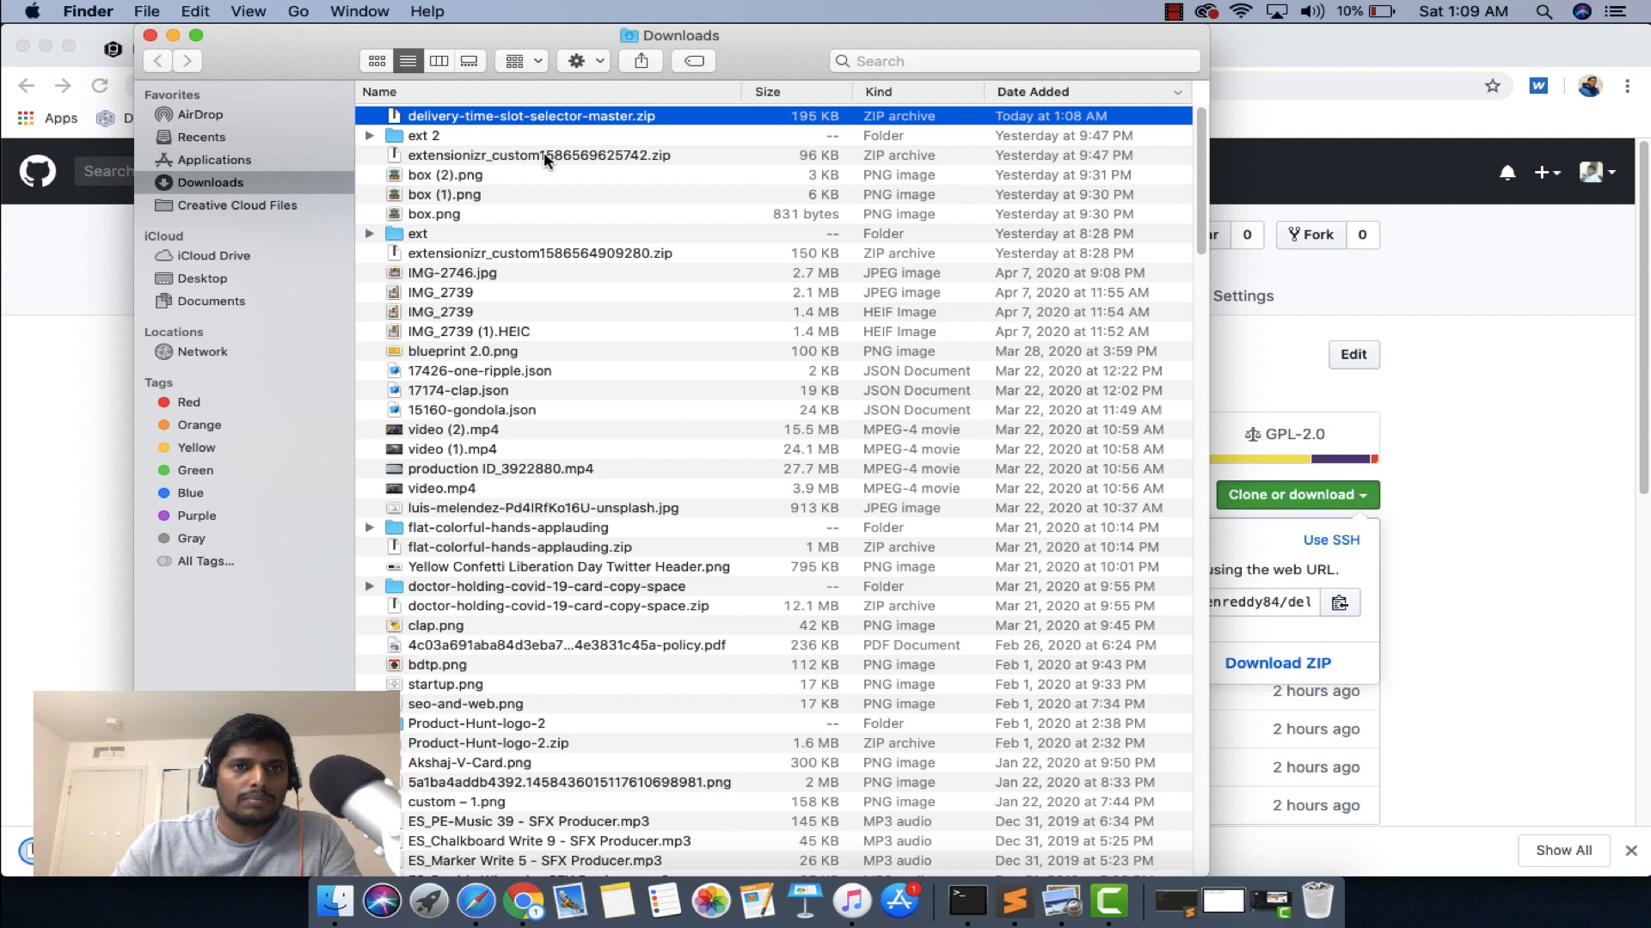
mouse_move(545, 131)
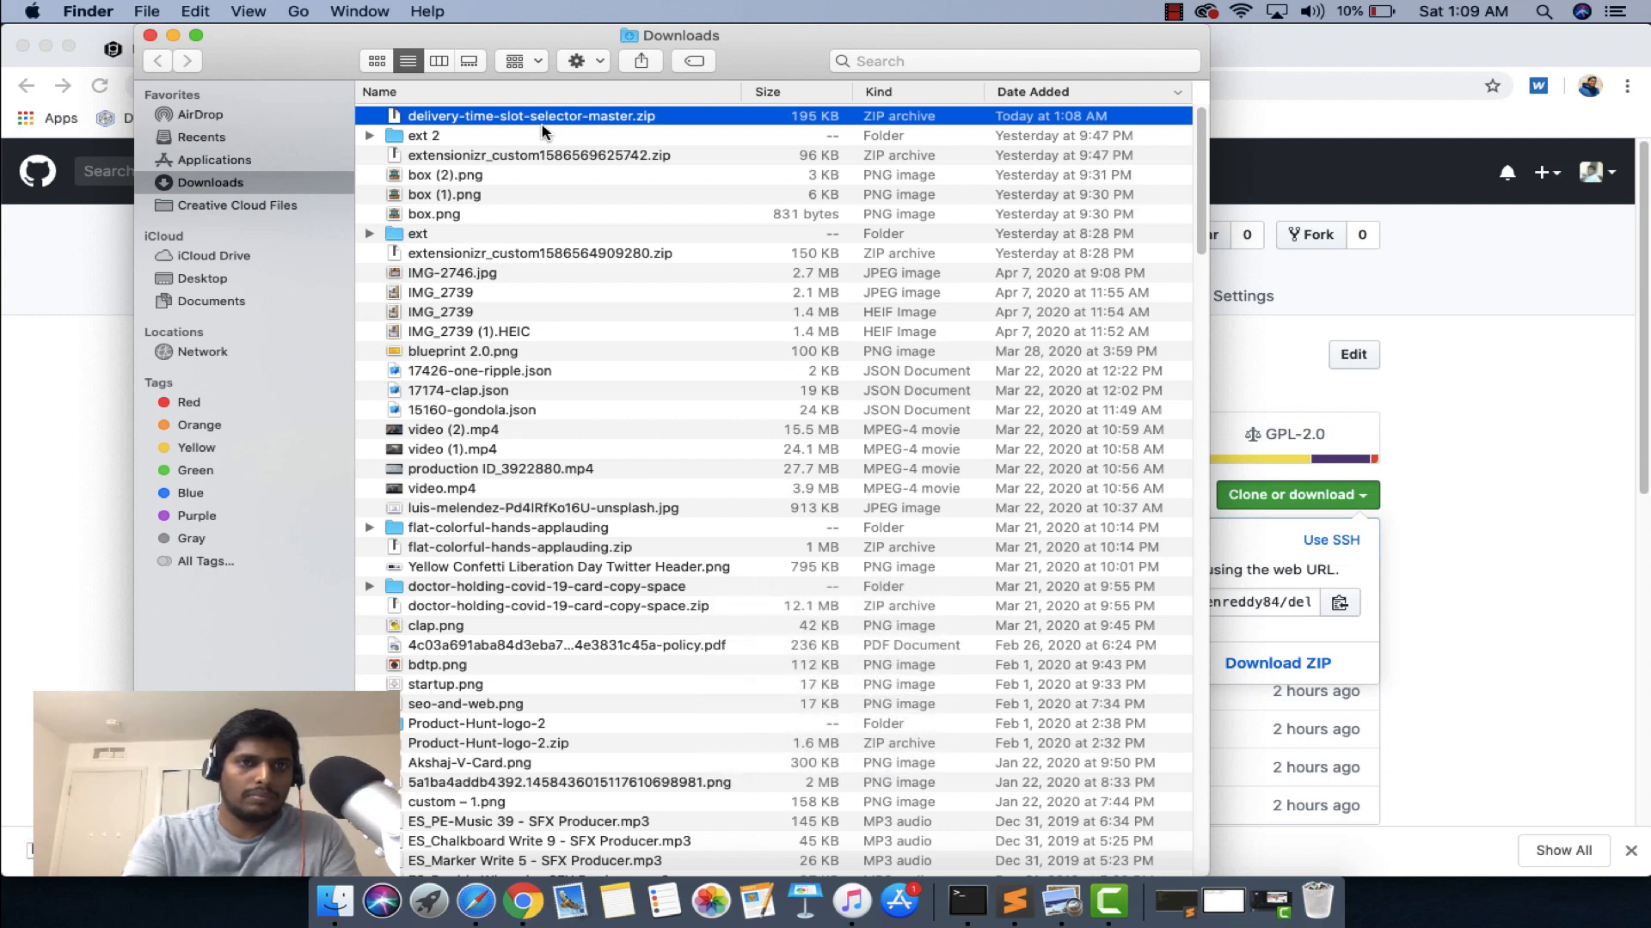
left_click(423, 134)
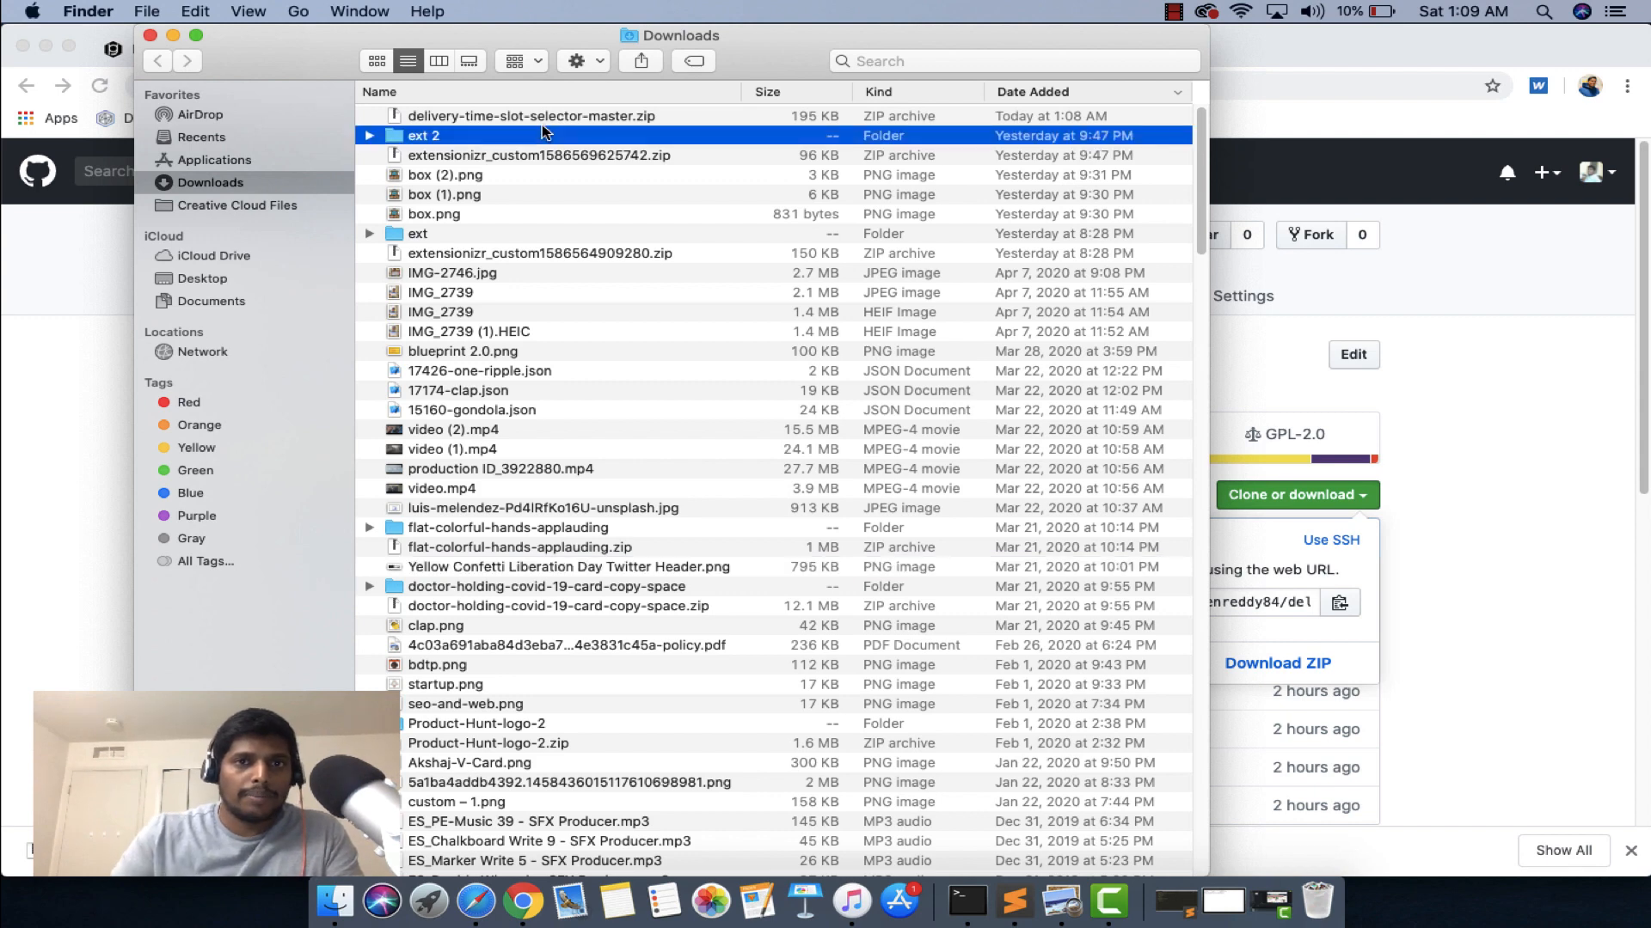
left_click(531, 115)
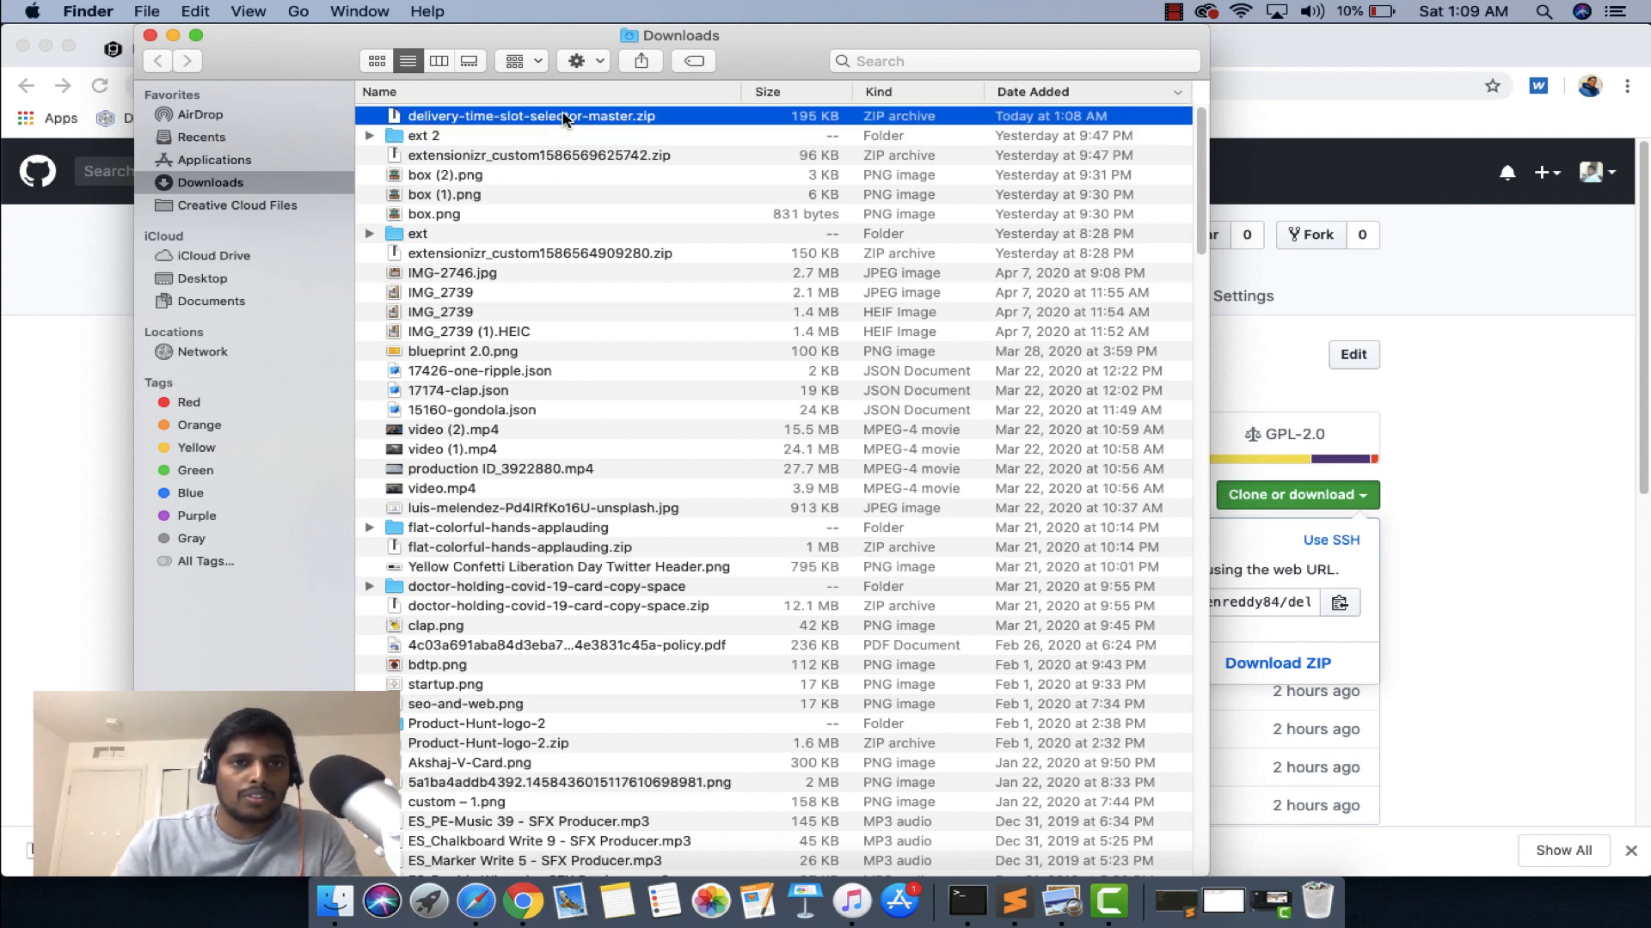
double_click(531, 115)
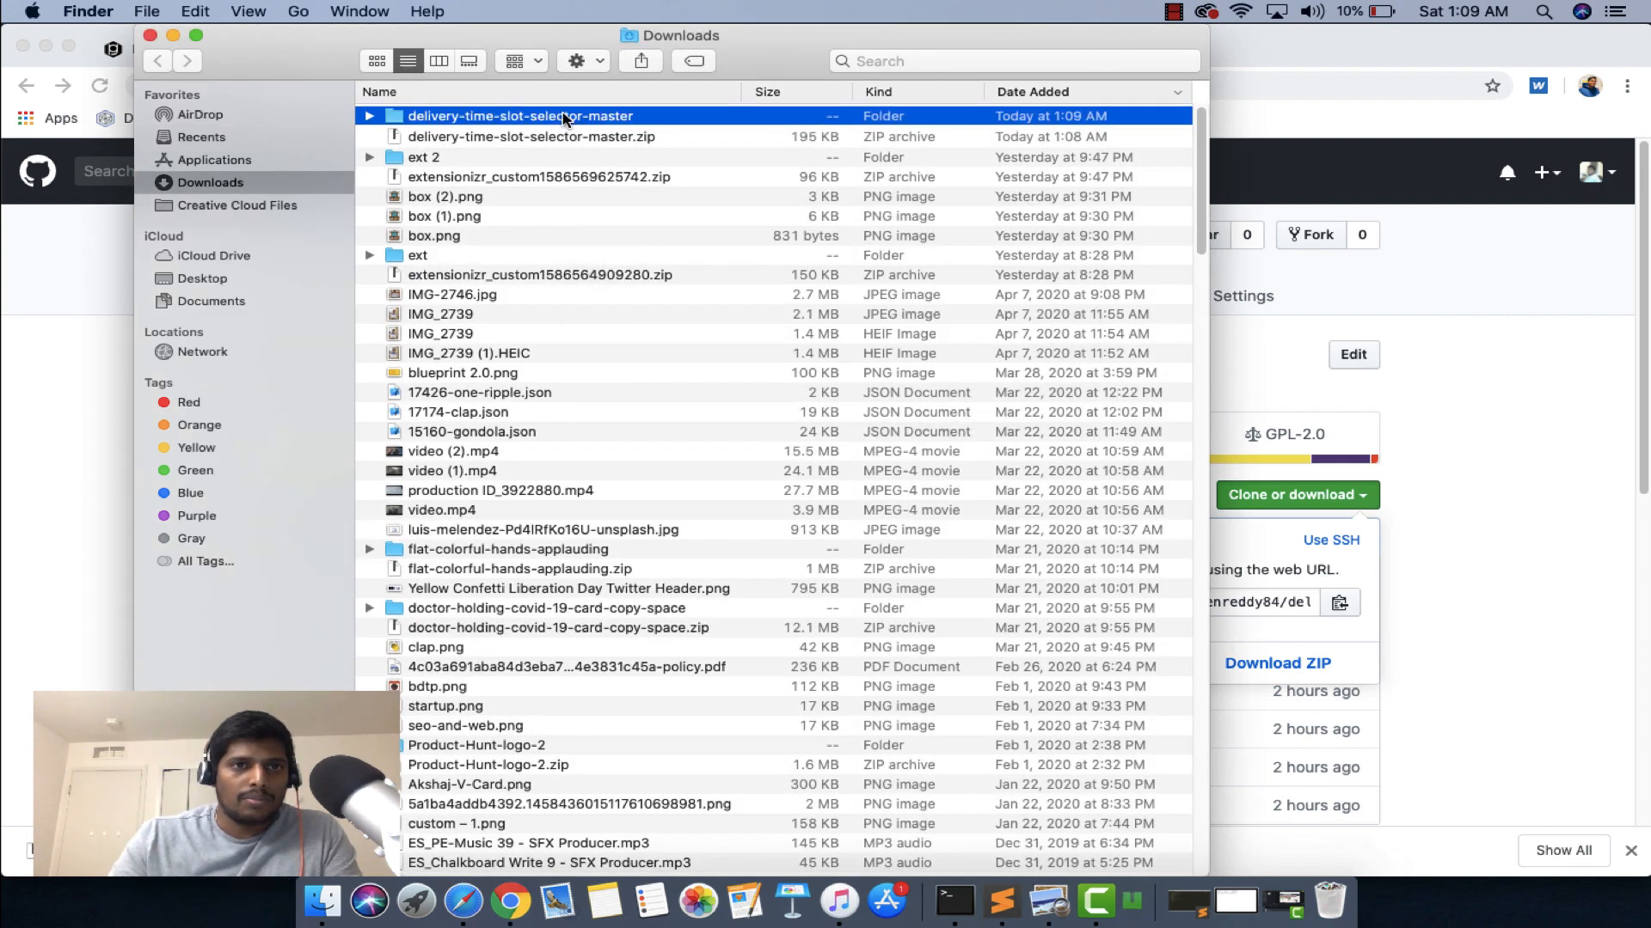
left_click(370, 115)
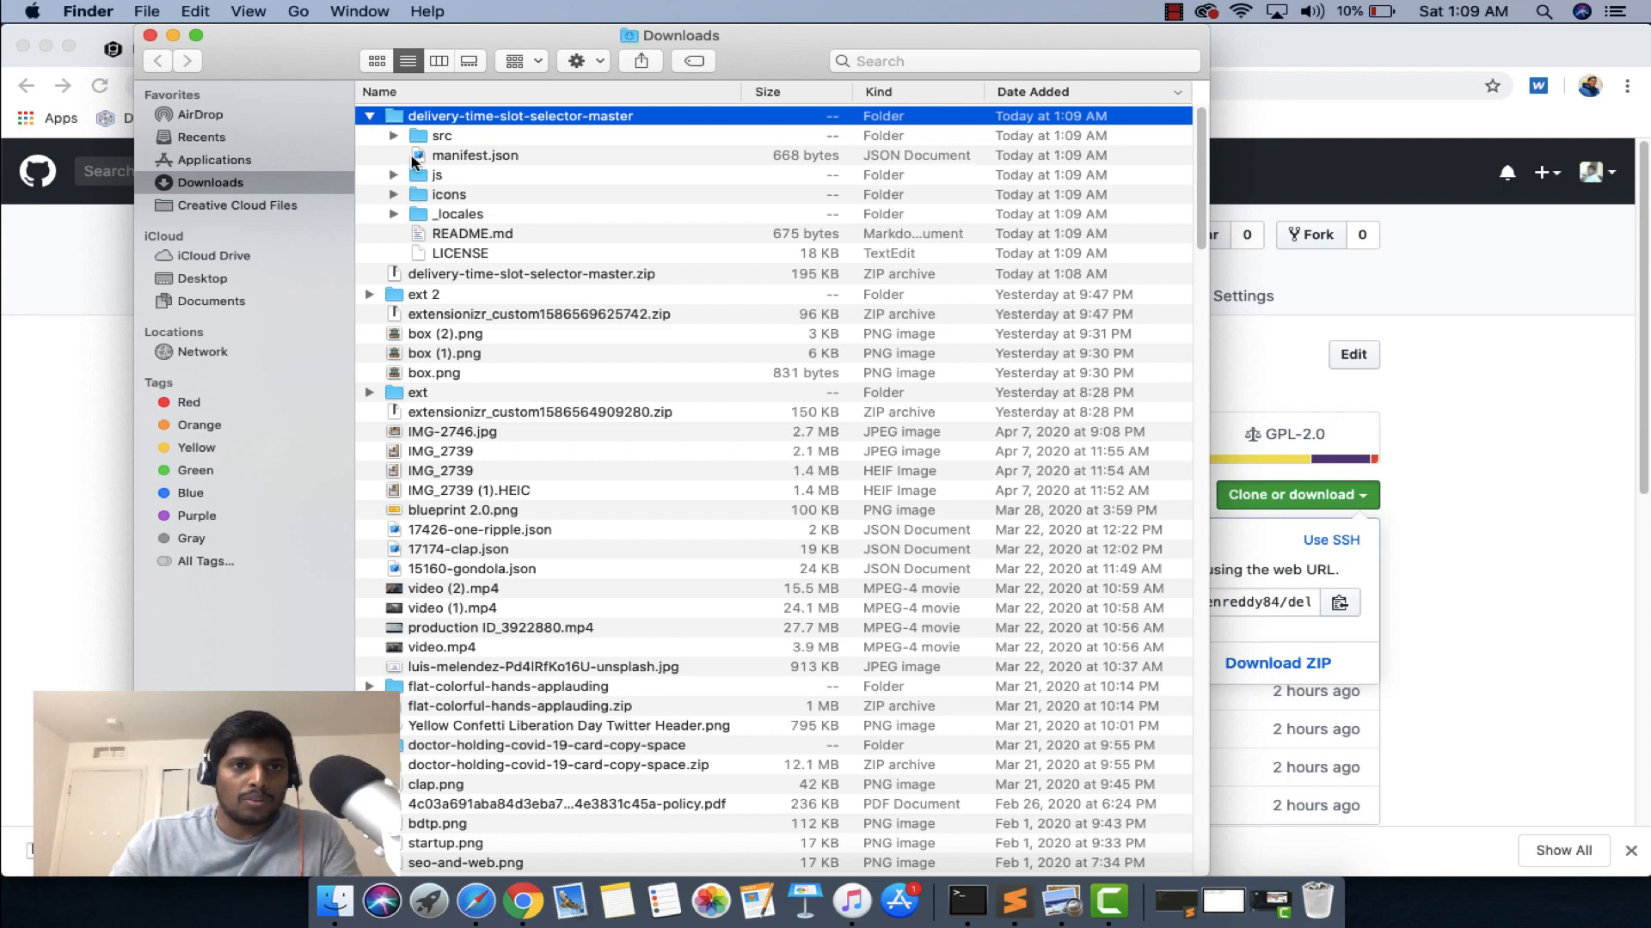
left_click(370, 115)
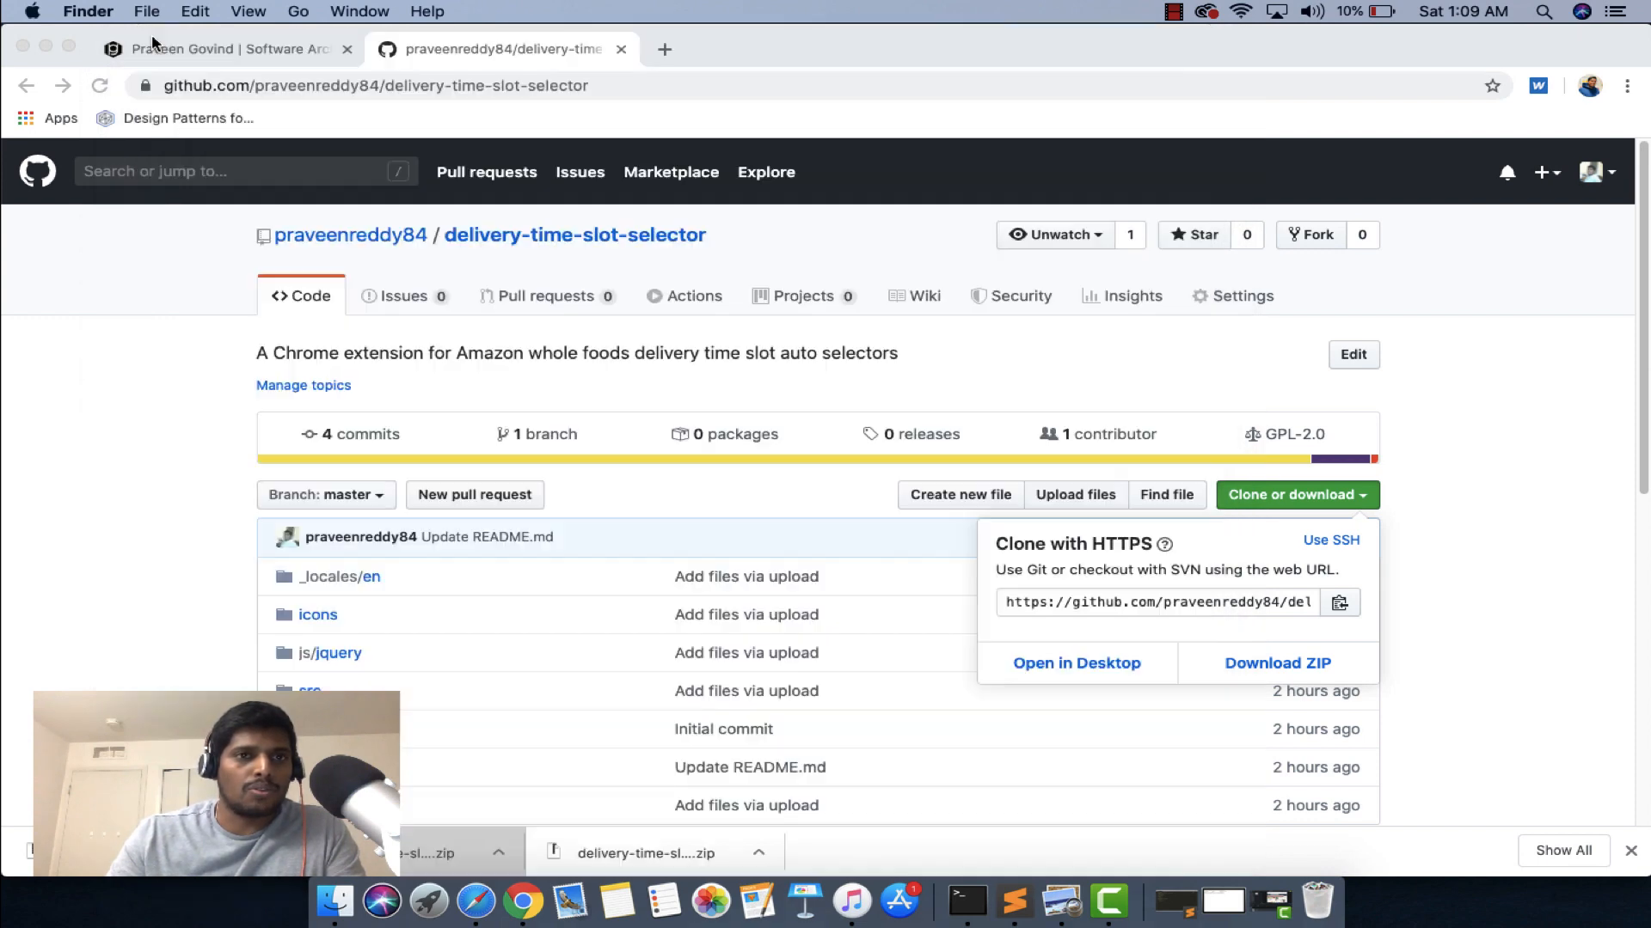
mouse_move(1270, 83)
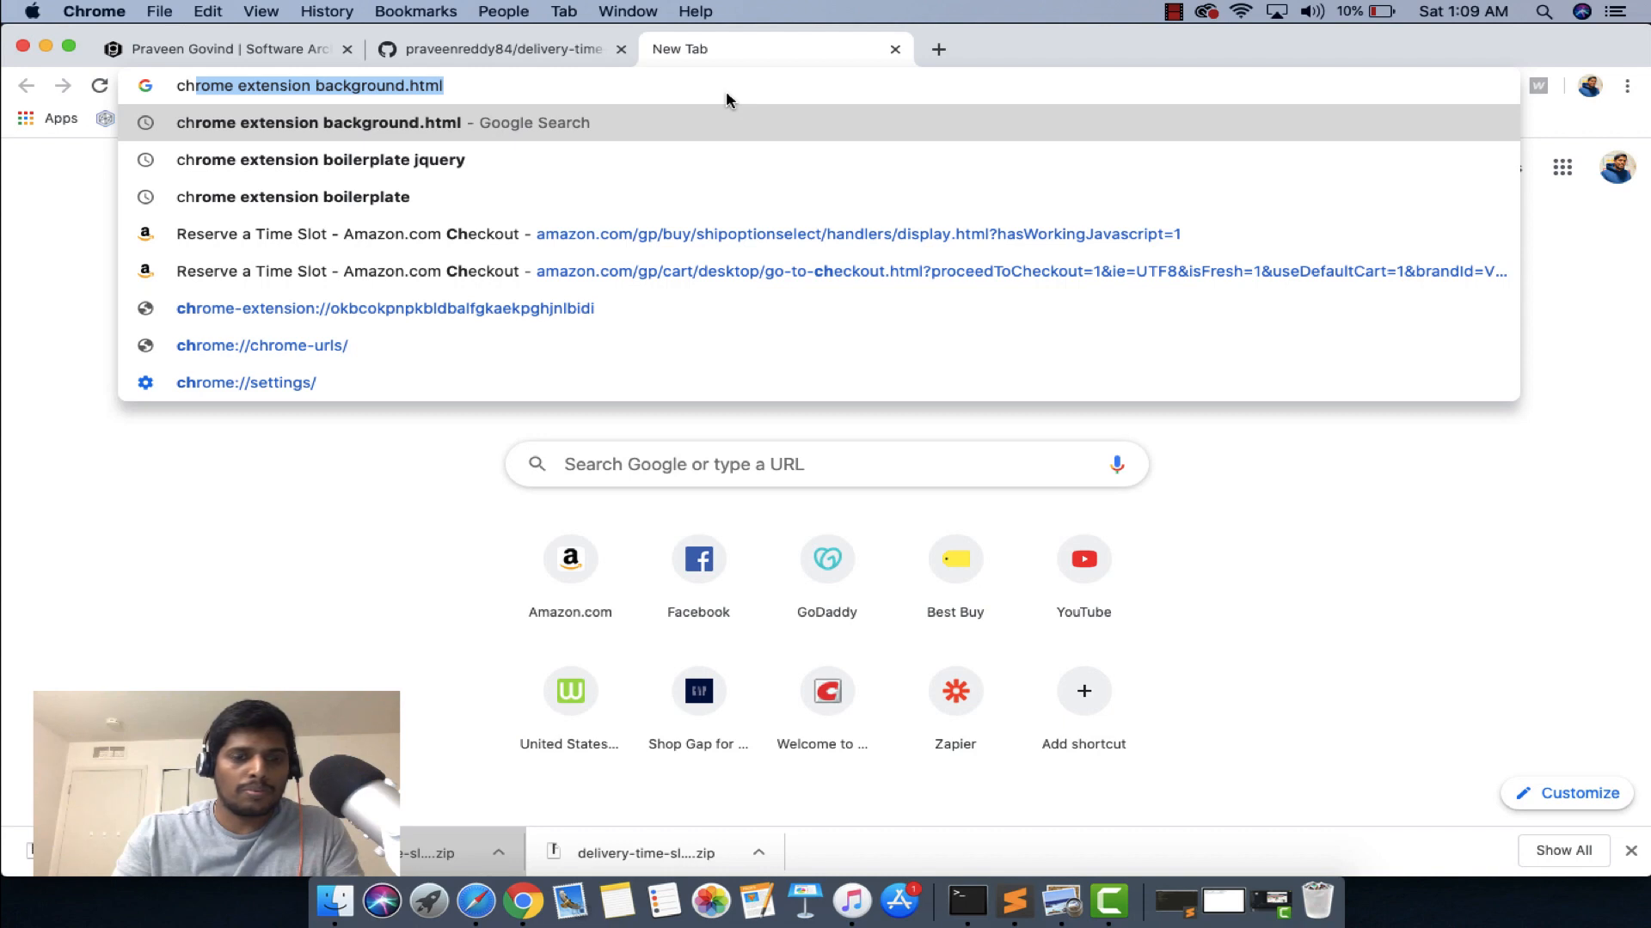
Step: Navigate a new tab to Chrome's extensions page with Developer mode on
type("chrome://version")
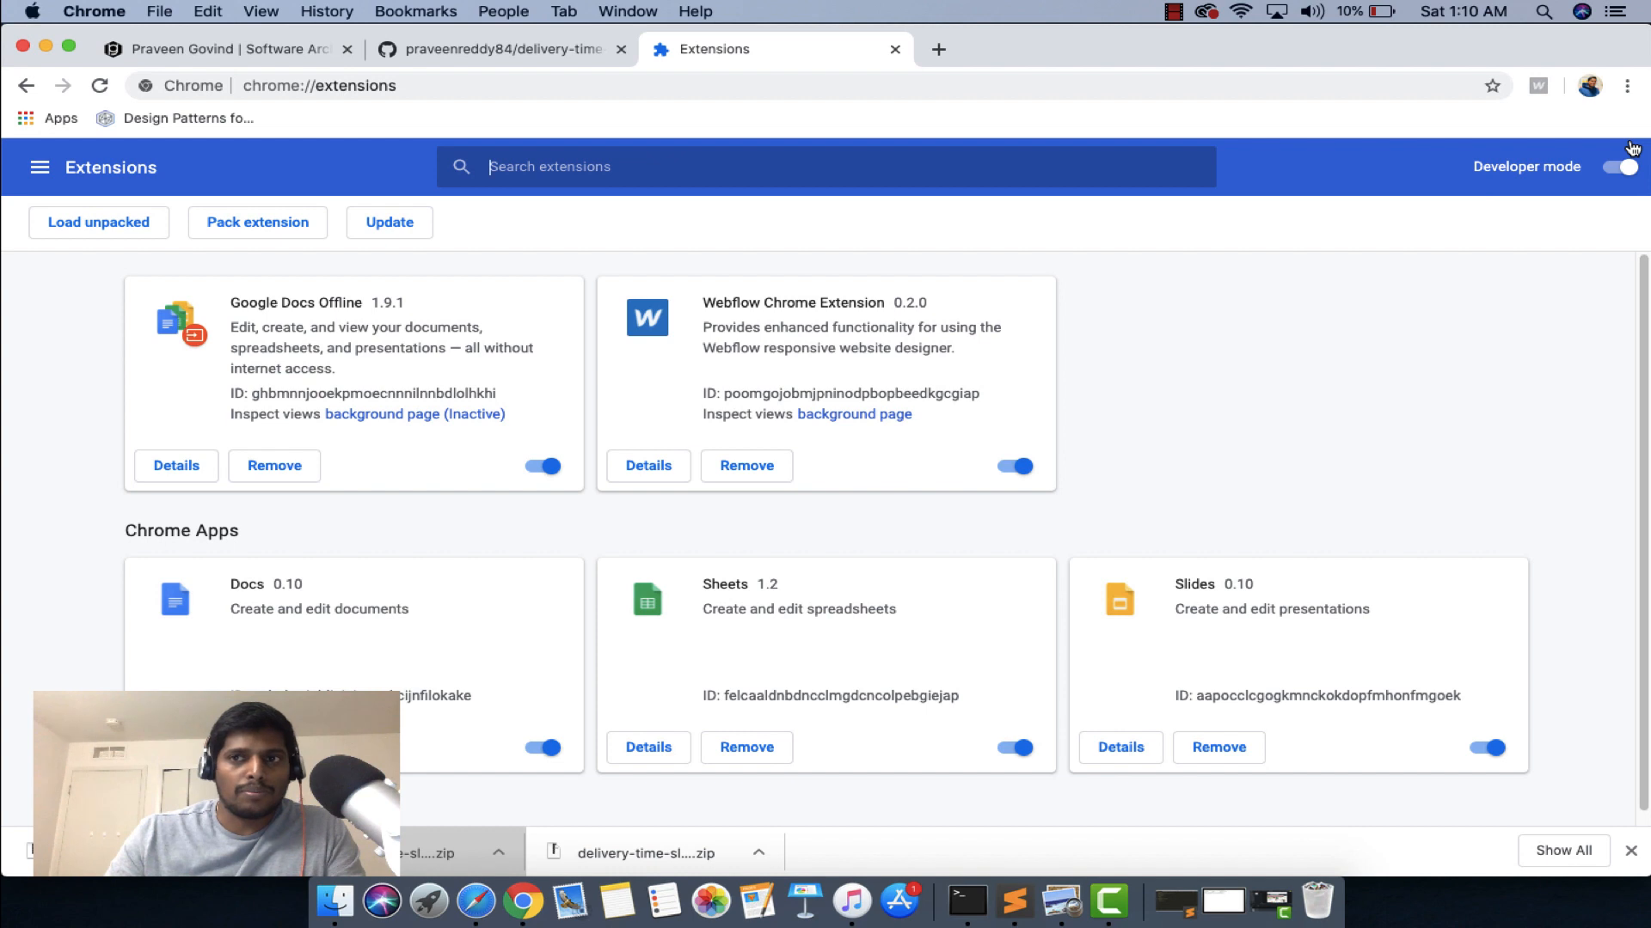
left_click(1614, 167)
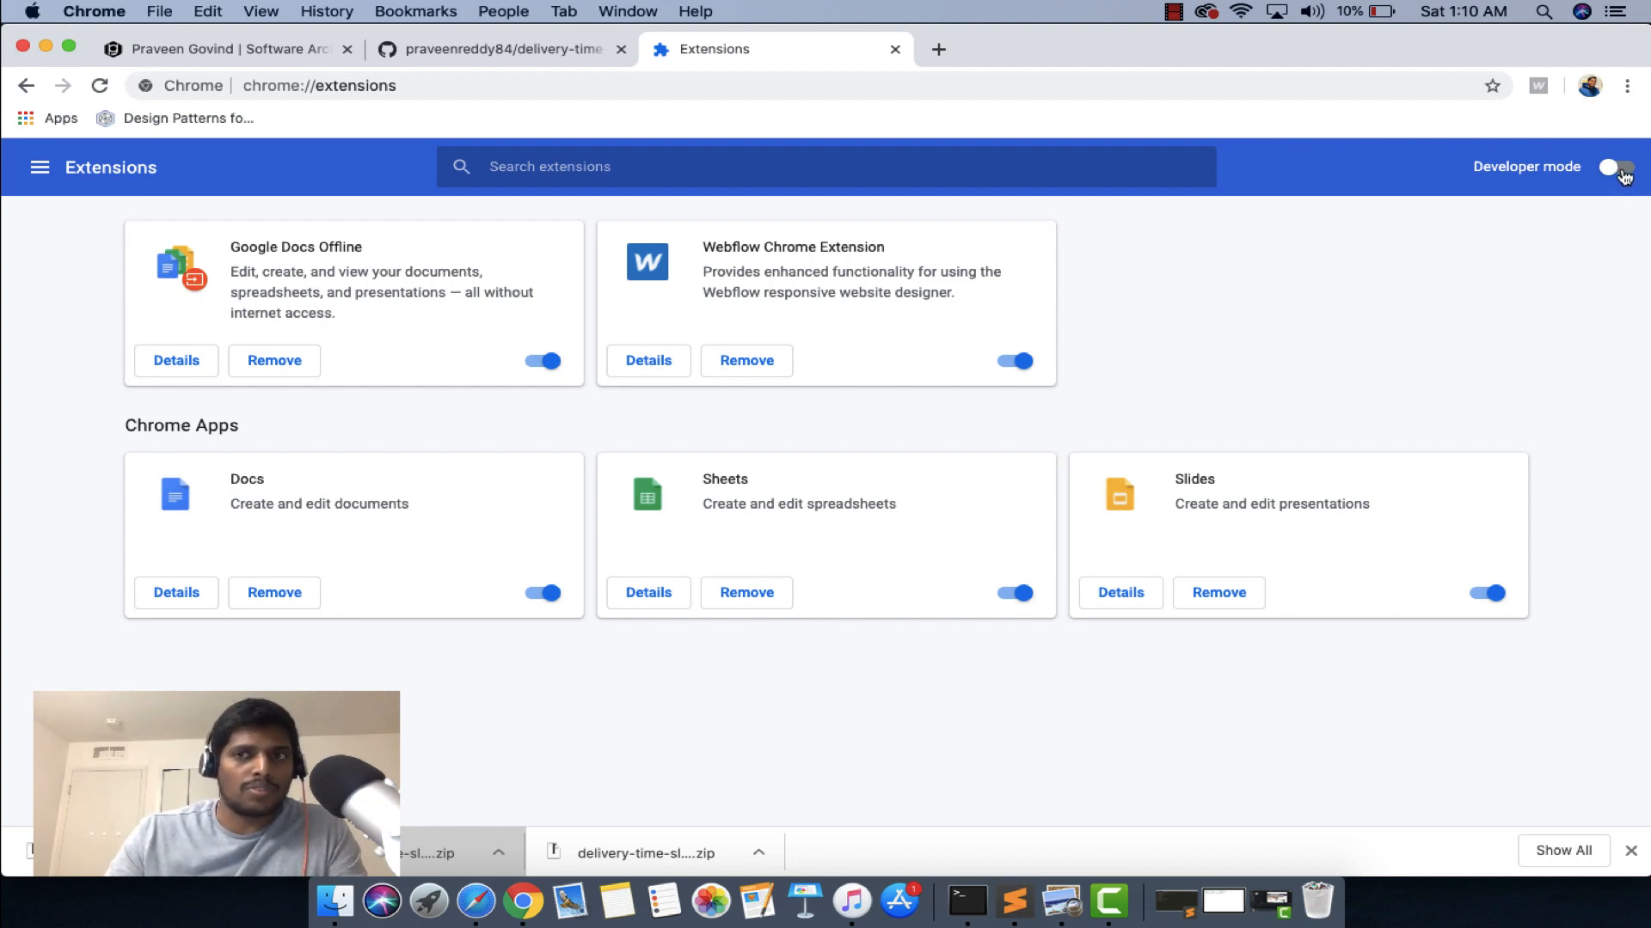
left_click(1620, 167)
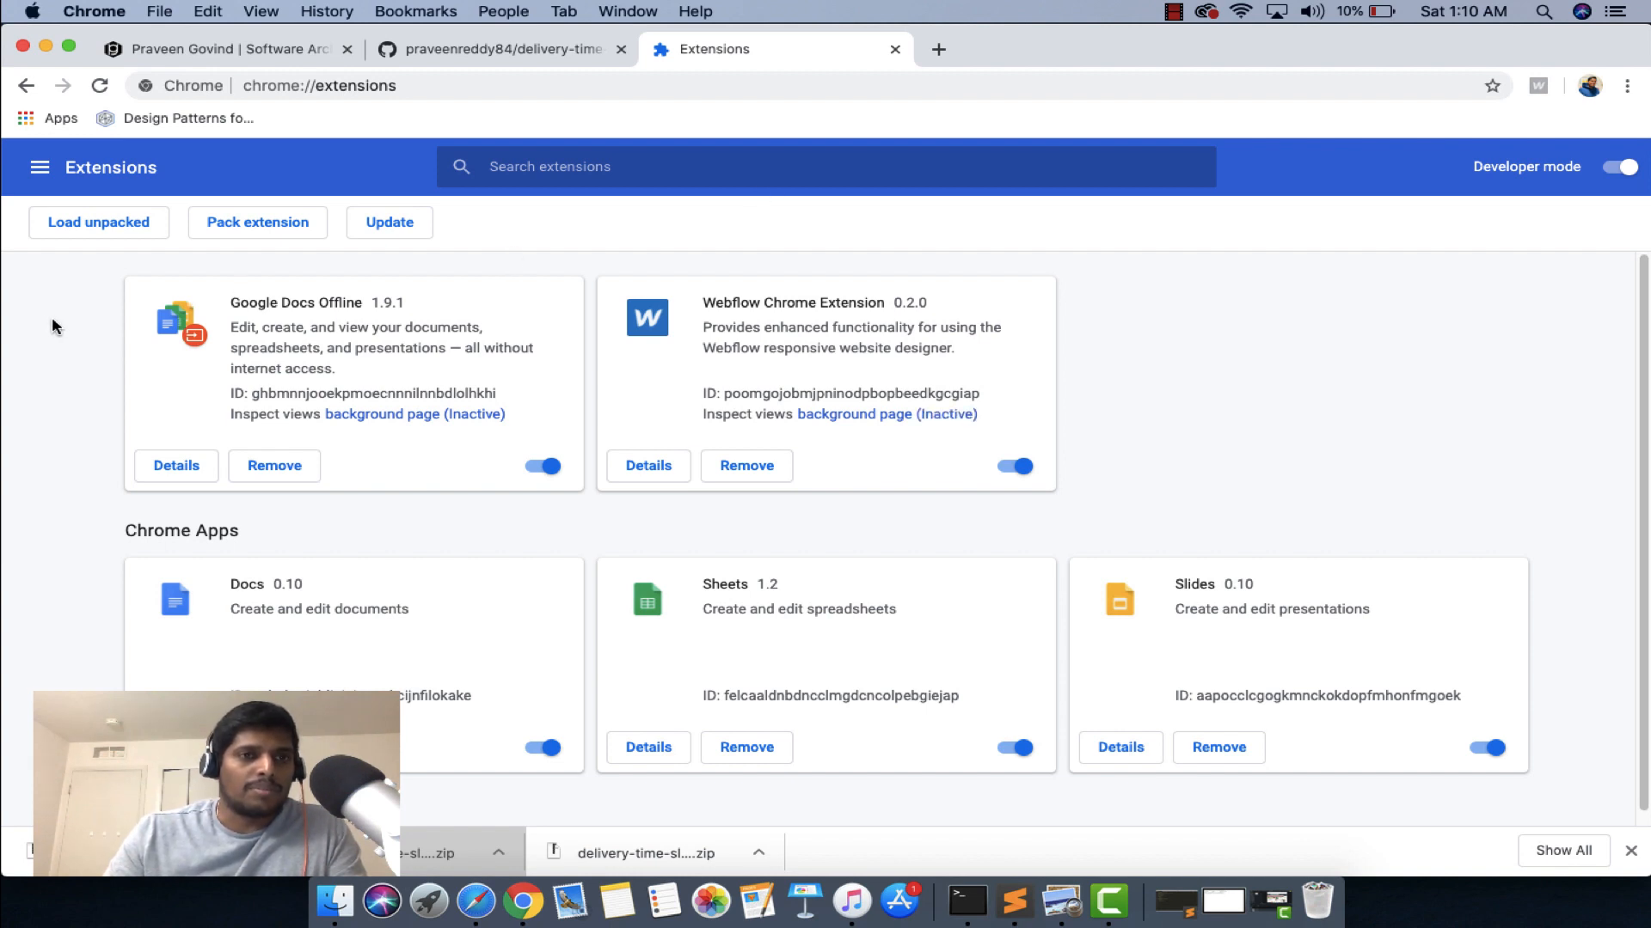
mouse_move(98, 222)
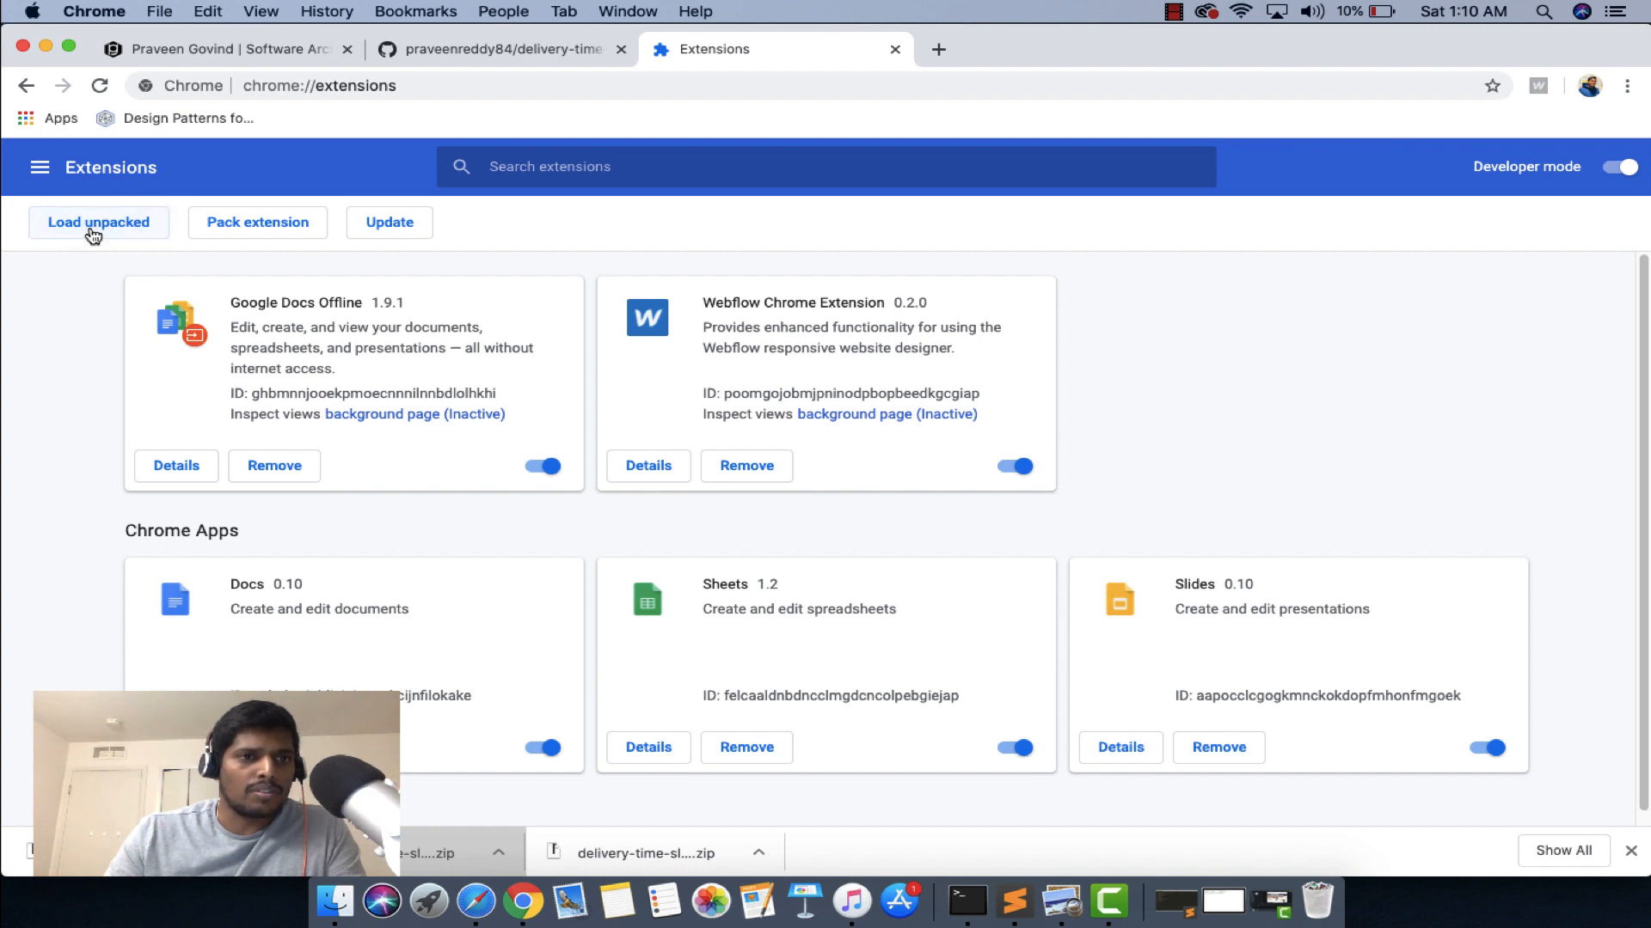
Step: Load unpacked the delivery-time-slot-selector-master folder from Downloads, enabling Delivery Slot Selector for Amazon 0.0.1
left_click(98, 222)
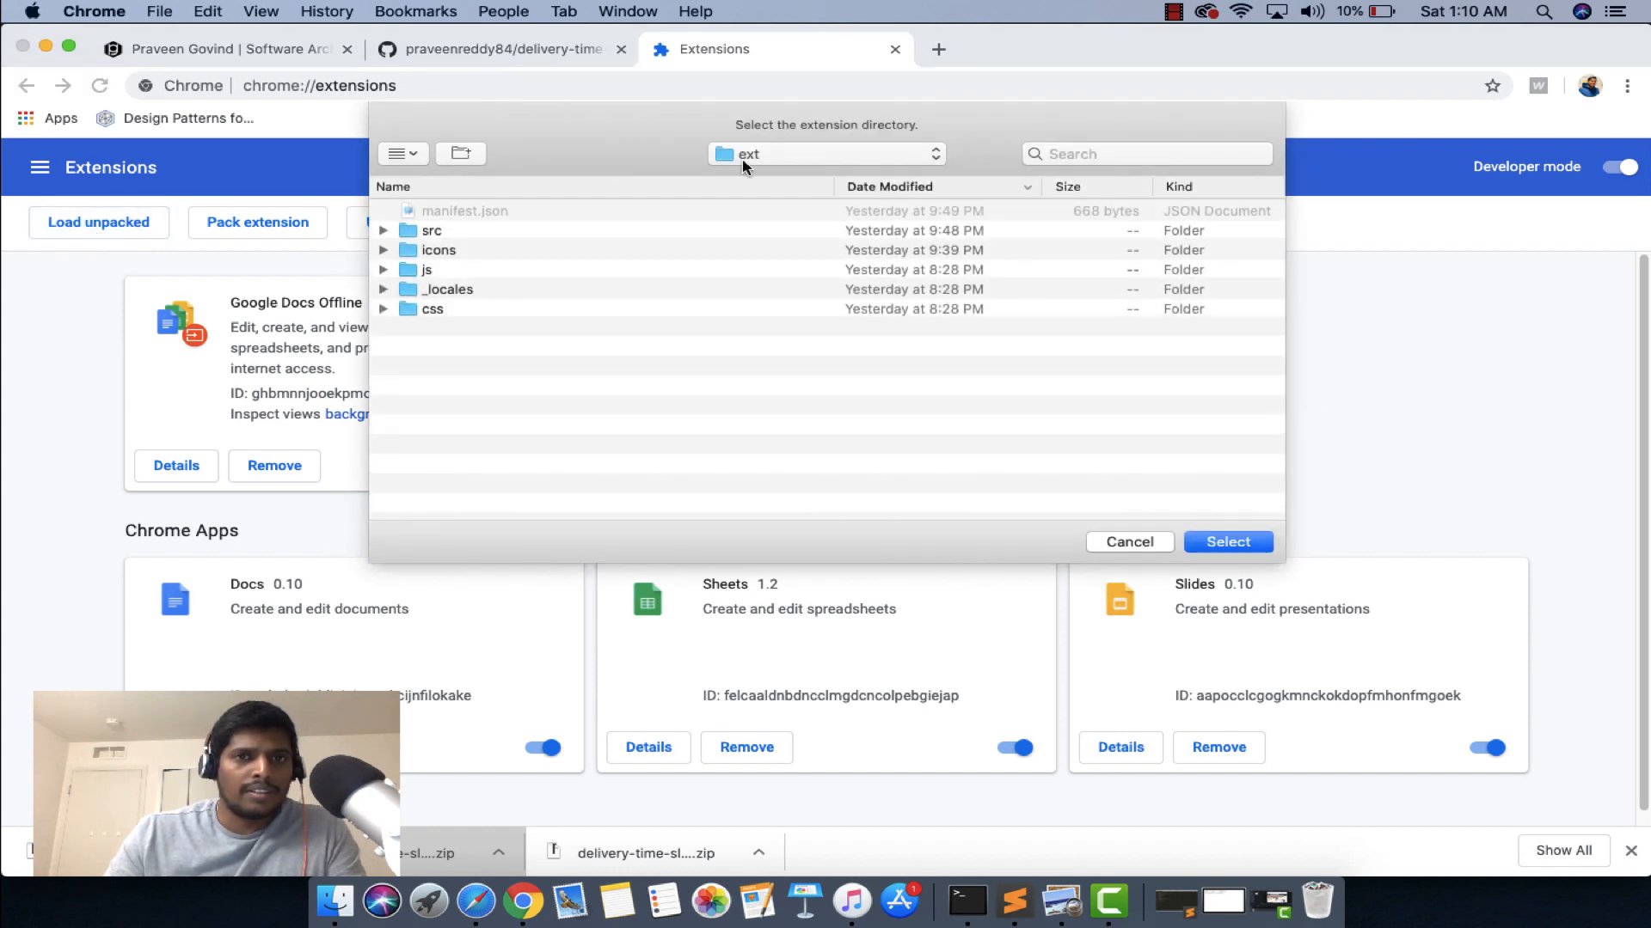
left_click(828, 153)
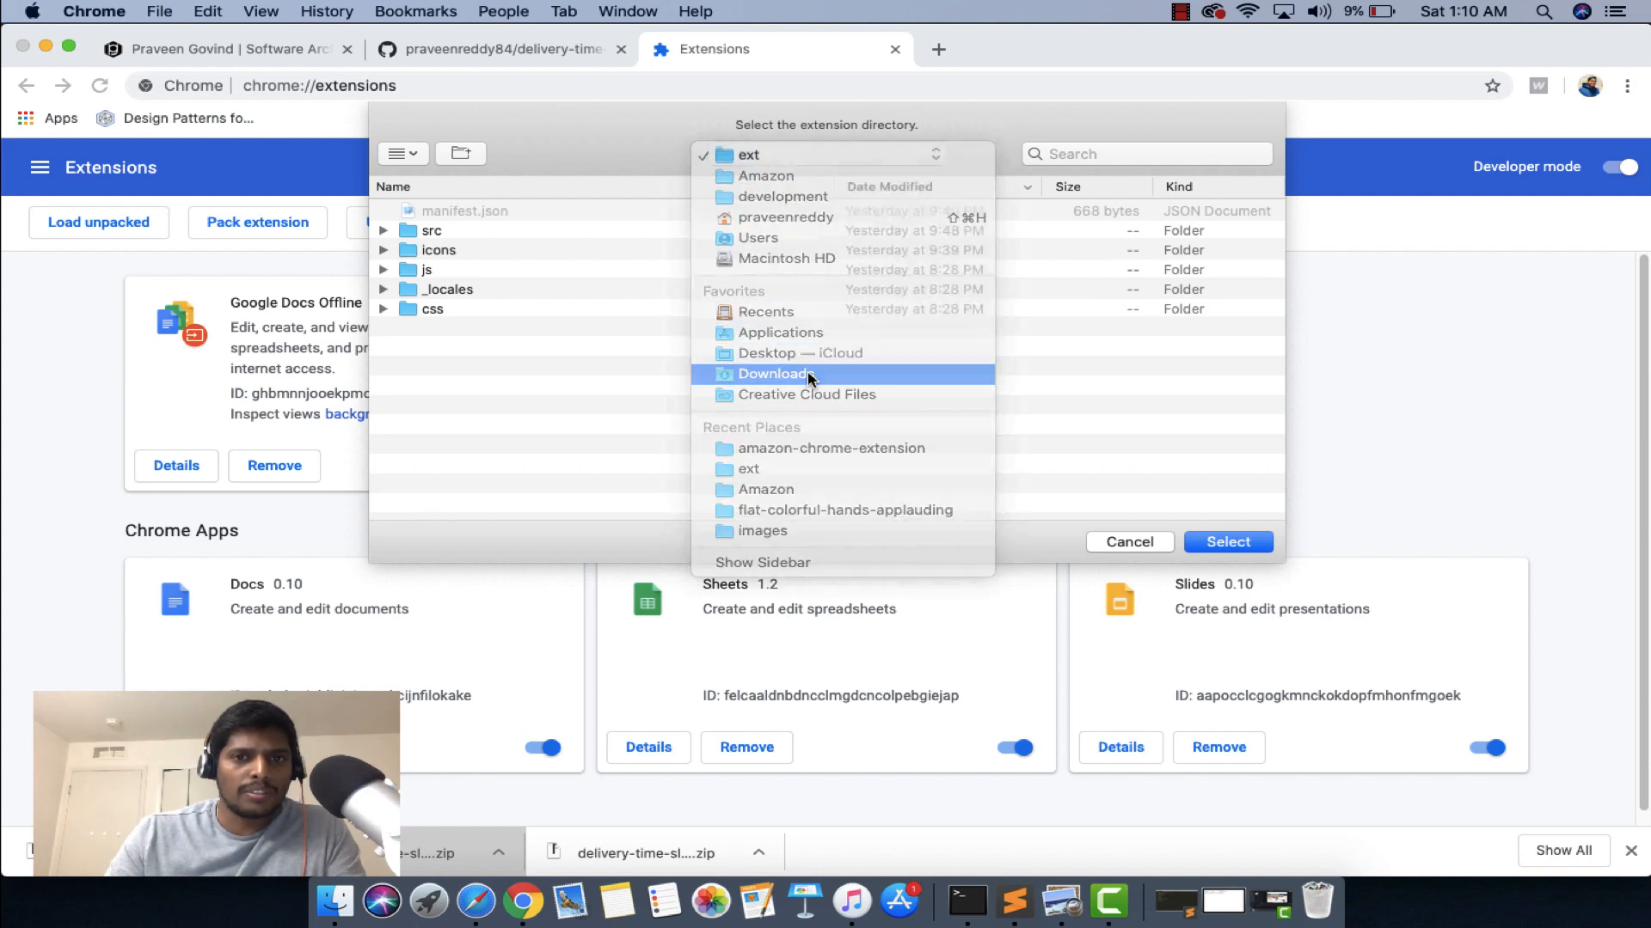
left_click(775, 373)
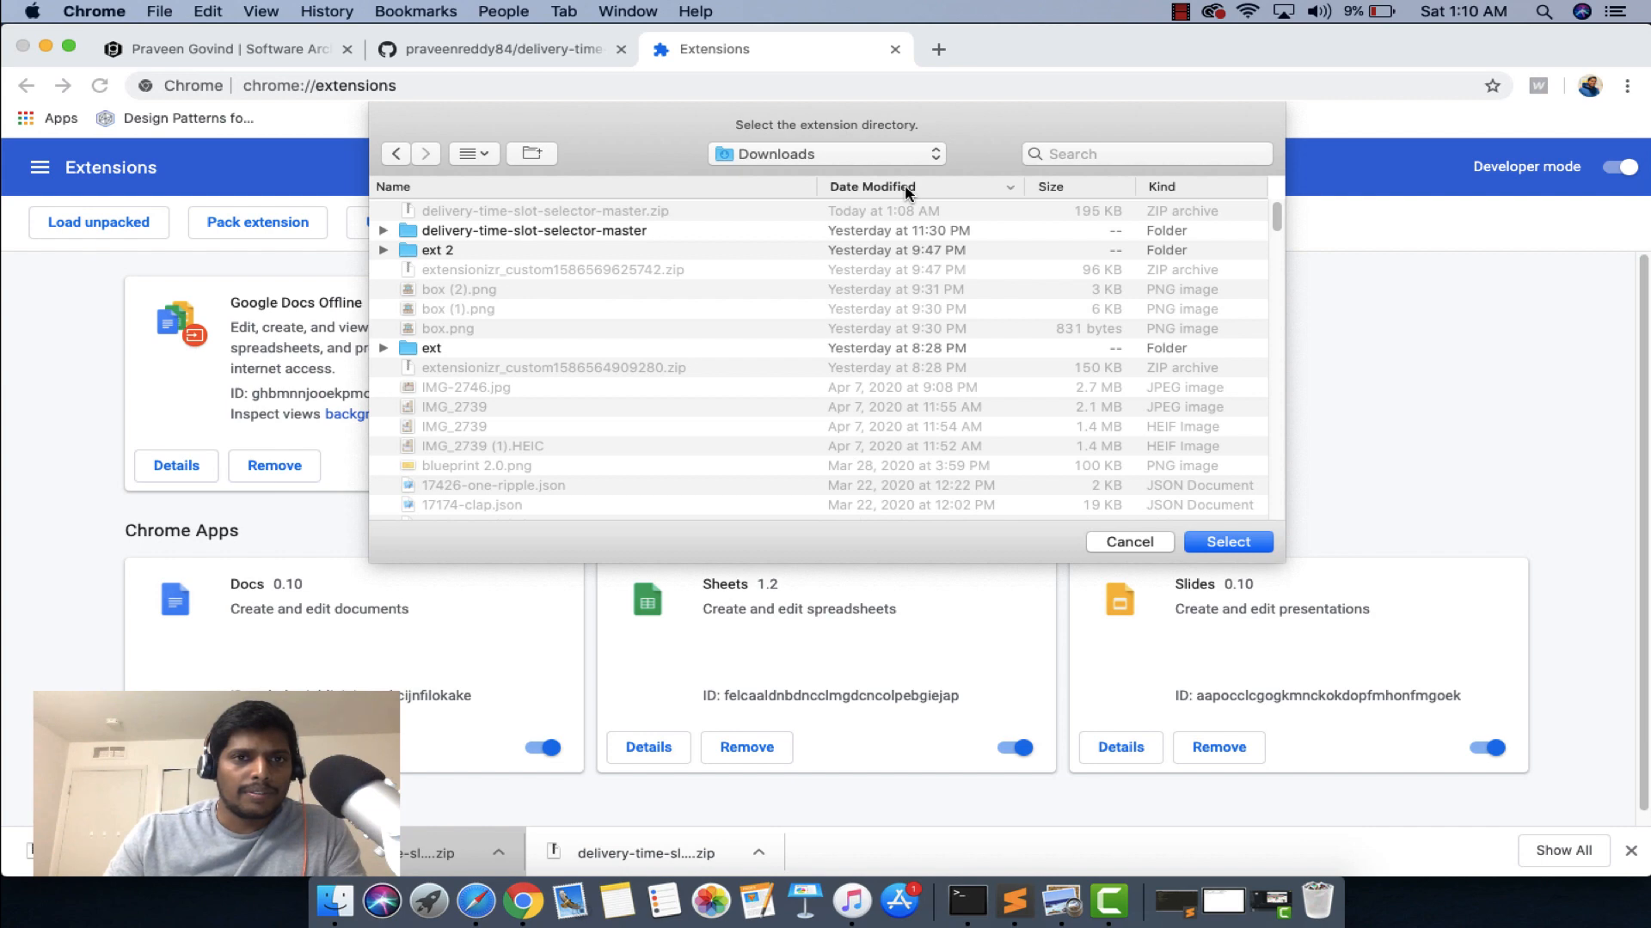
left_click(533, 229)
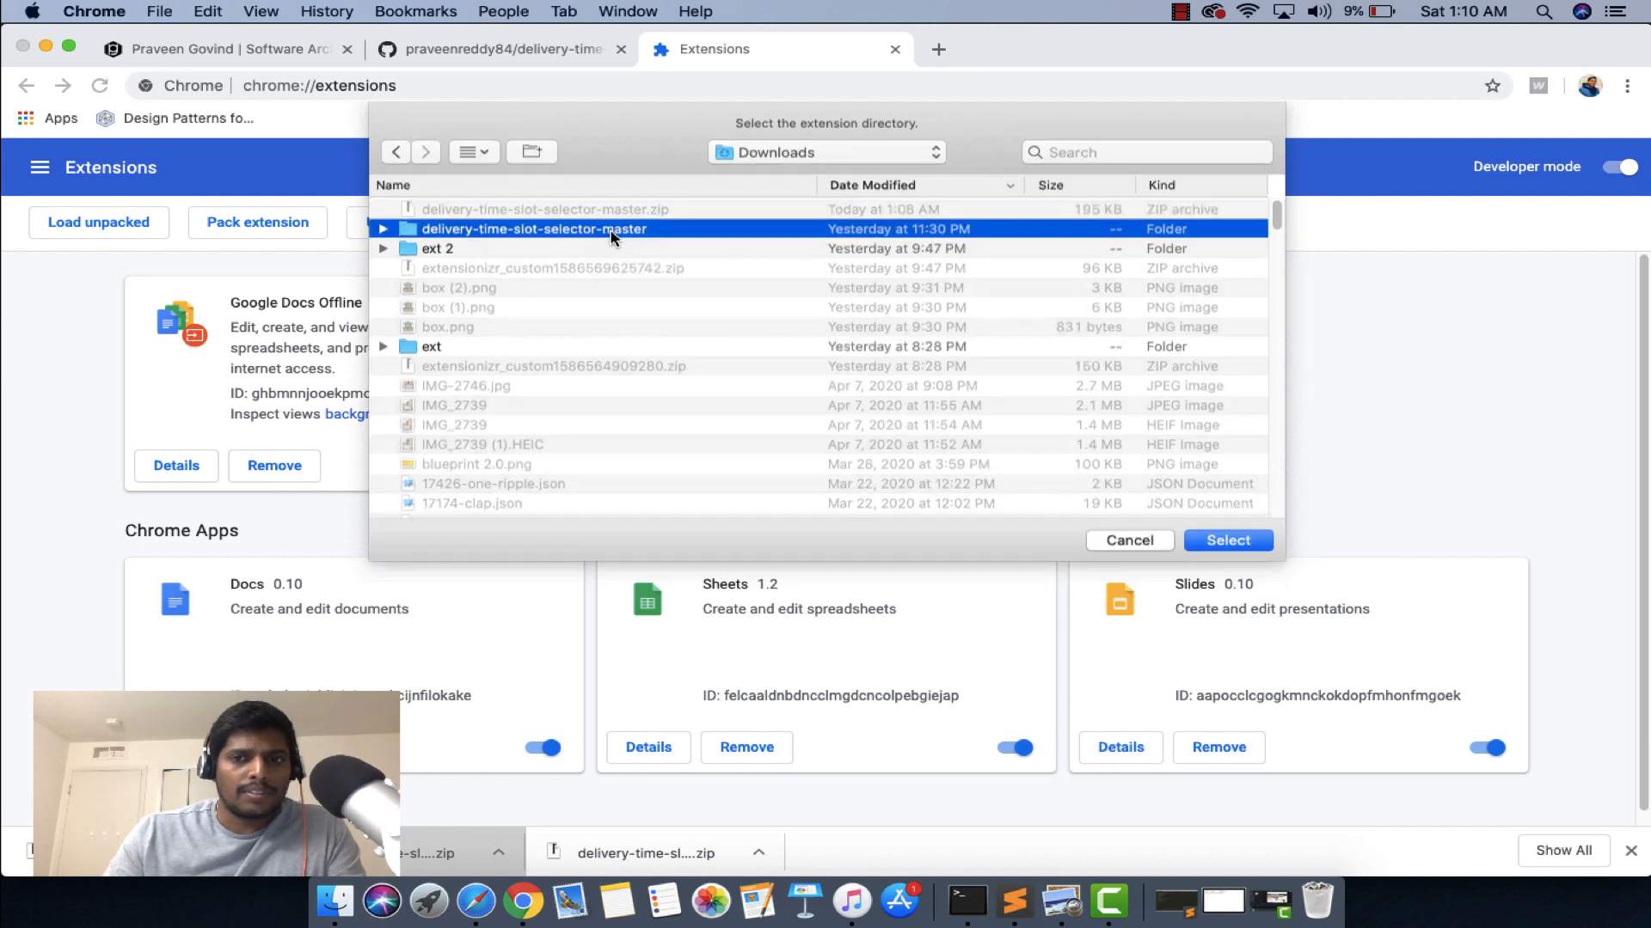
left_click(1226, 540)
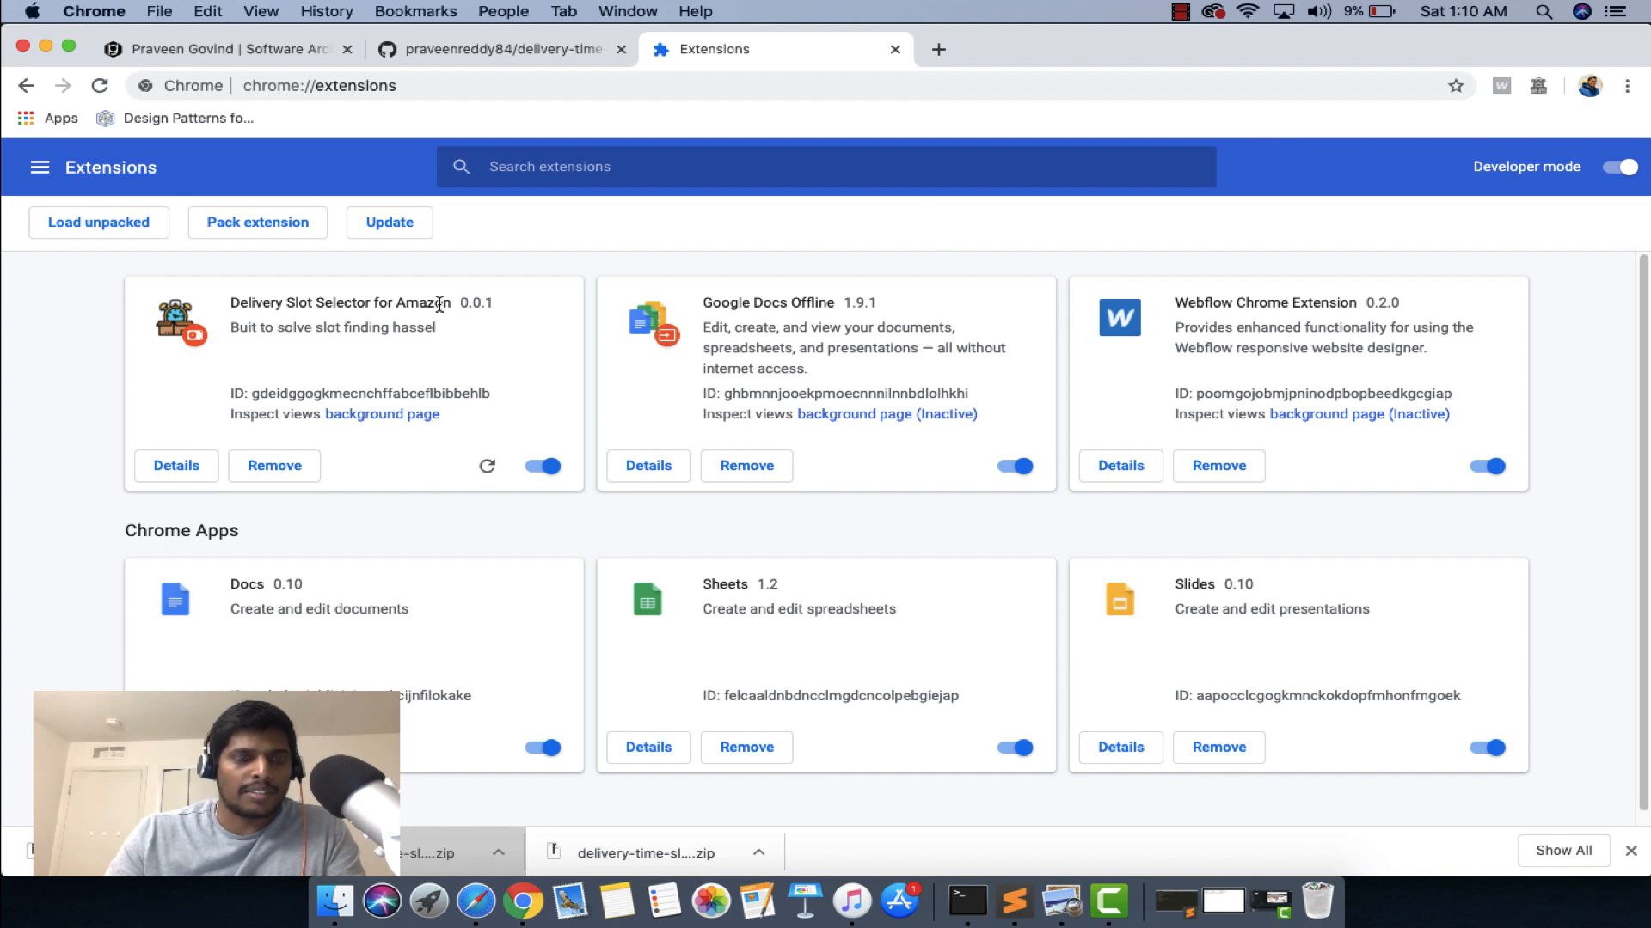
mouse_move(237, 403)
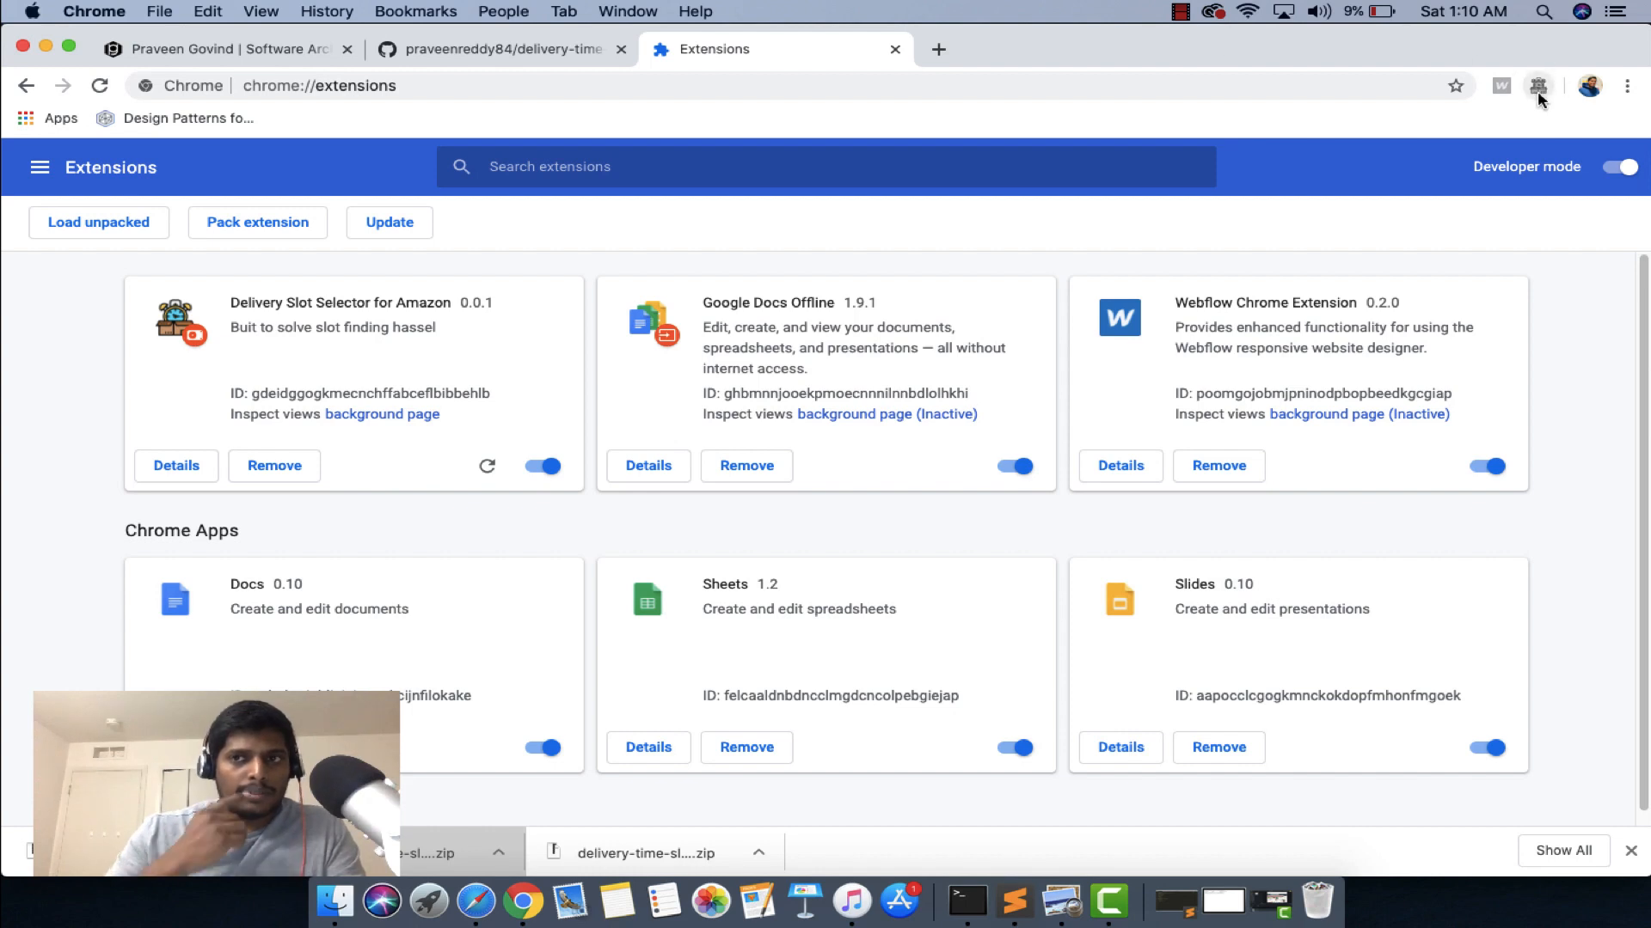
mouse_move(1537, 86)
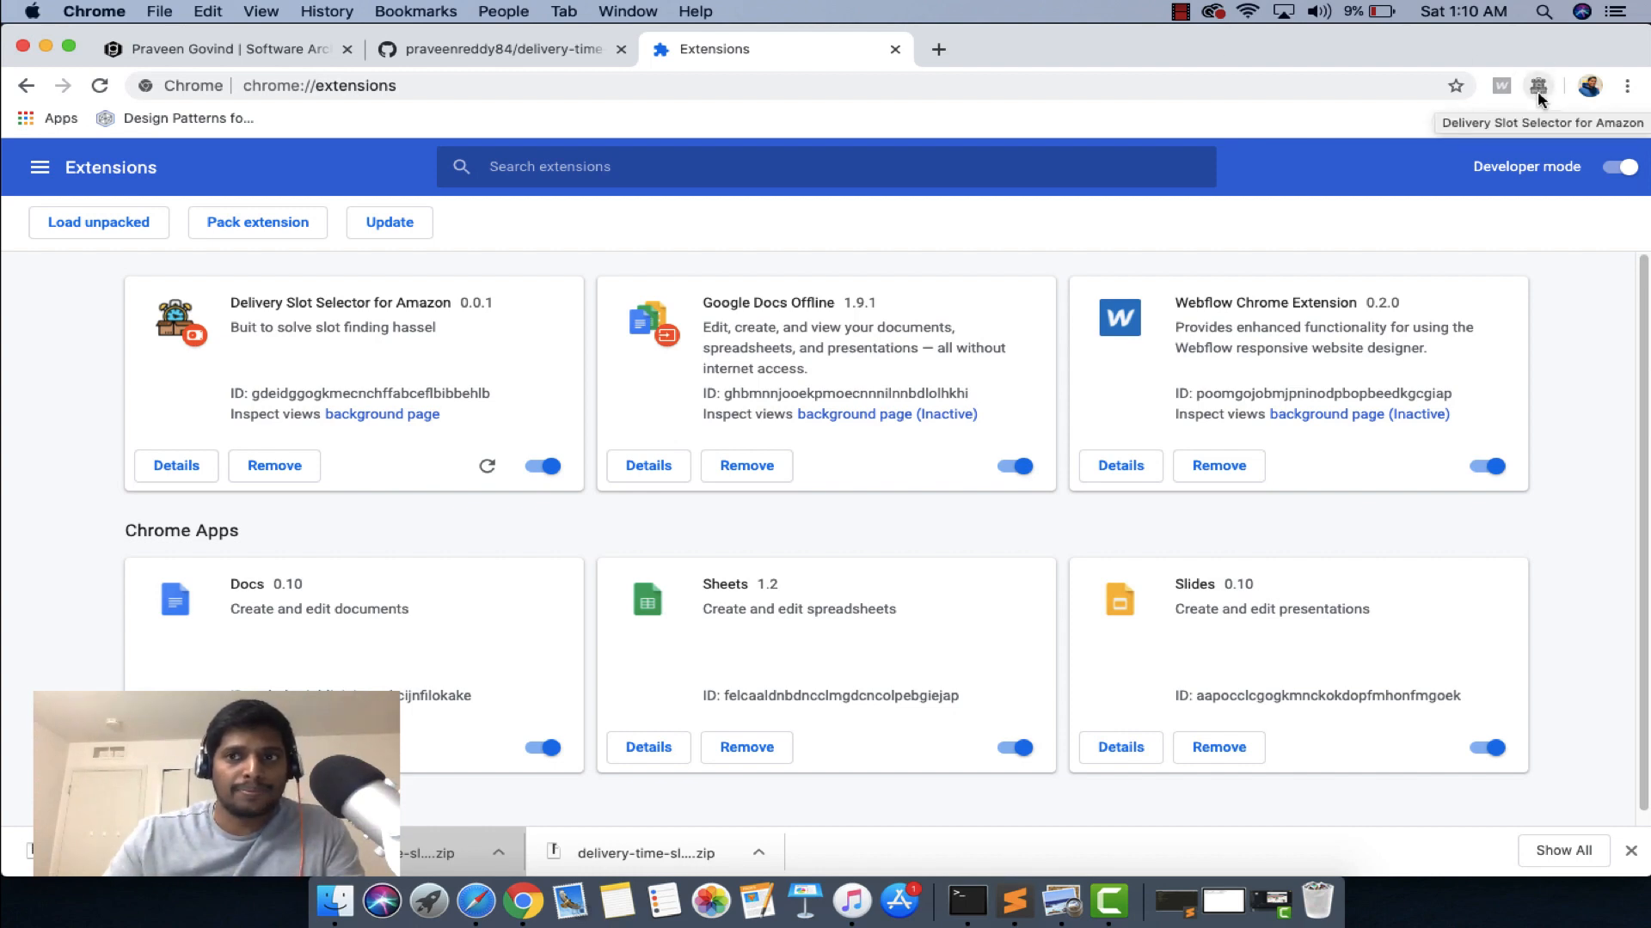
mouse_move(1116, 114)
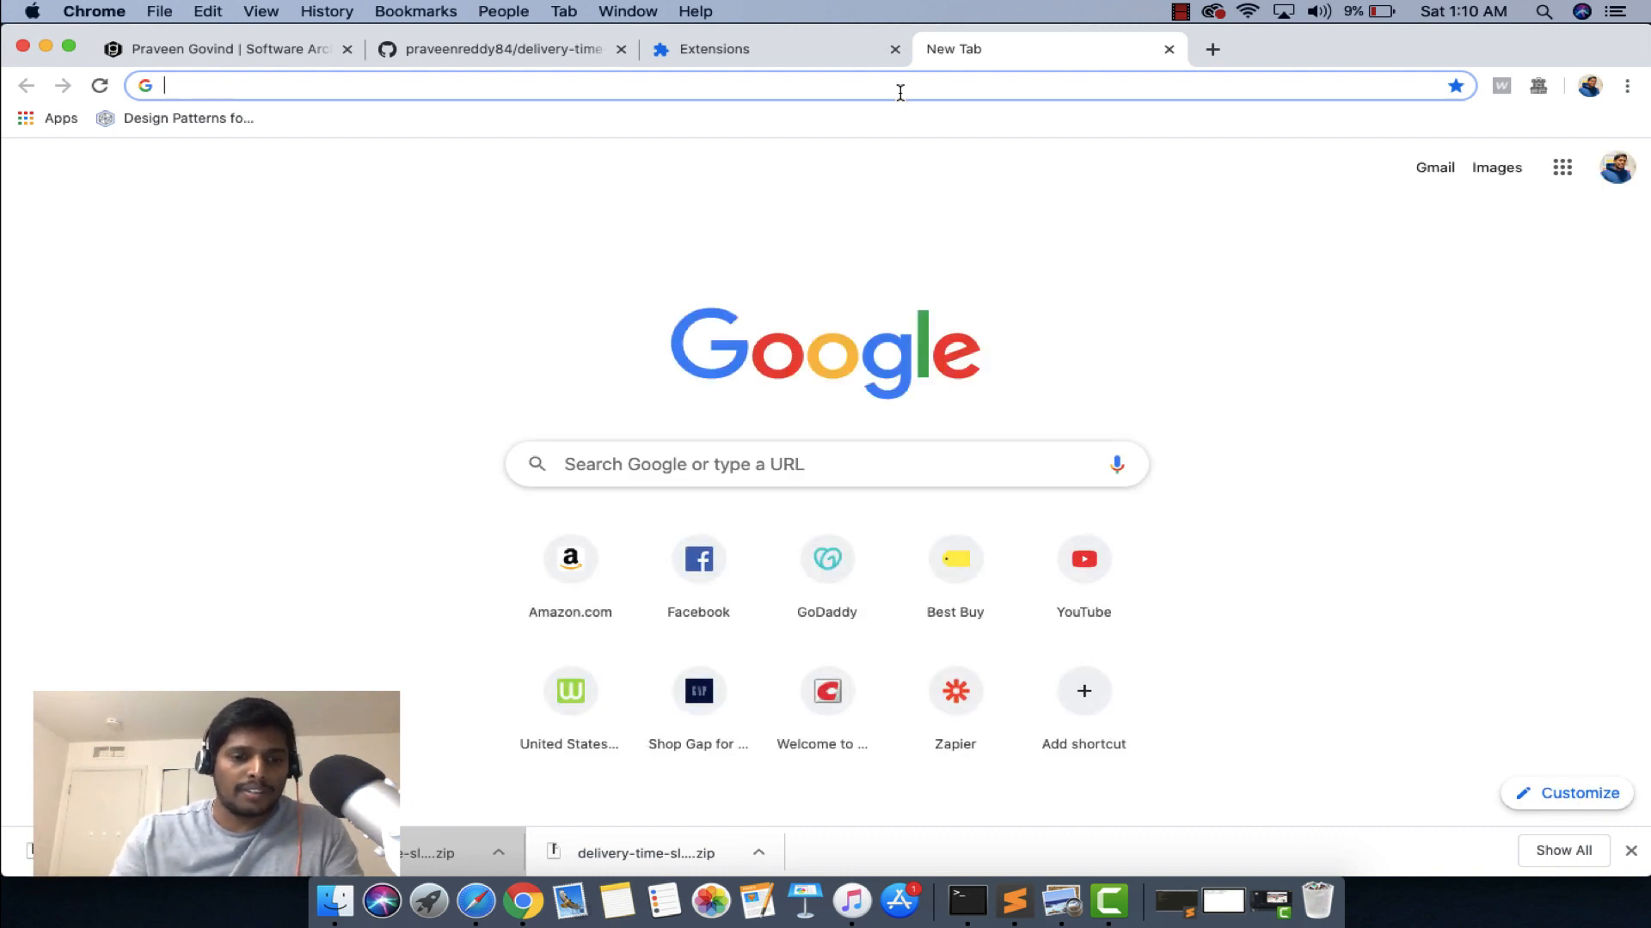
Step: Navigate the new tab to amazon.com, trimming the pasted checkout URL back to the bare domain
type("amazon.com/gp/buy/shipoptionselect/handlers/display.html?hasWorkingJavascript=1")
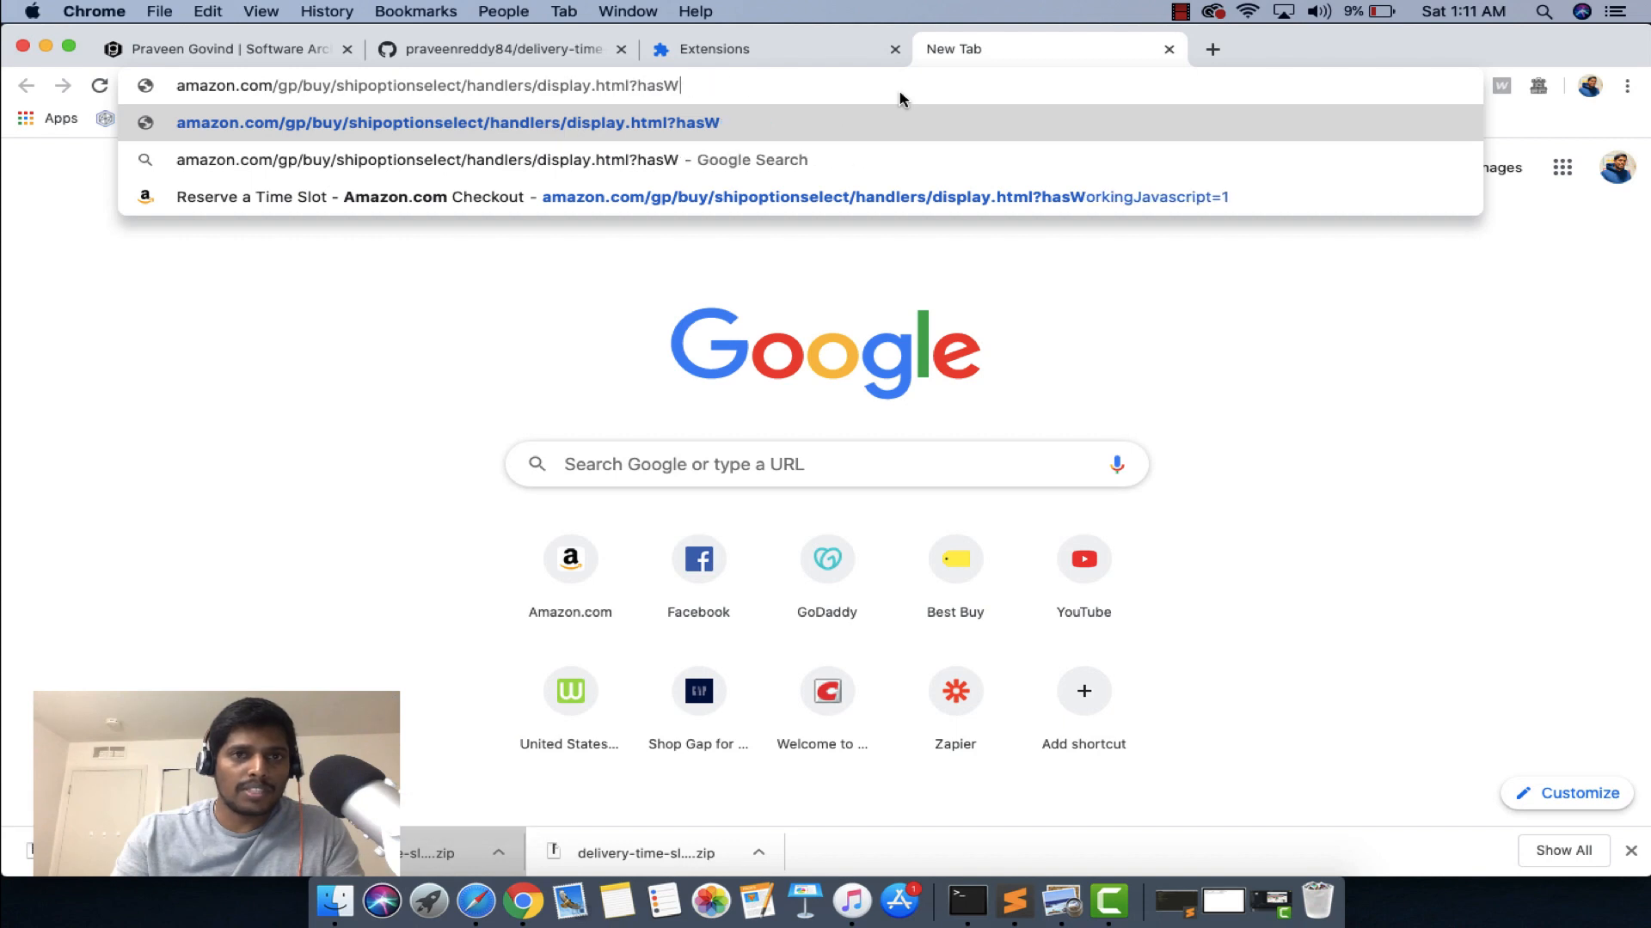
key("backspace")
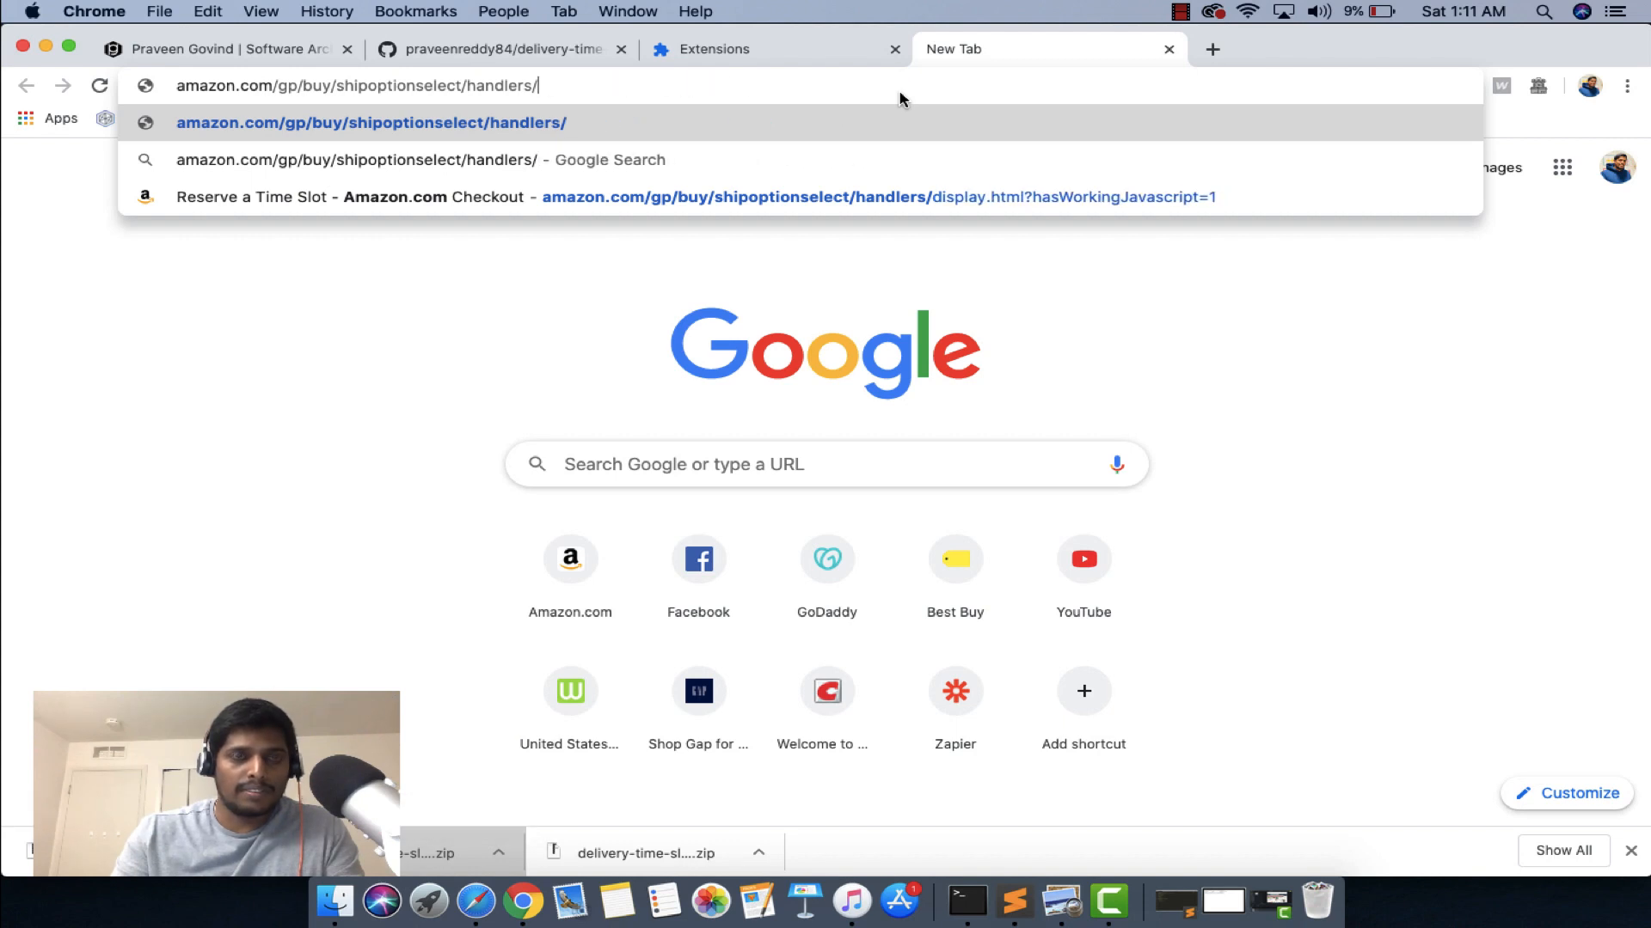
key("backspace")
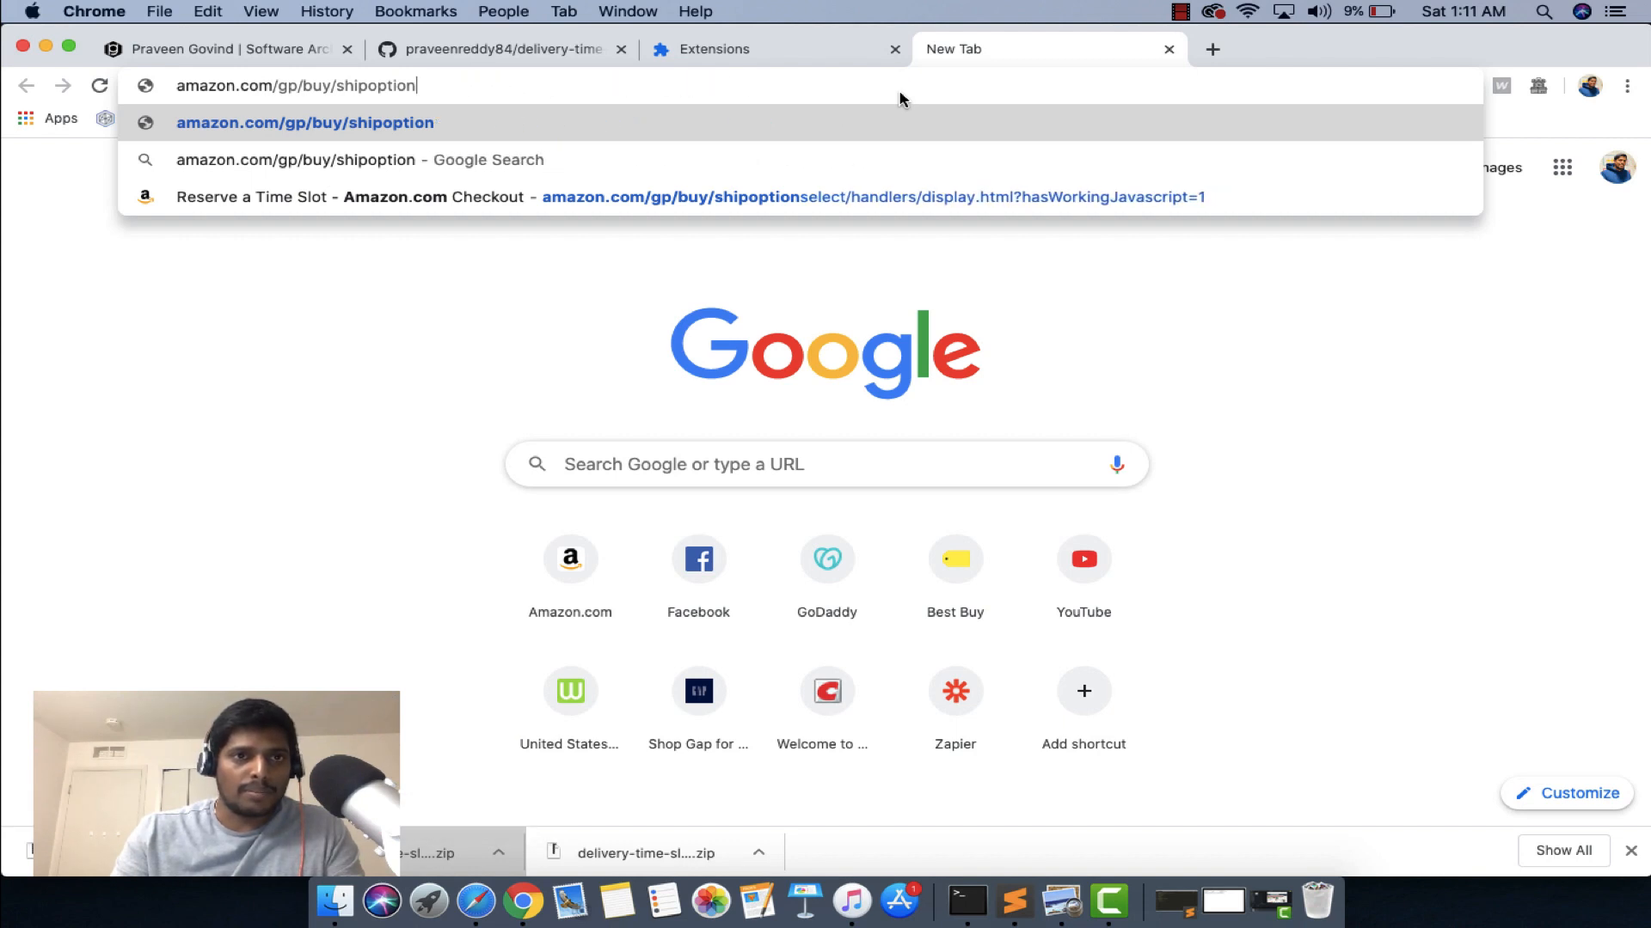
key("backspace")
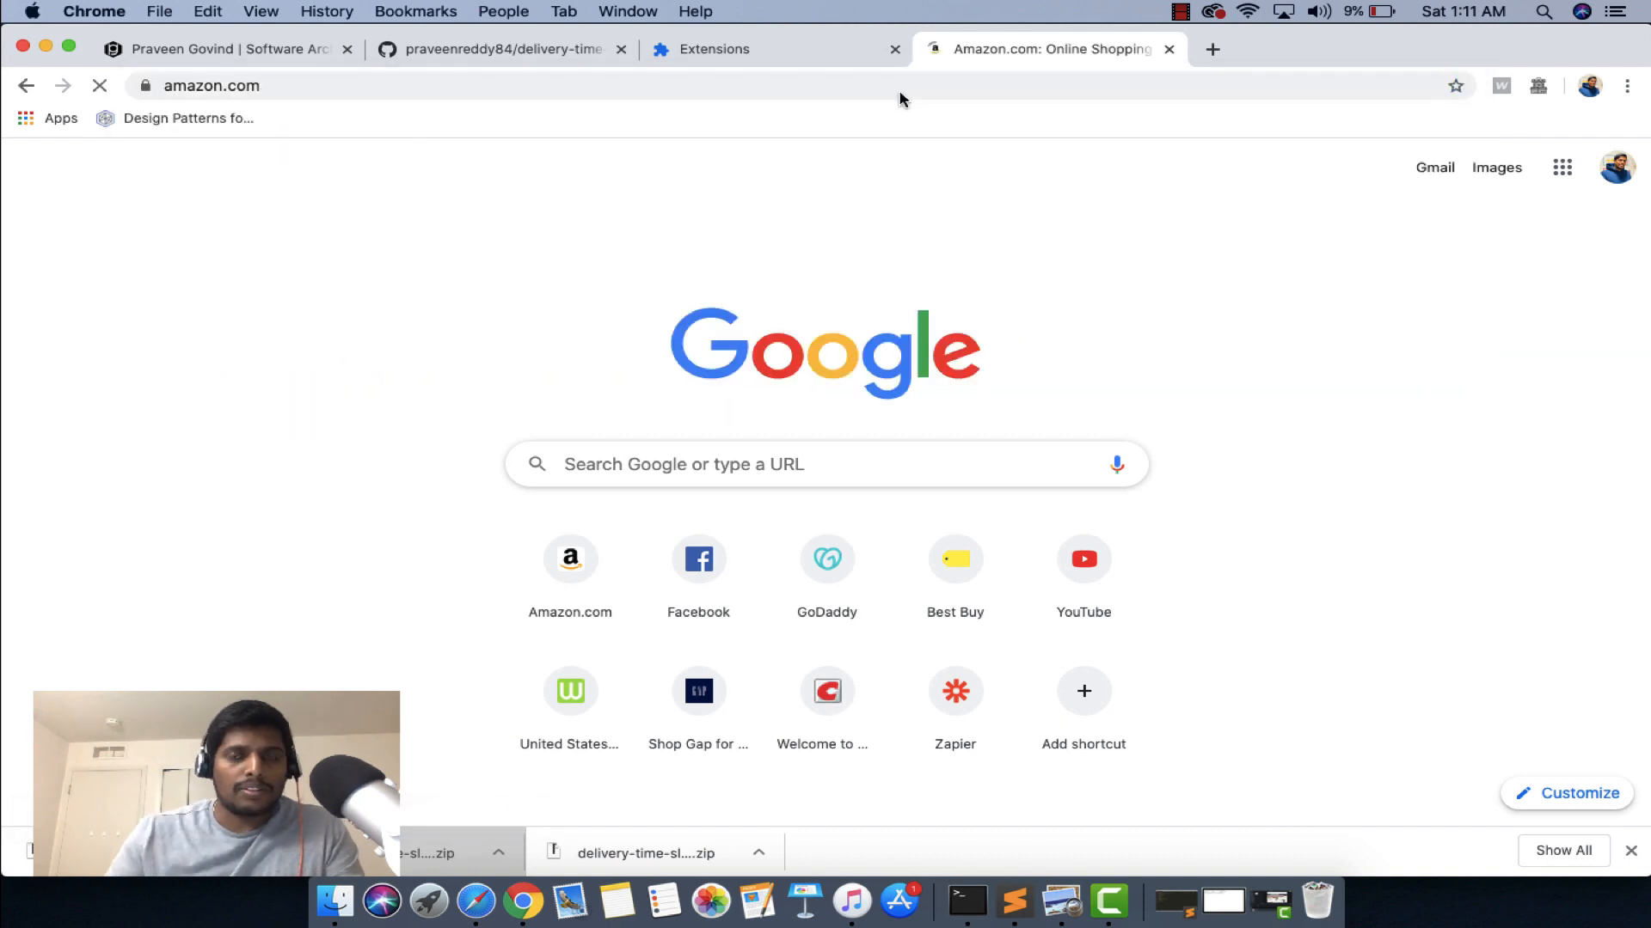
left_click(569, 559)
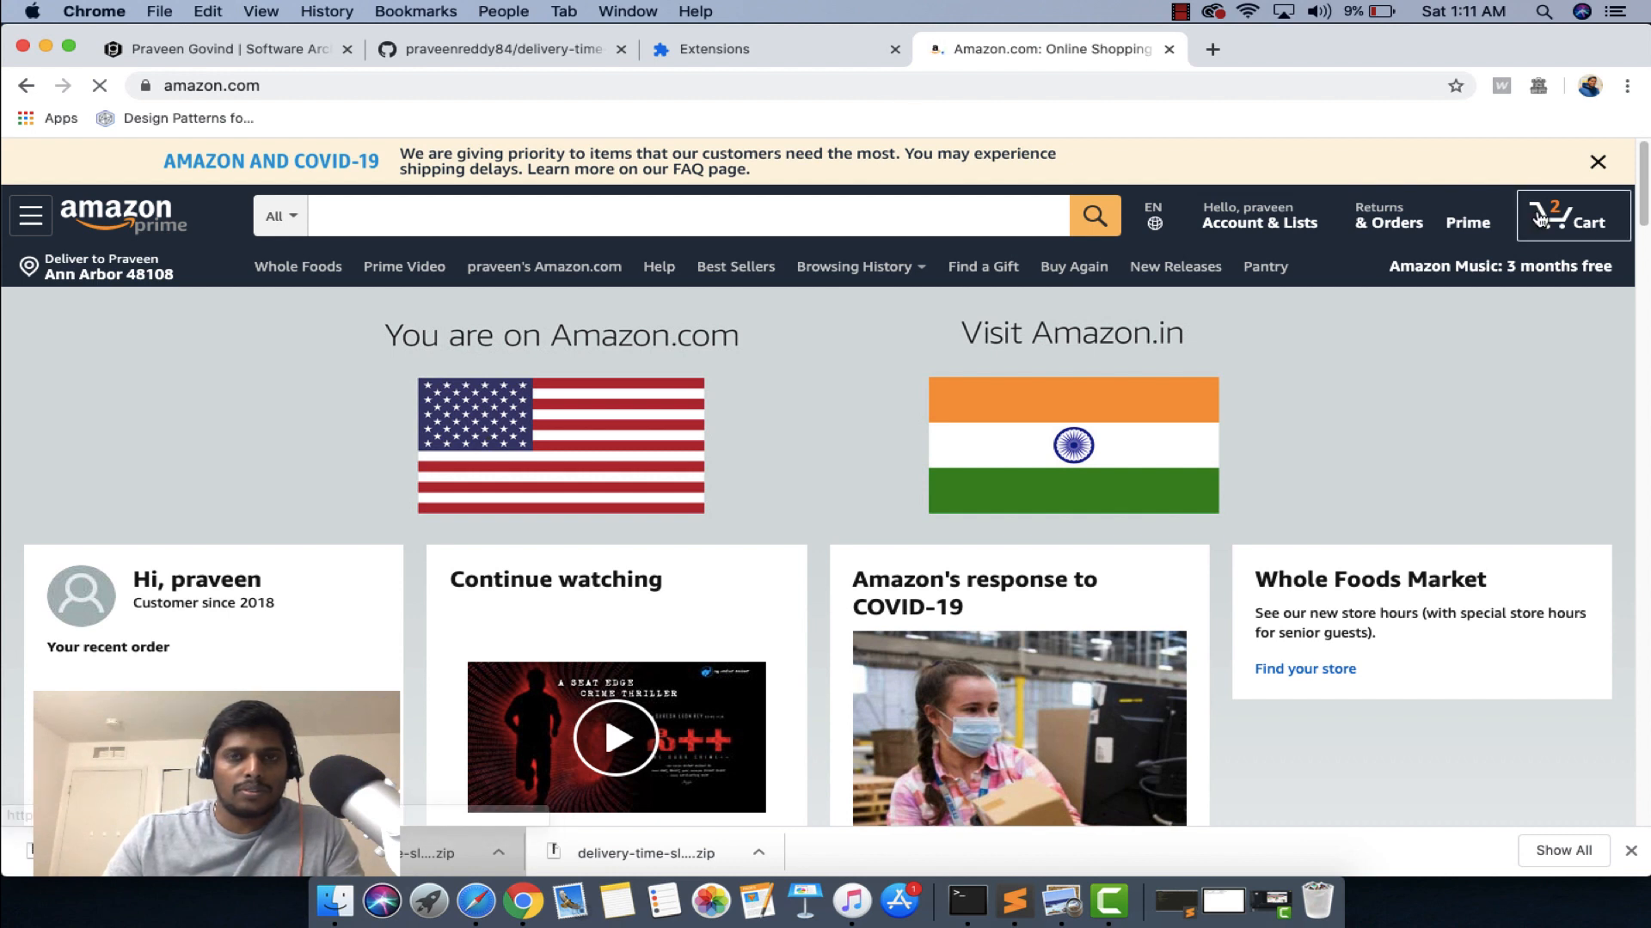
Step: From the Cart, start Checkout for the Whole Foods Market cart
left_click(1573, 221)
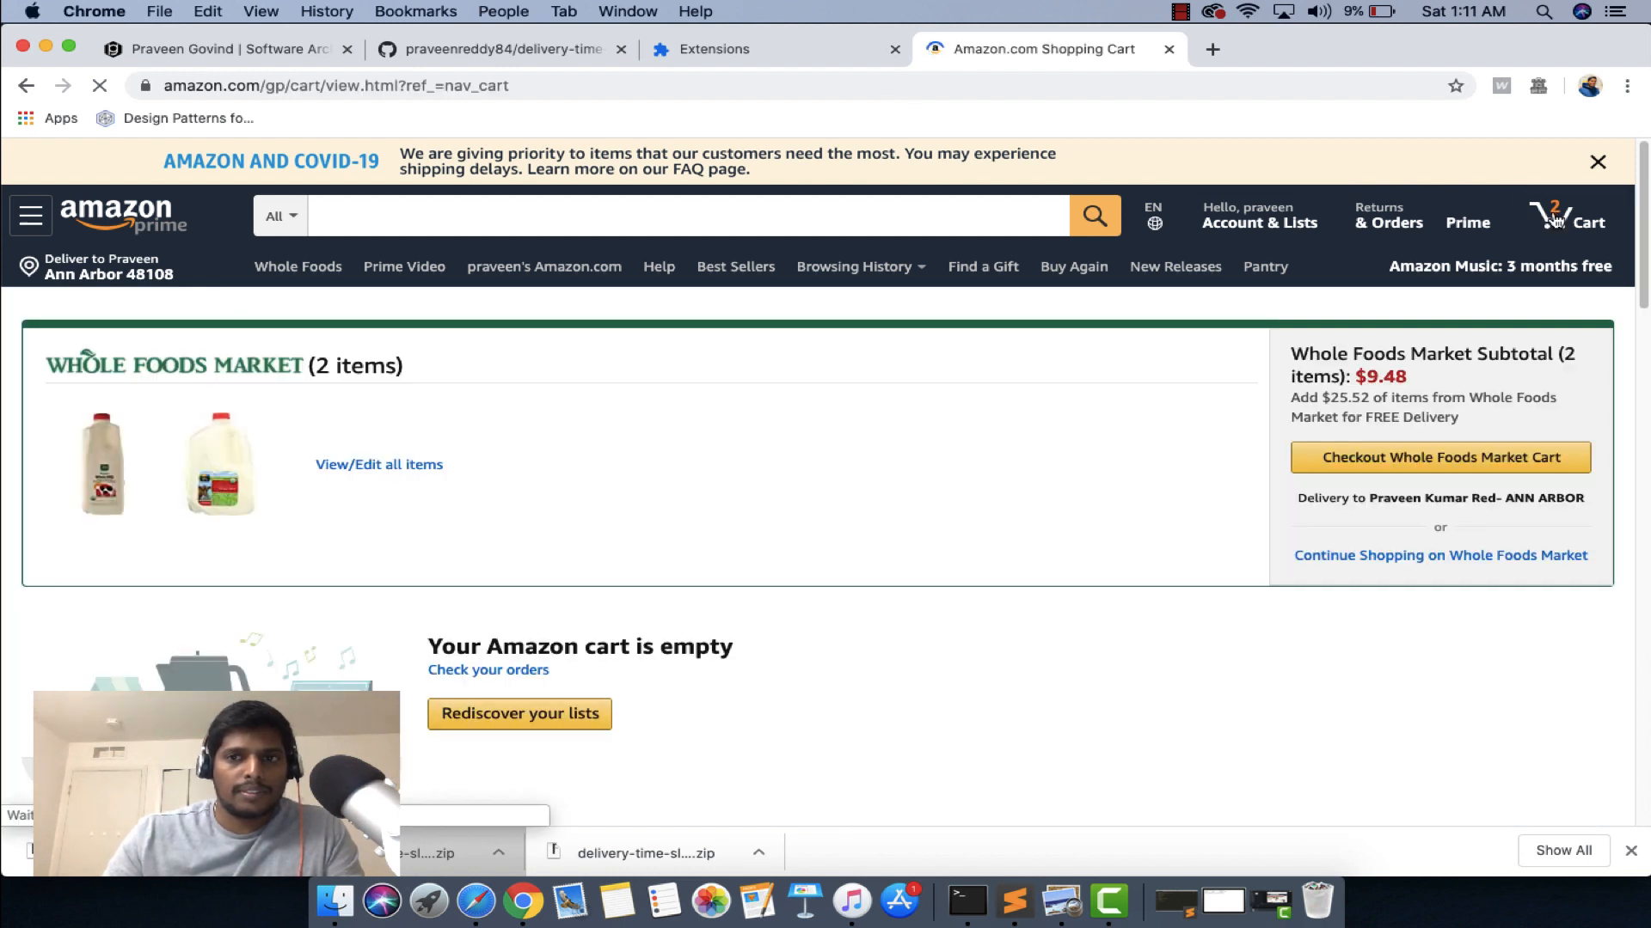
left_click(1441, 457)
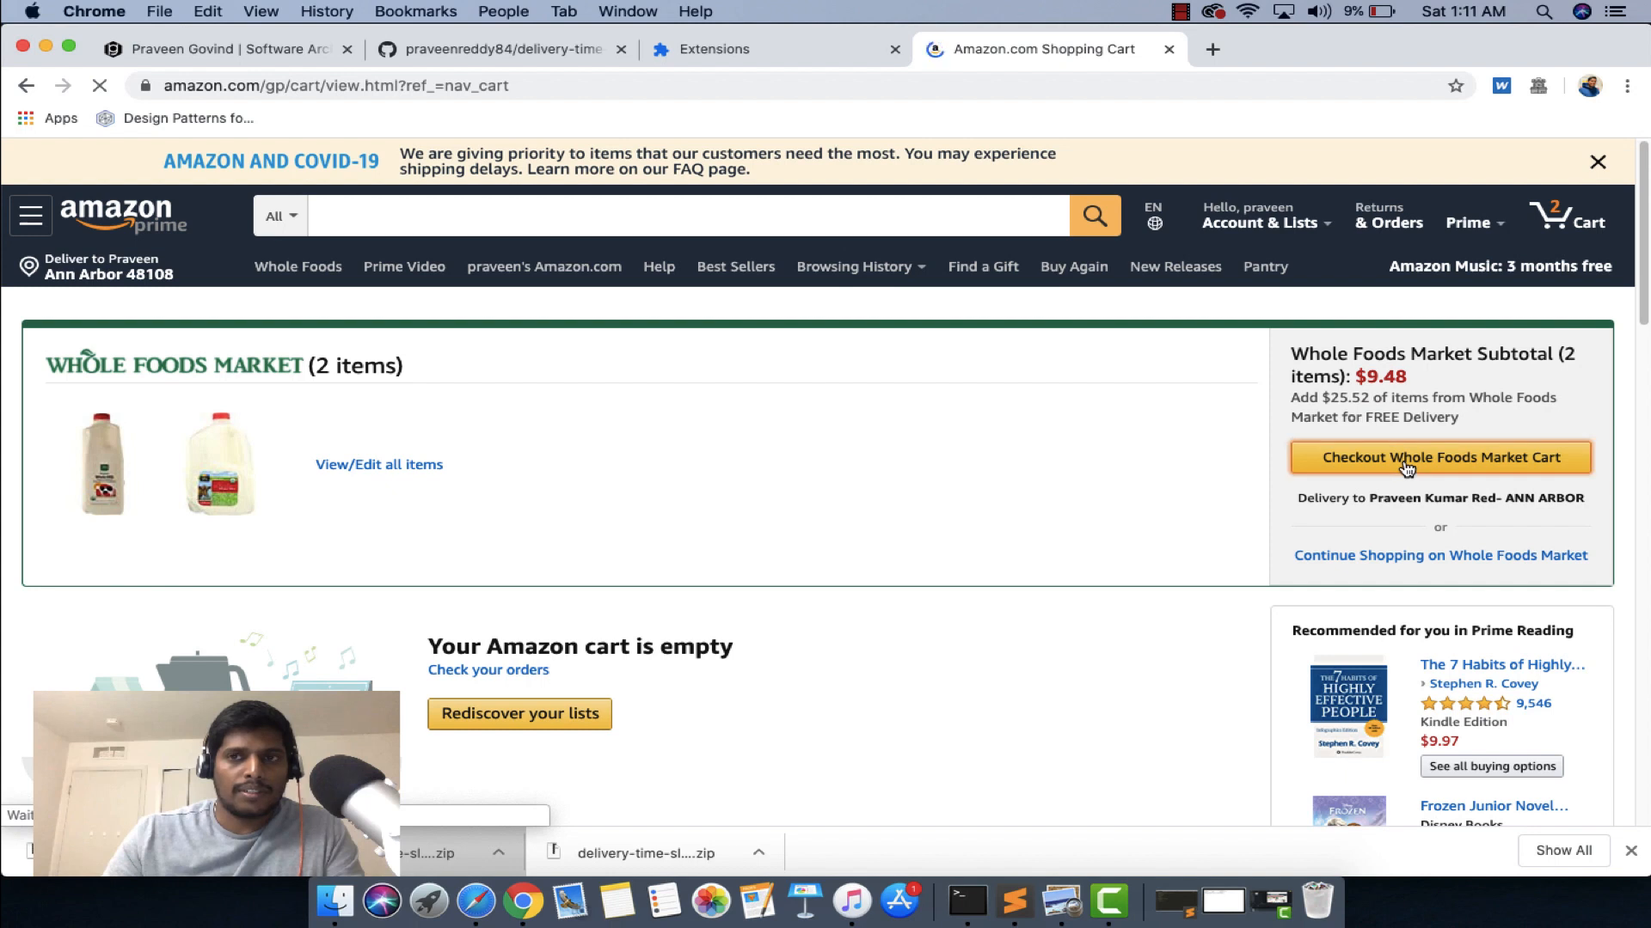
left_click(1439, 458)
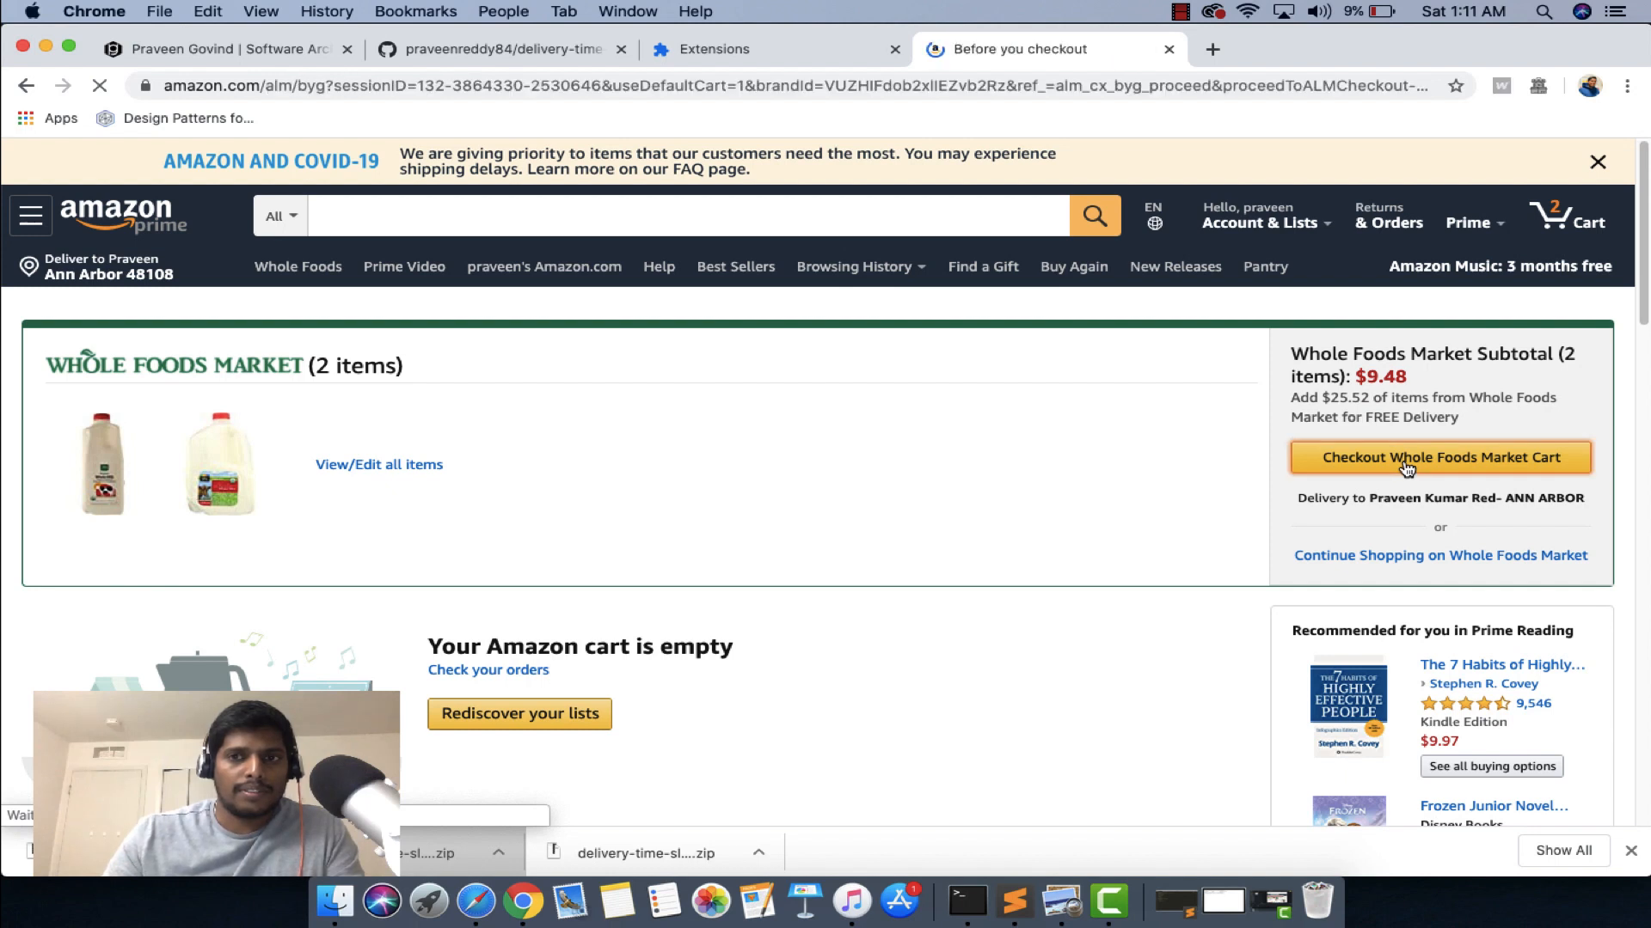
left_click(1439, 457)
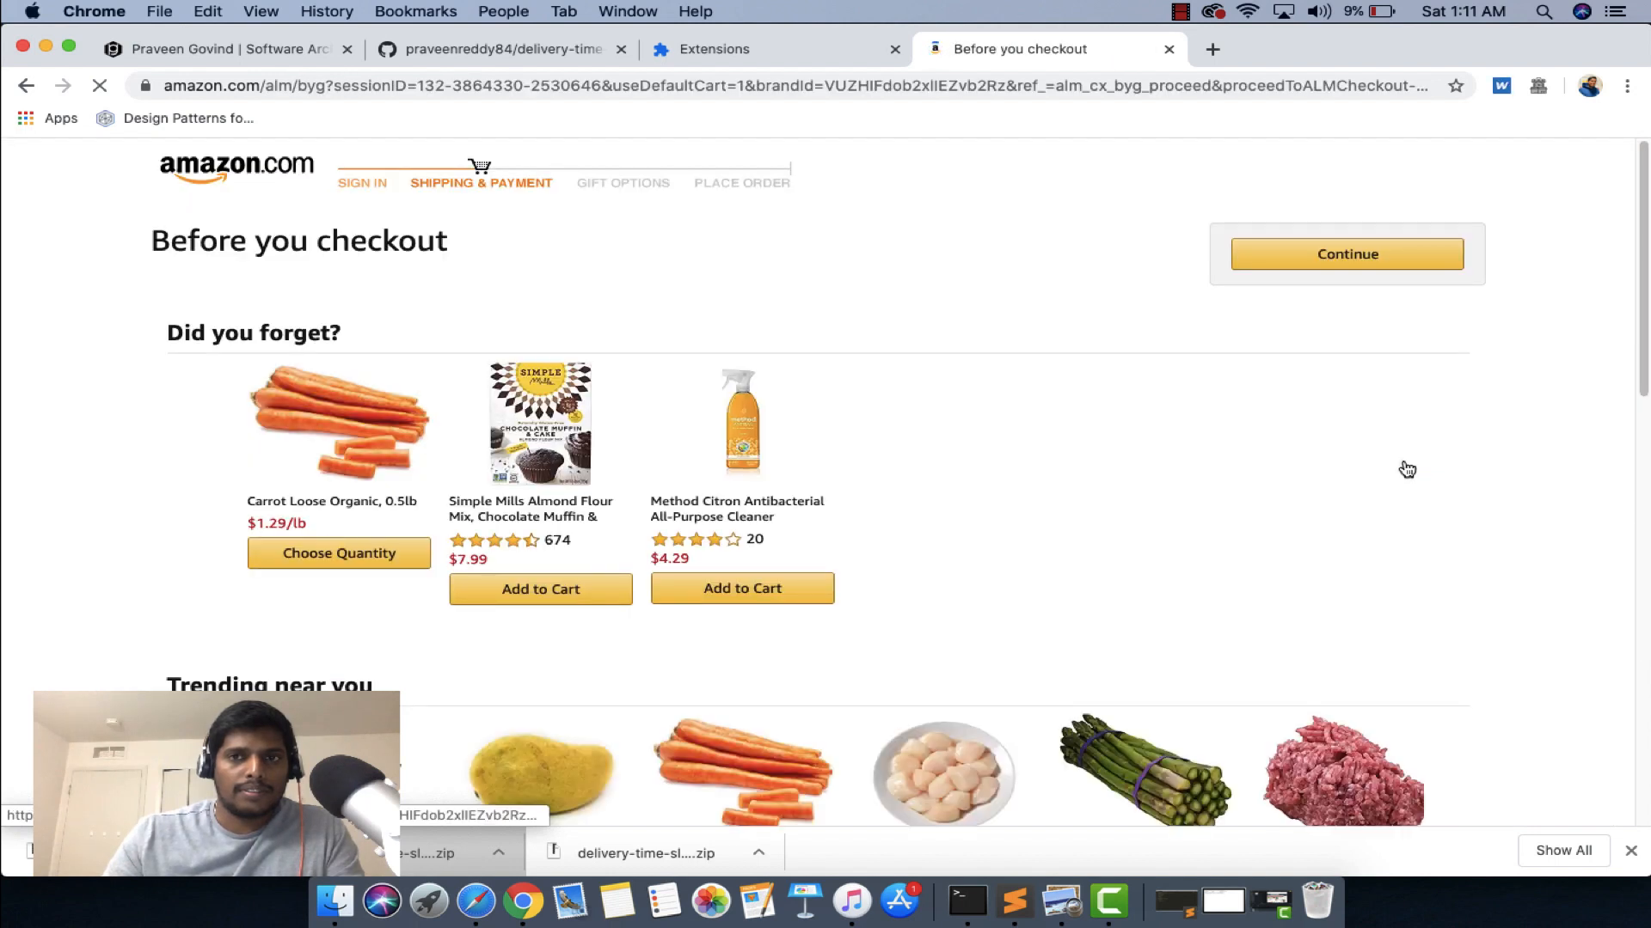
Step: Continue past Before you checkout and Substitution preferences to reach Schedule your order
left_click(1346, 254)
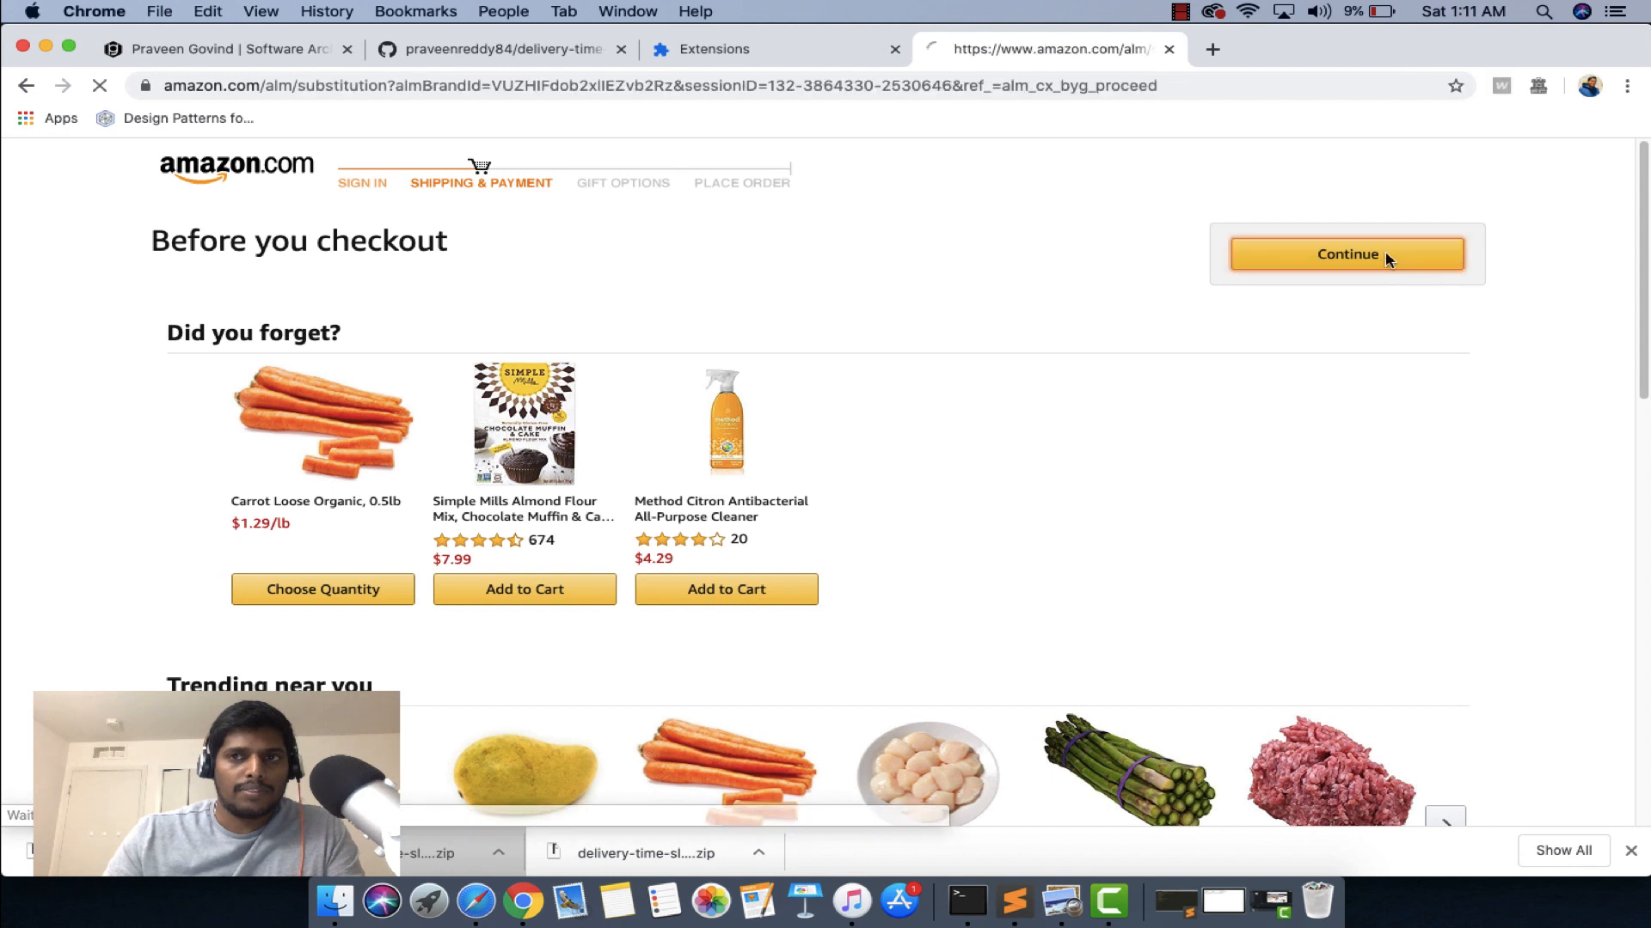
left_click(1345, 255)
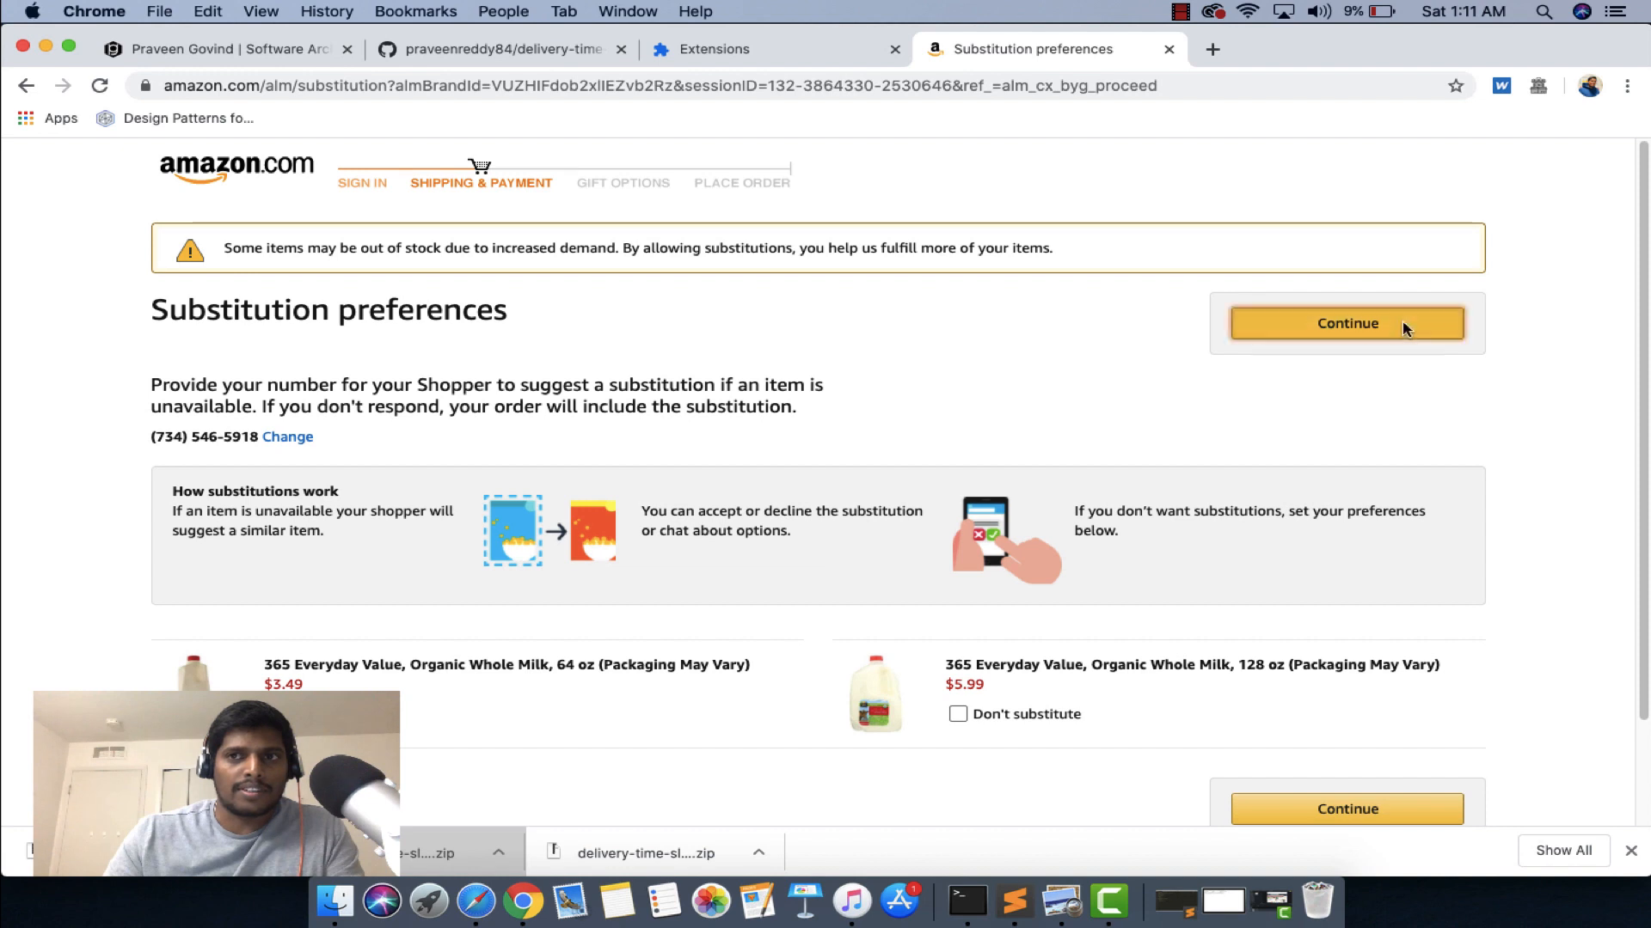
left_click(1346, 323)
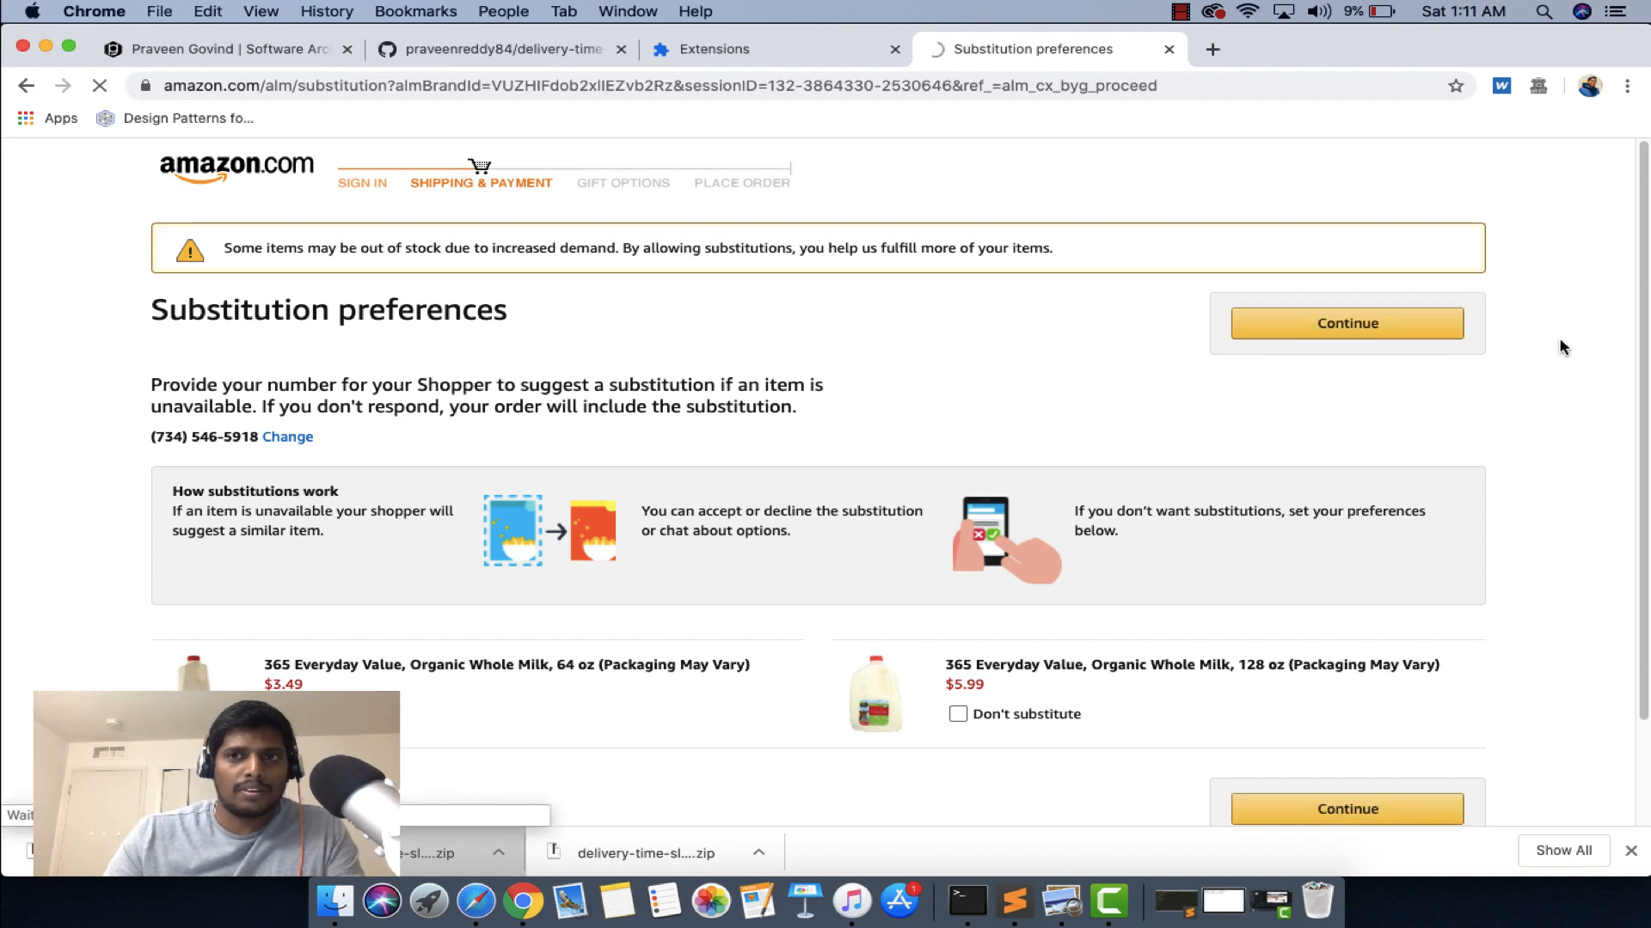
left_click(1347, 324)
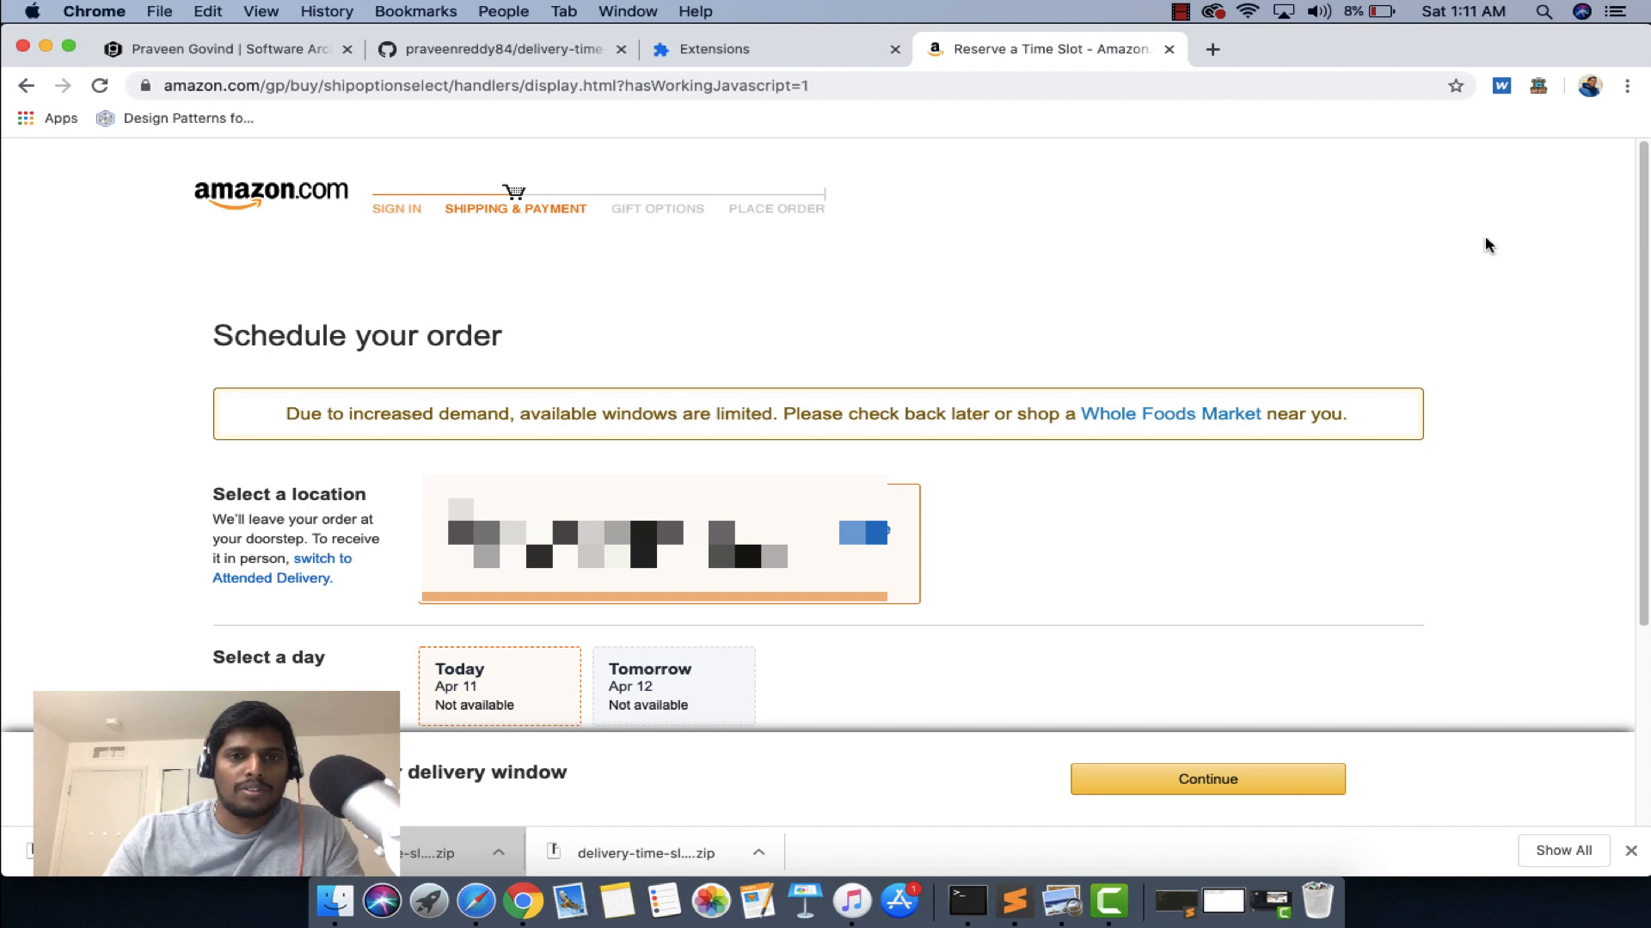
scroll("down", 3)
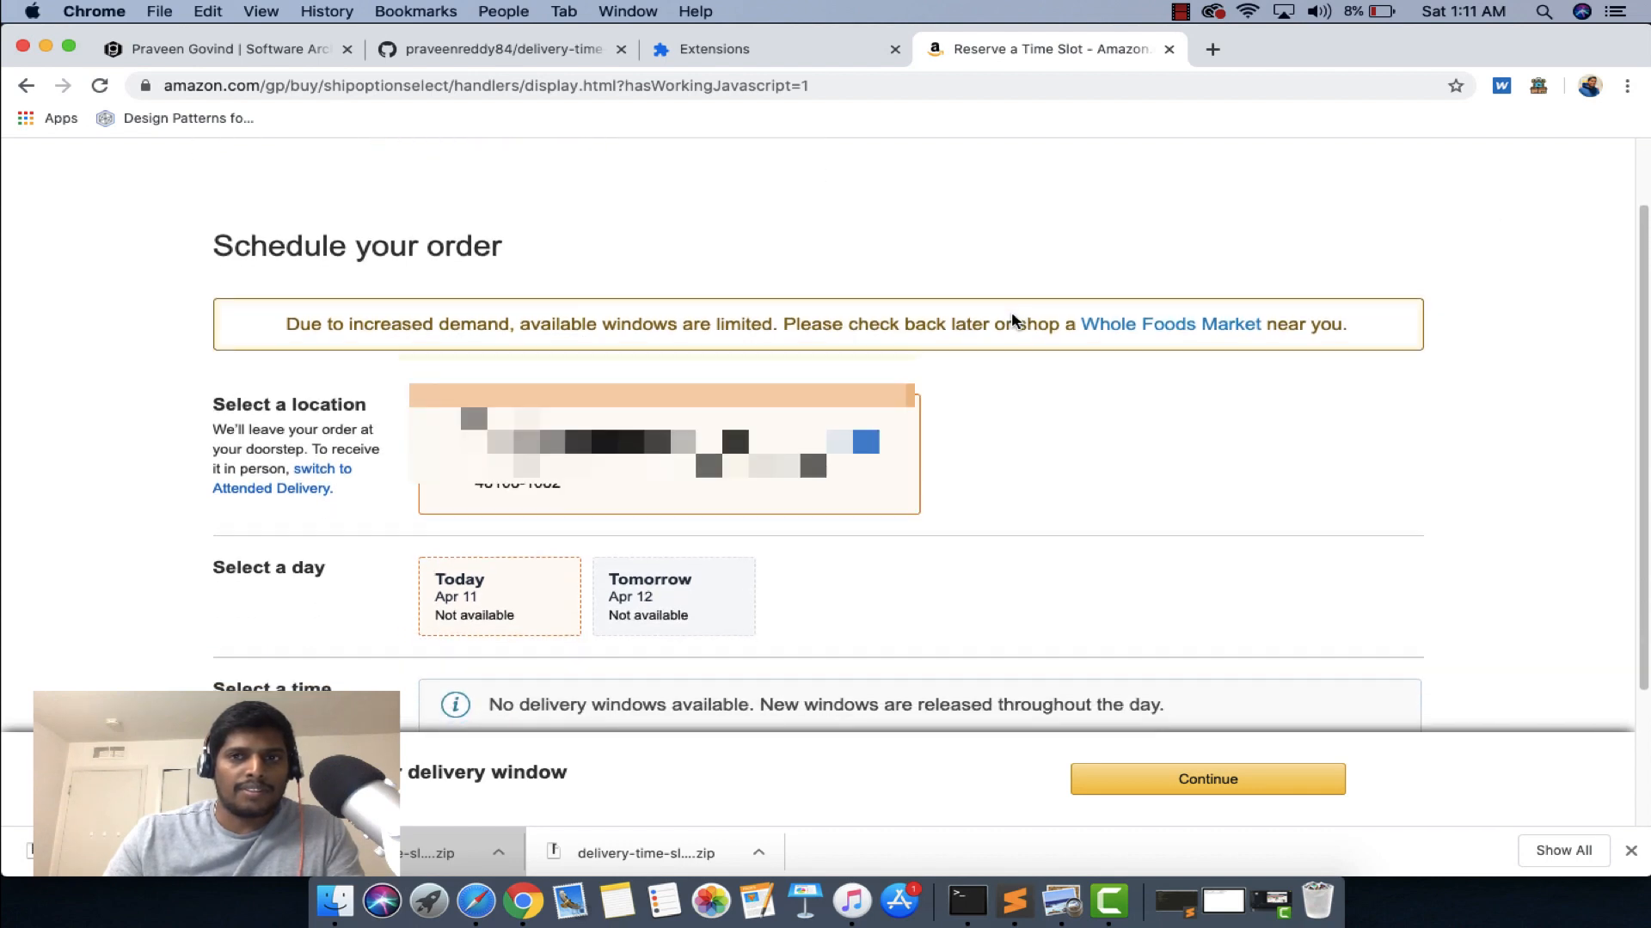
scroll("down", 3)
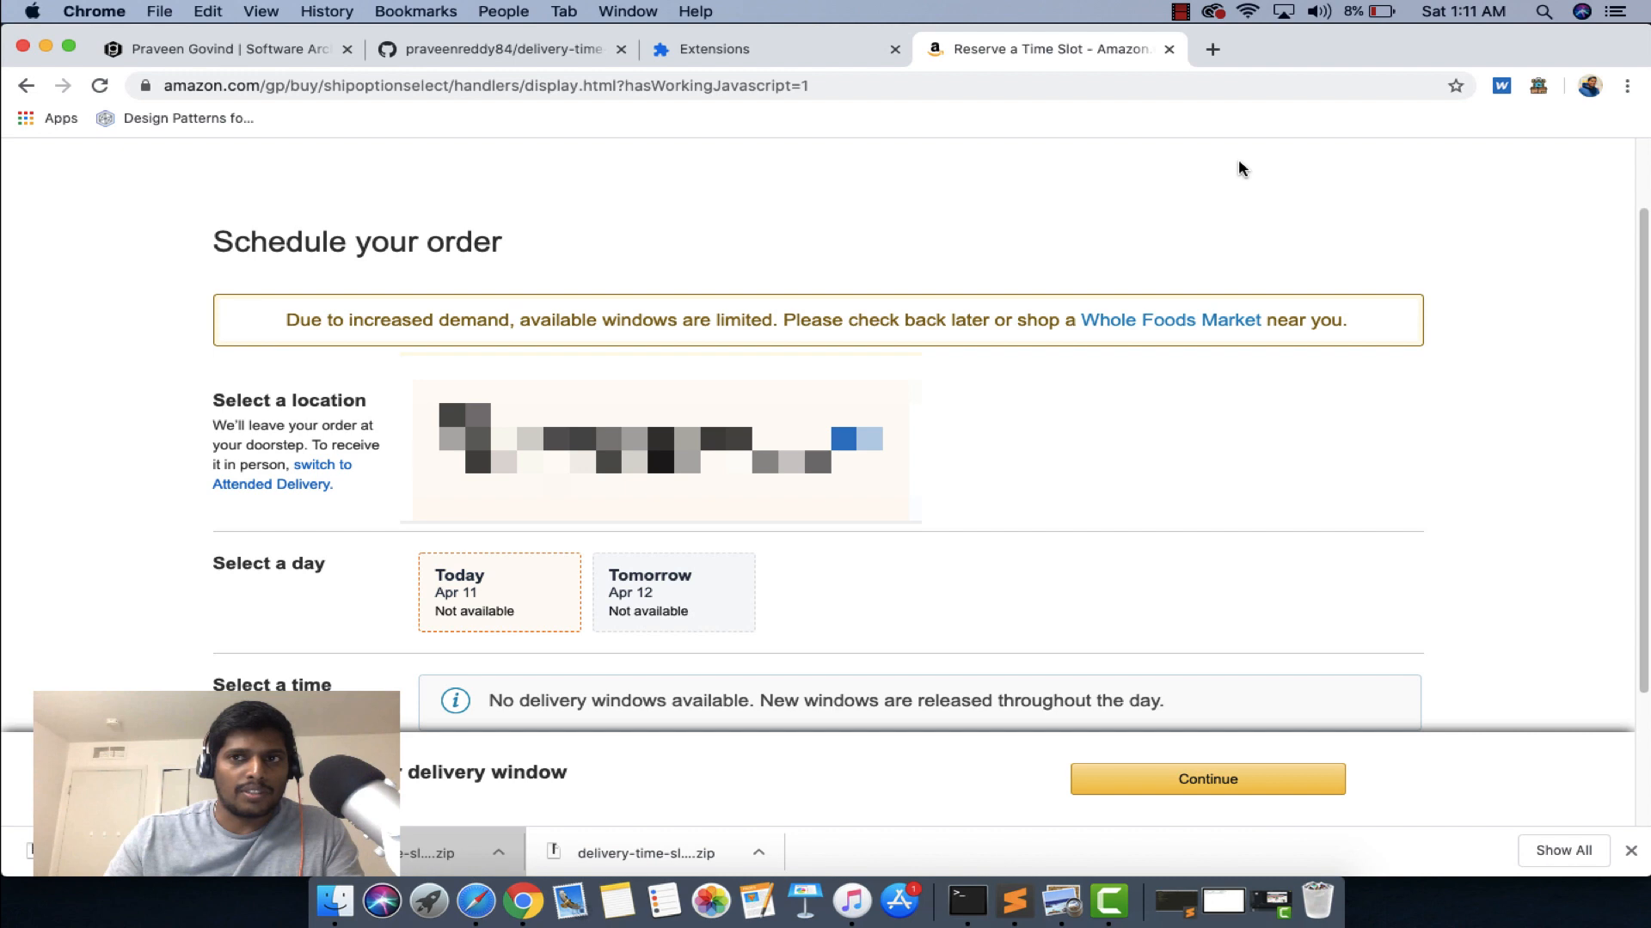
left_click(1537, 86)
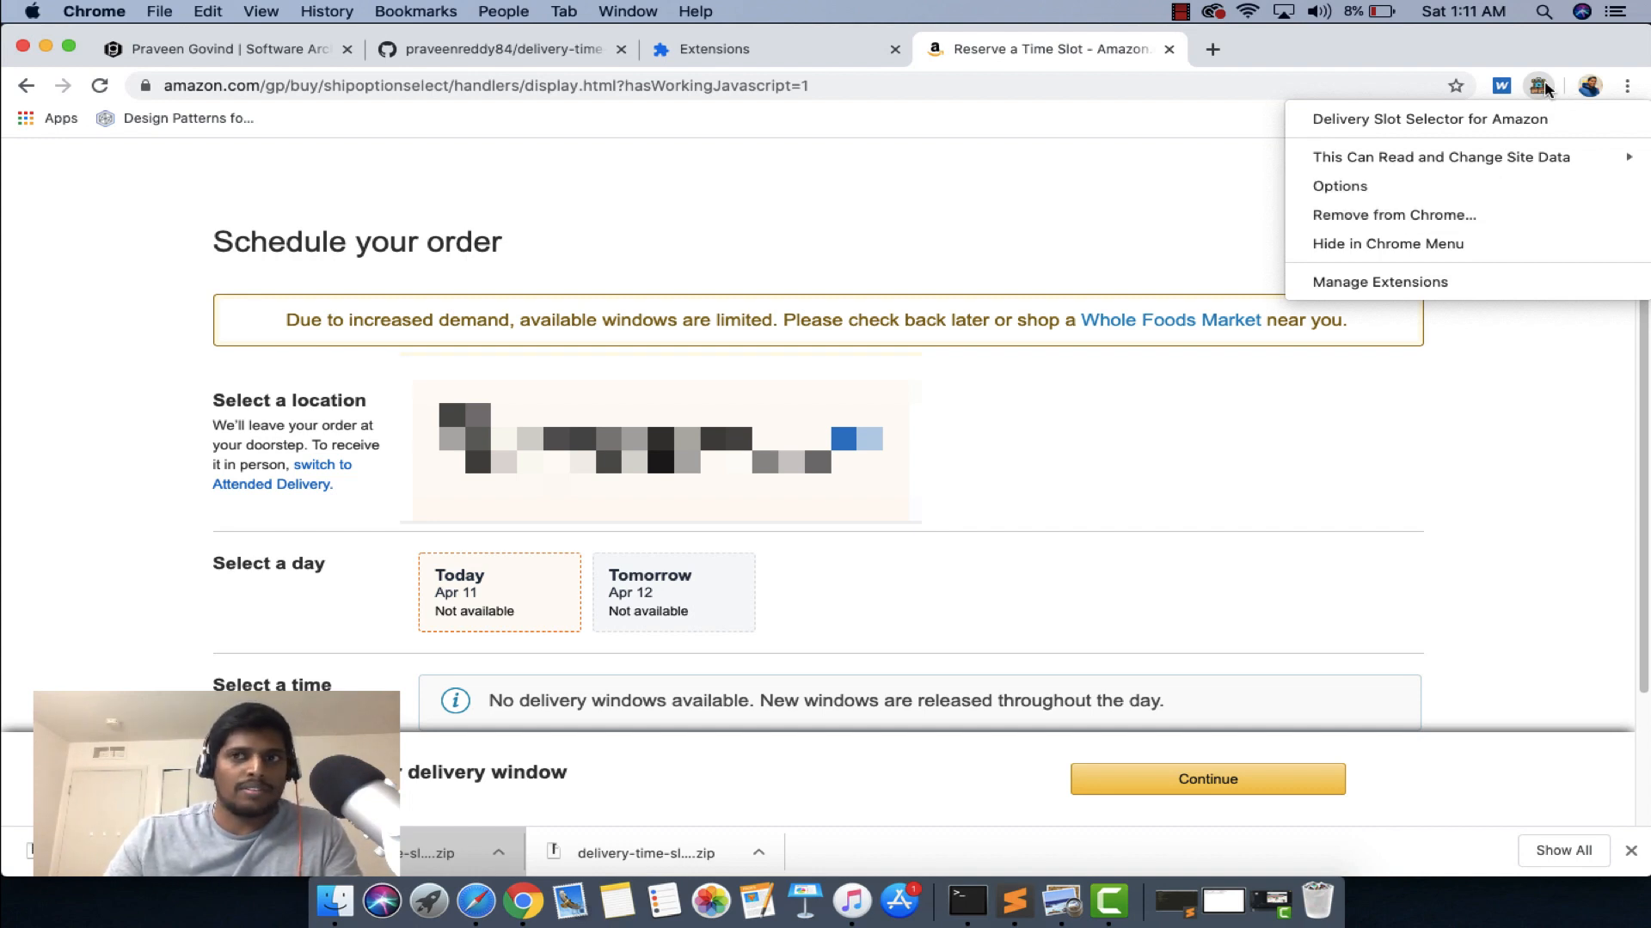
mouse_move(1044, 306)
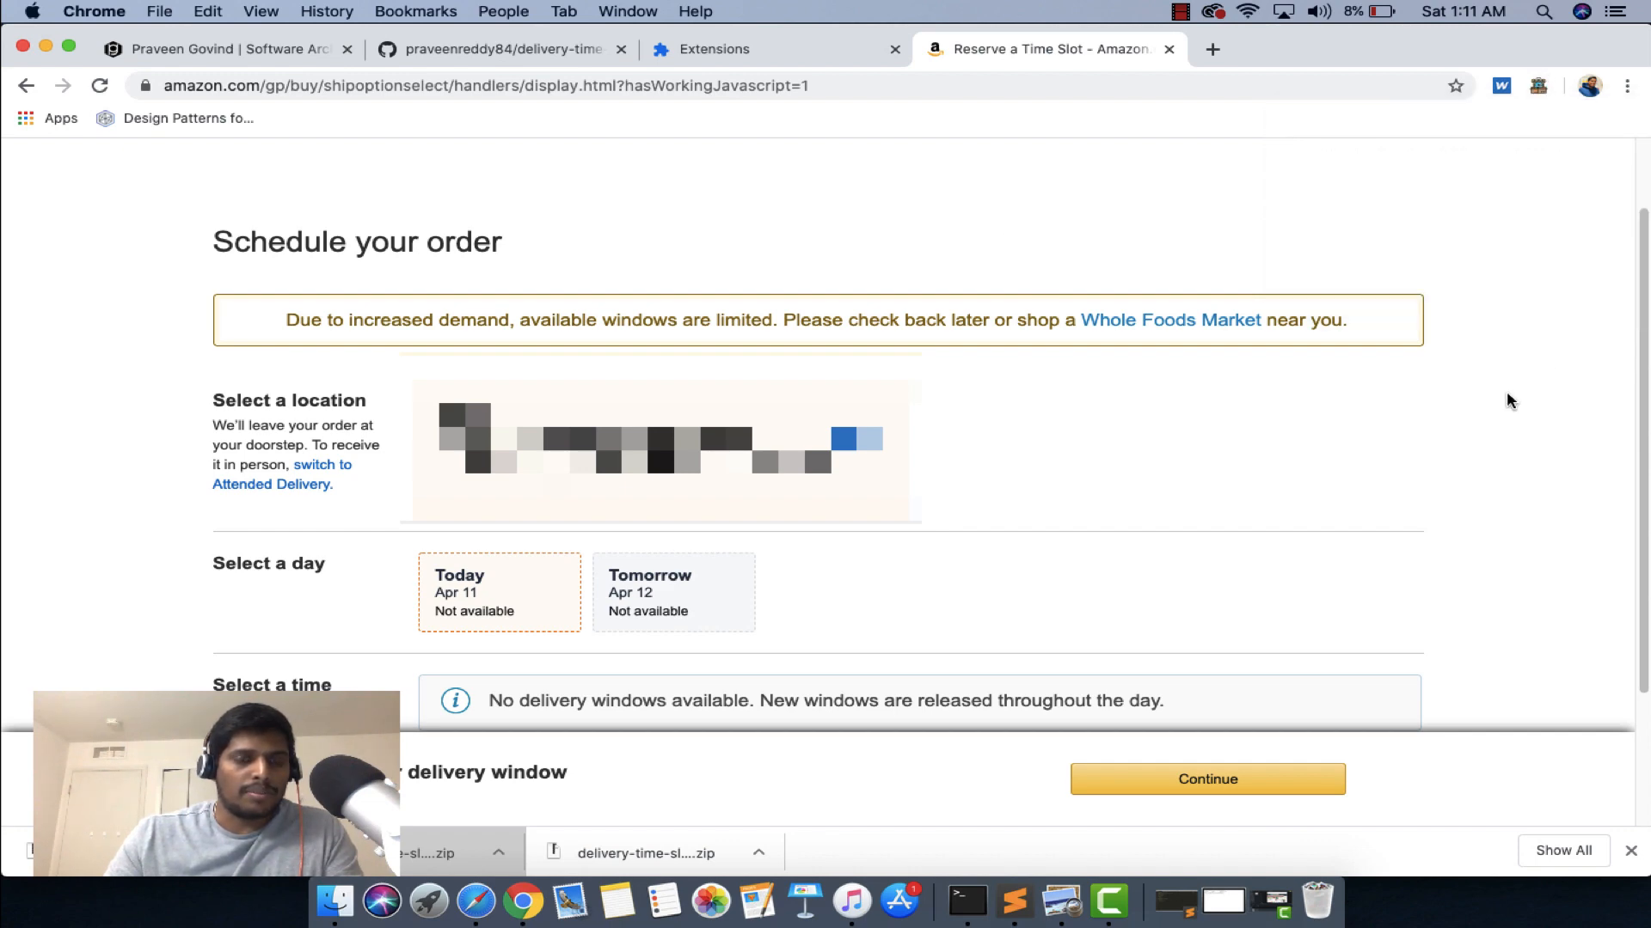
scroll("down", 3)
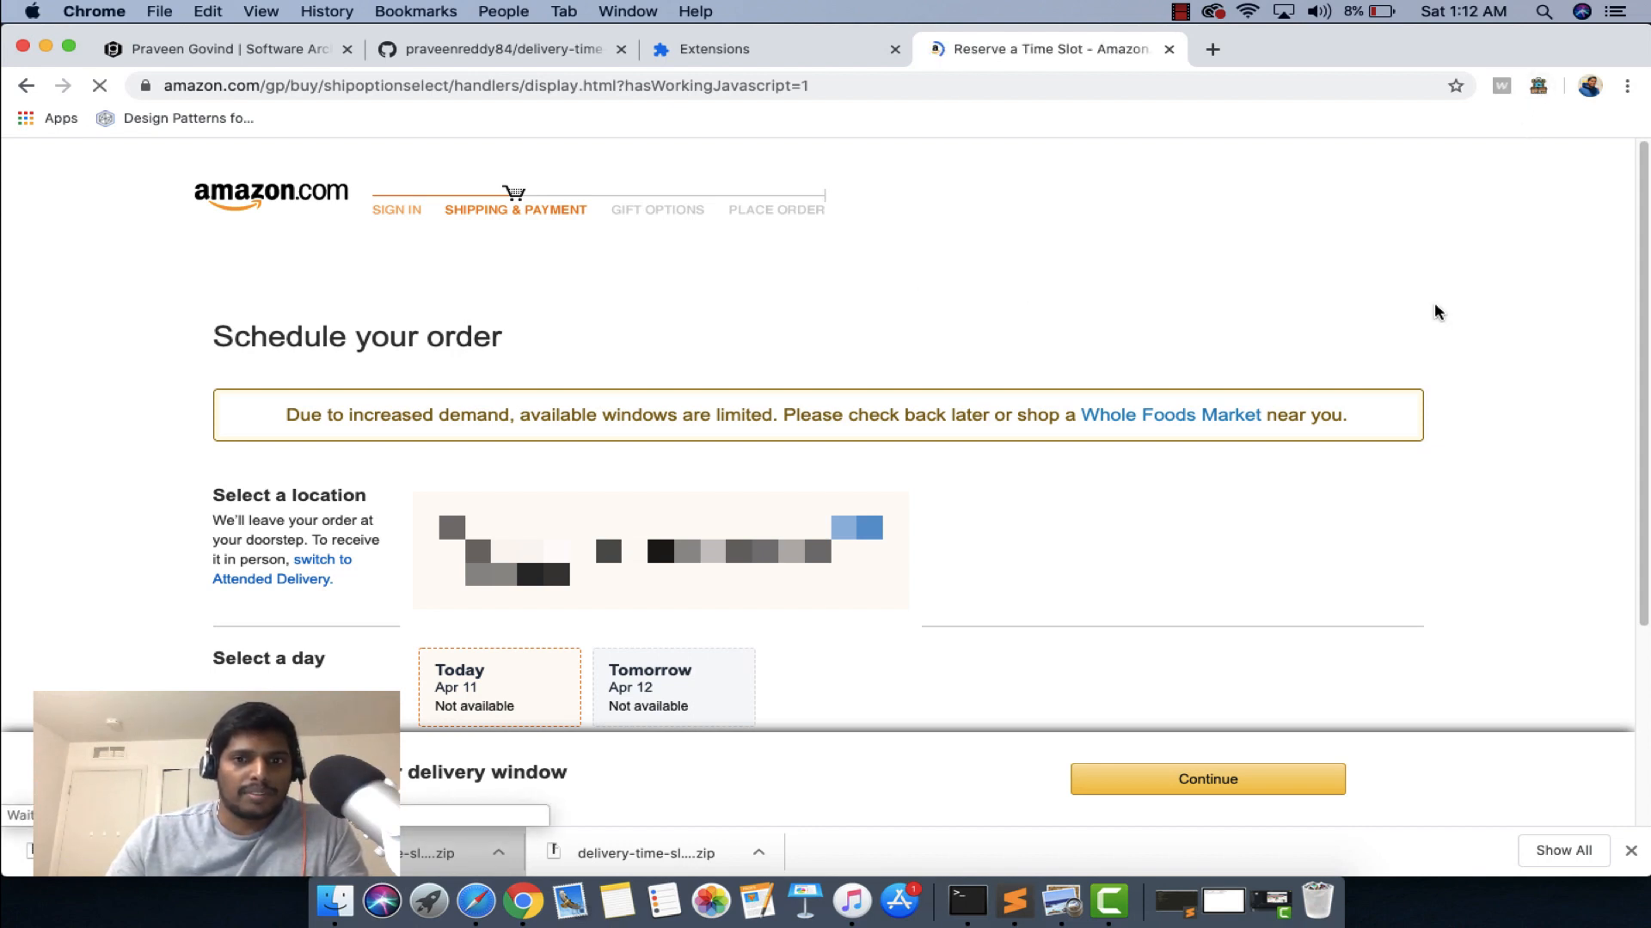
scroll("down", 3)
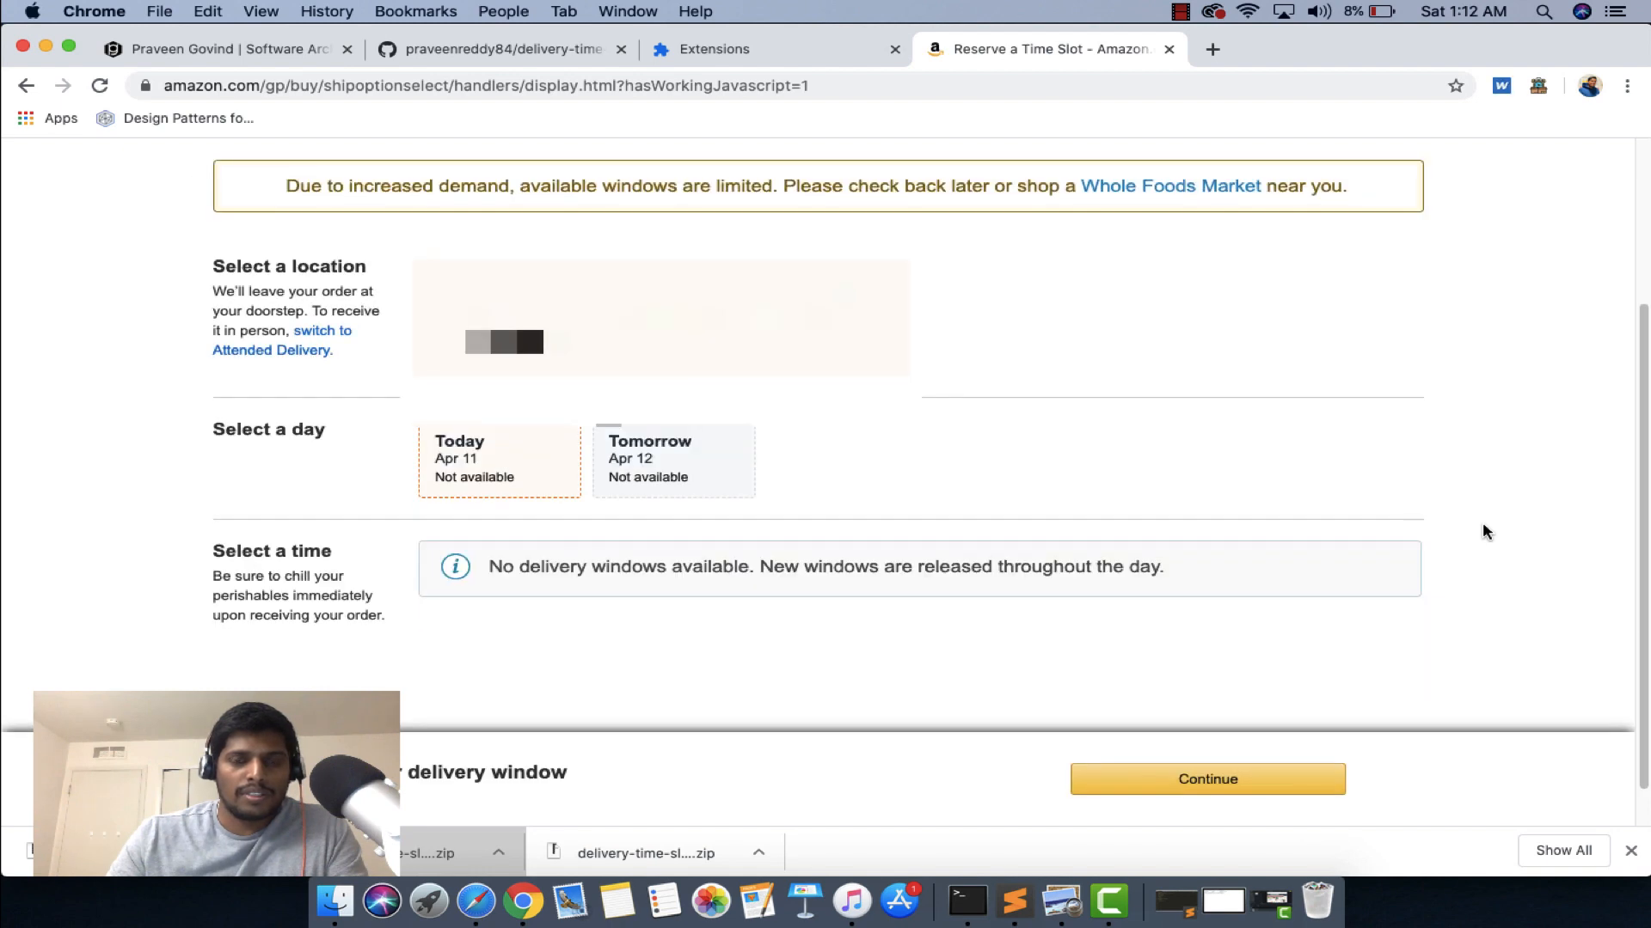
mouse_move(1365, 361)
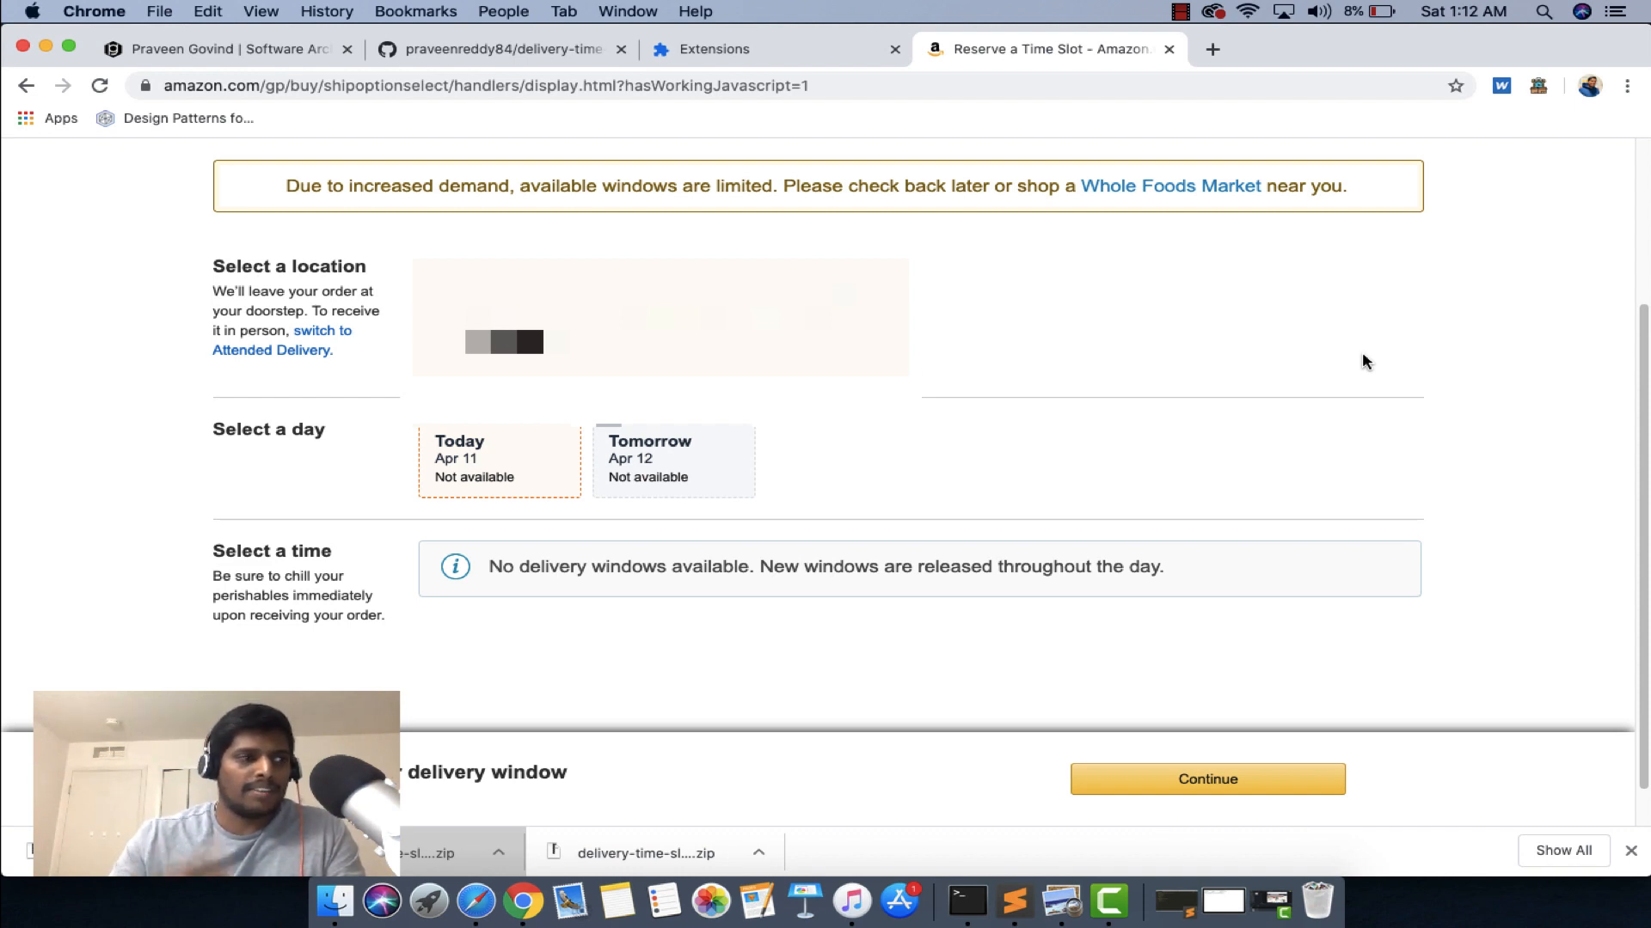
mouse_move(1318, 326)
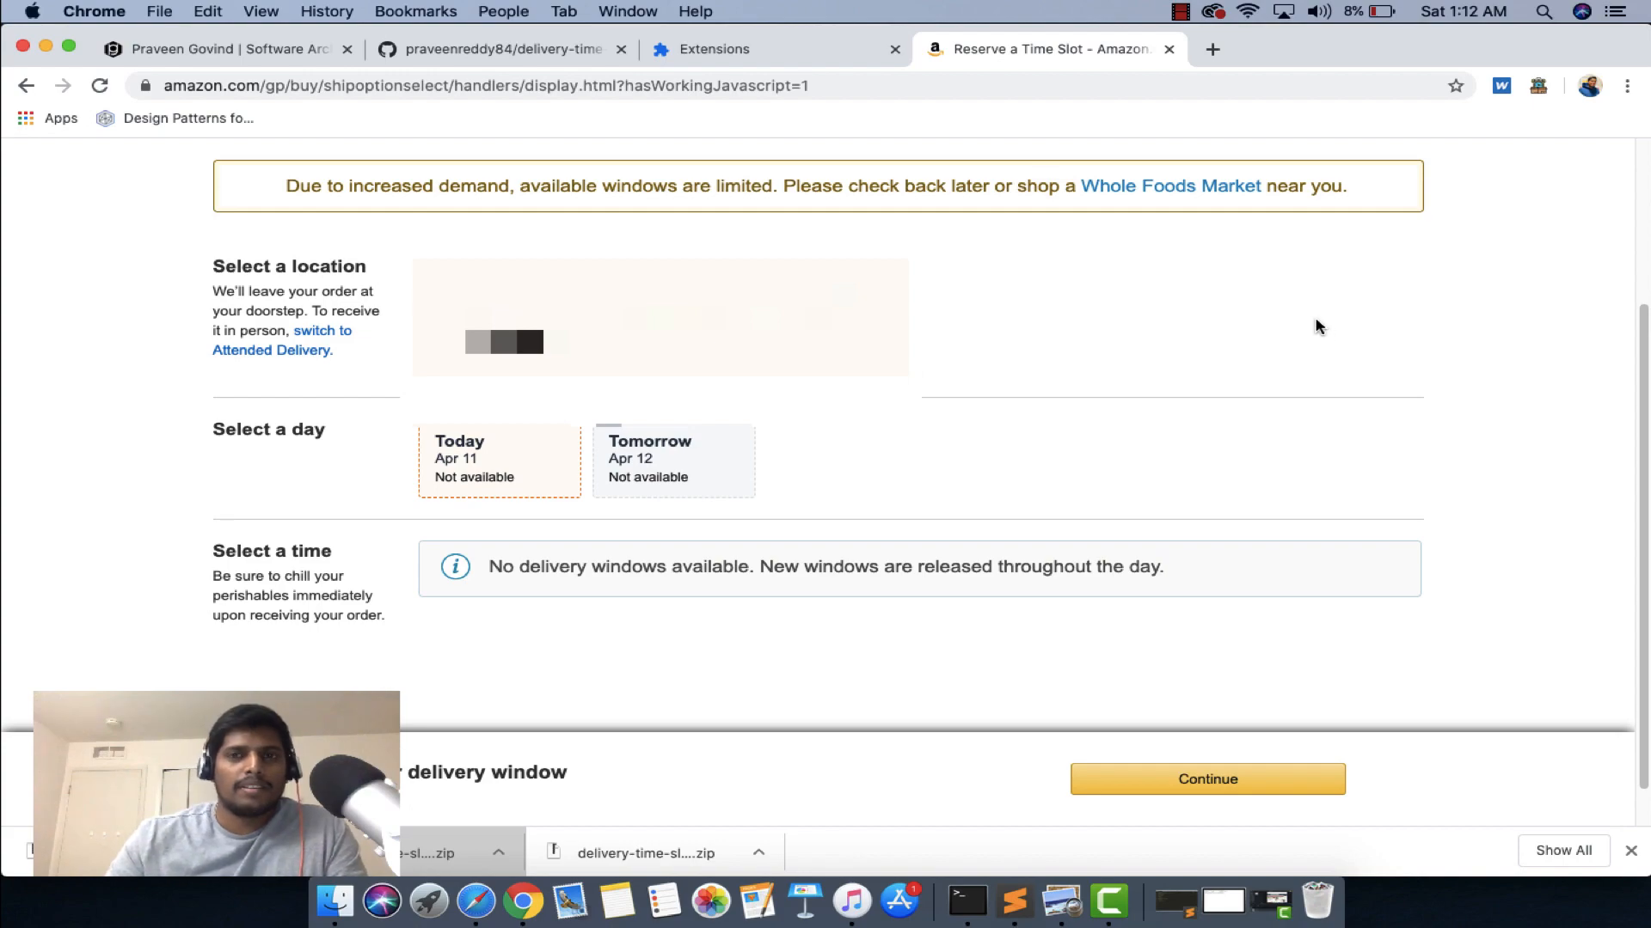